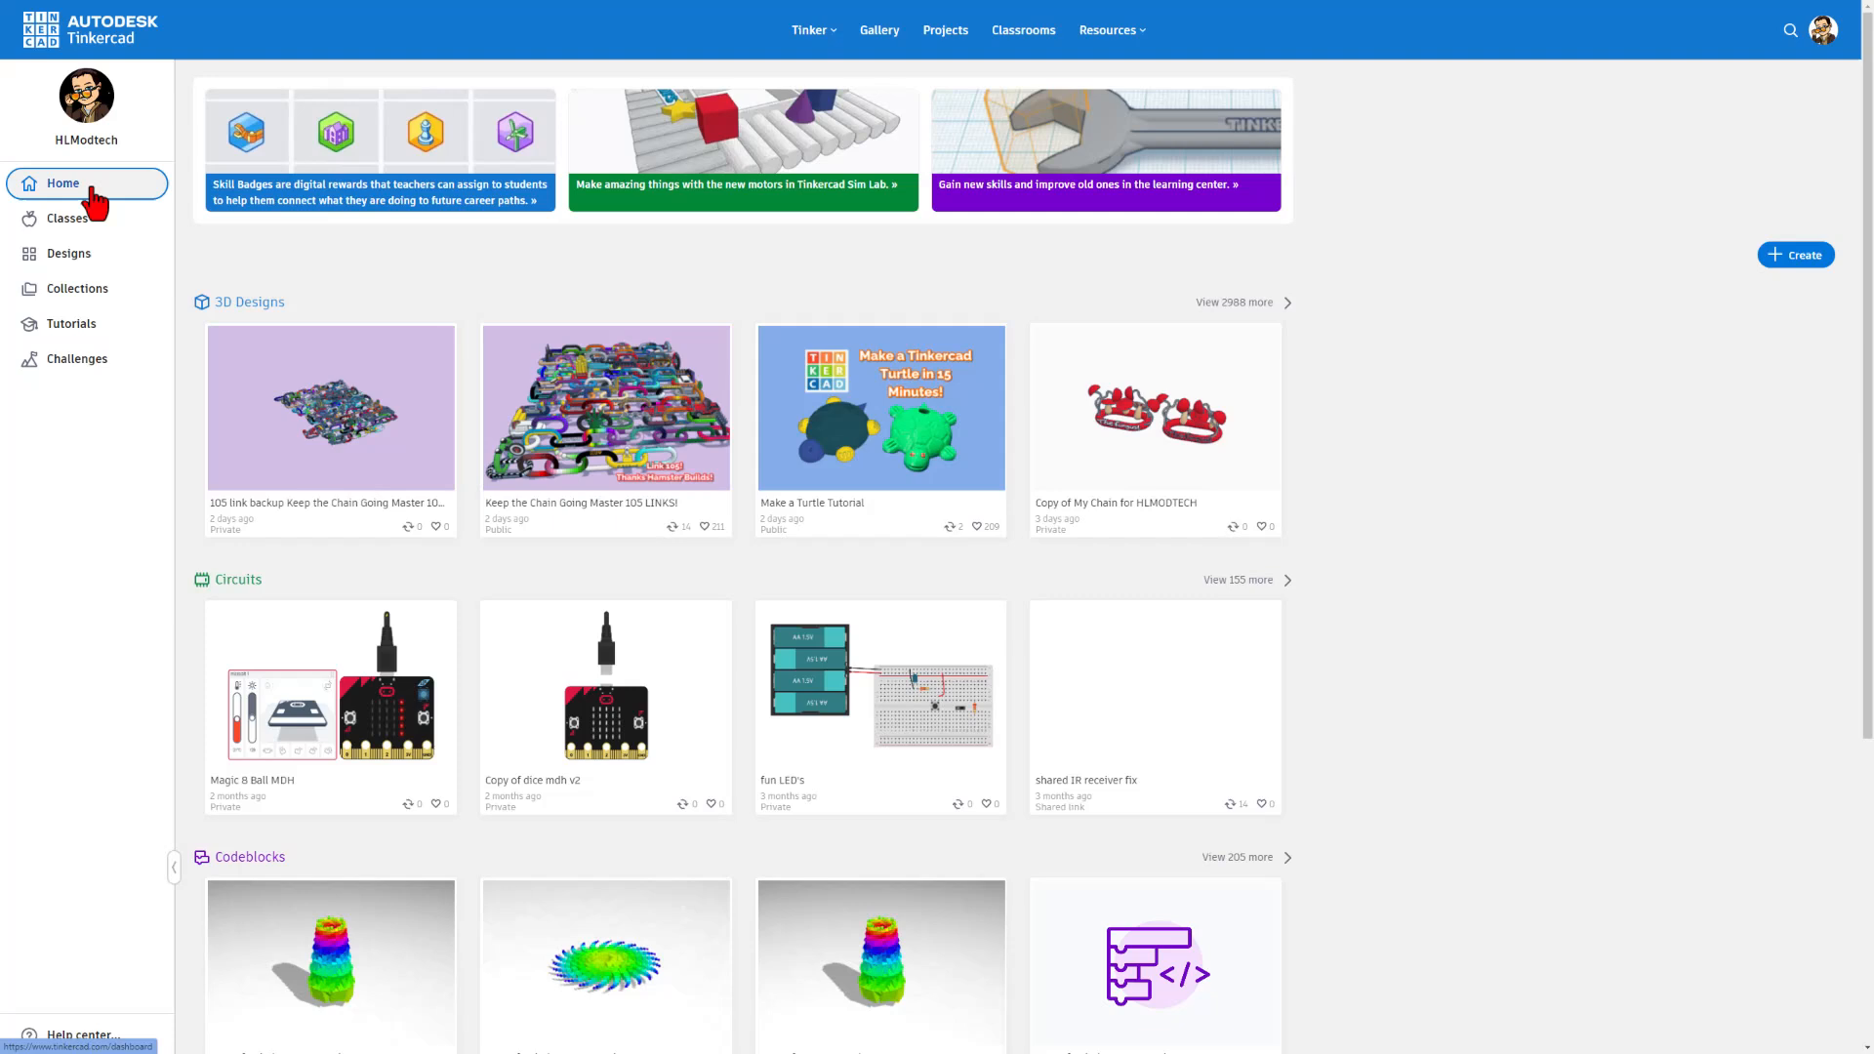
mouse_move(687, 293)
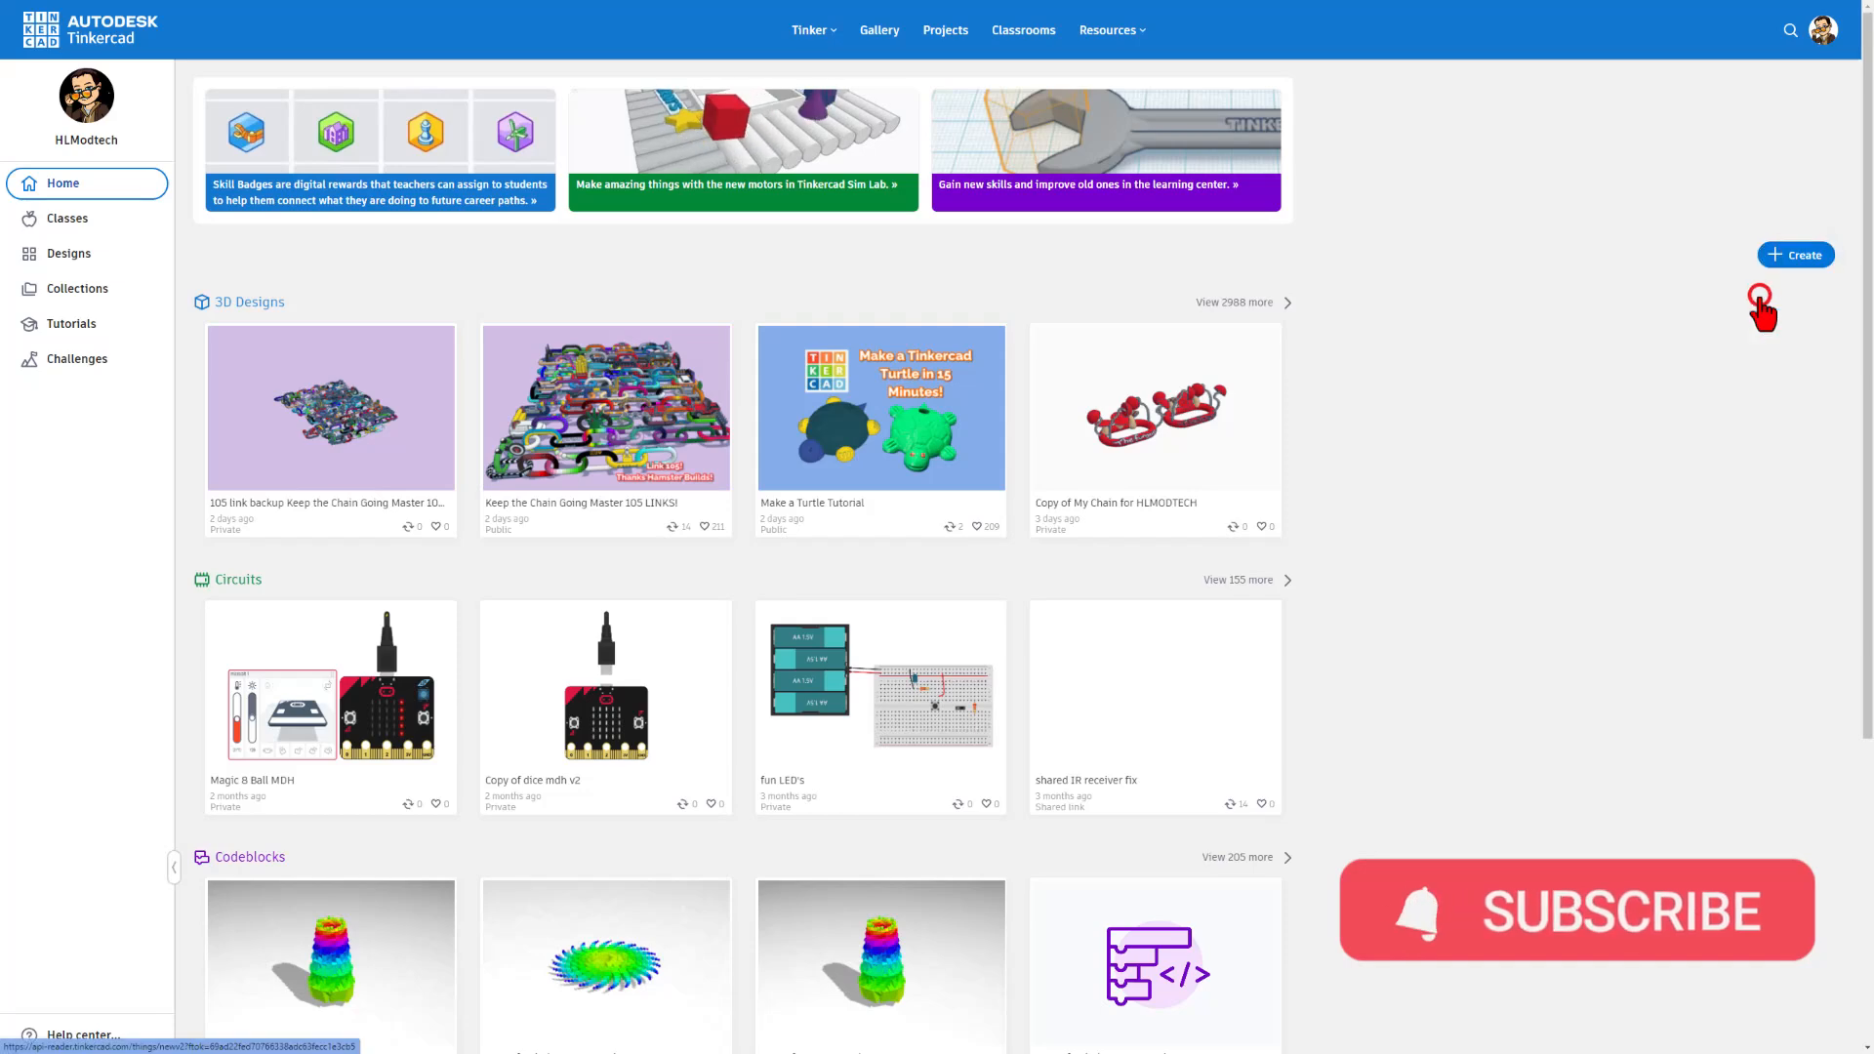
- Start a new, empty 3D design from the Tinkercad dashboard
left_click(1796, 254)
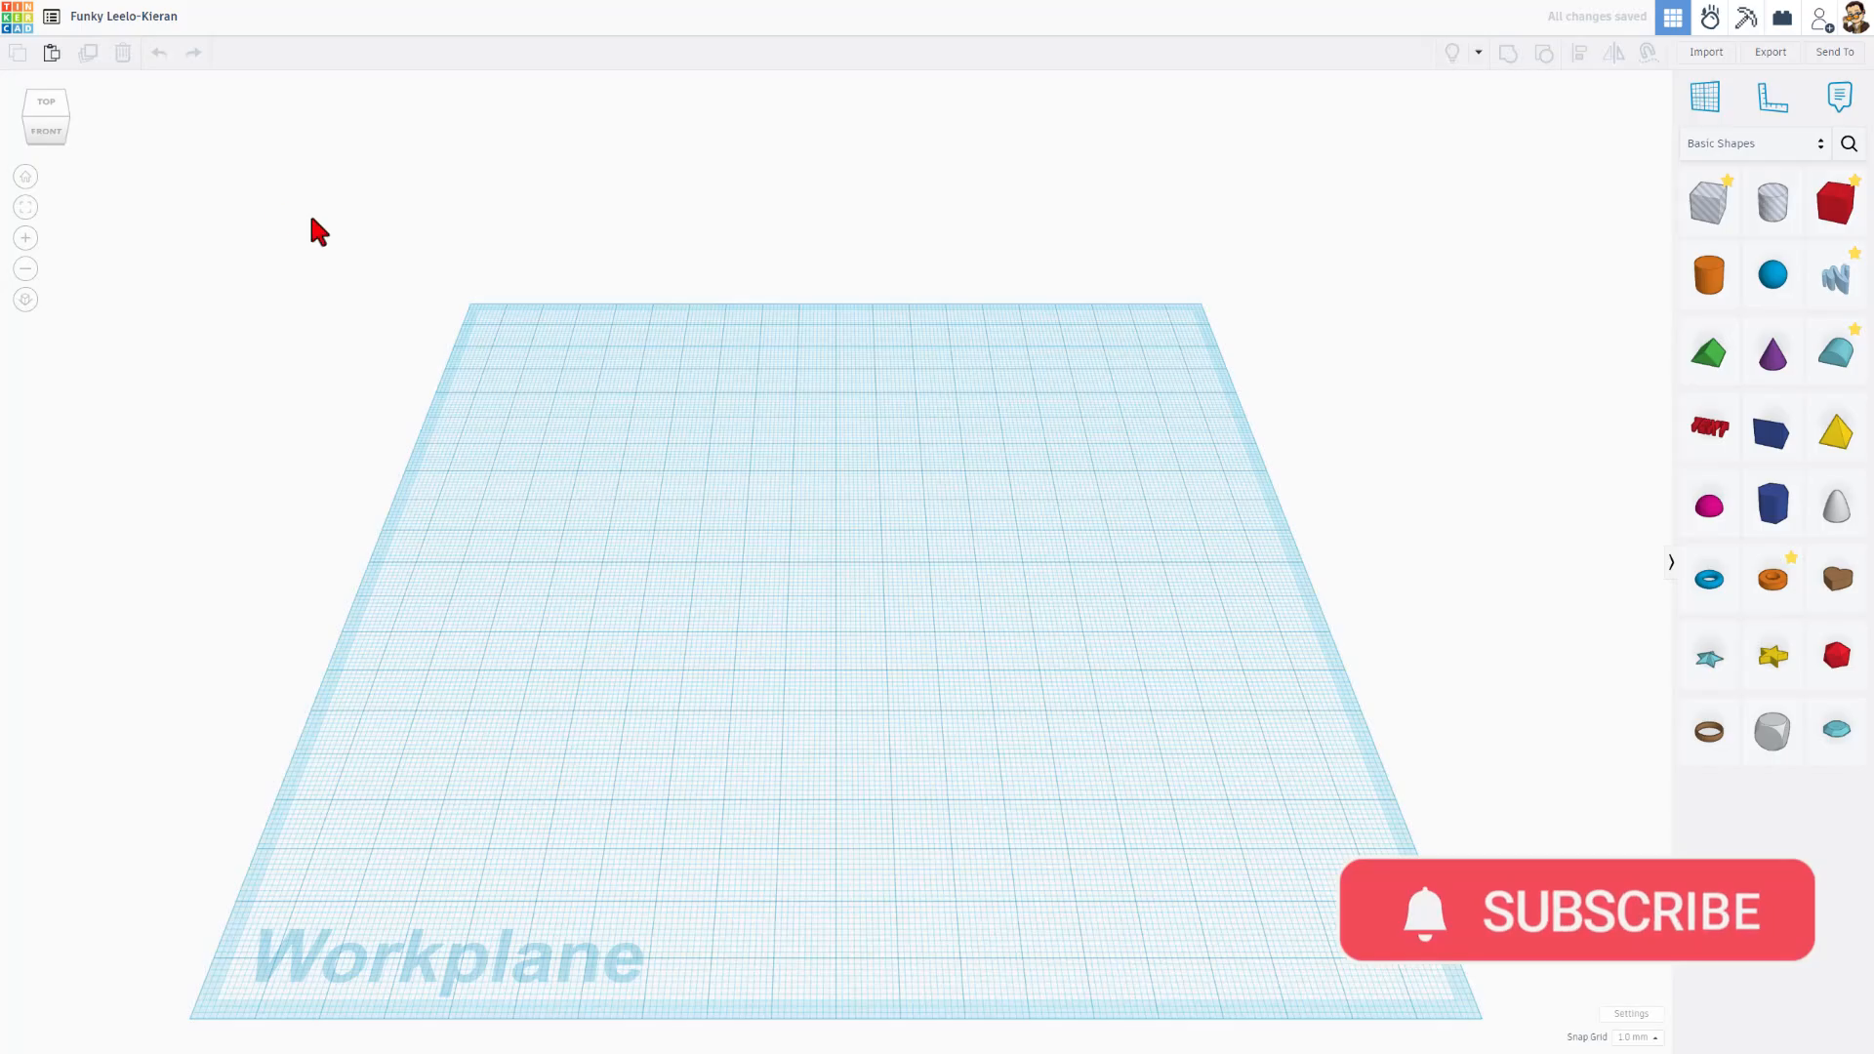
- Rename the design to 'hex drum'
left_click(121, 16)
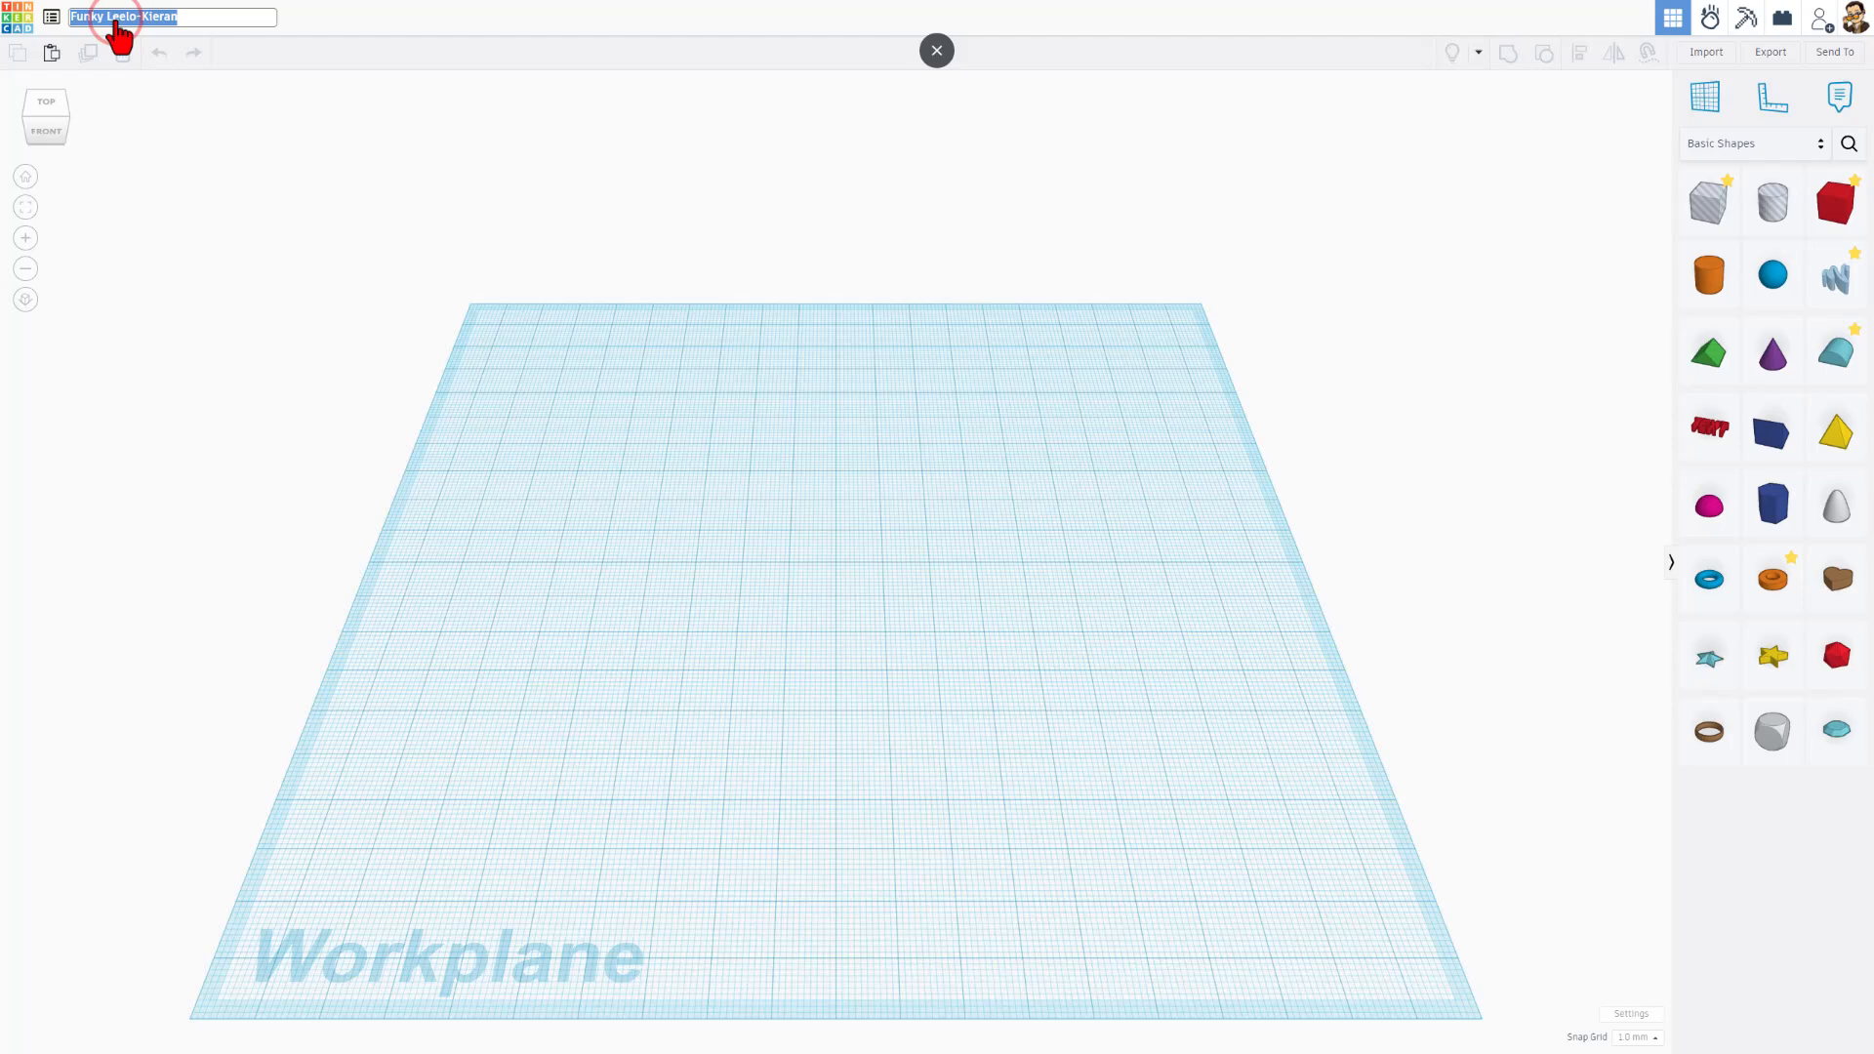
type("hex drum")
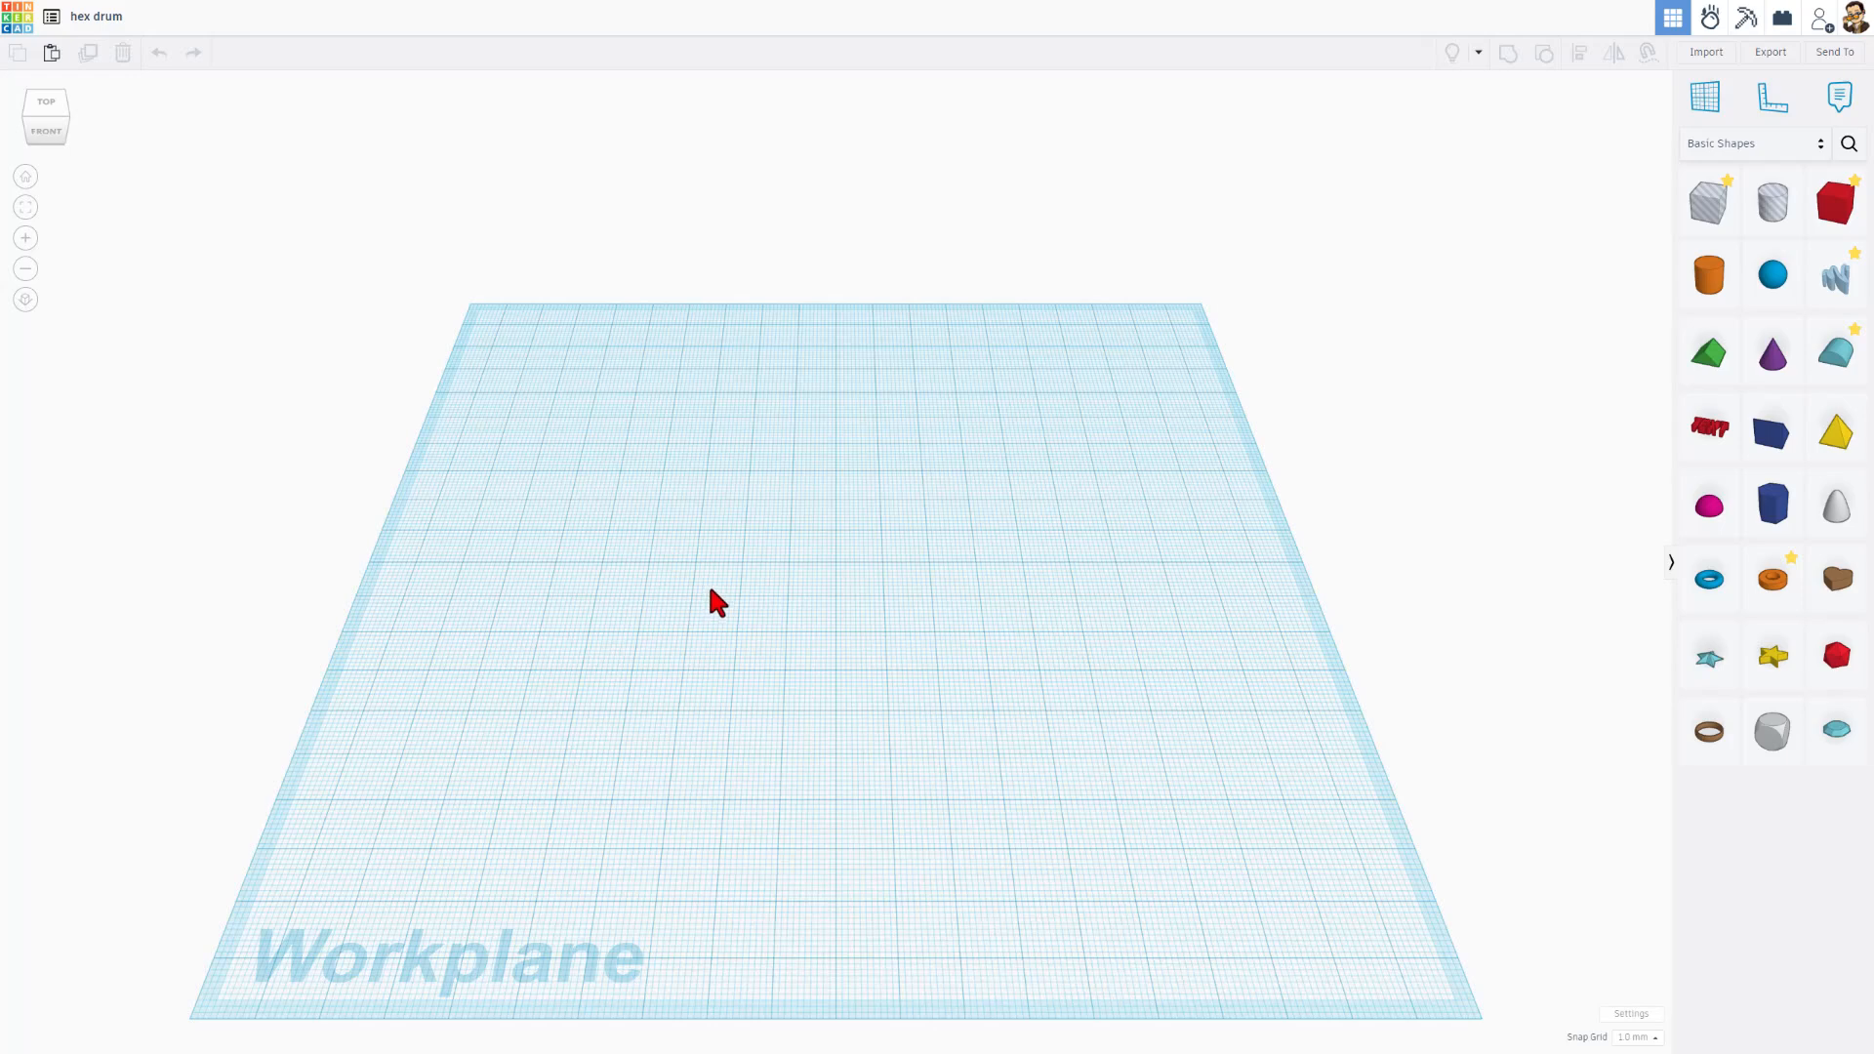
mouse_move(806, 371)
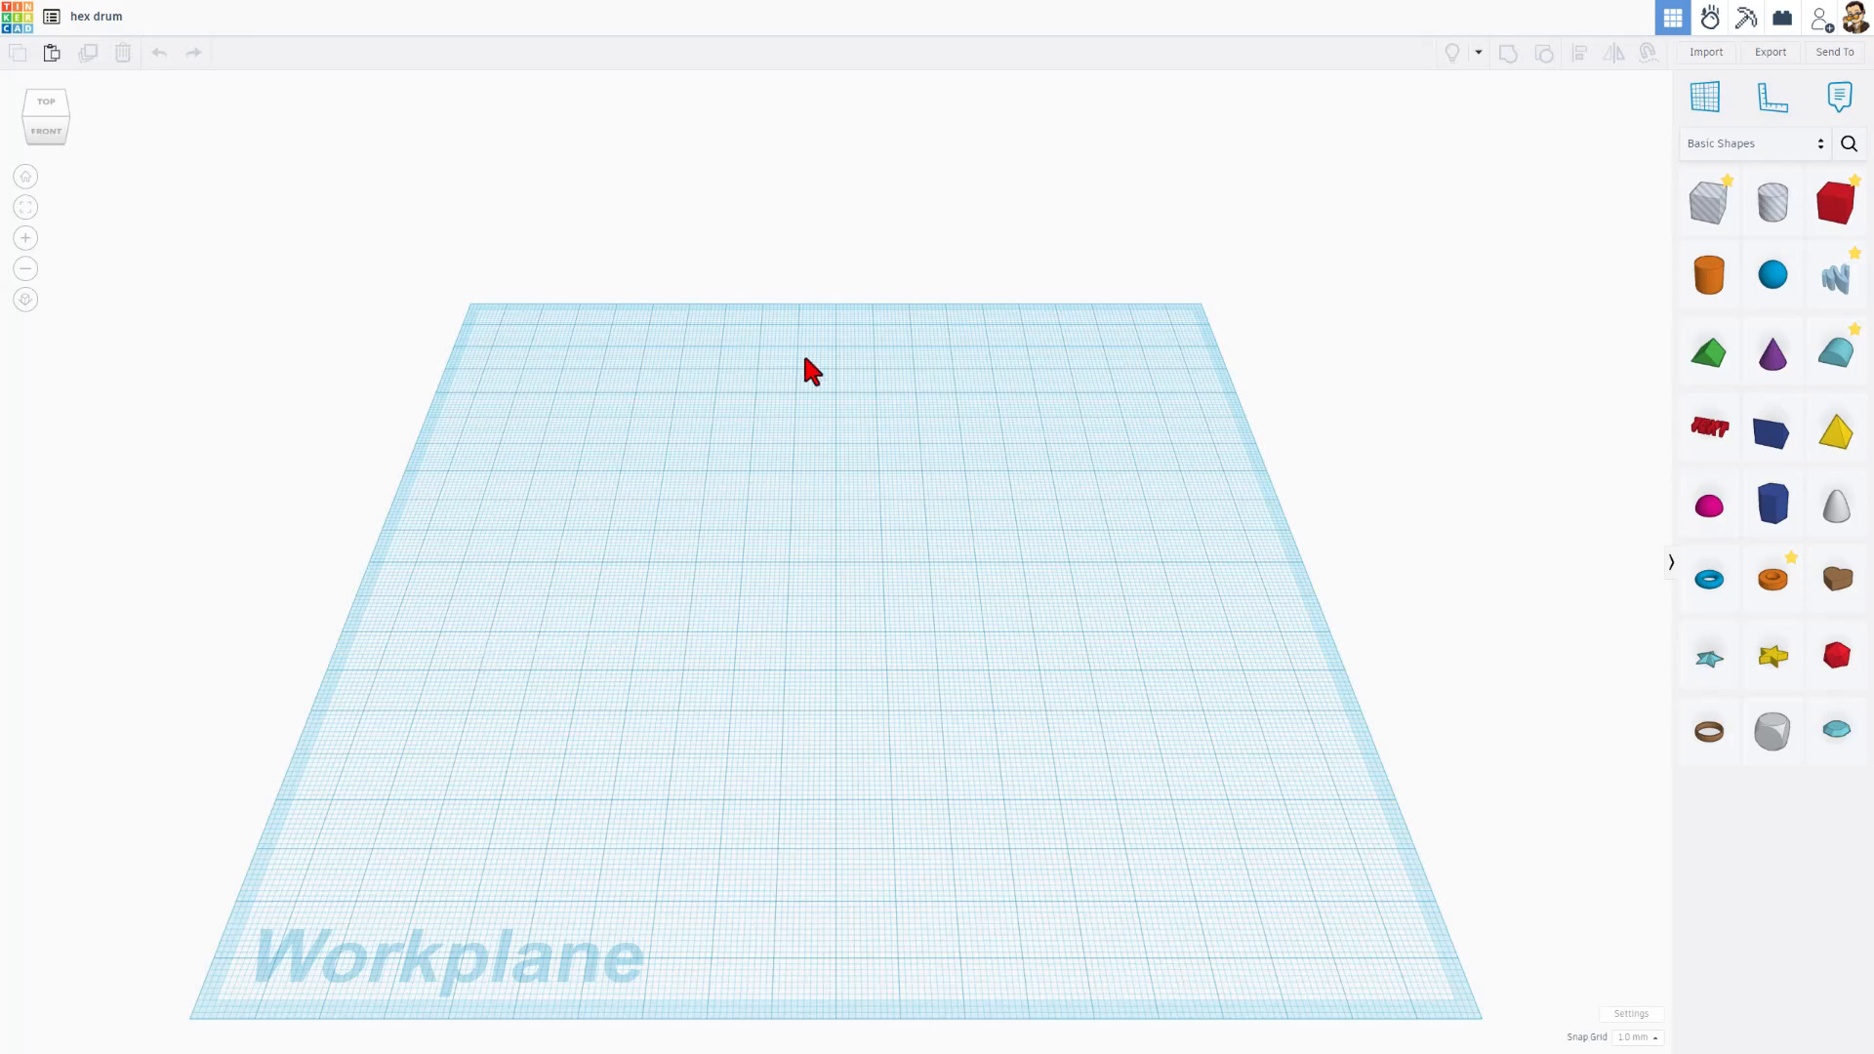
mouse_move(1669, 595)
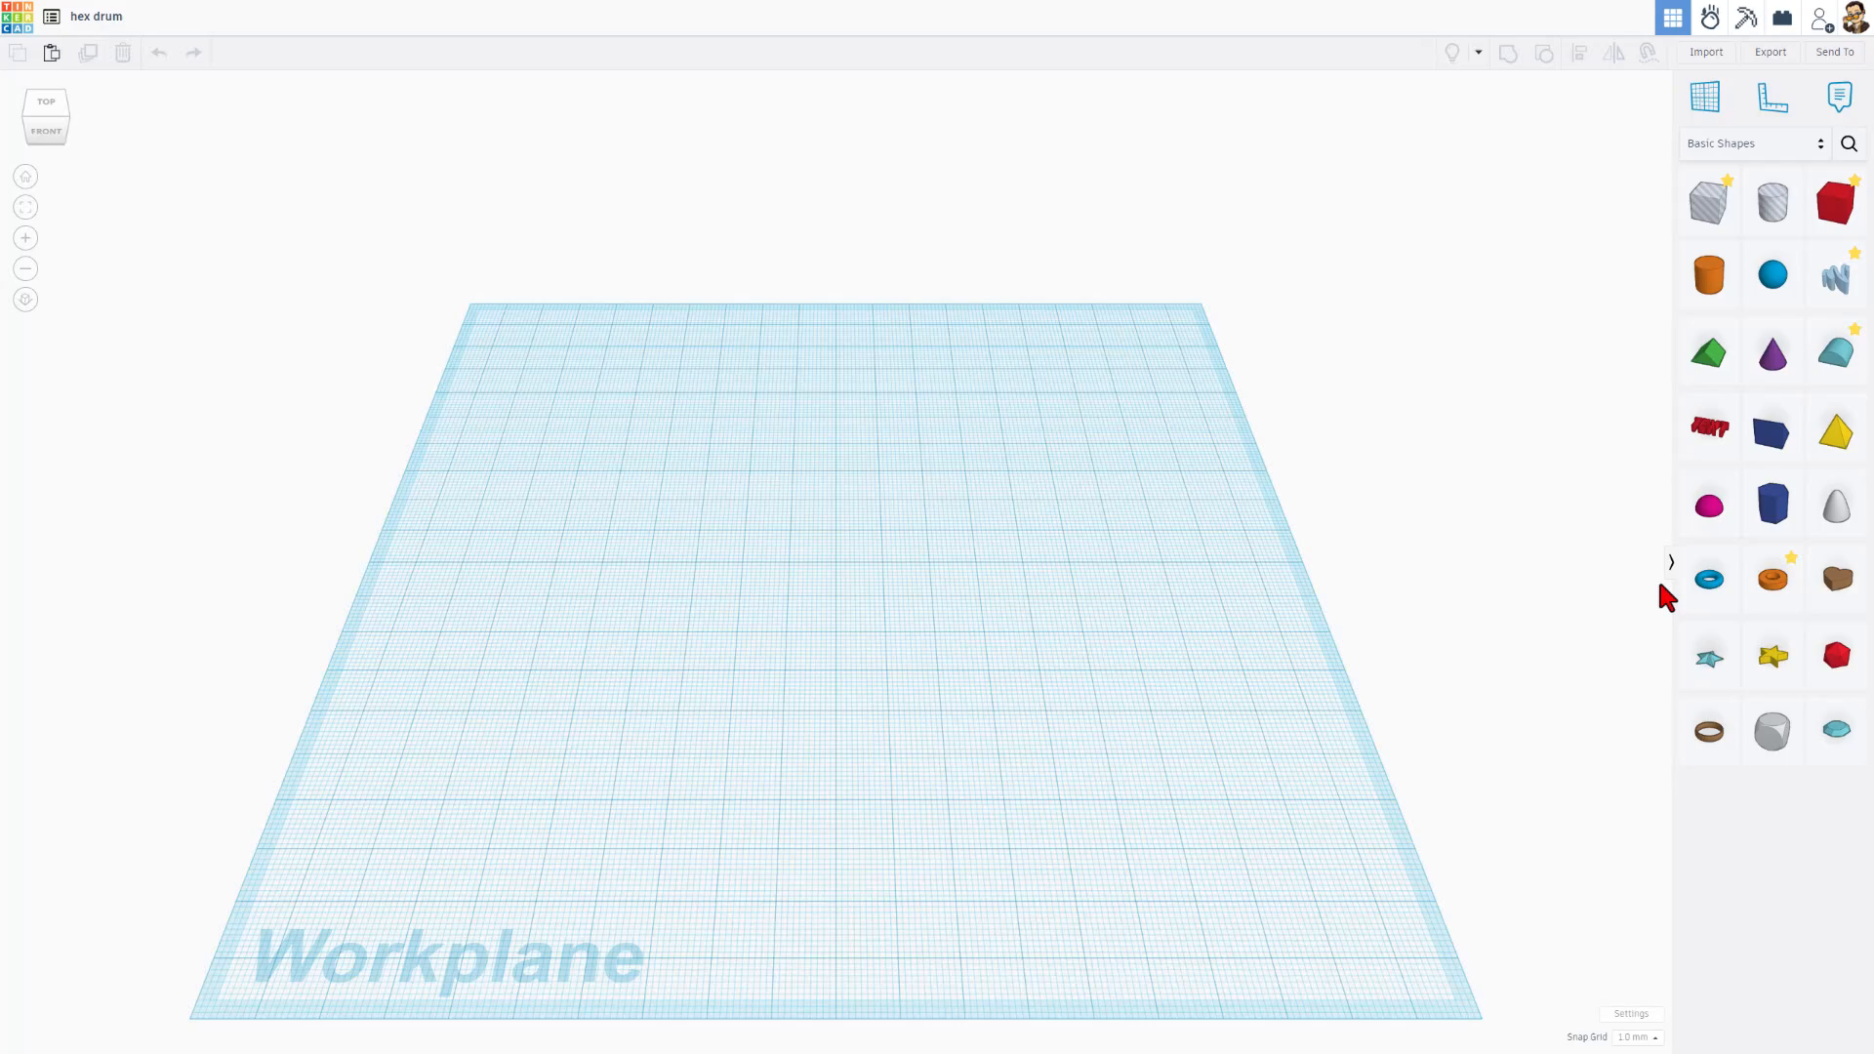
- Place an orange Tube on the workplane, raise its sides for a smooth wall, and set its height to 25
left_click(1772, 578)
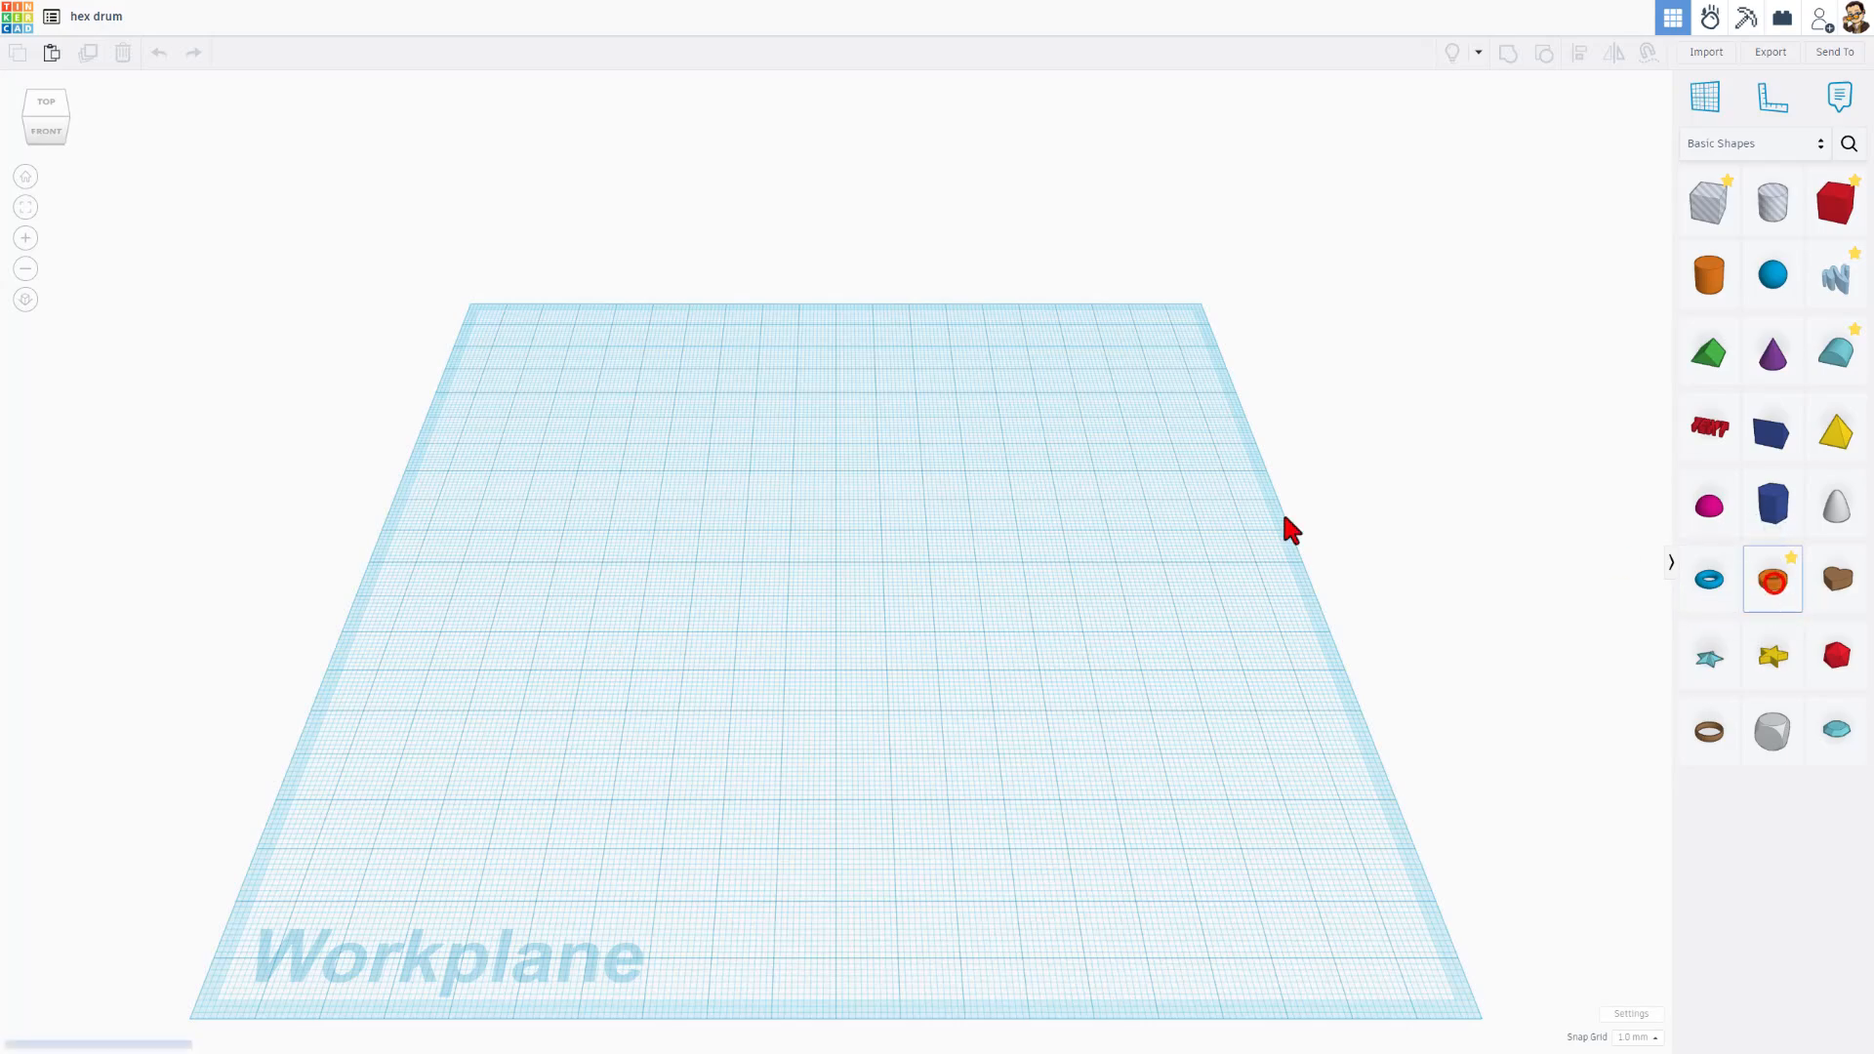
left_click(1772, 578)
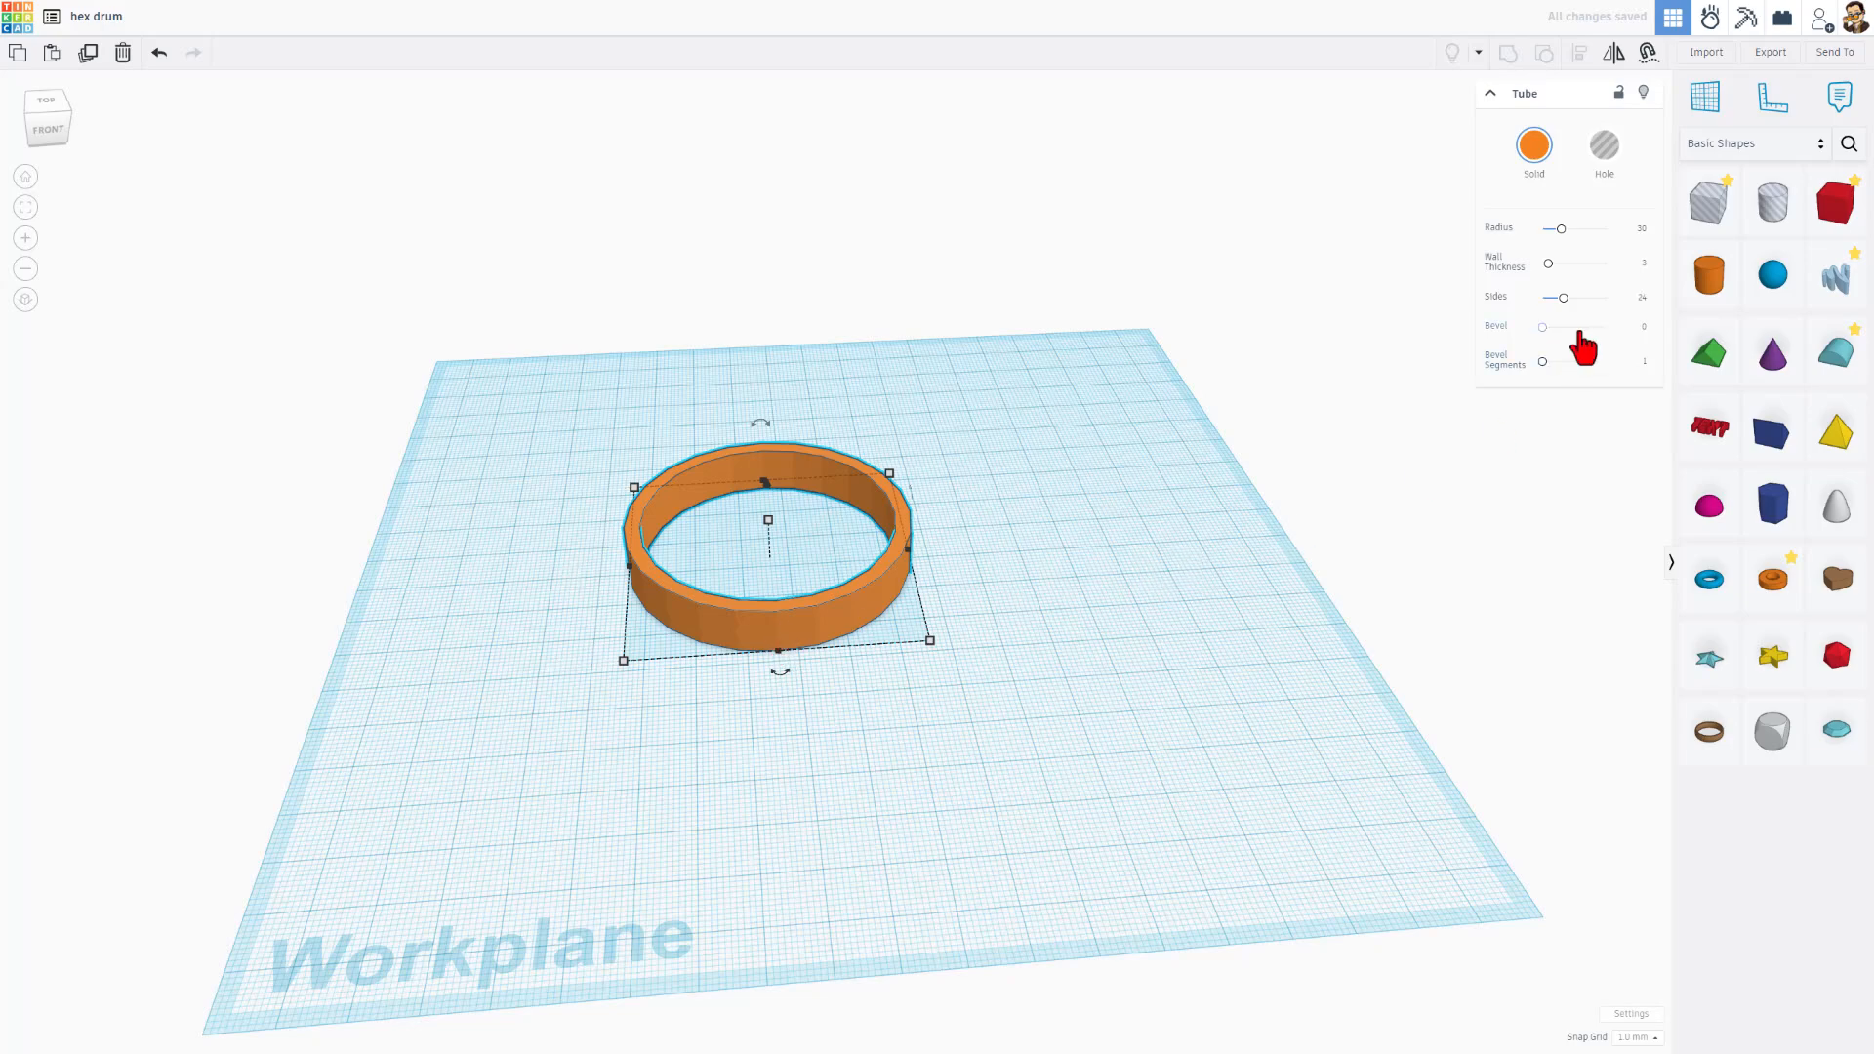
left_click_drag(1561, 296, 1605, 297)
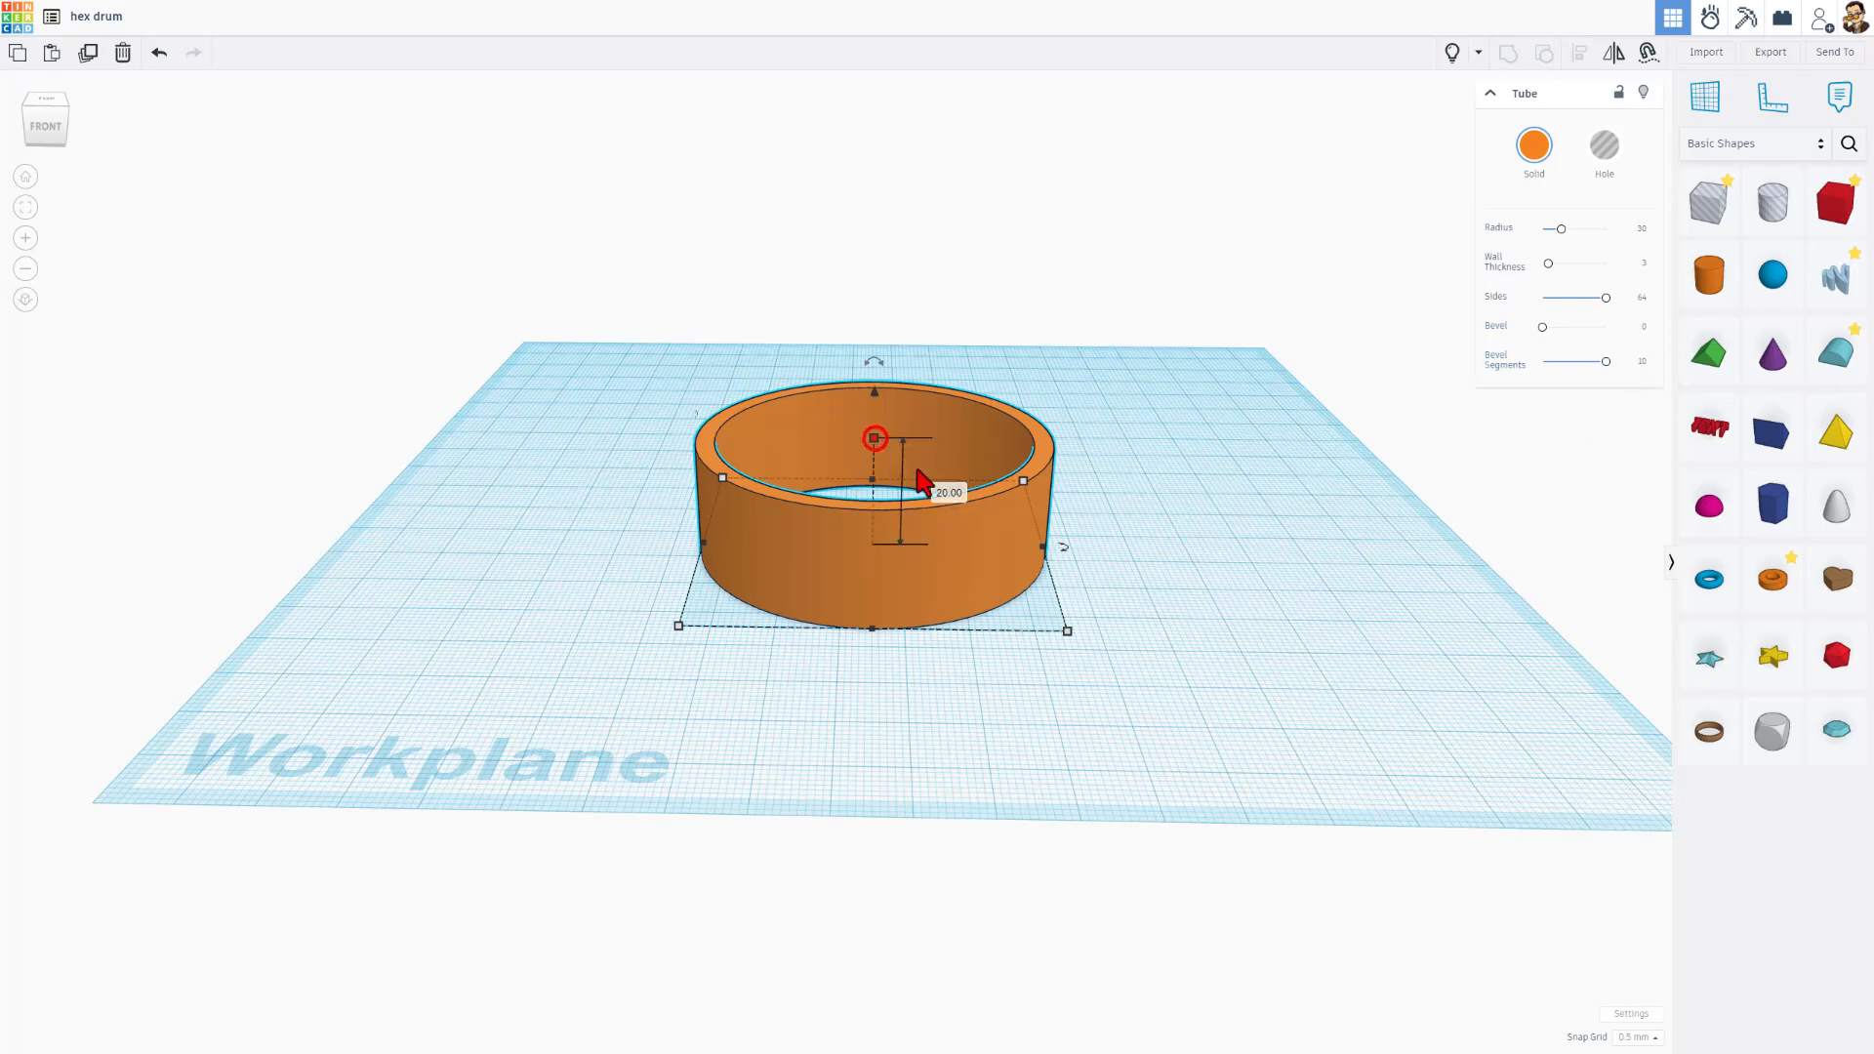
left_click_drag(874, 435, 933, 495)
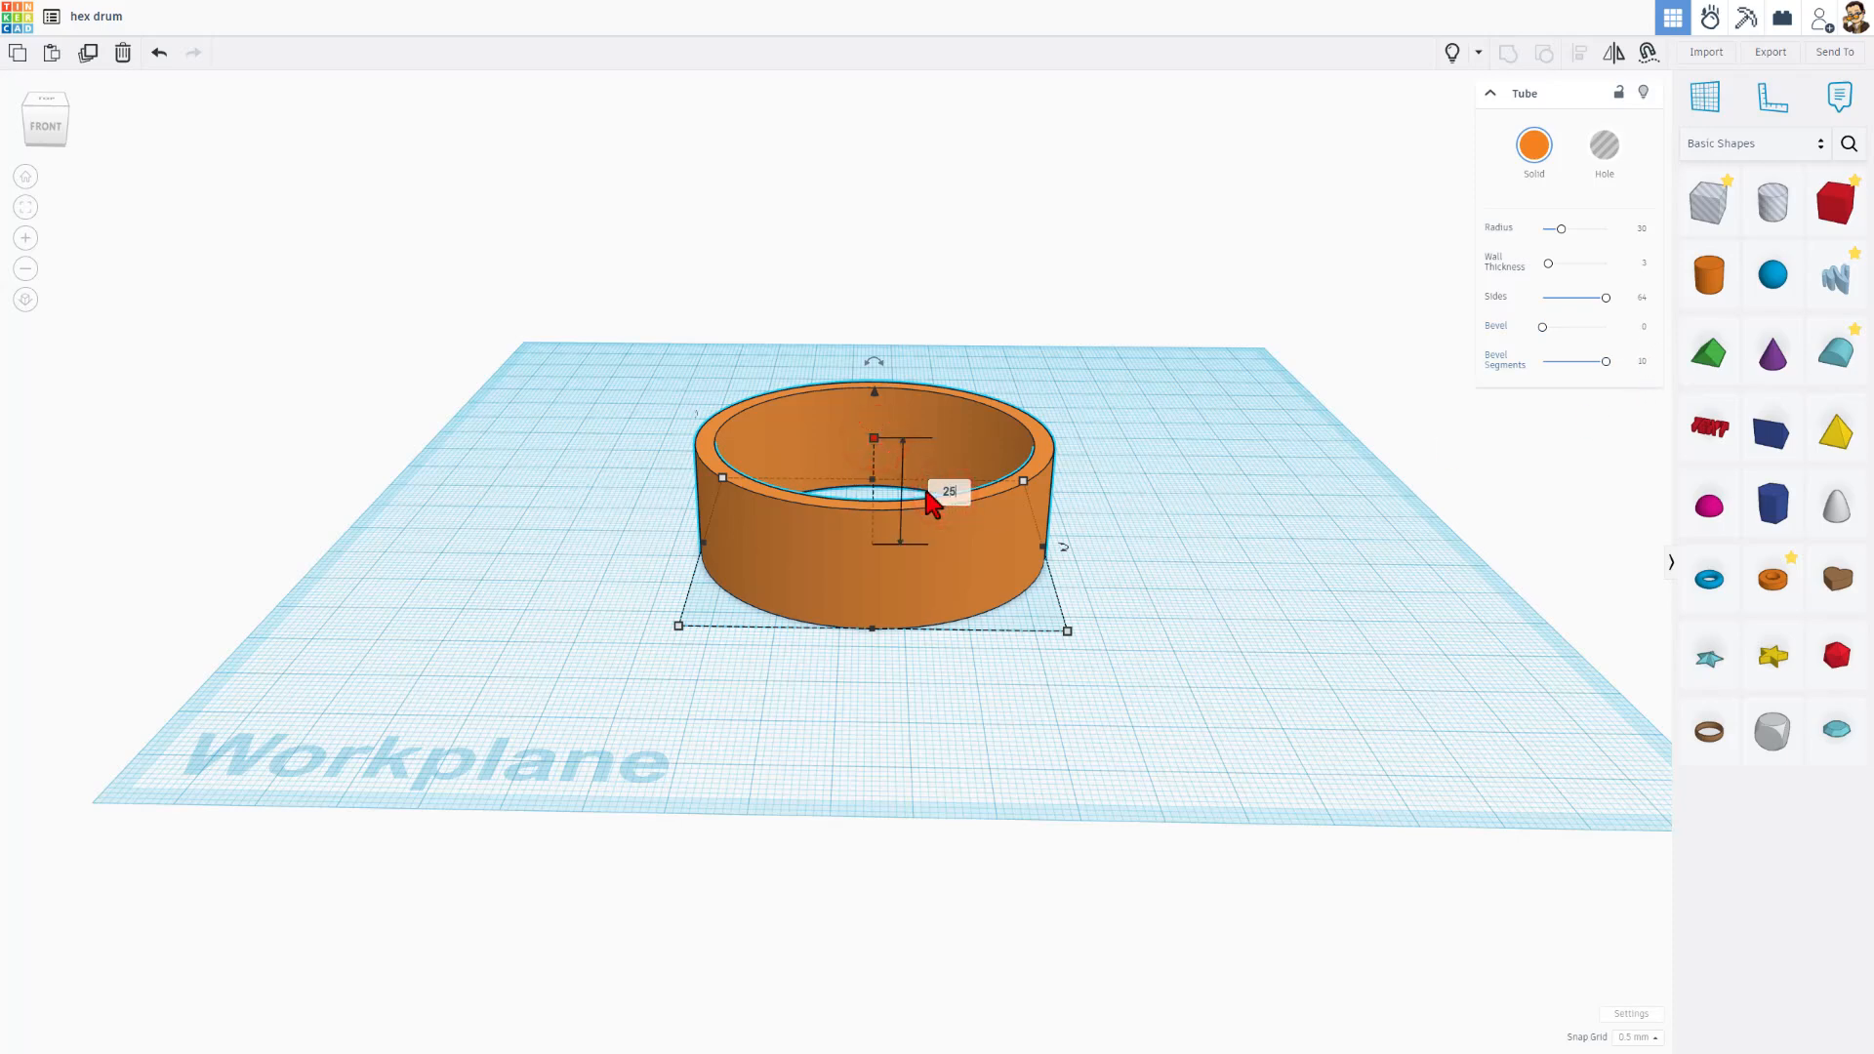
left_click(1226, 496)
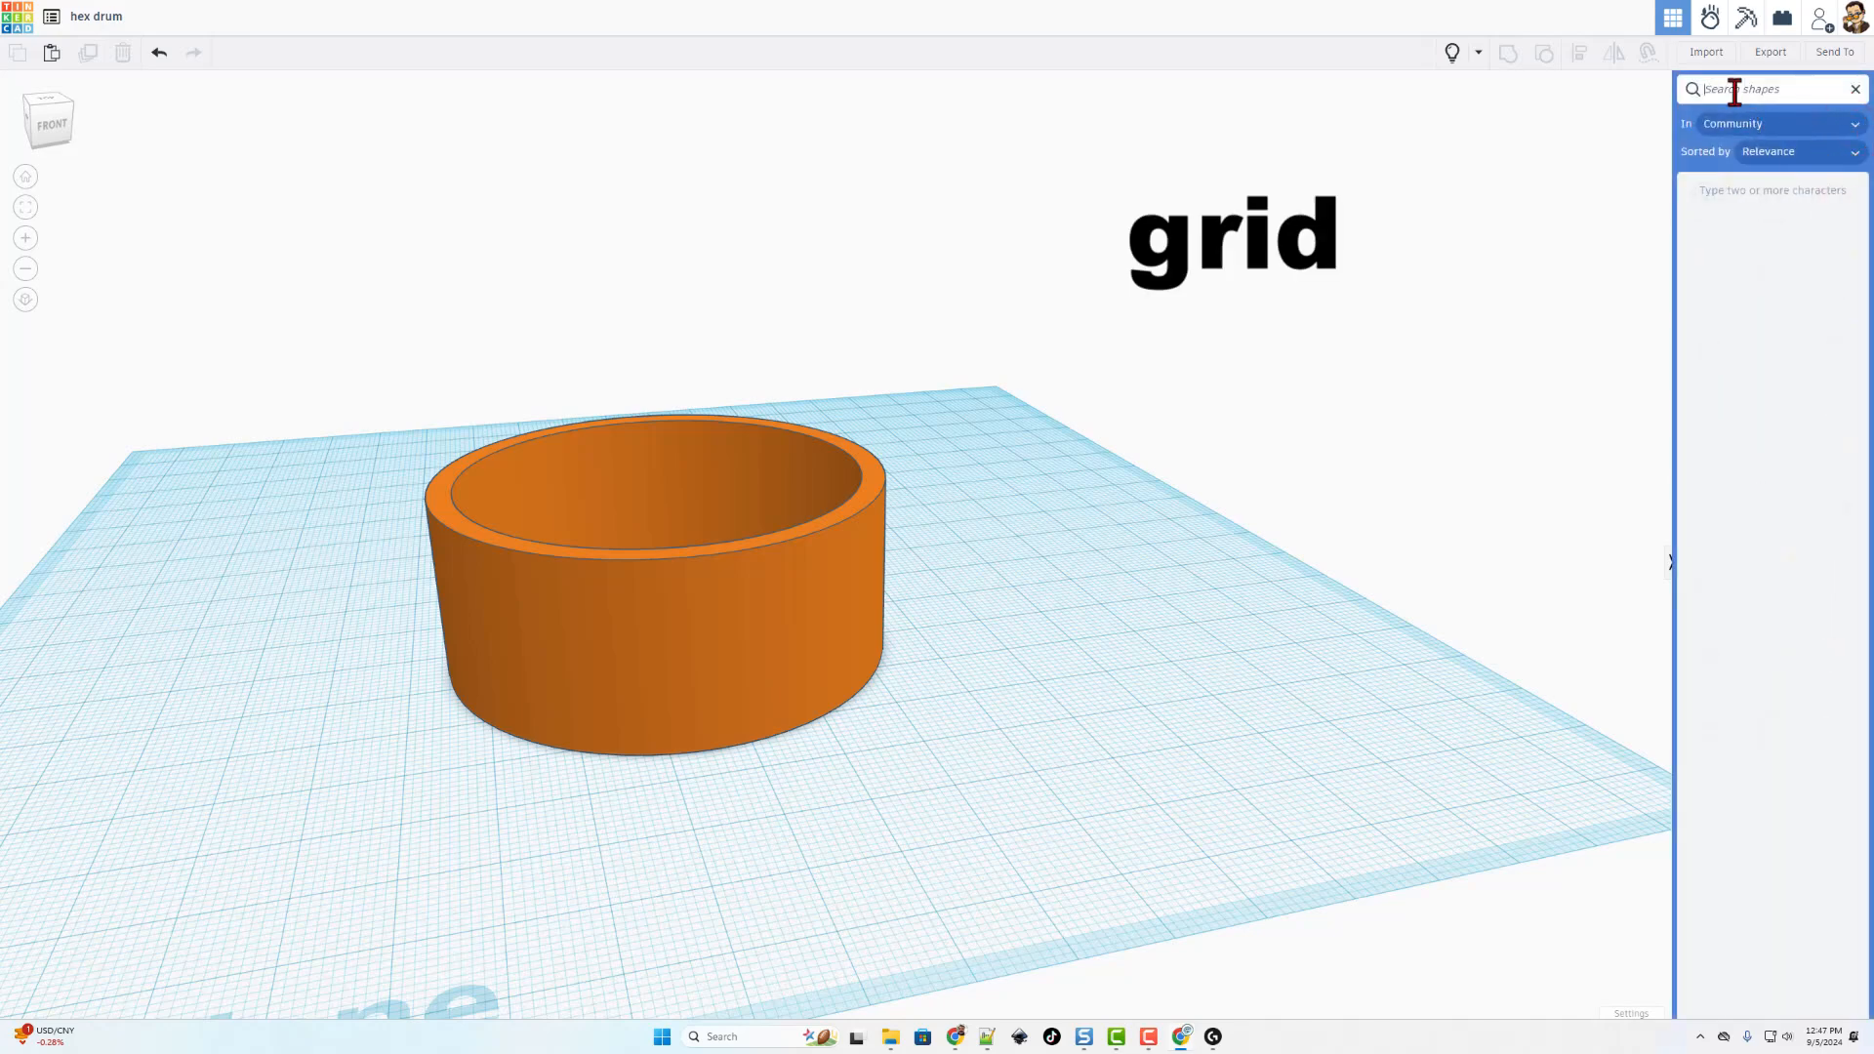
- Find the Honeycomb Grid via a 'grid' search, make it a Hole, and size it to 1 column of 3 hexagons
type("gri")
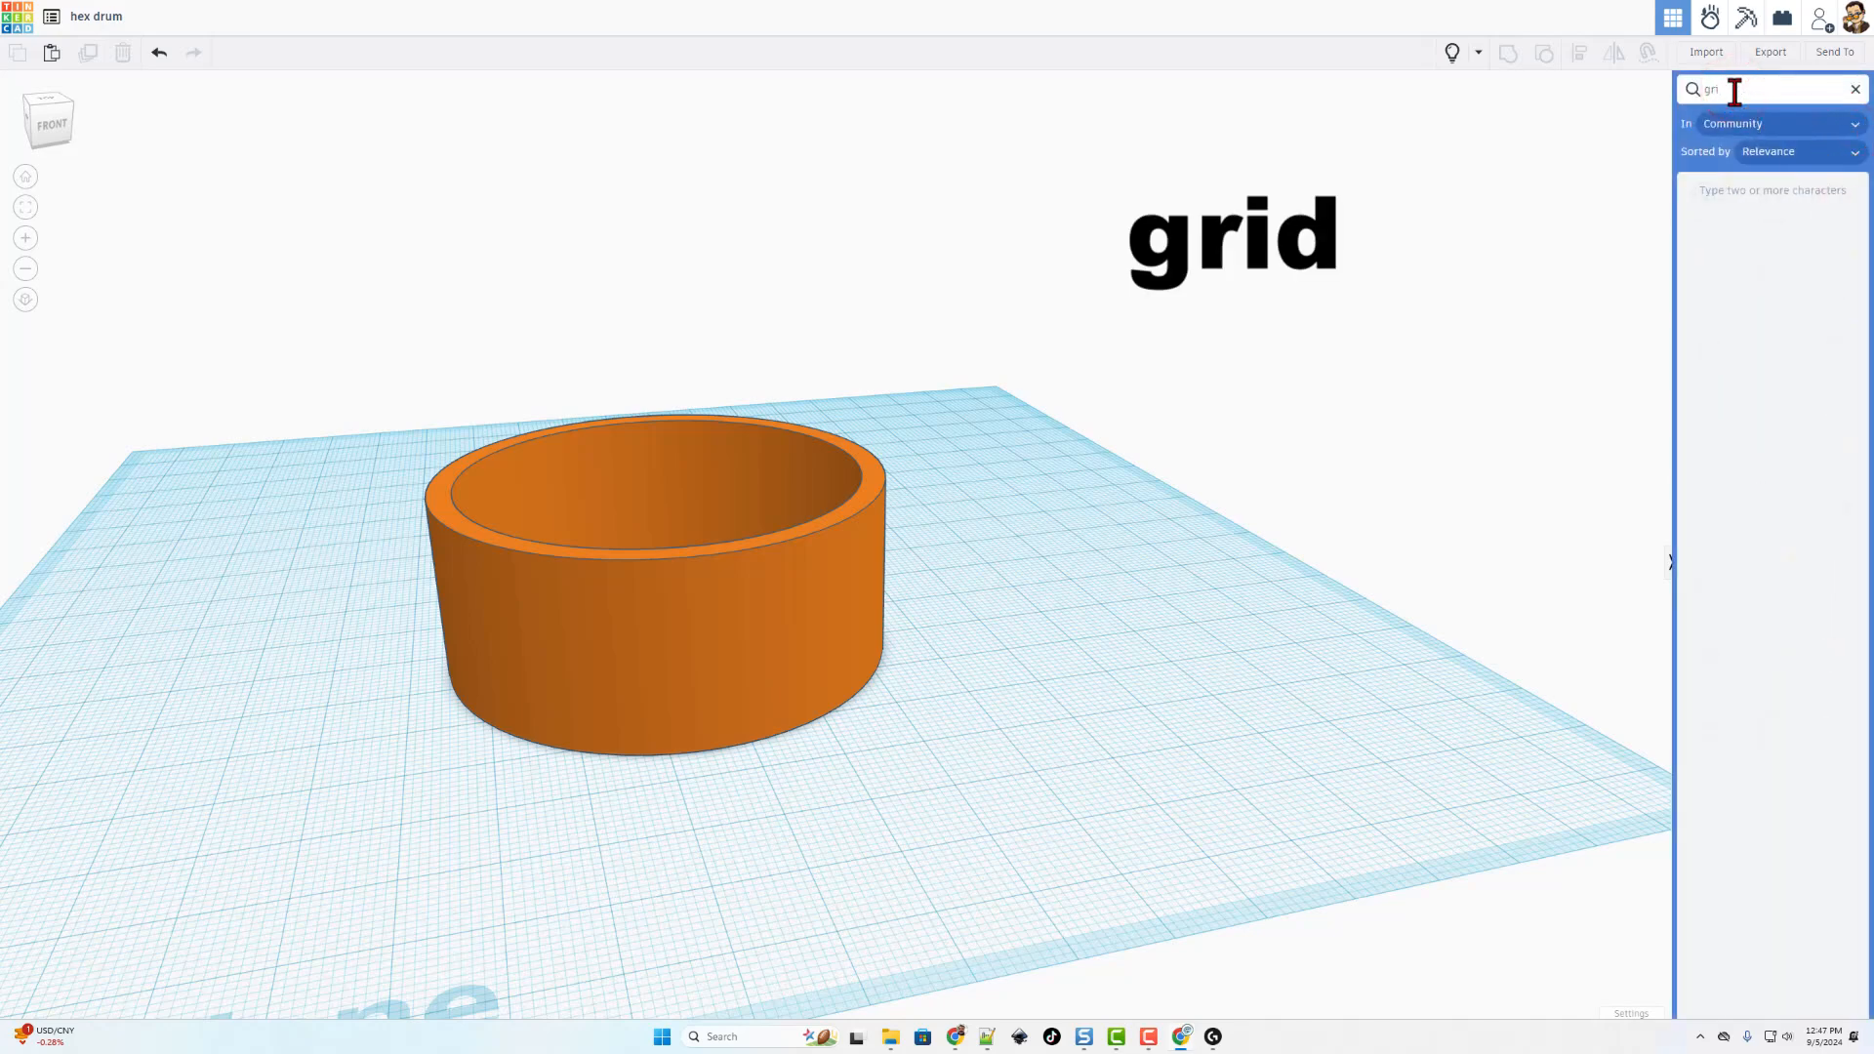
type("grid")
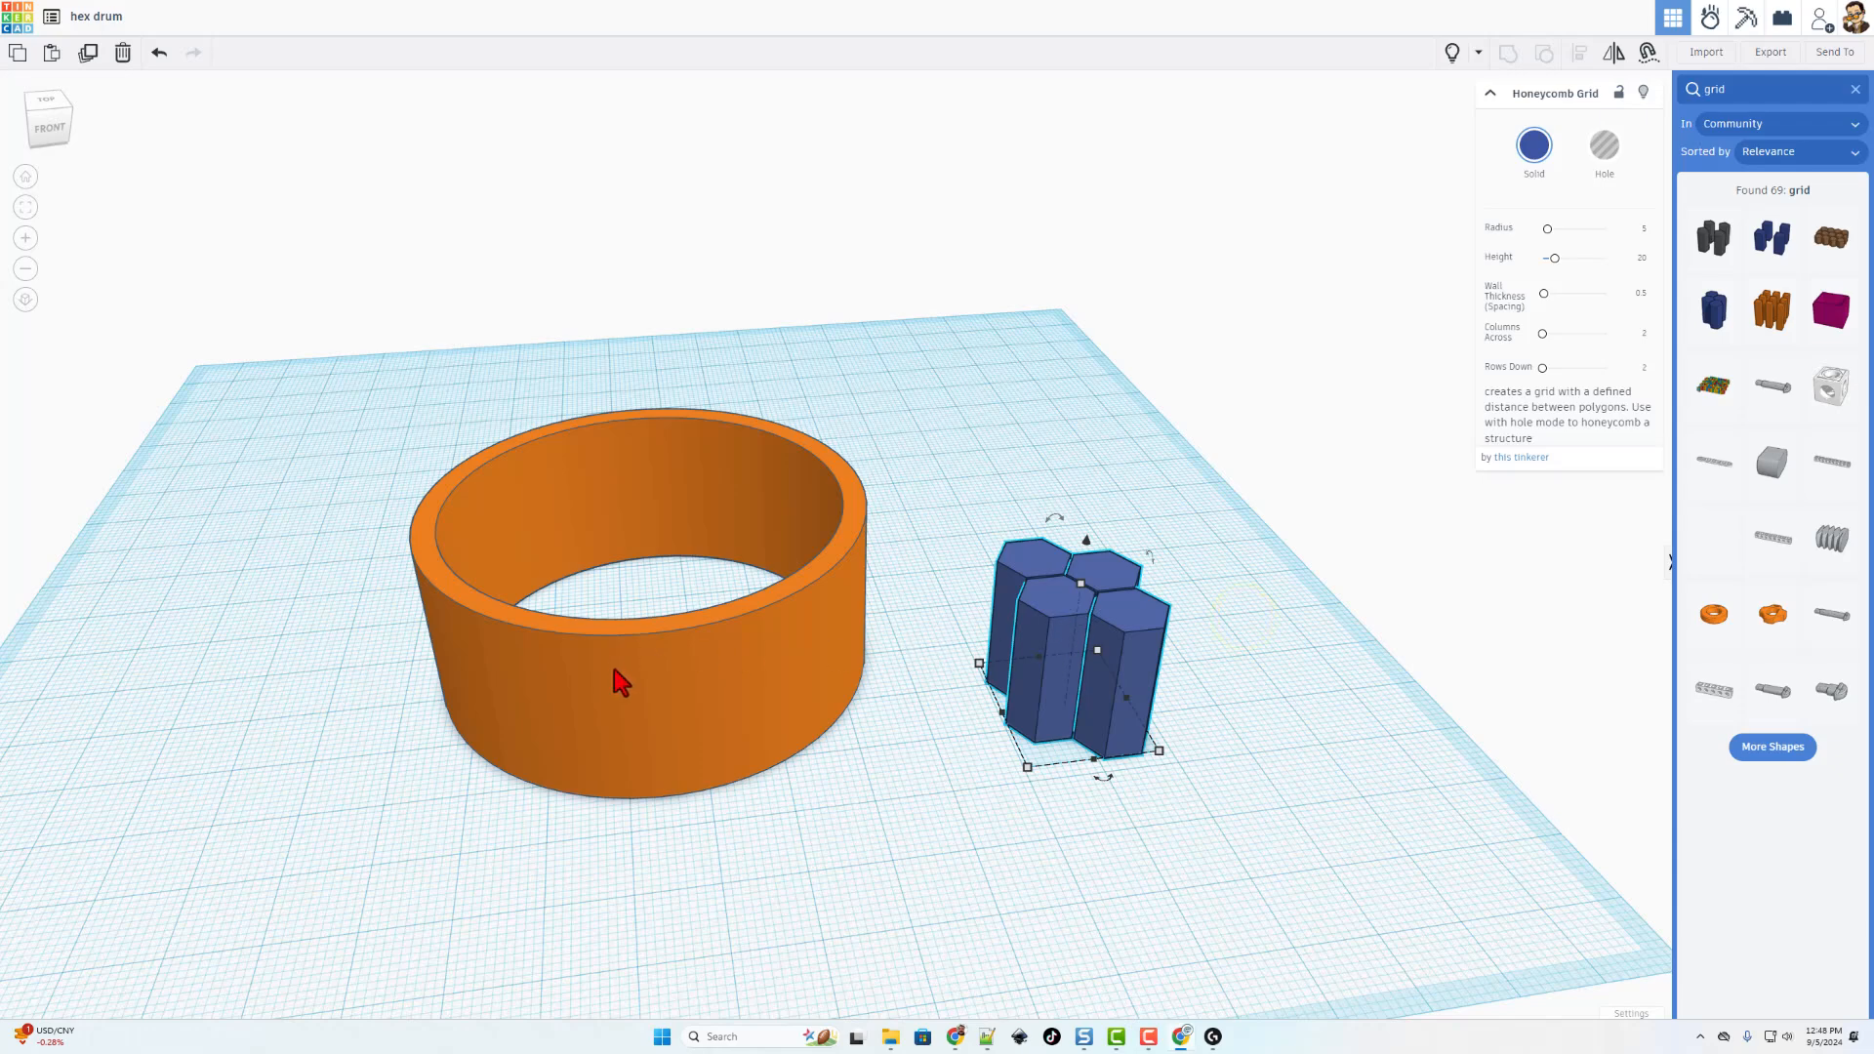
mouse_move(1058, 607)
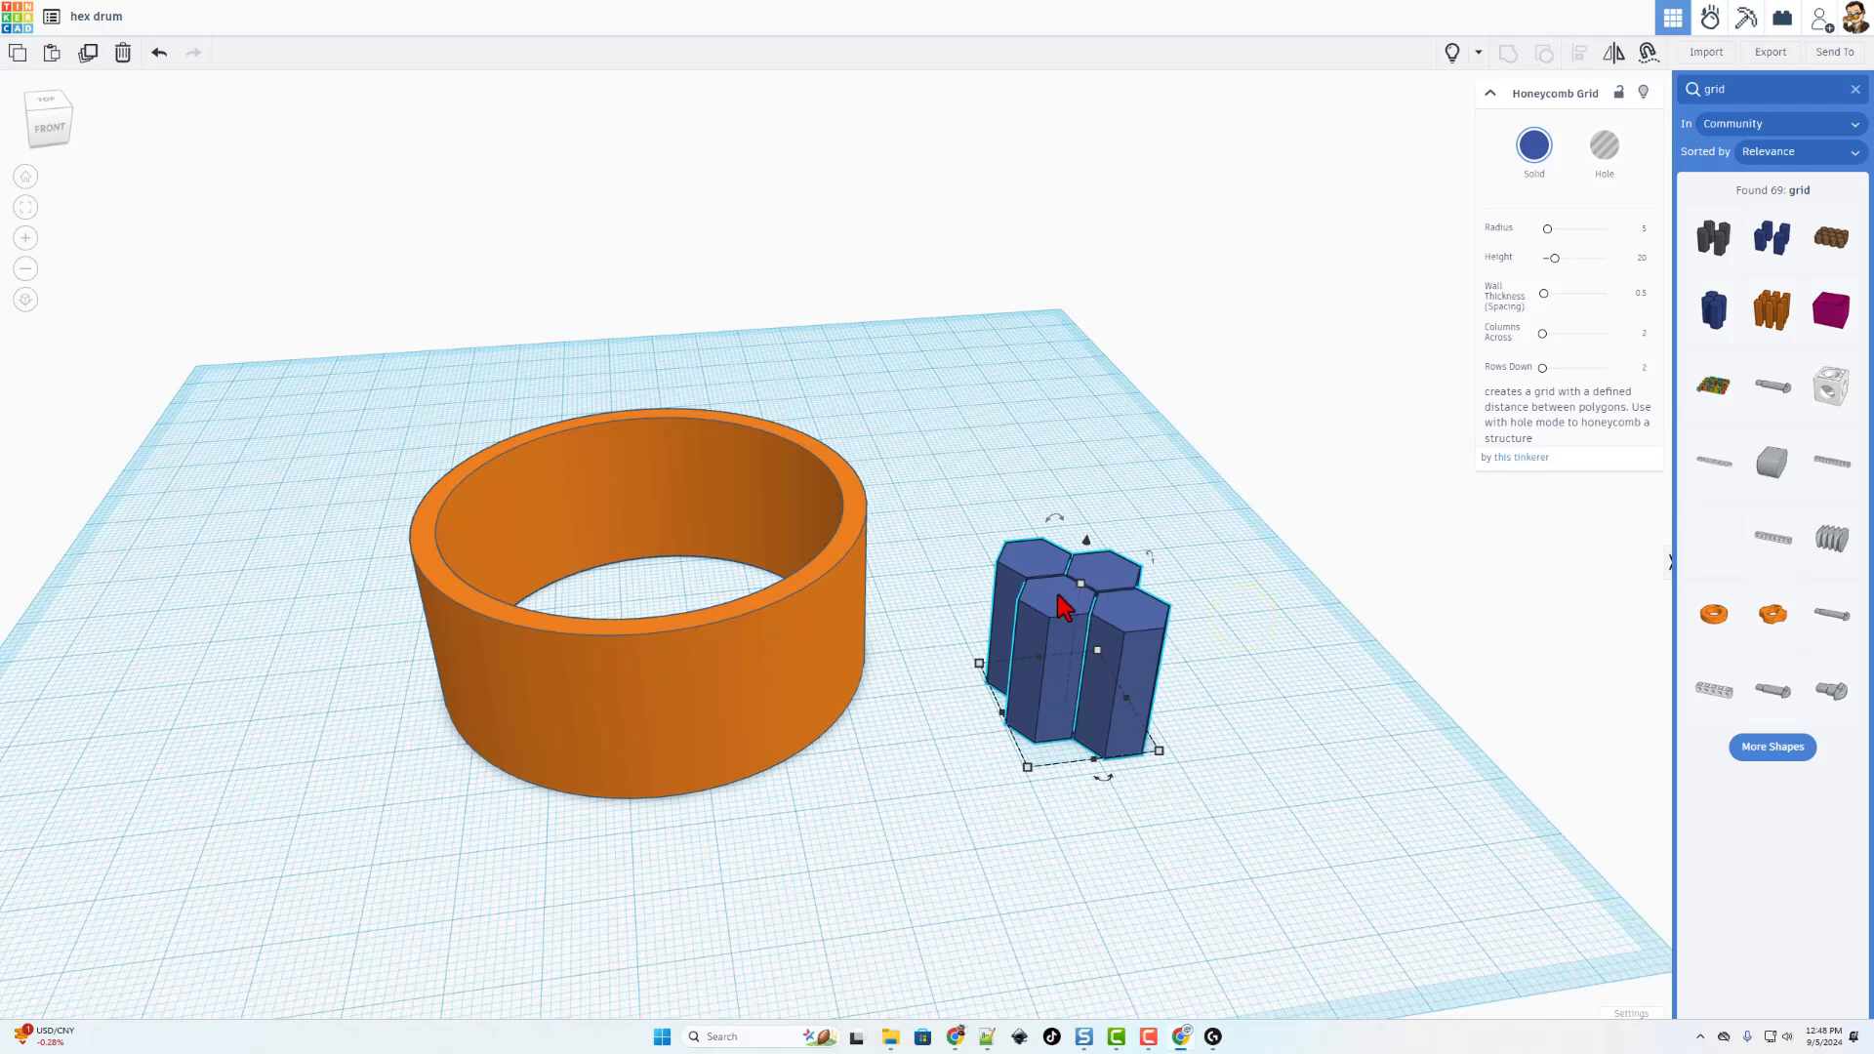
mouse_move(1056, 635)
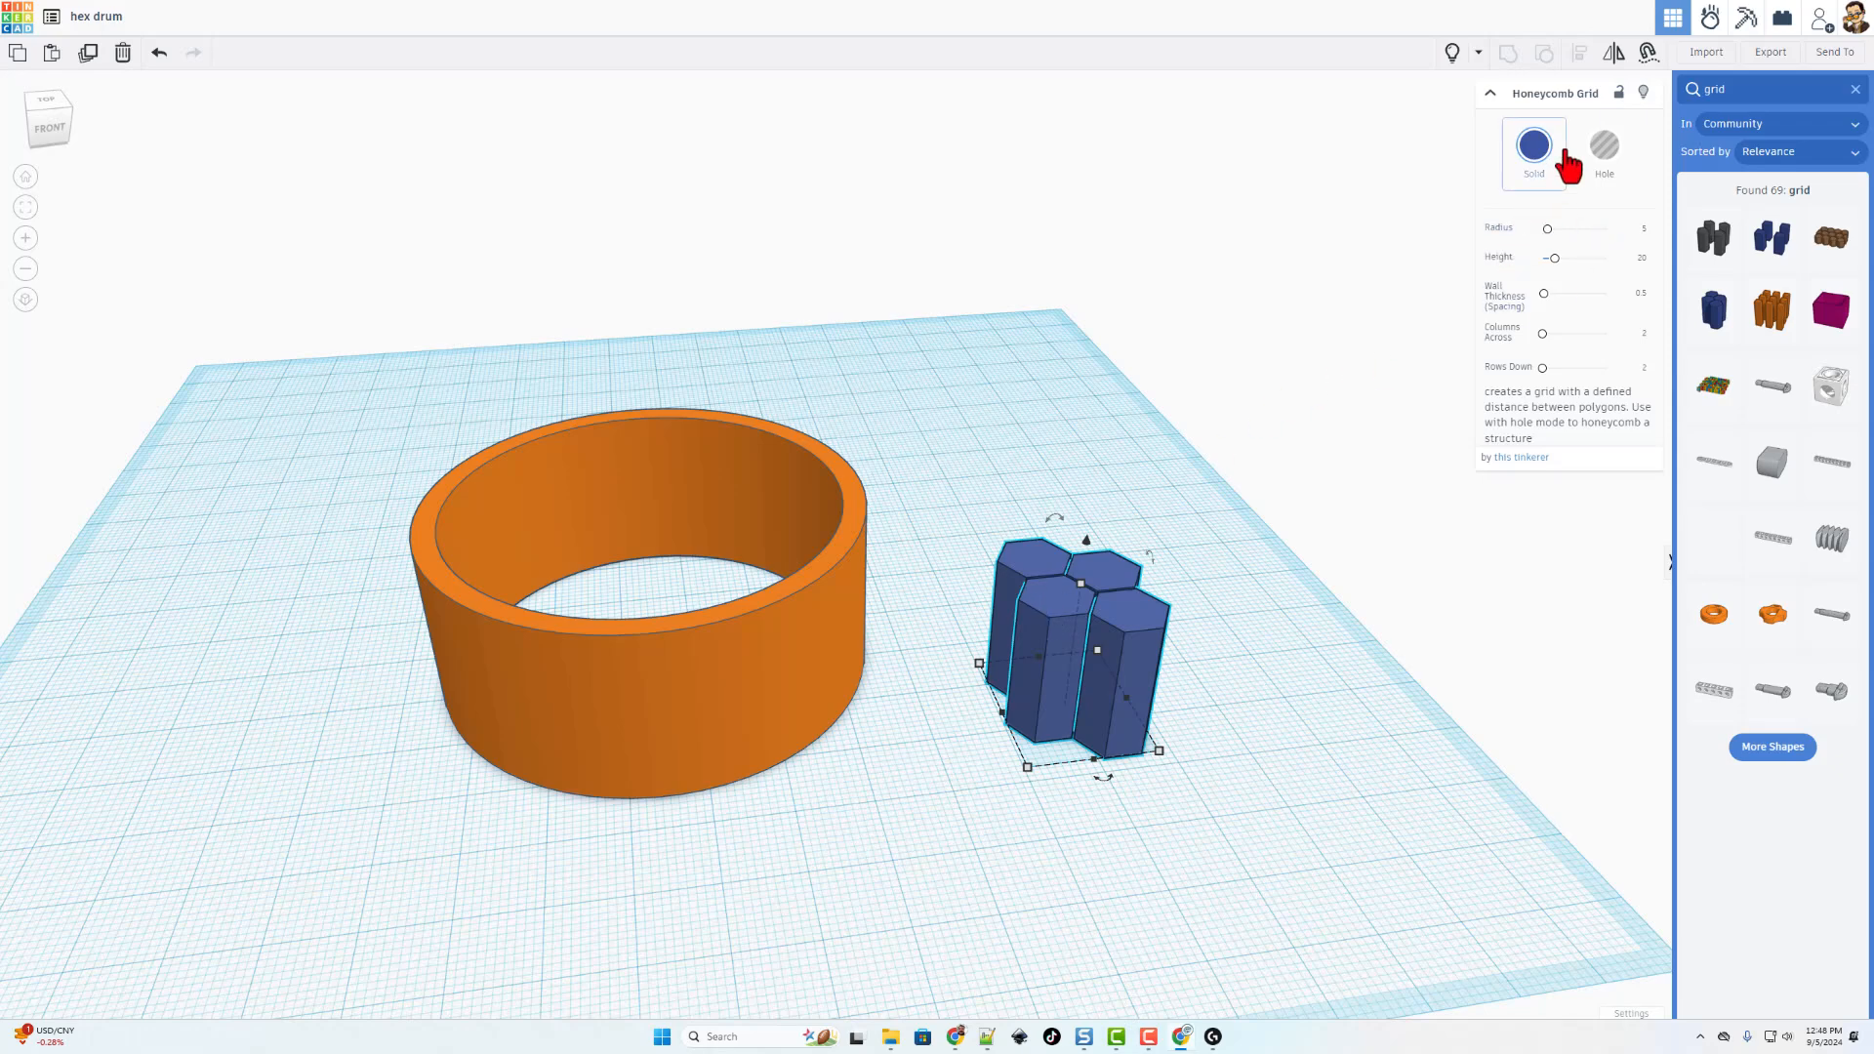
left_click(1605, 144)
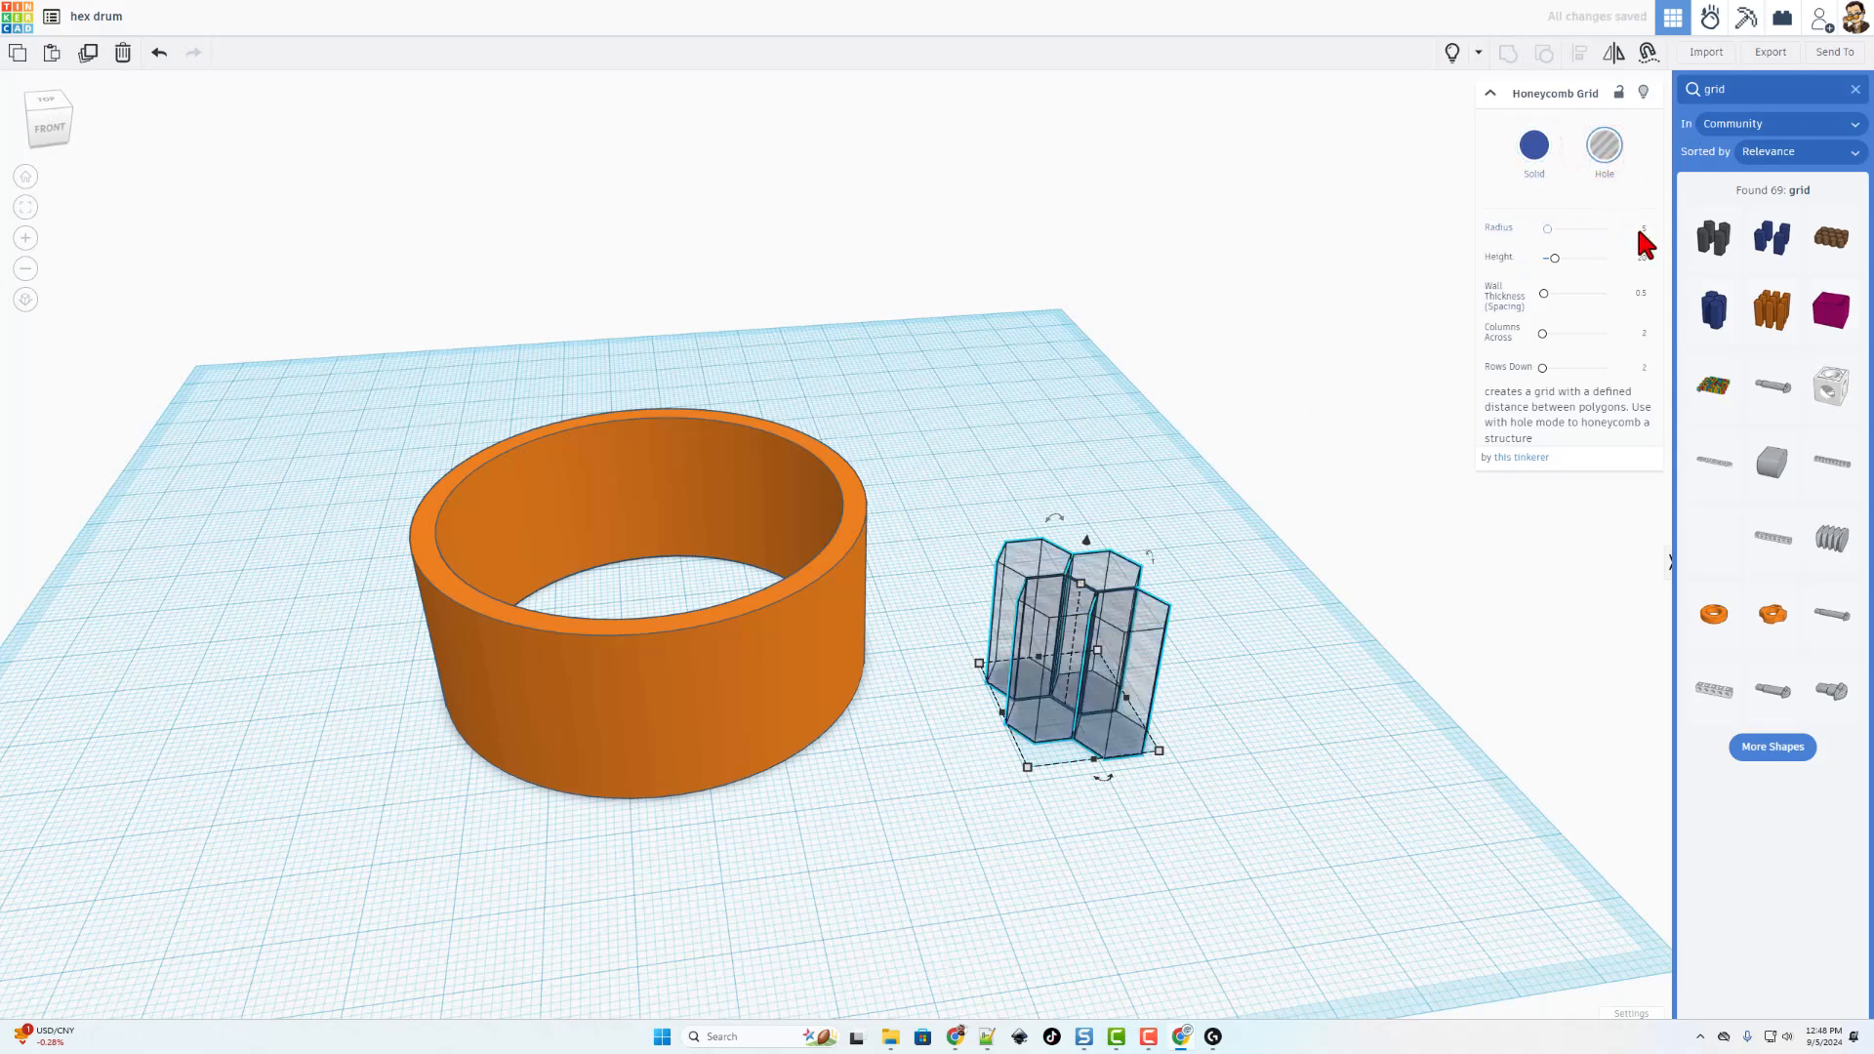
left_click(1632, 230)
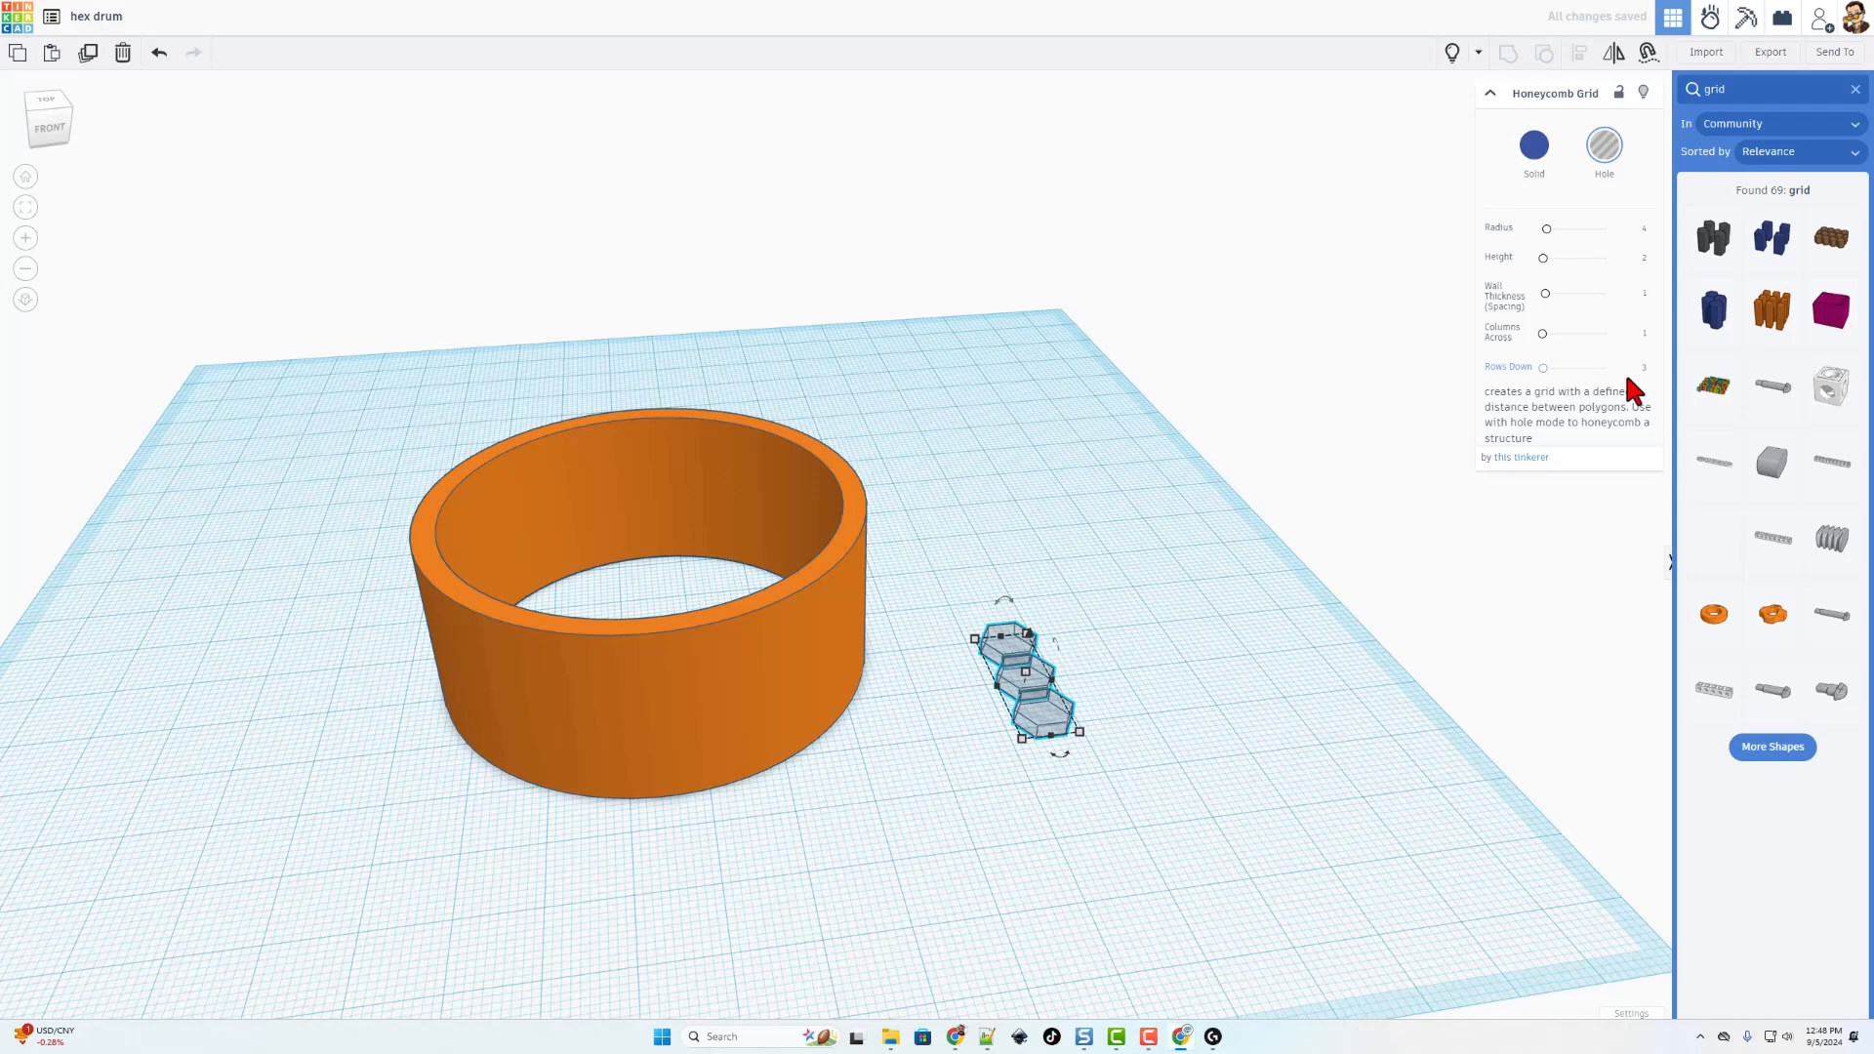
mouse_move(1128, 711)
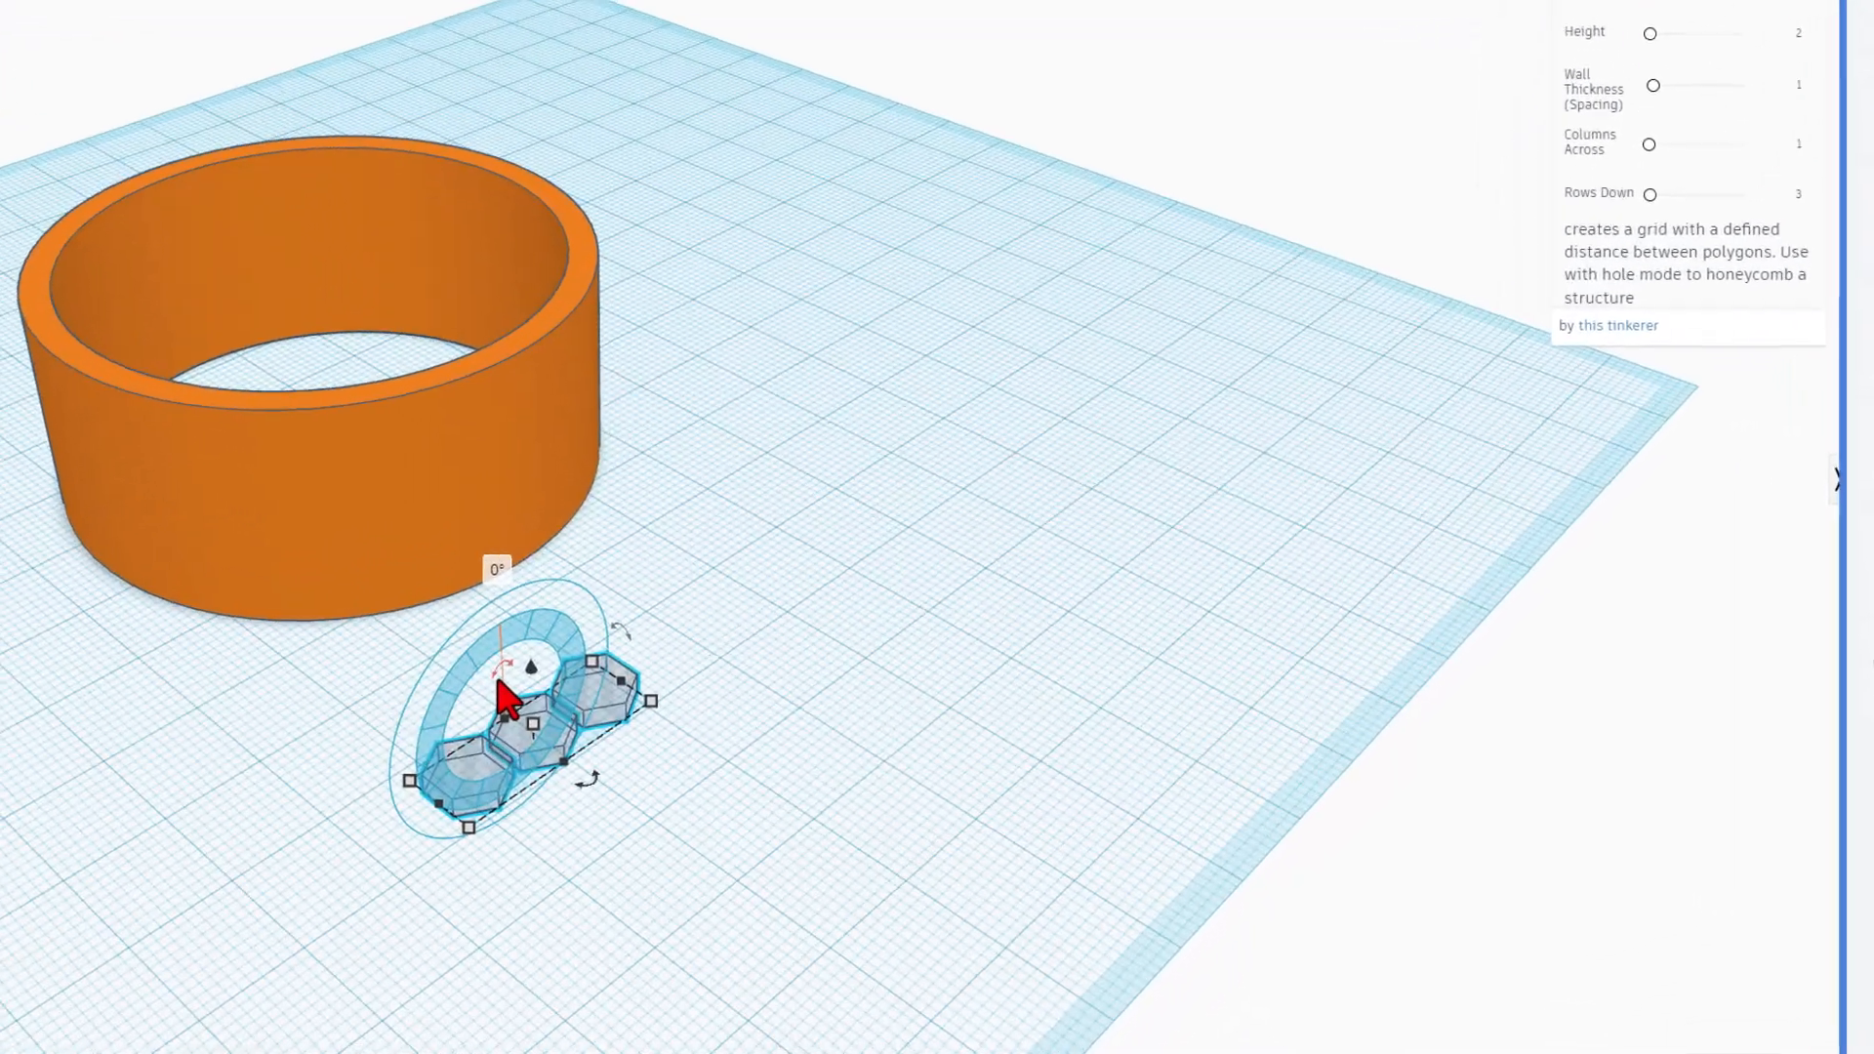
- Rotate the hexagon column upright to 90 degrees, set it into the tube wall, and duplicate it
left_click_drag(500, 650, 472, 670)
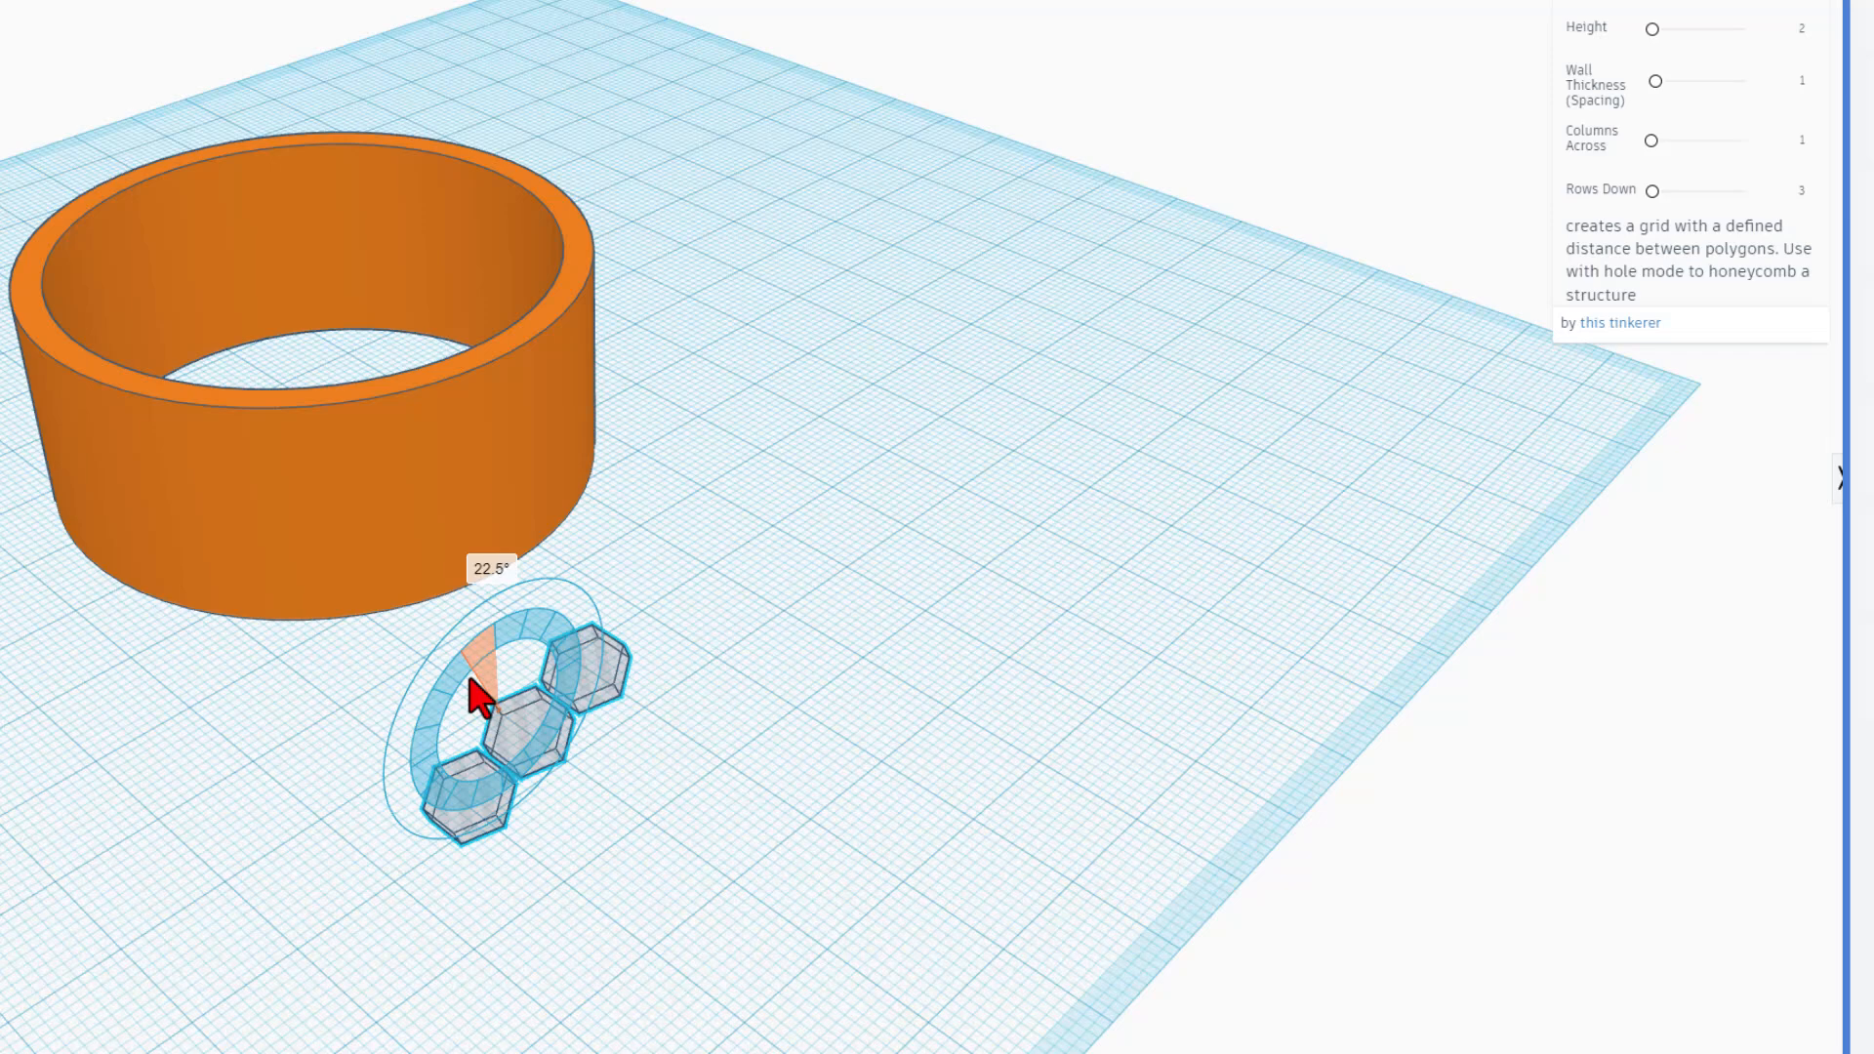
left_click_drag(471, 697, 449, 759)
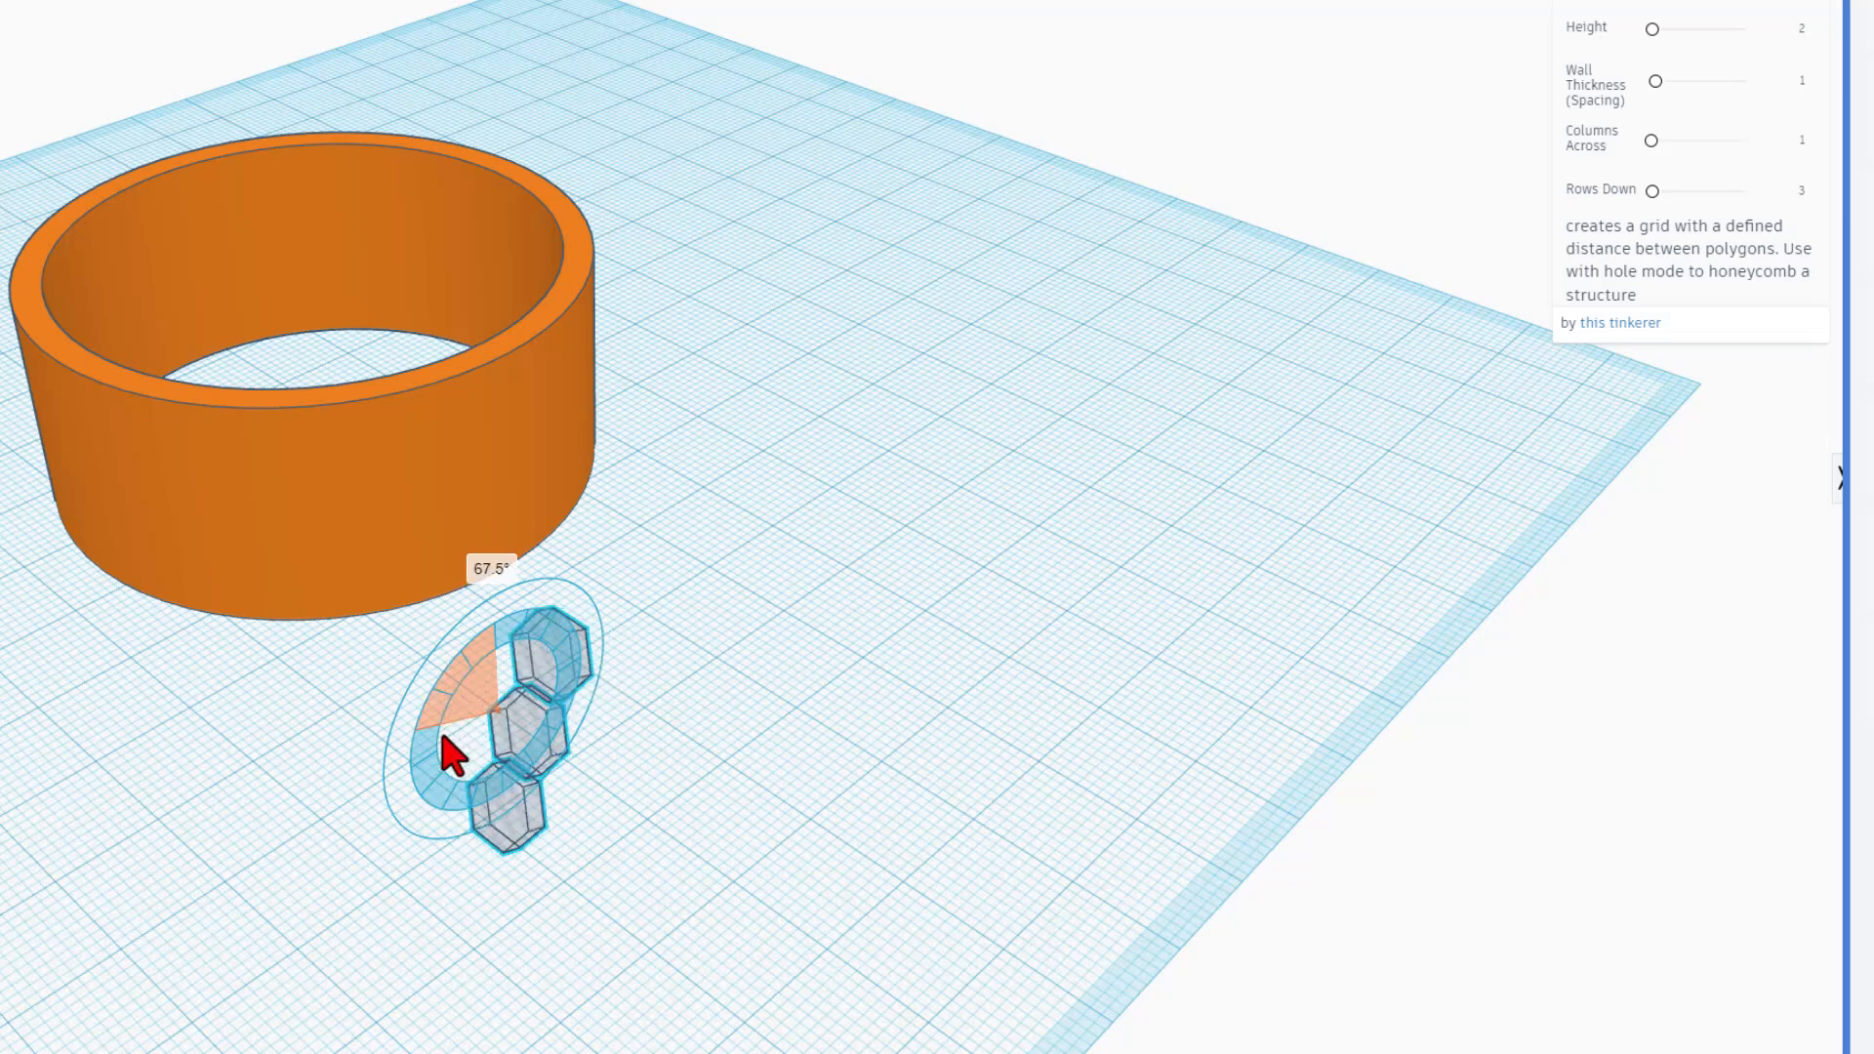
mouse_move(412, 785)
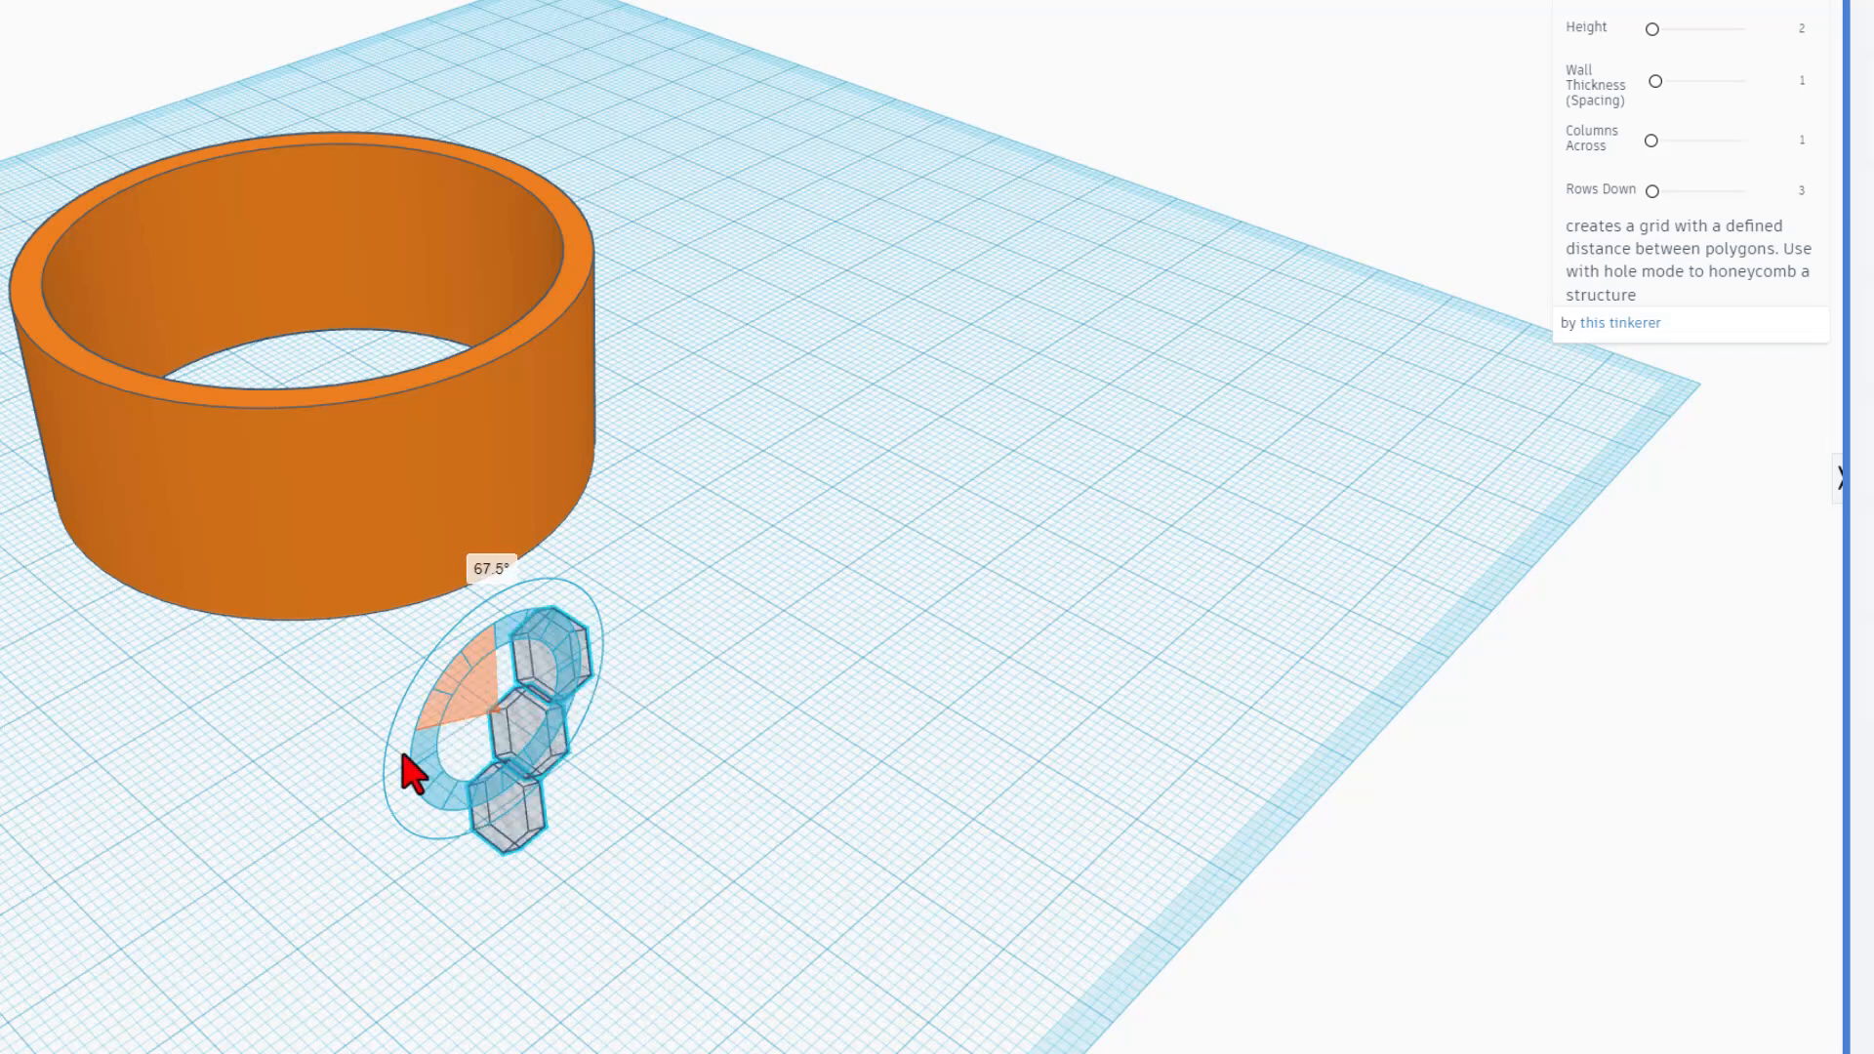
left_click_drag(412, 771, 150, 771)
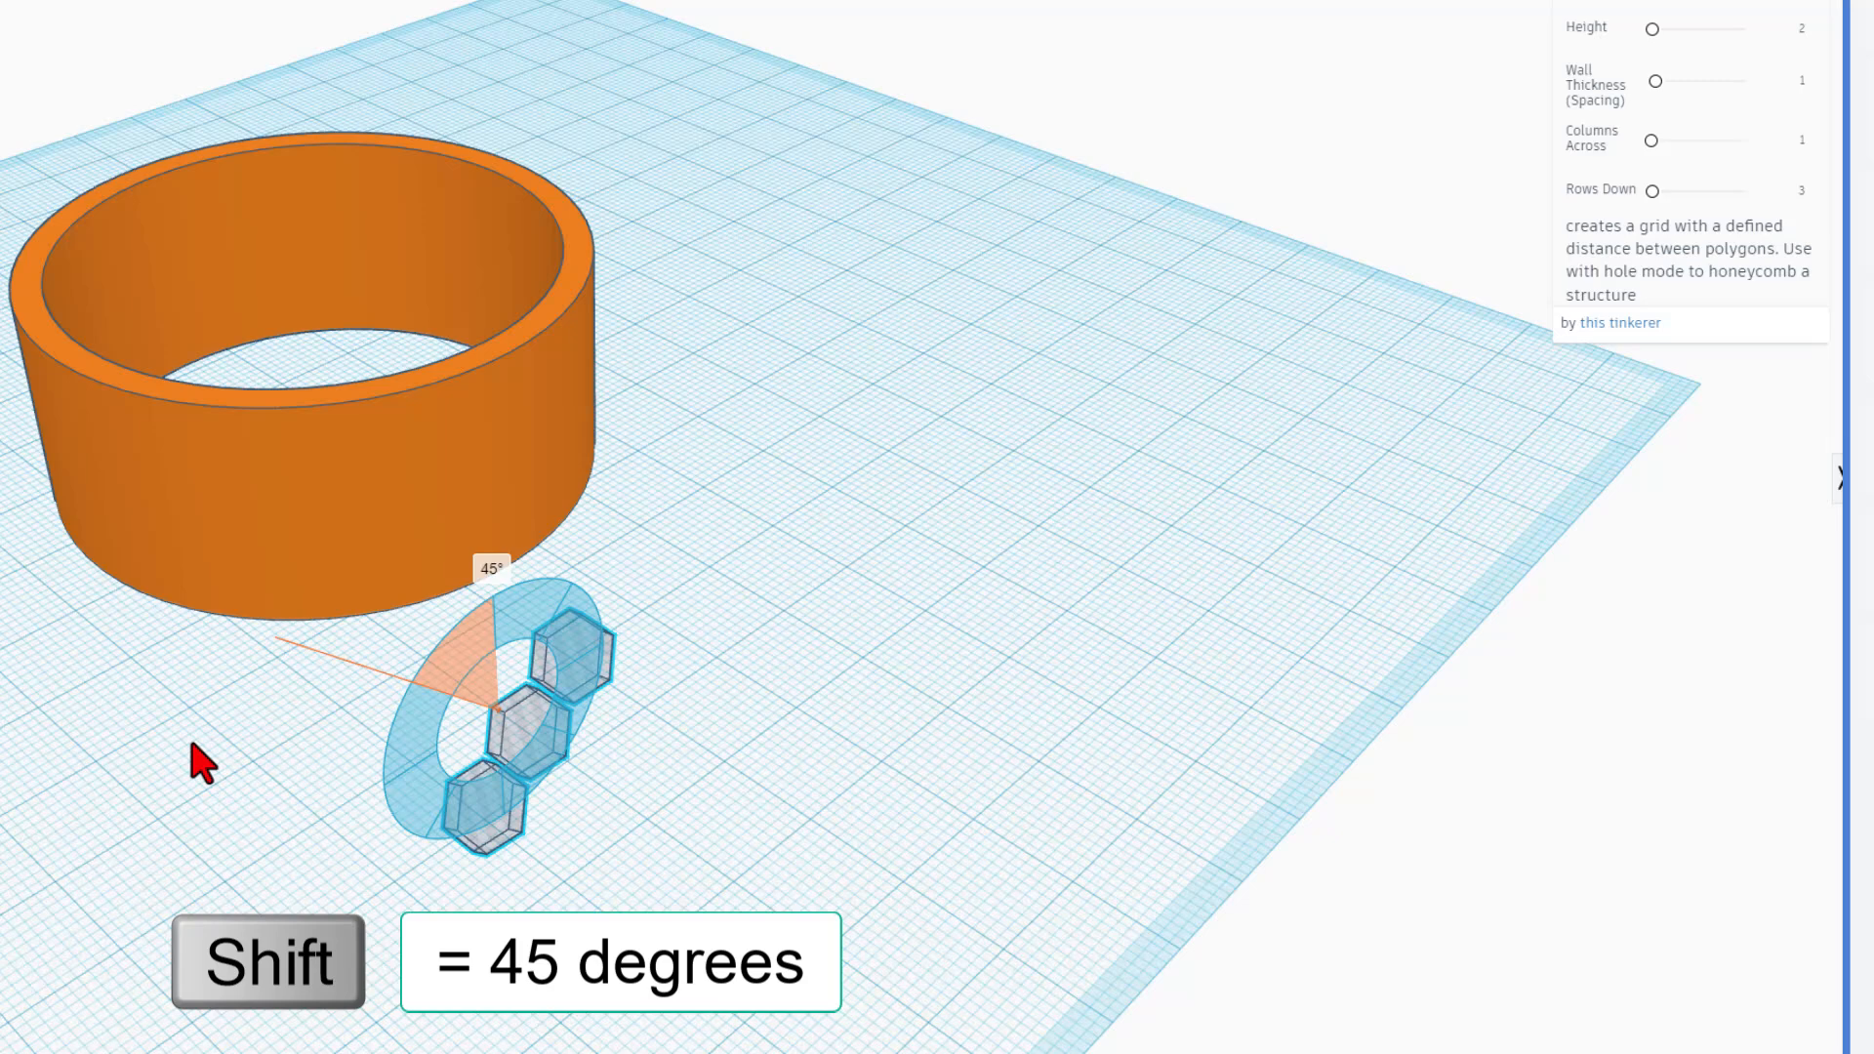
left_click_drag(209, 765, 197, 832)
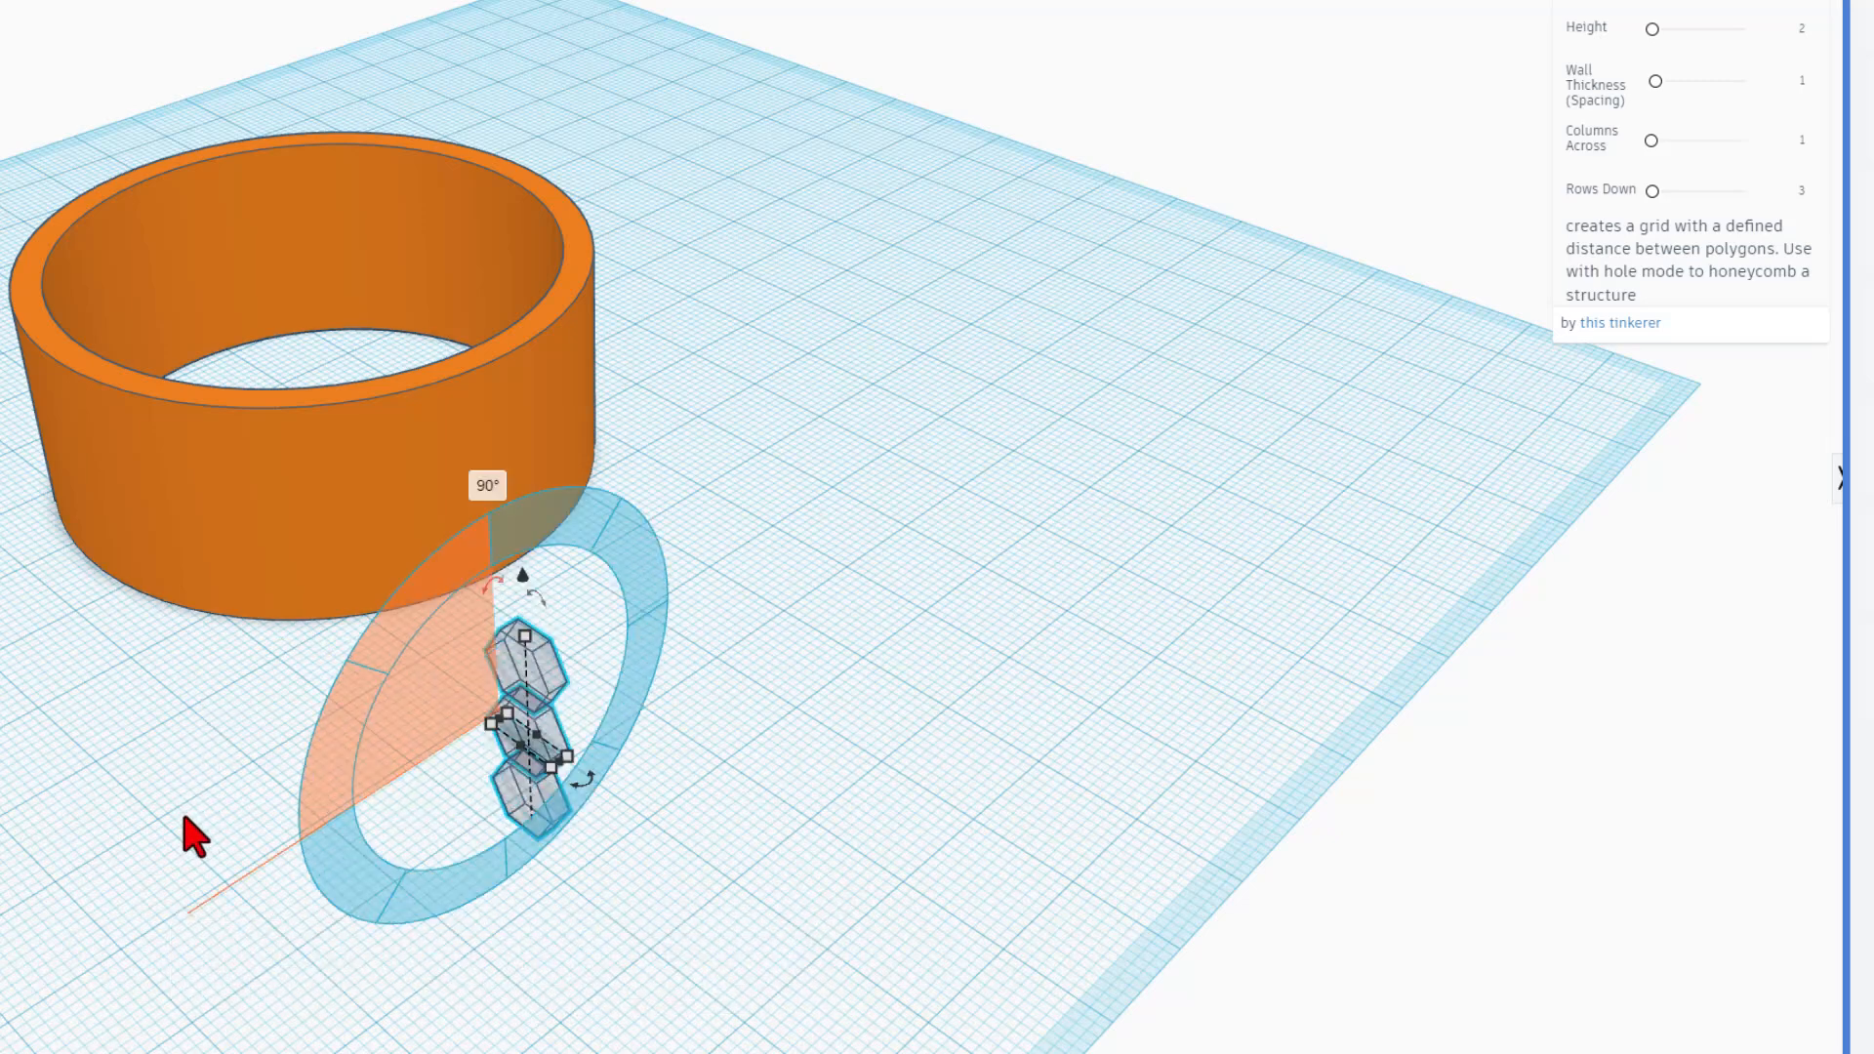
key("d")
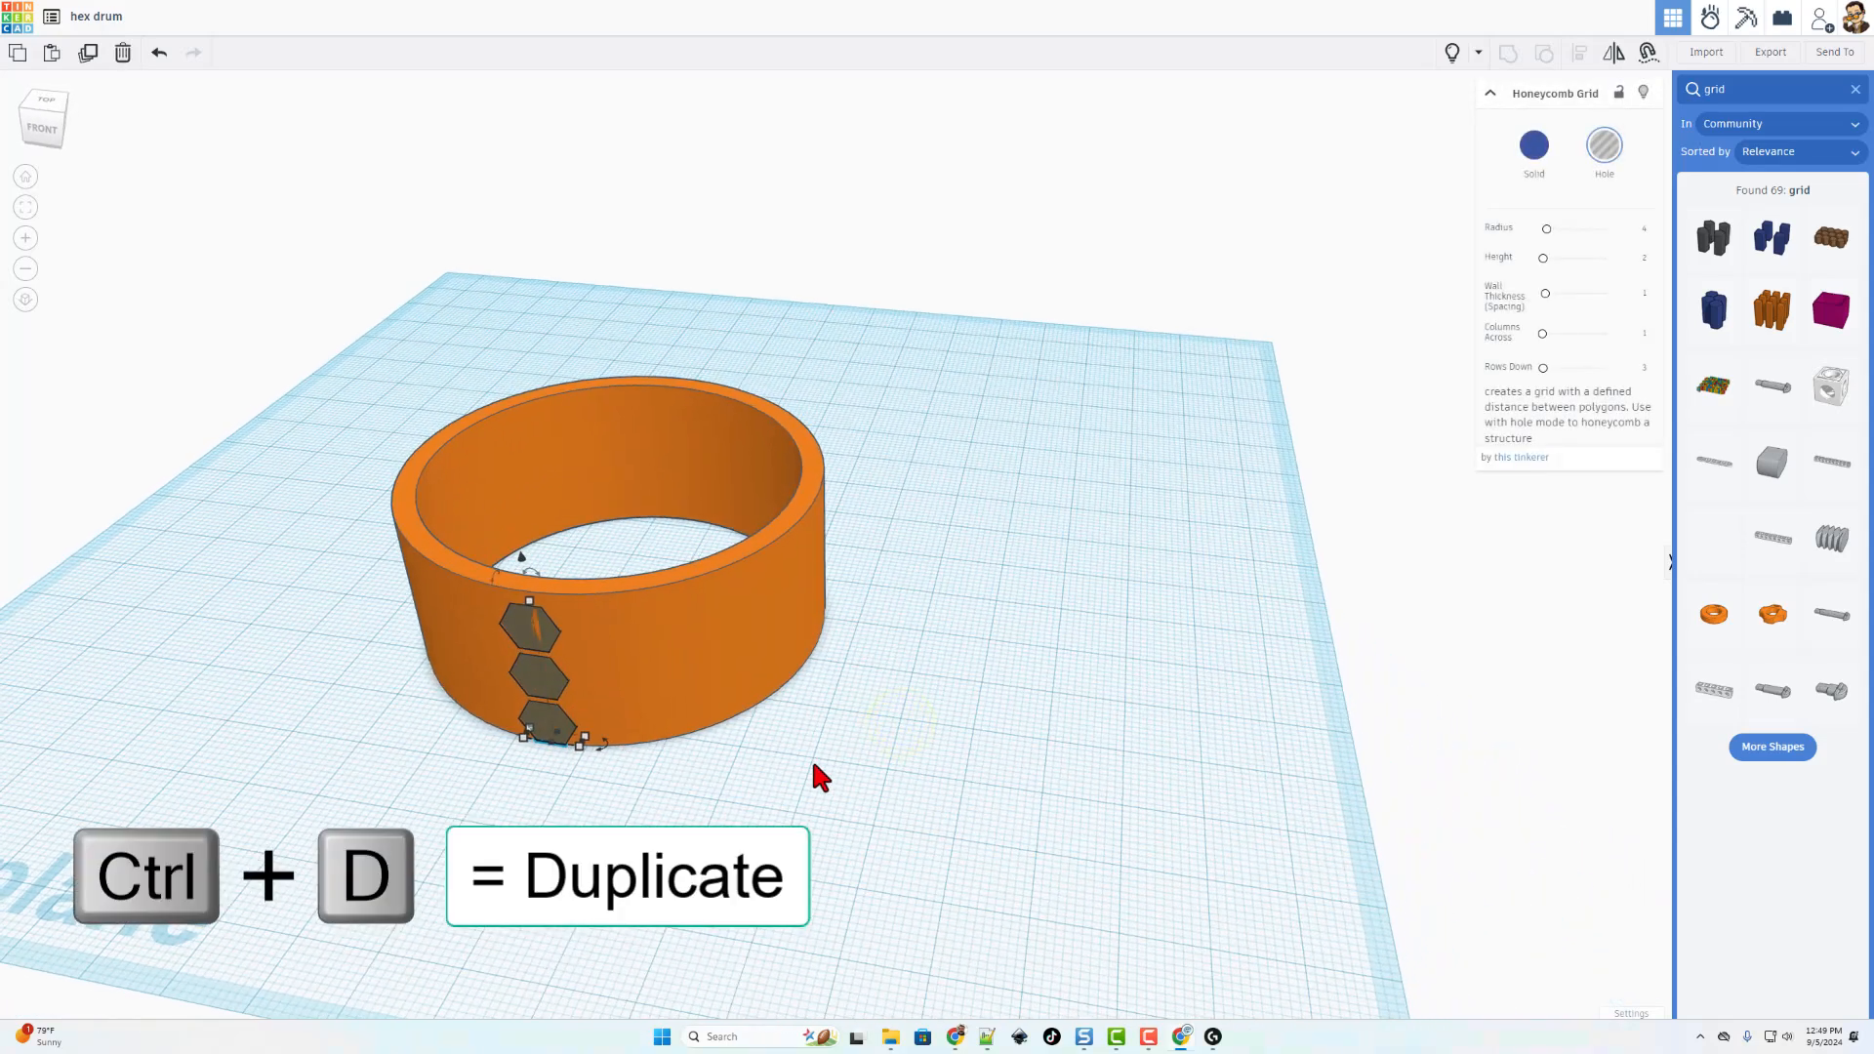
key("Shift+Up")
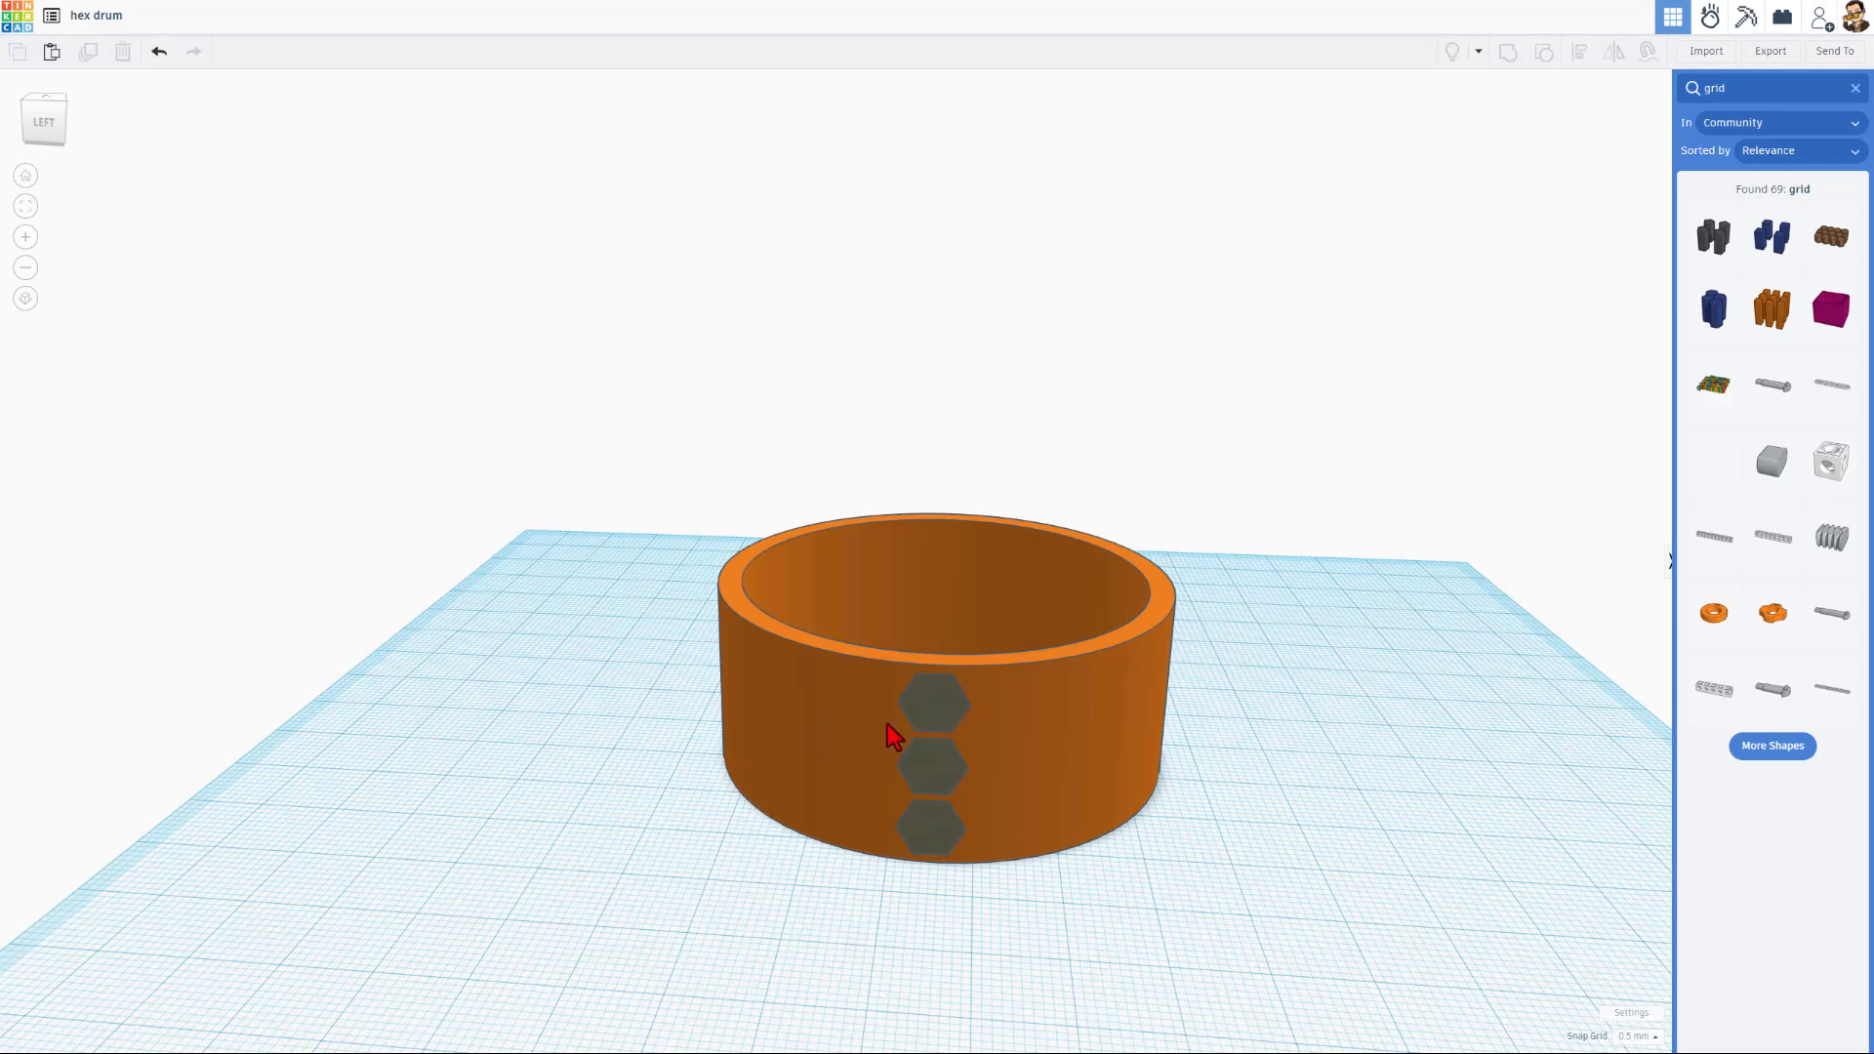
- Swing the duplicated hexagon column around beside the first and select the right-hand one
left_click(902, 746)
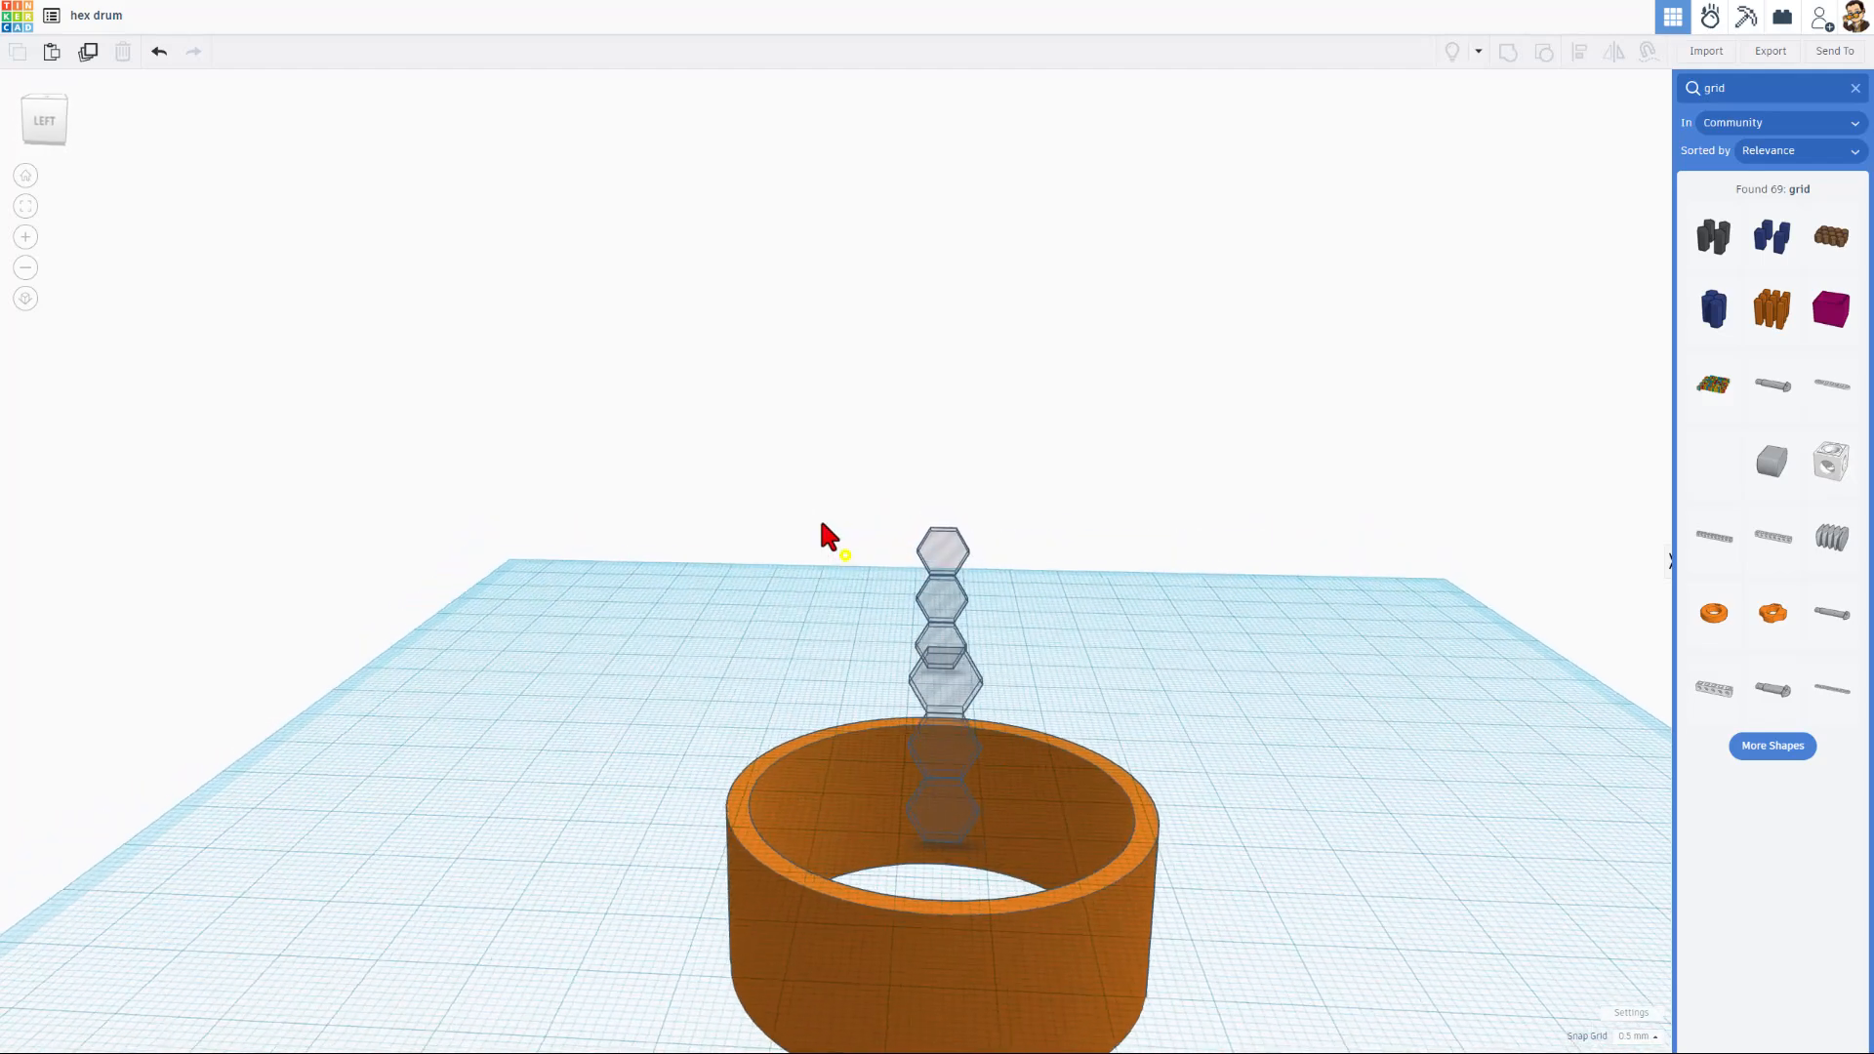
left_click(945, 623)
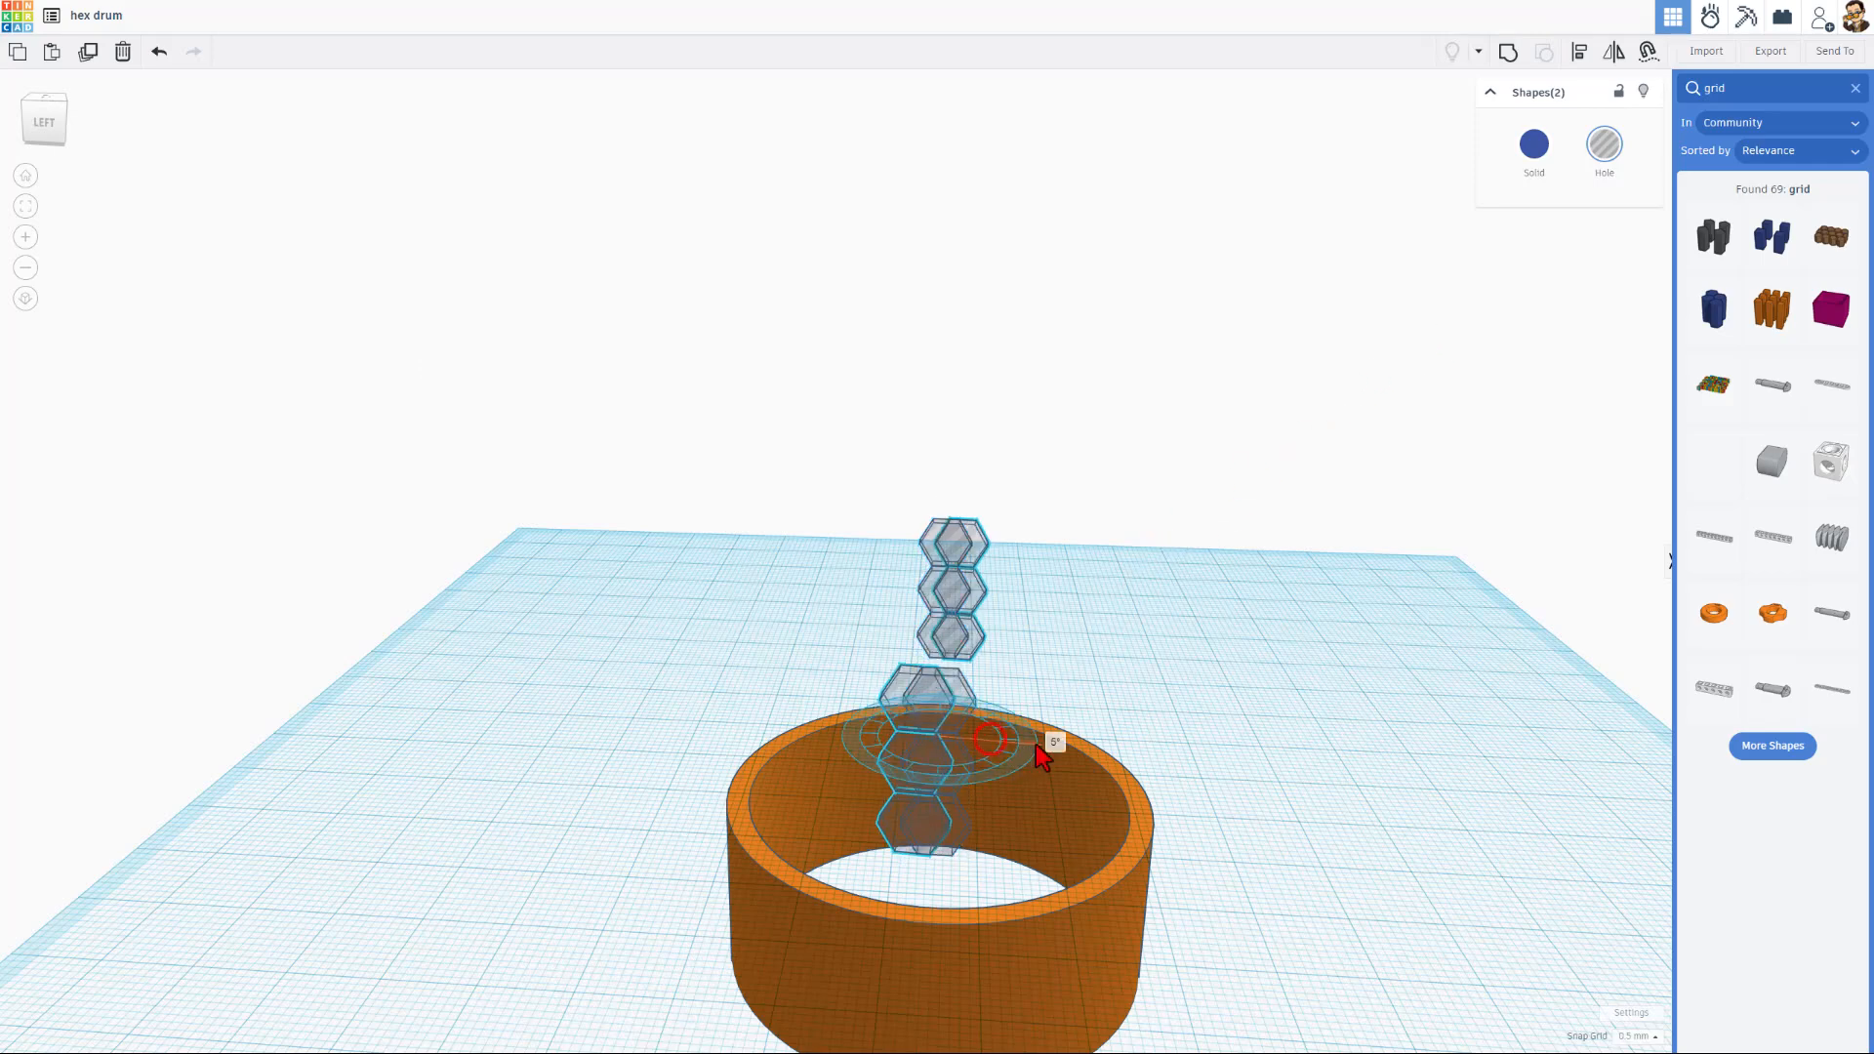
left_click_drag(1041, 754, 1148, 711)
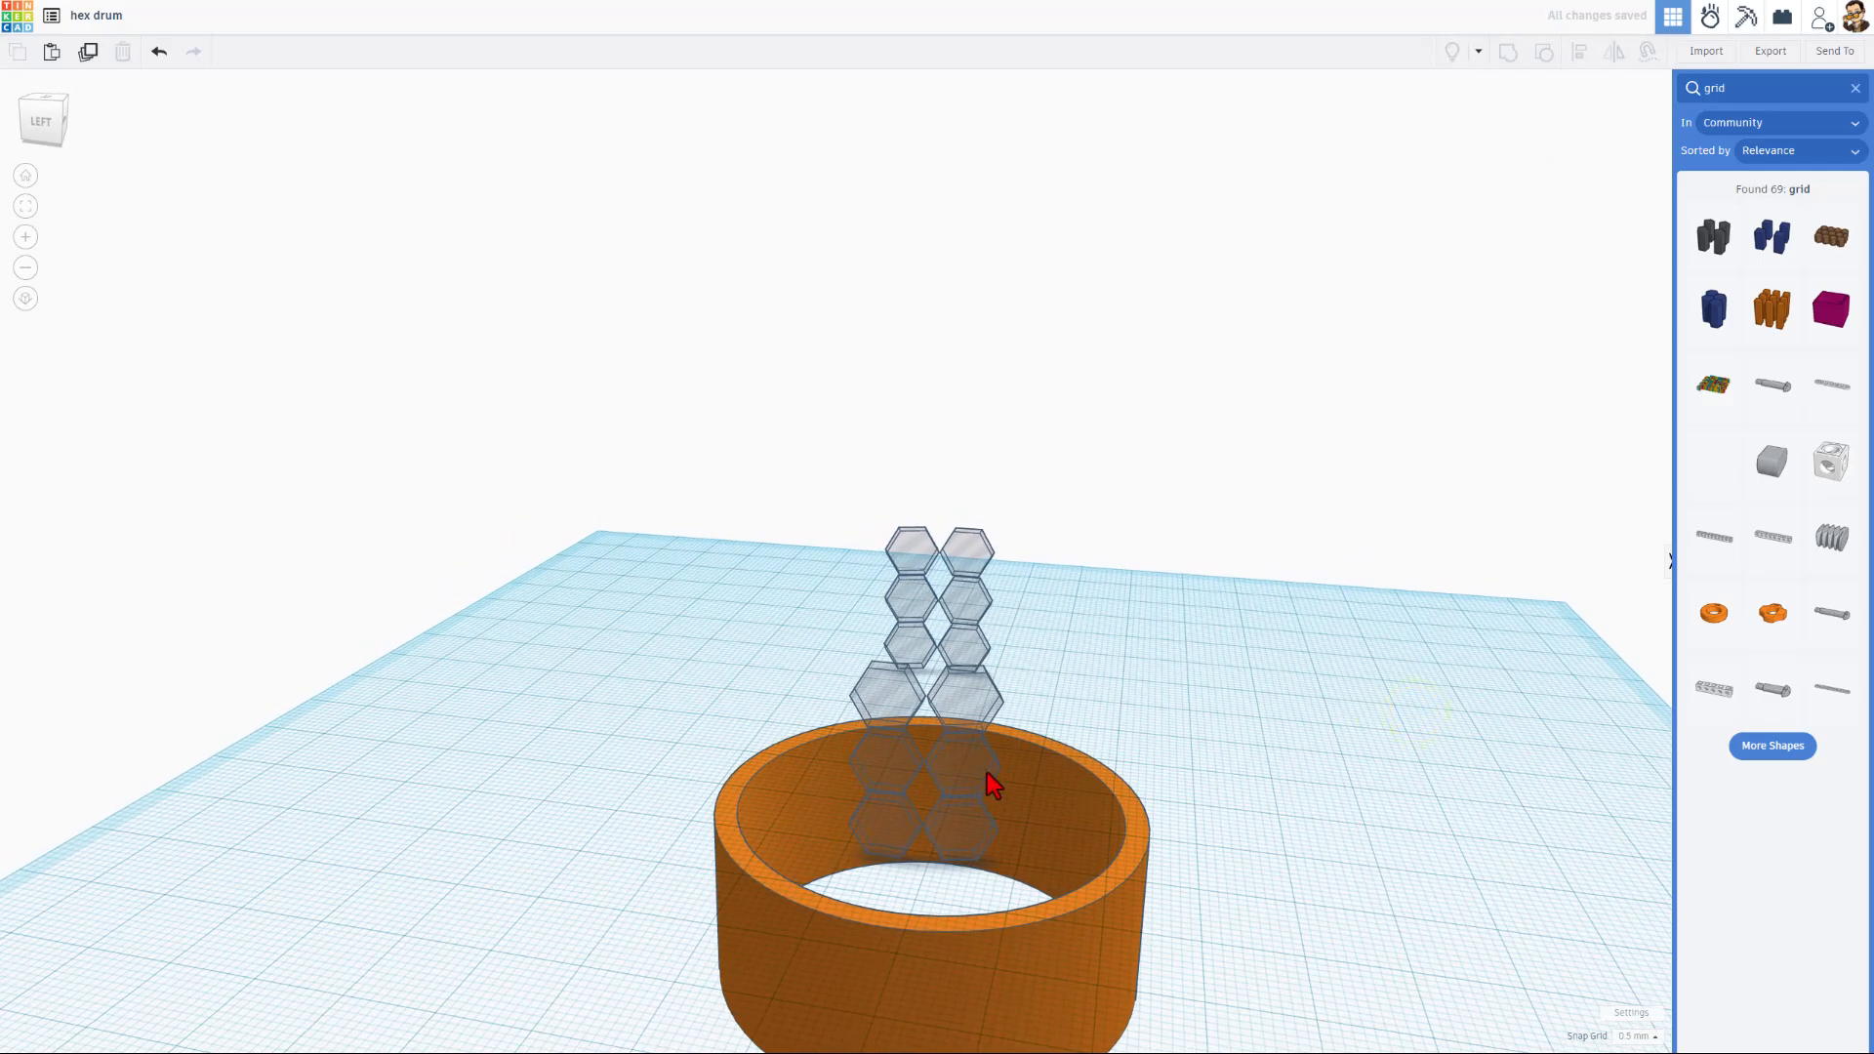
left_click(975, 792)
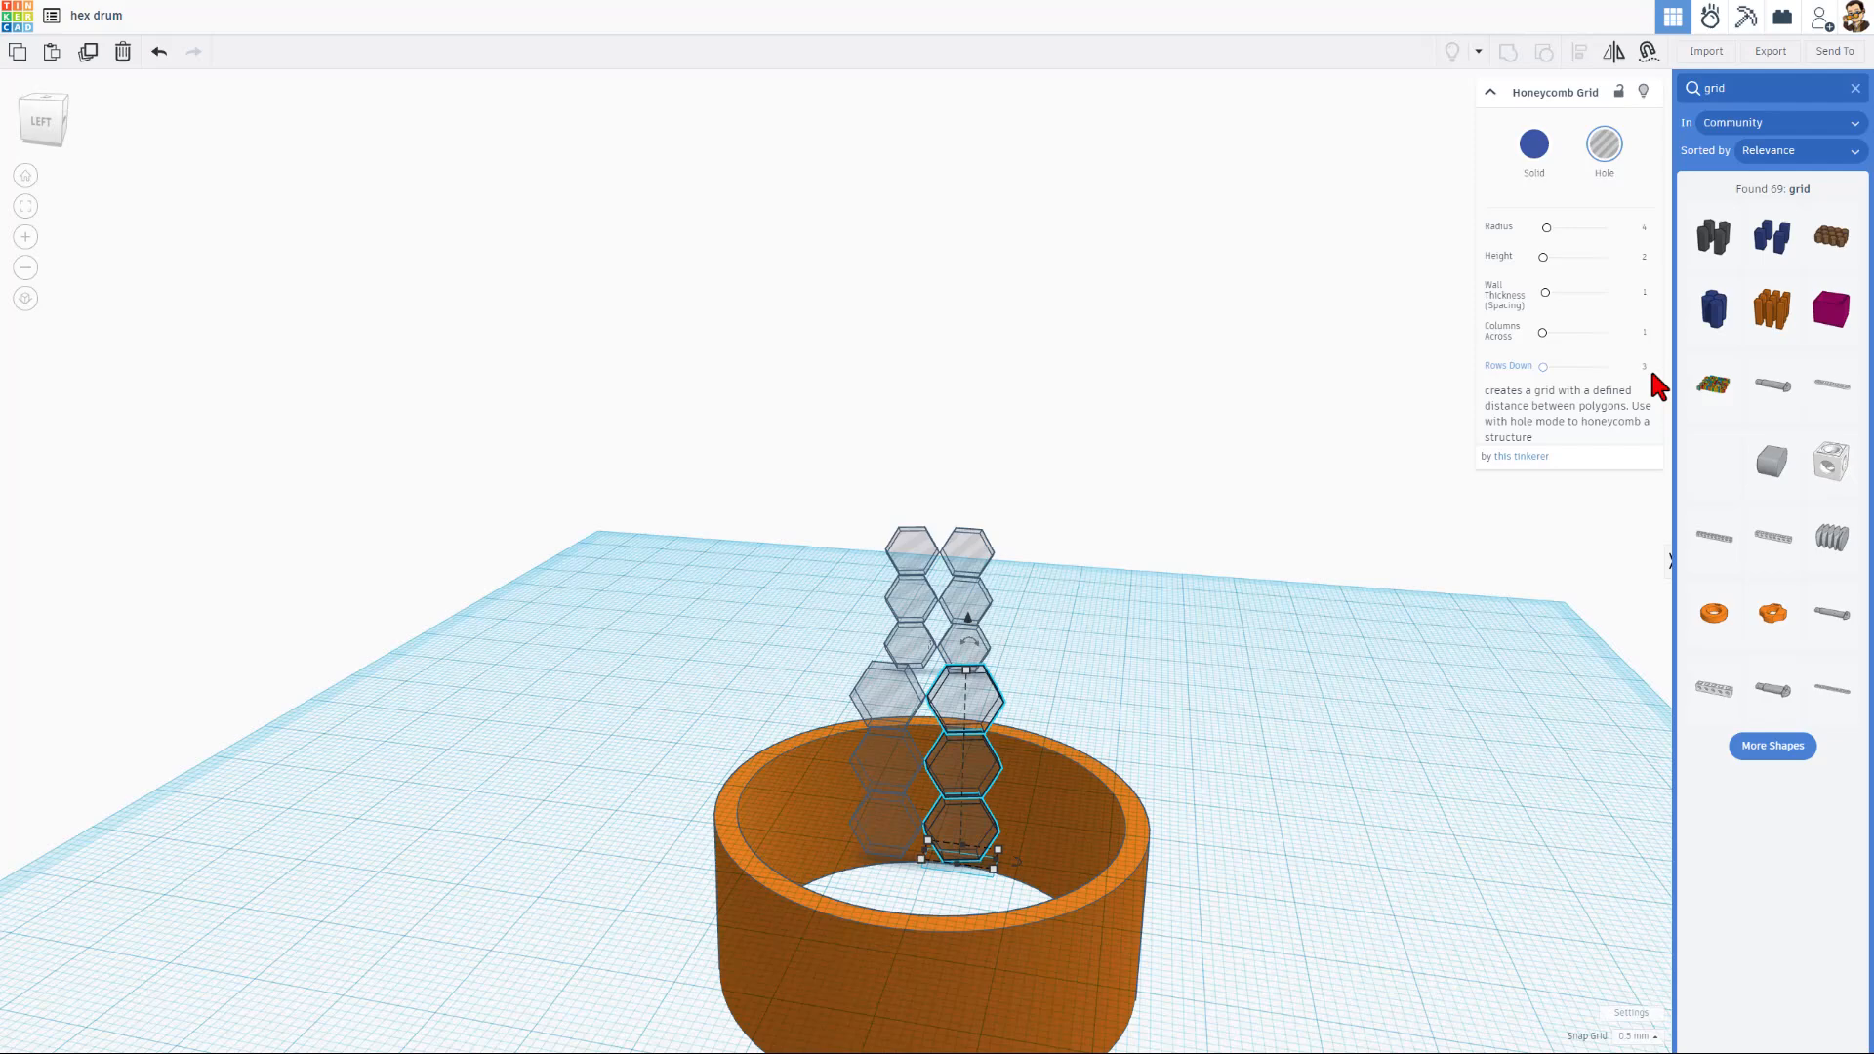
- Reduce that column's Rows Down count and add another copy of the lower column
left_click(1641, 367)
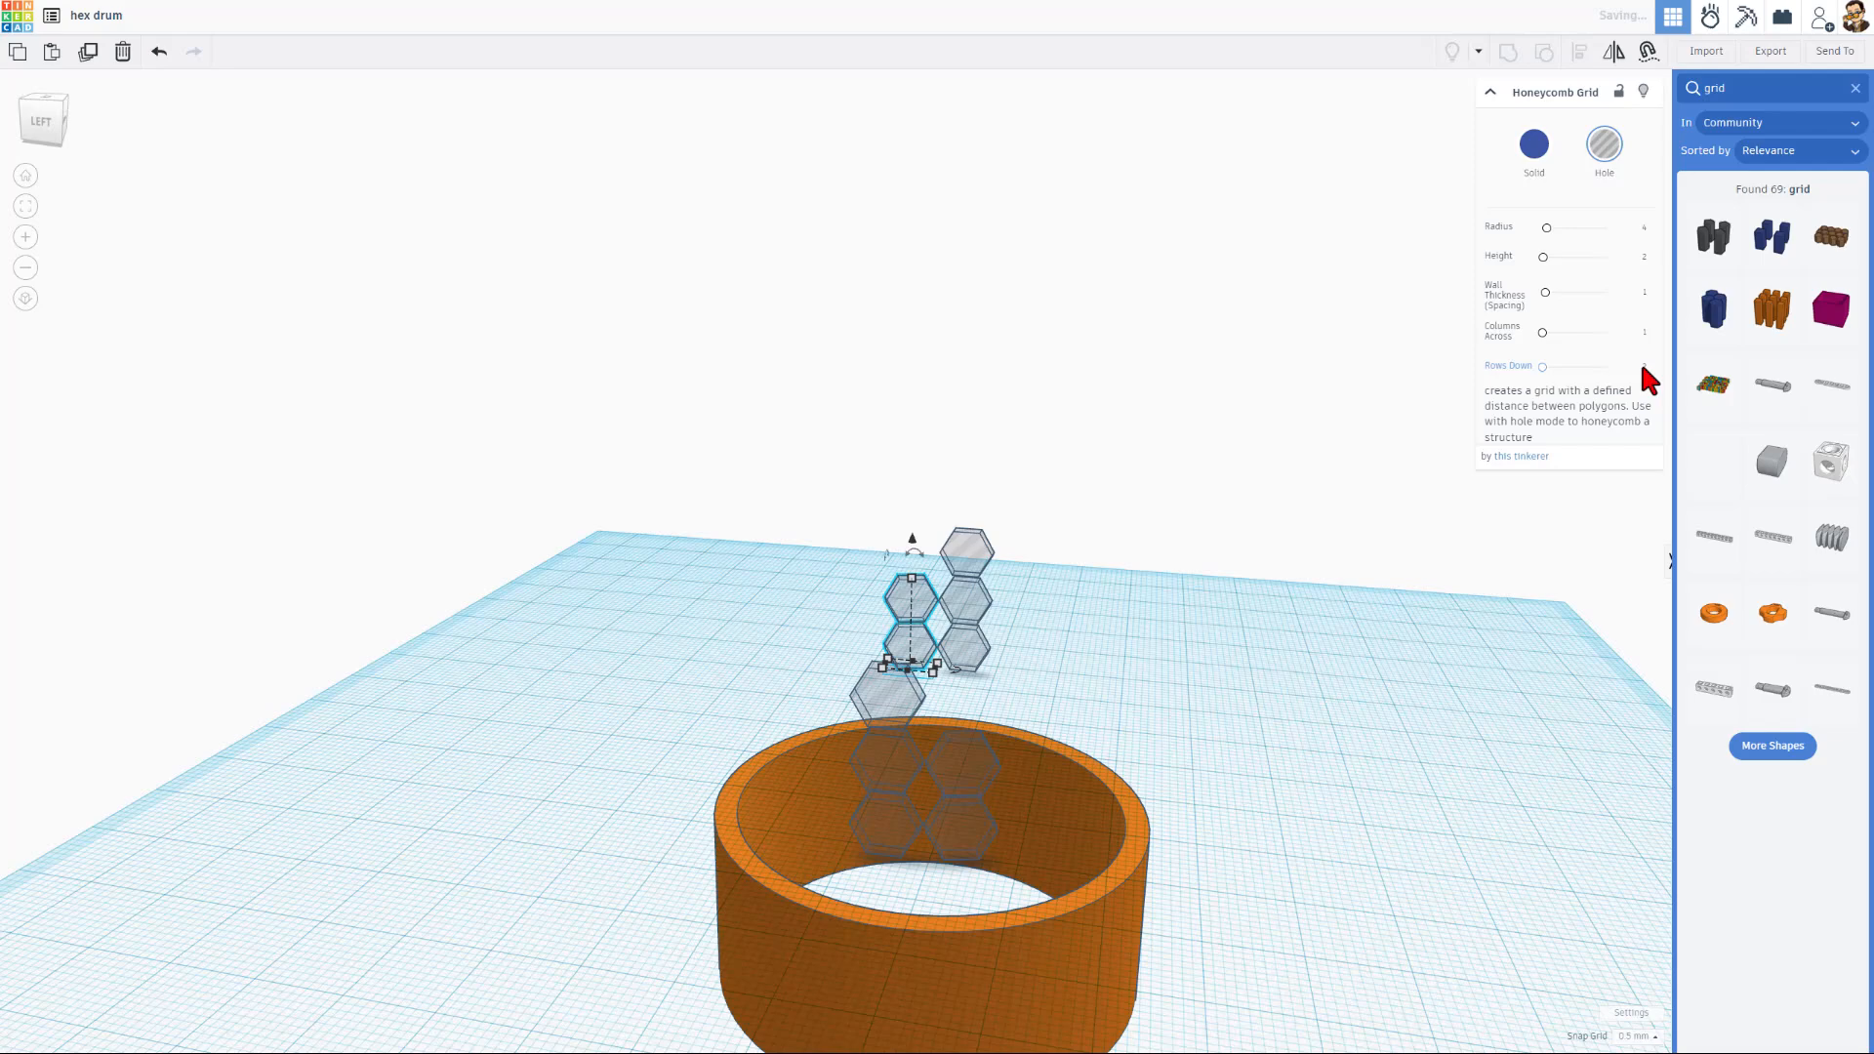
left_click(1334, 491)
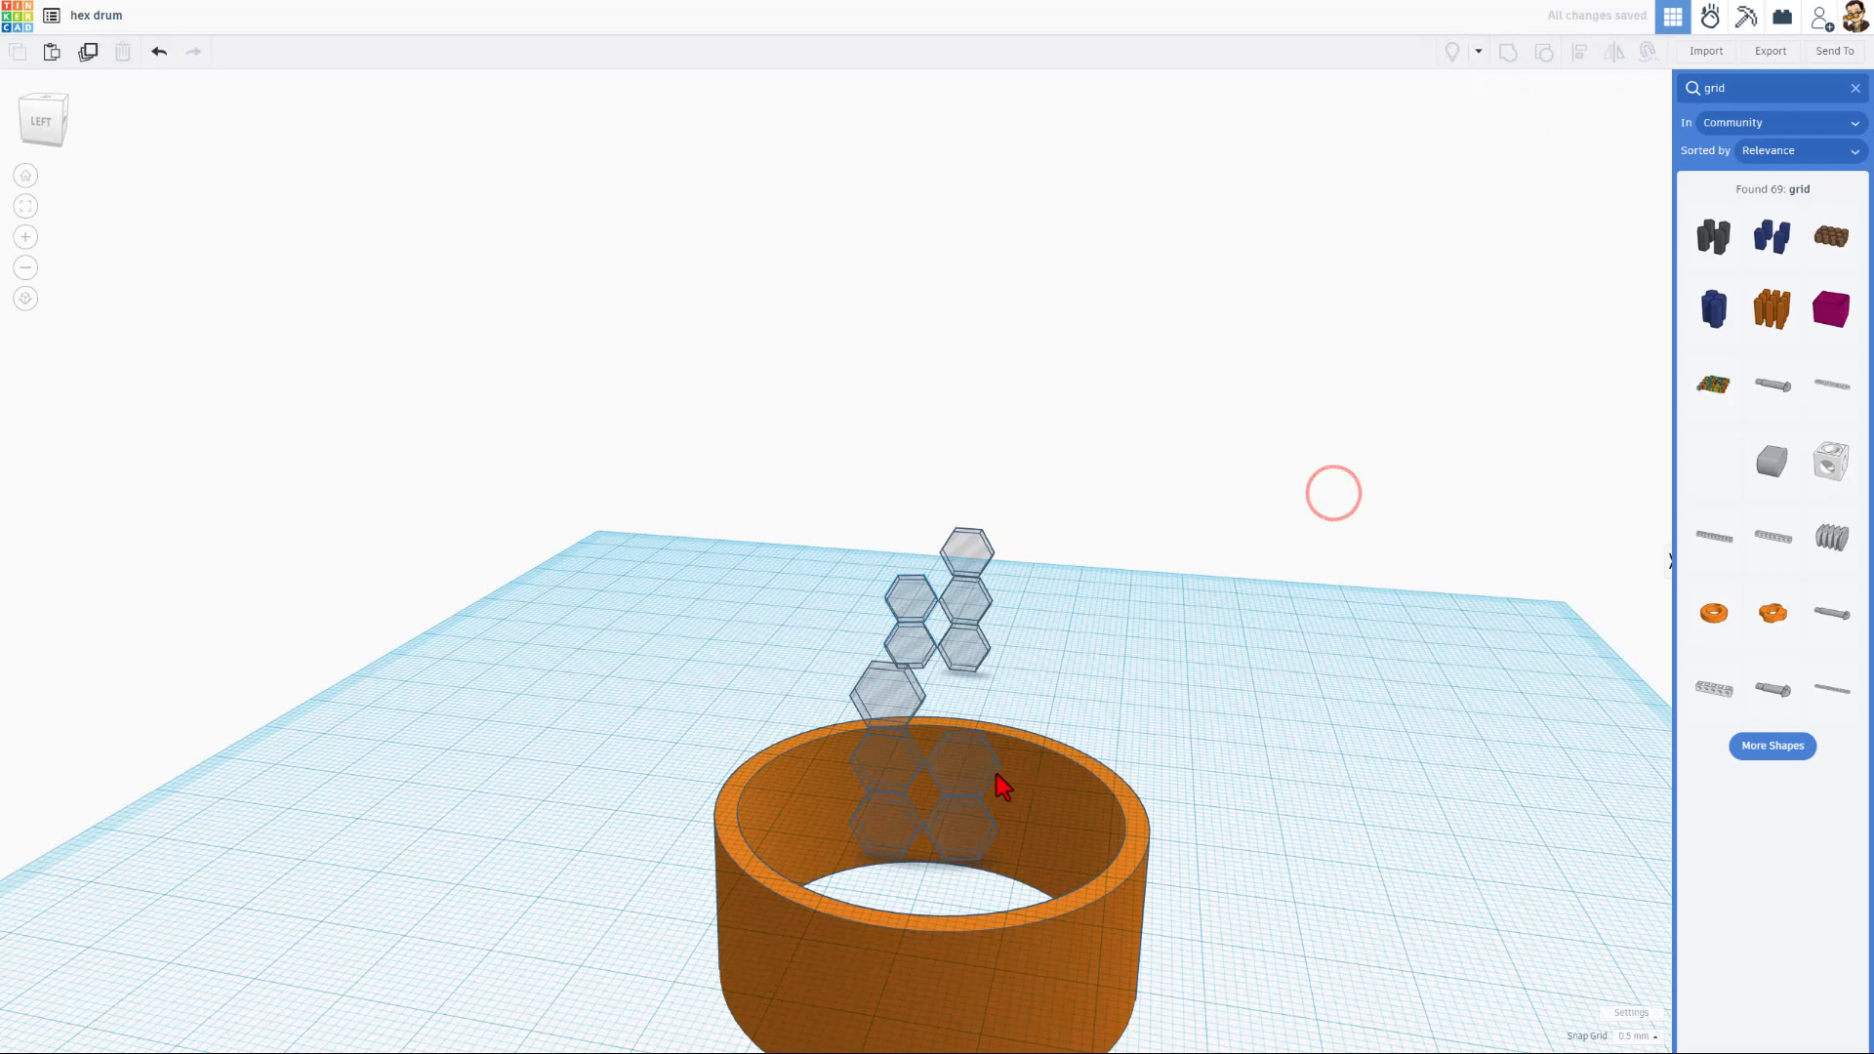
left_click(960, 783)
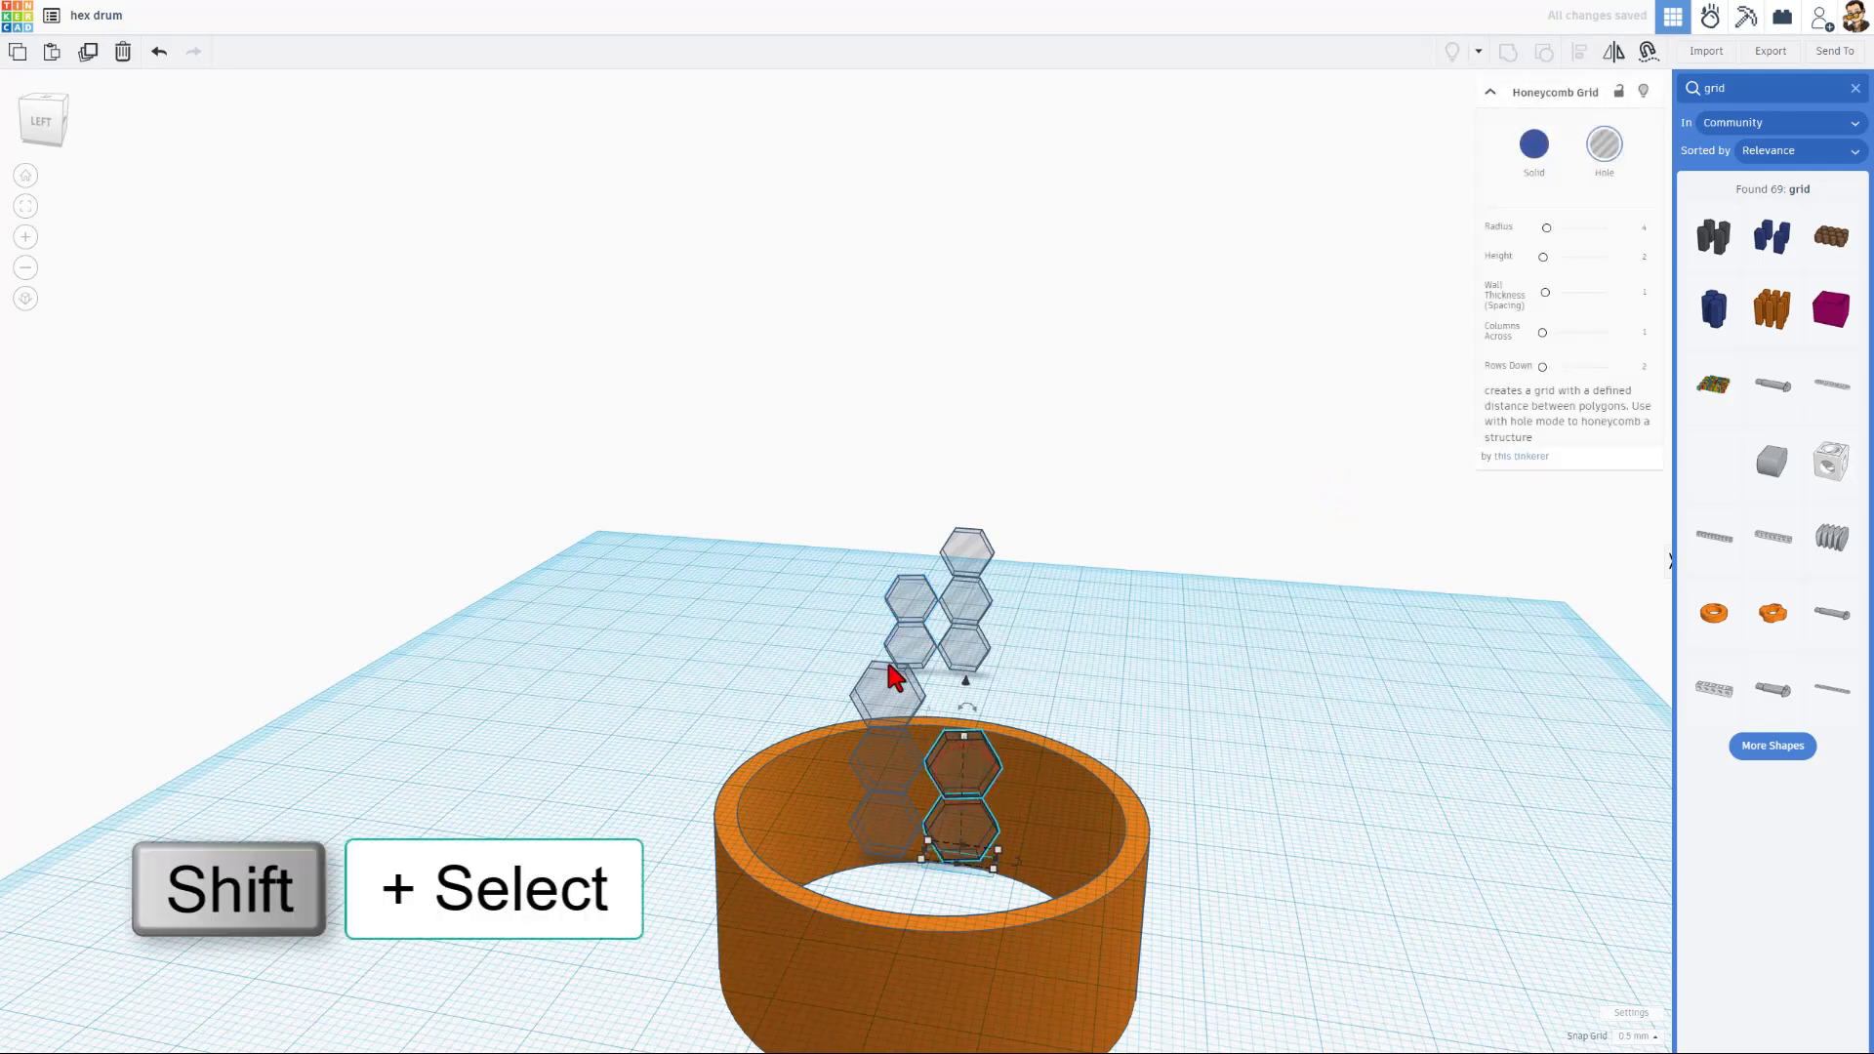
key("ctrl+d")
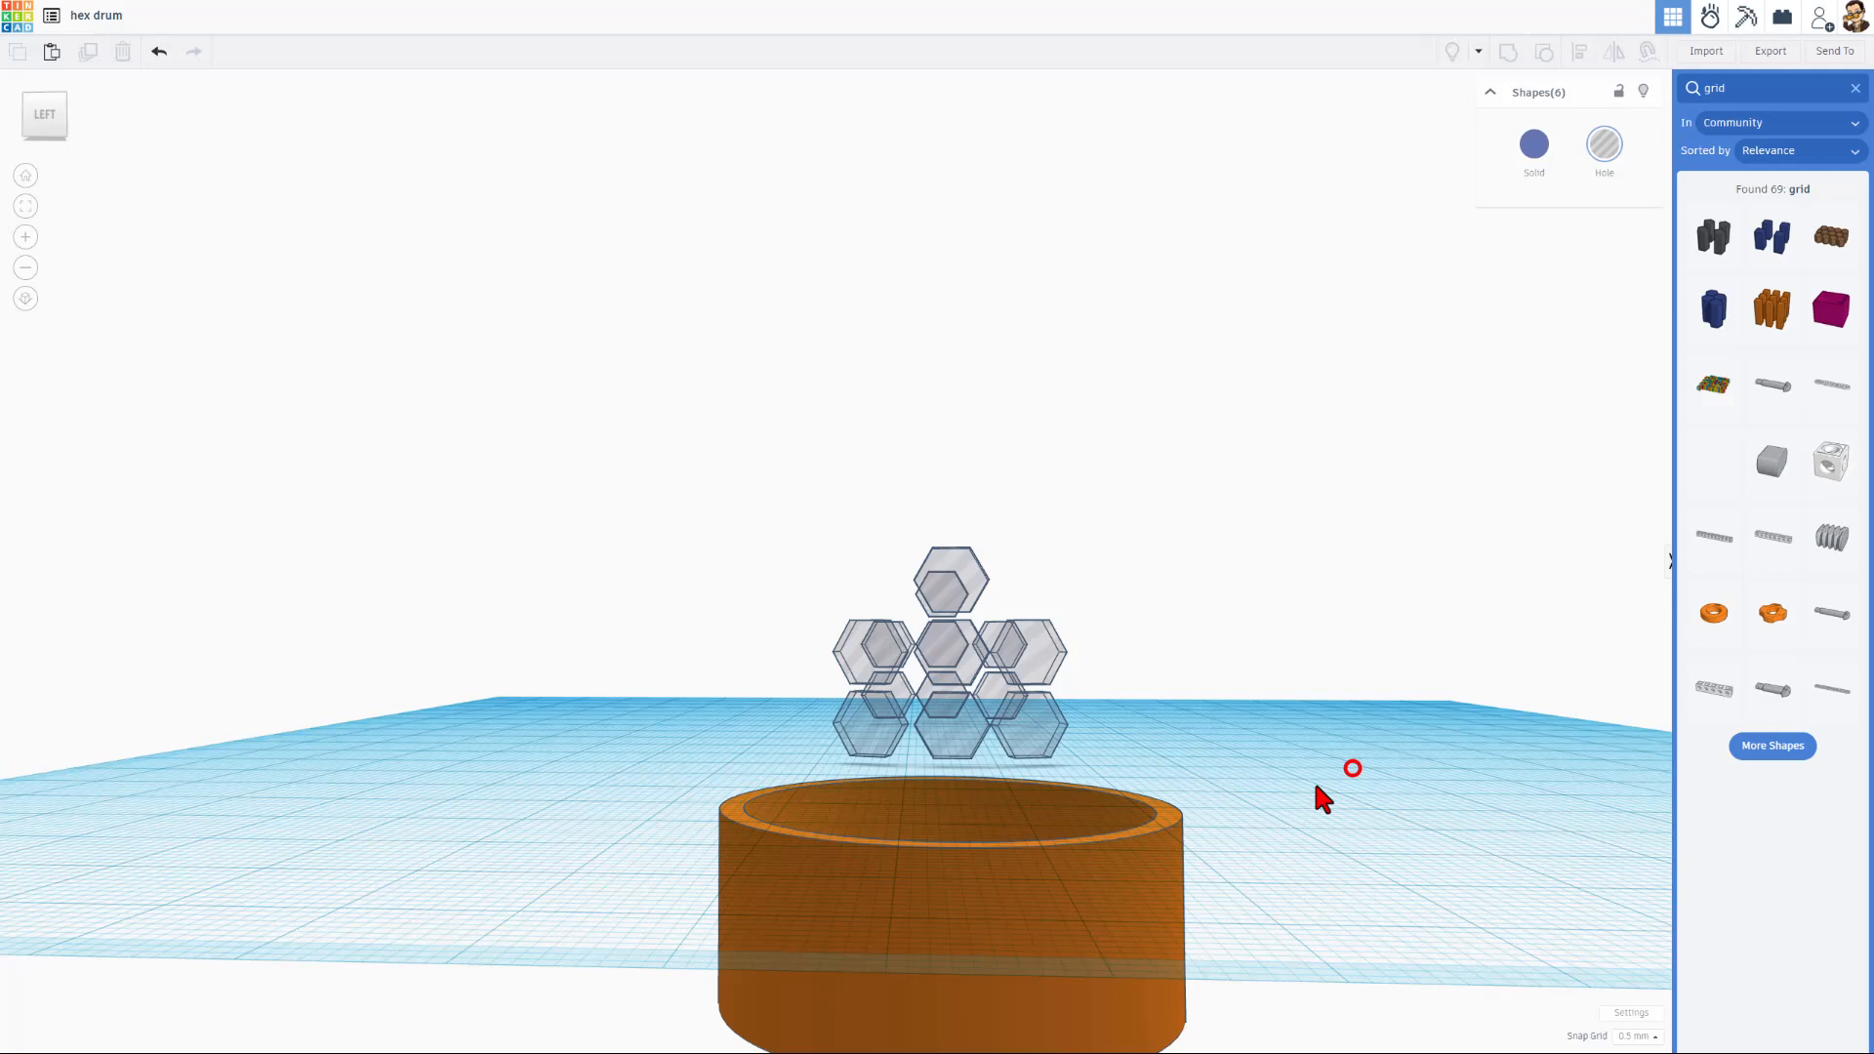
- Lower the six hexagon holes onto the drum wall and rotate two columns around the drum
left_click(948, 876)
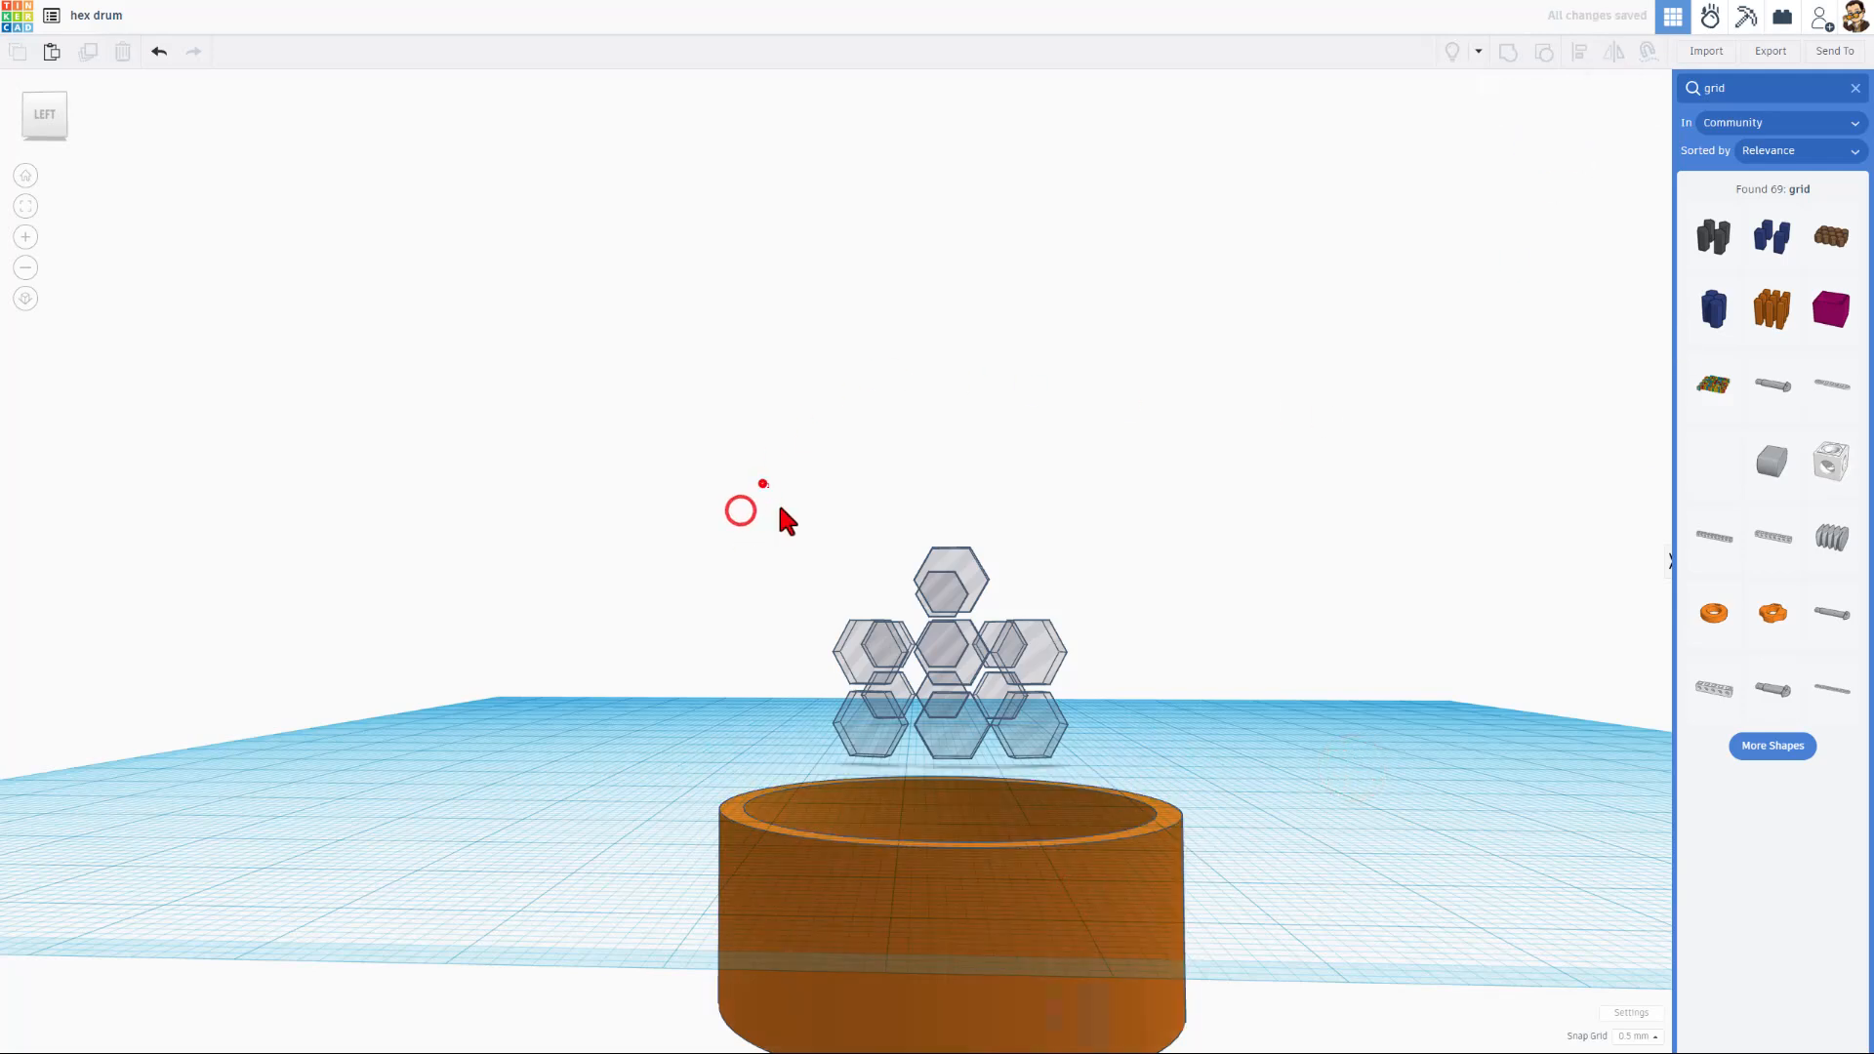
left_click(944, 667)
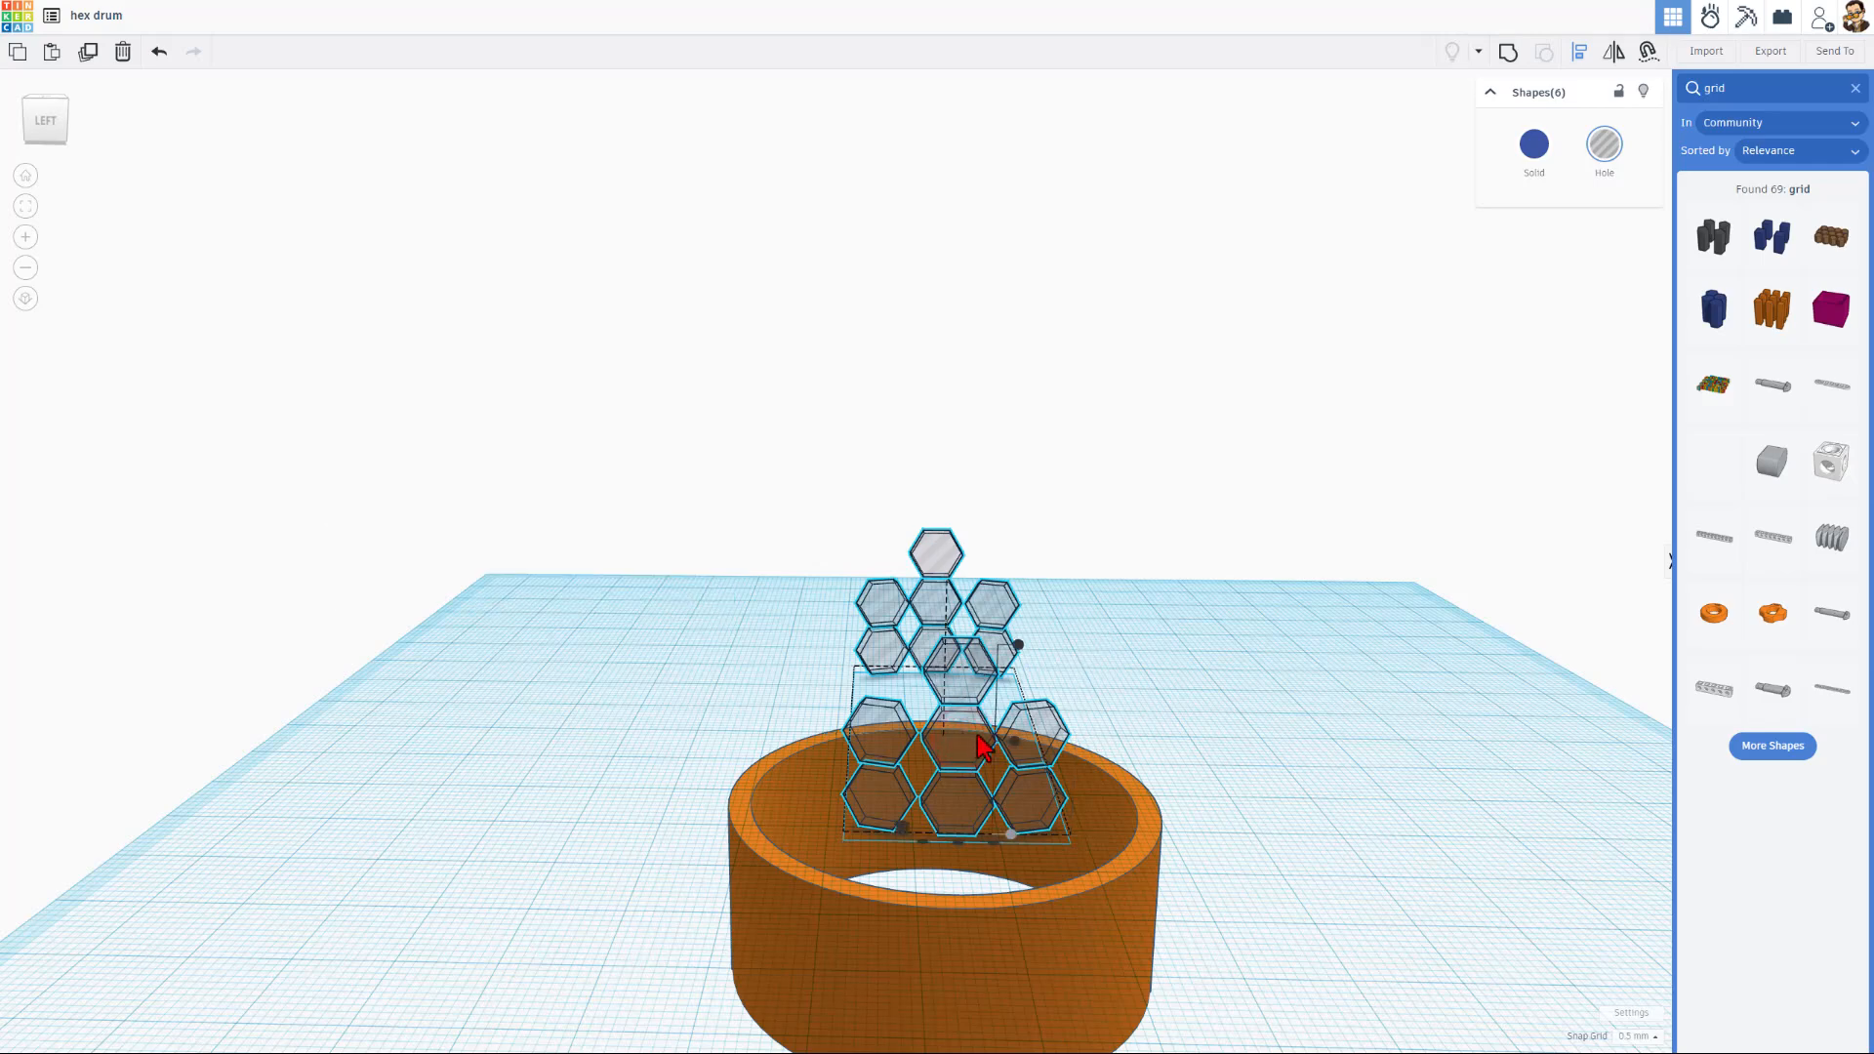
left_click_drag(980, 748, 1009, 736)
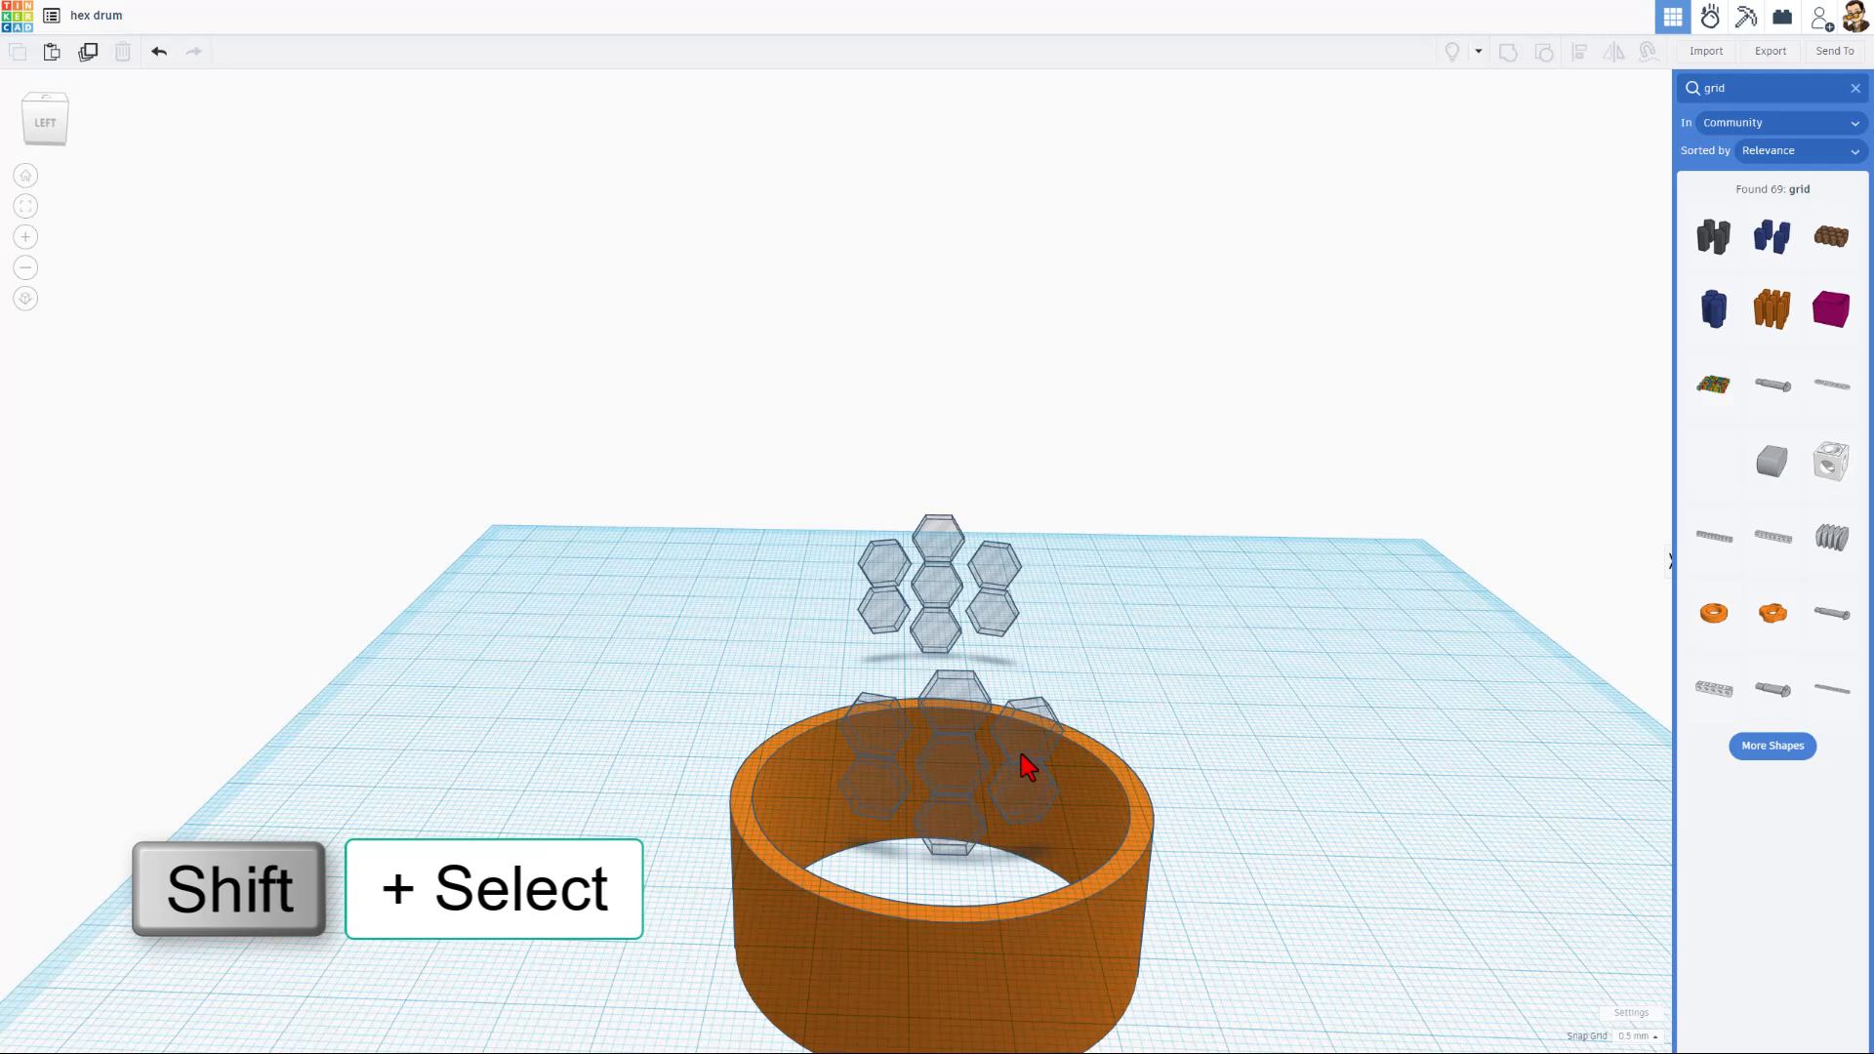
left_click(1019, 761)
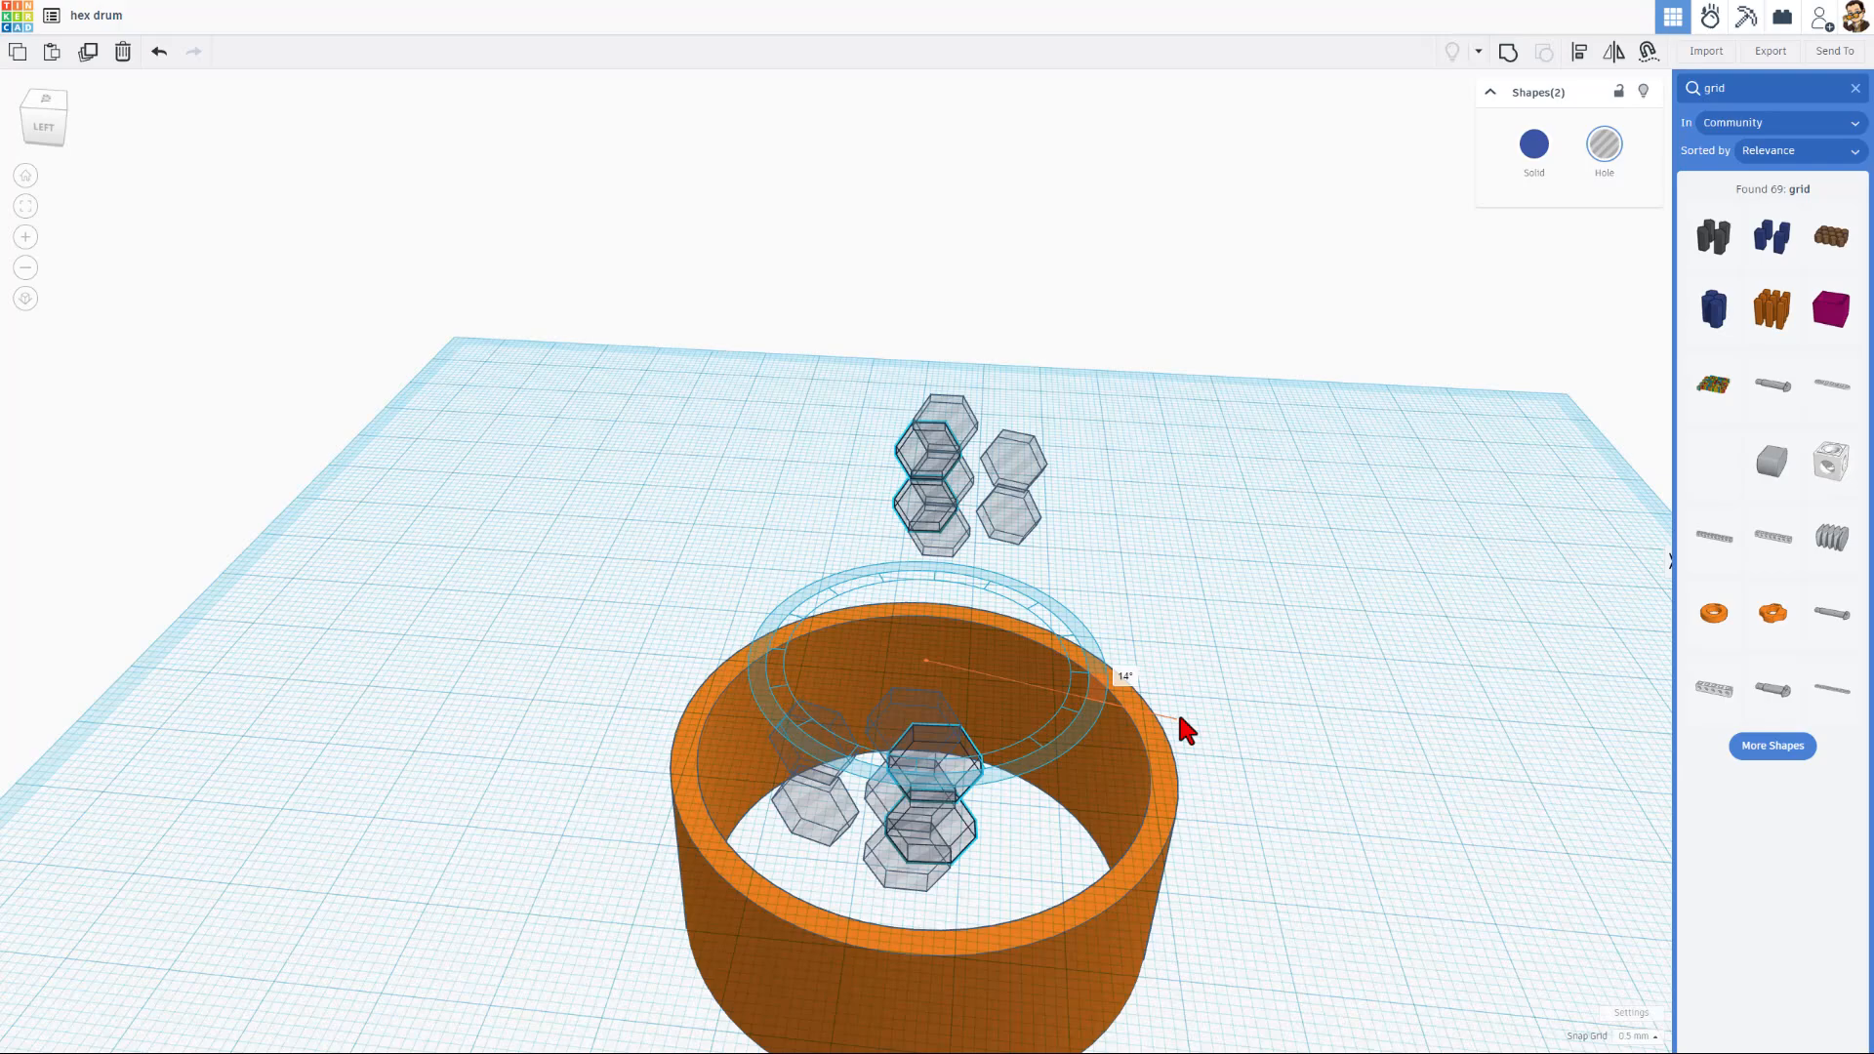
left_click_drag(1181, 728, 1288, 715)
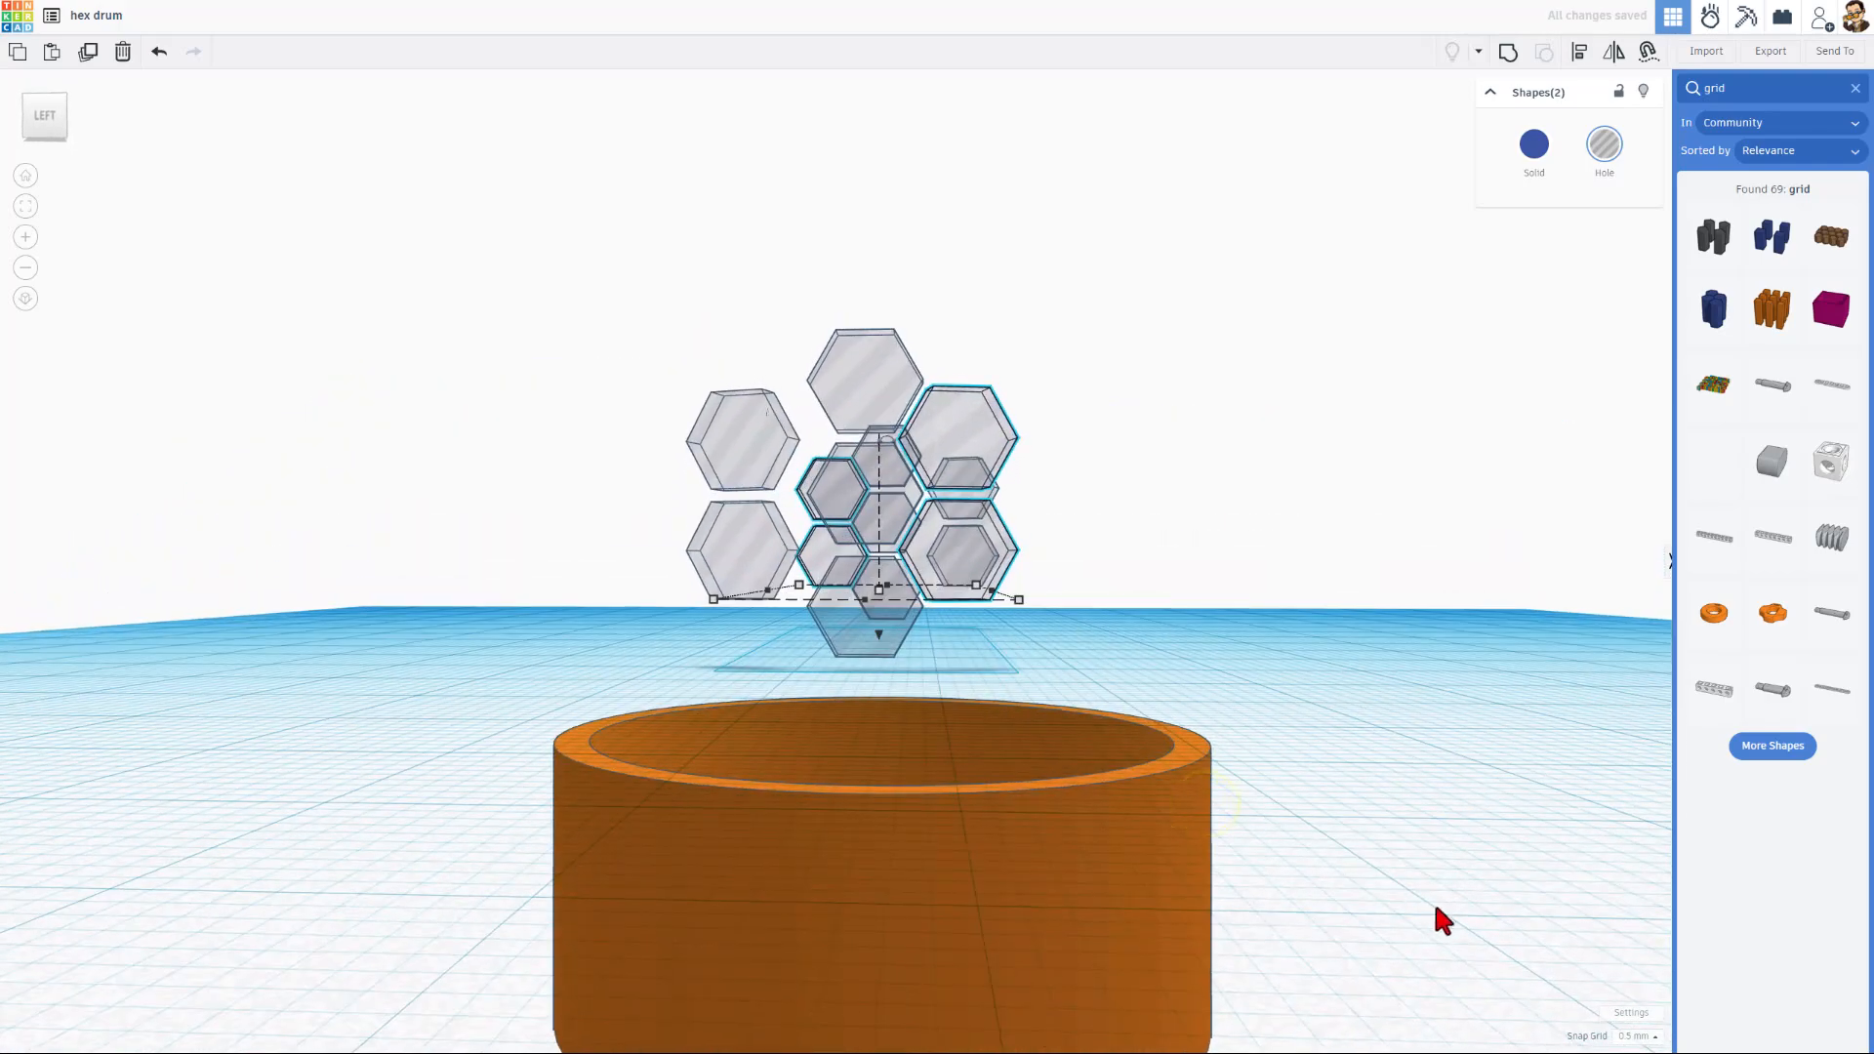
- Move the two outer columns in to complete the seven-hexagon flower cluster
left_click(1639, 1037)
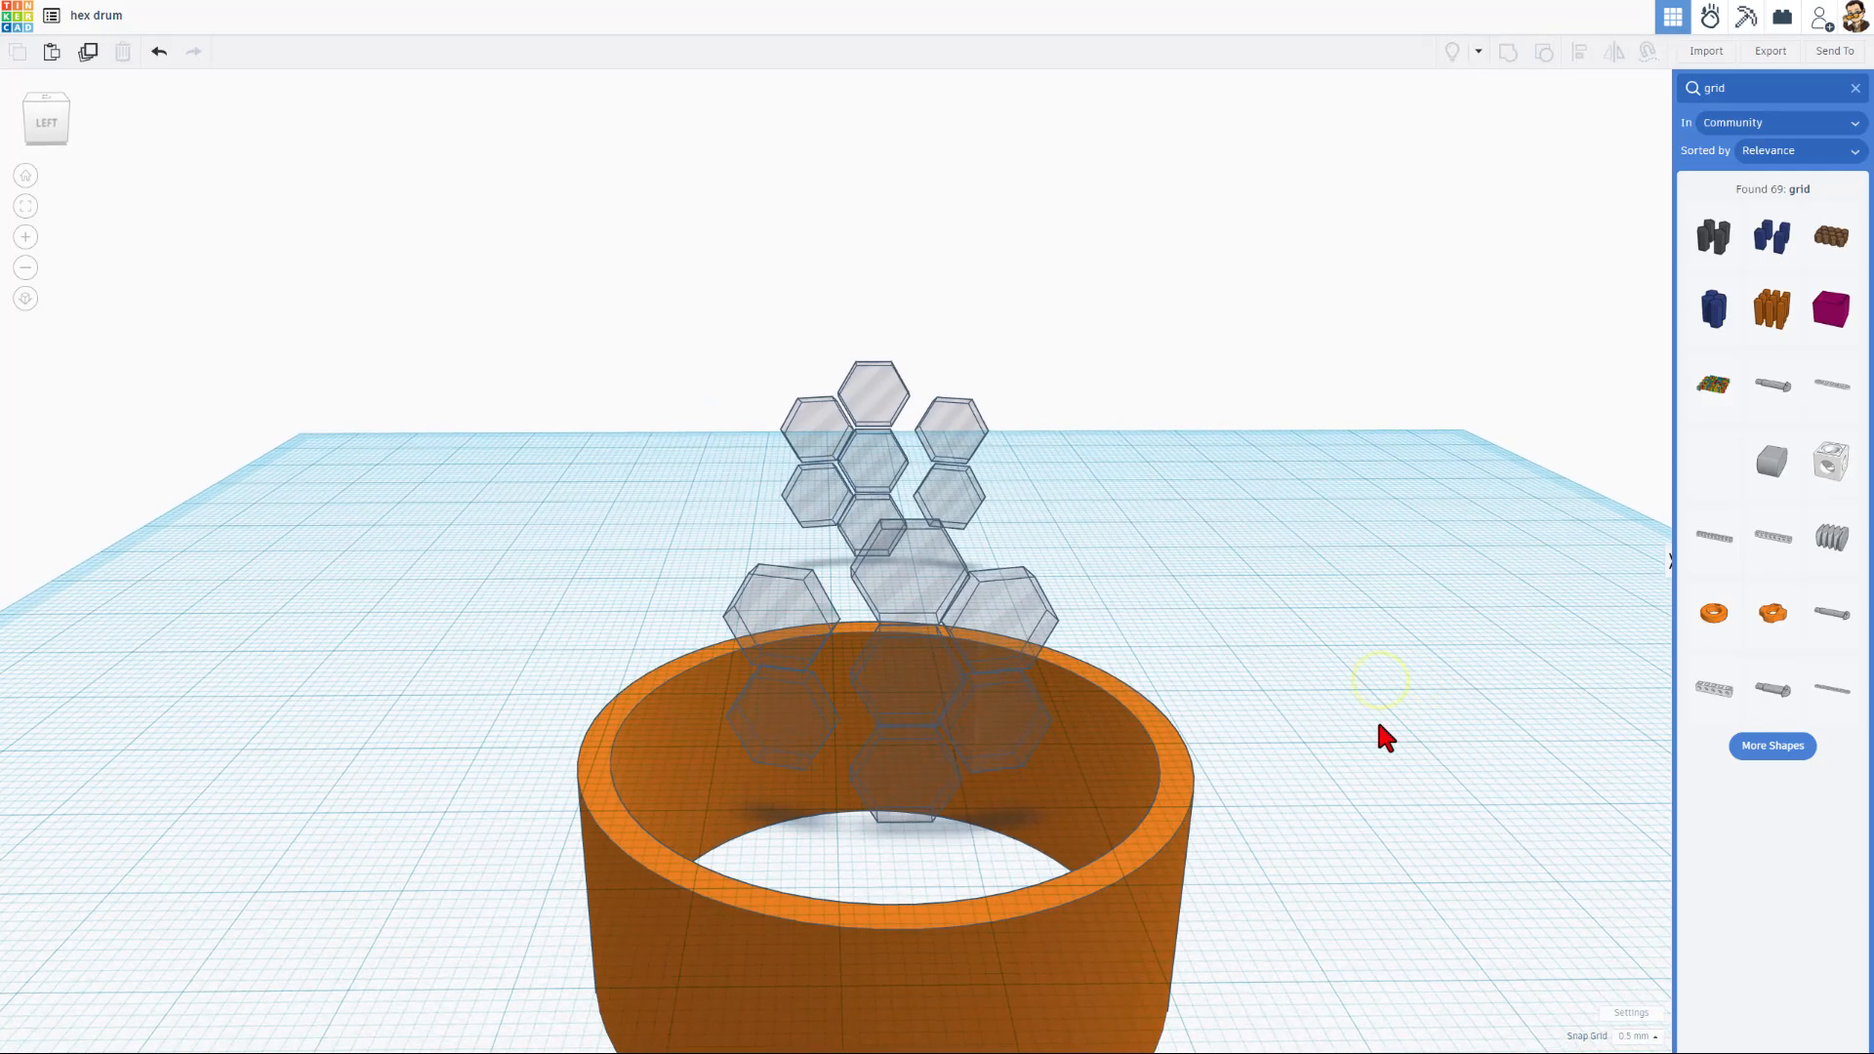
left_click(771, 609)
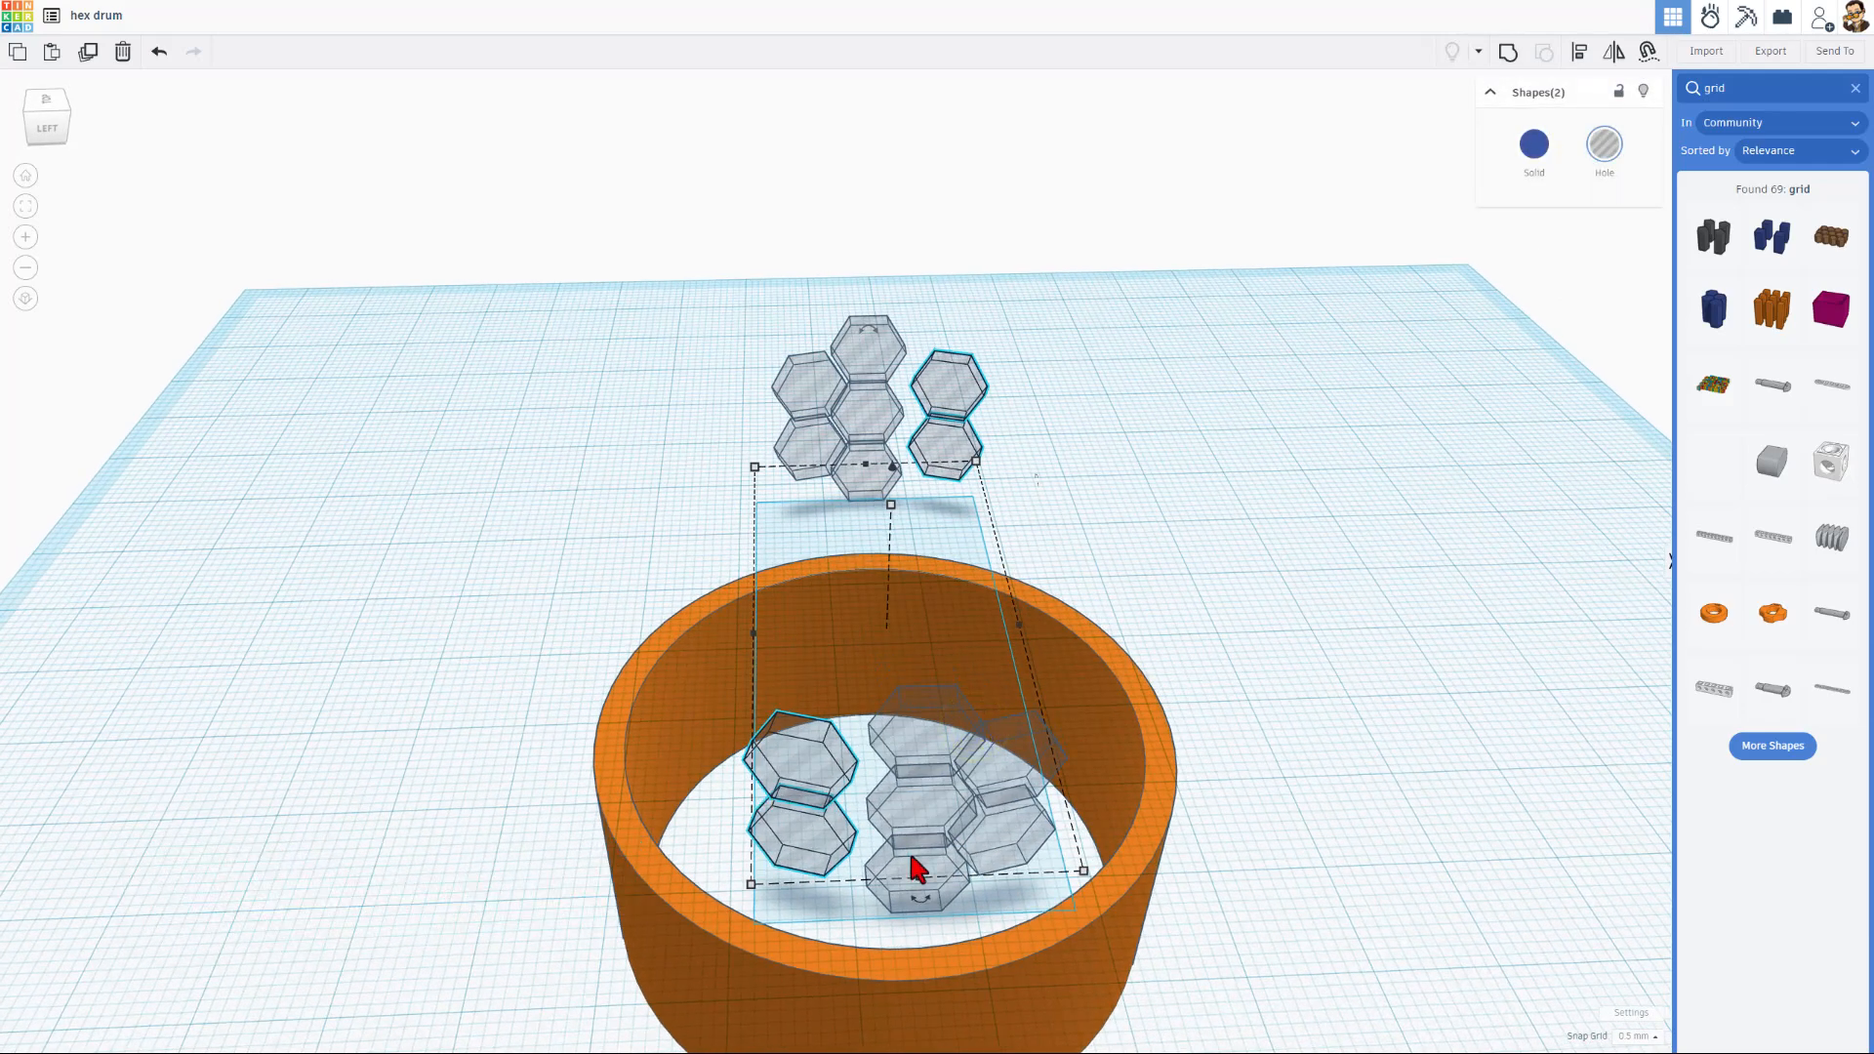
left_click_drag(913, 867, 992, 968)
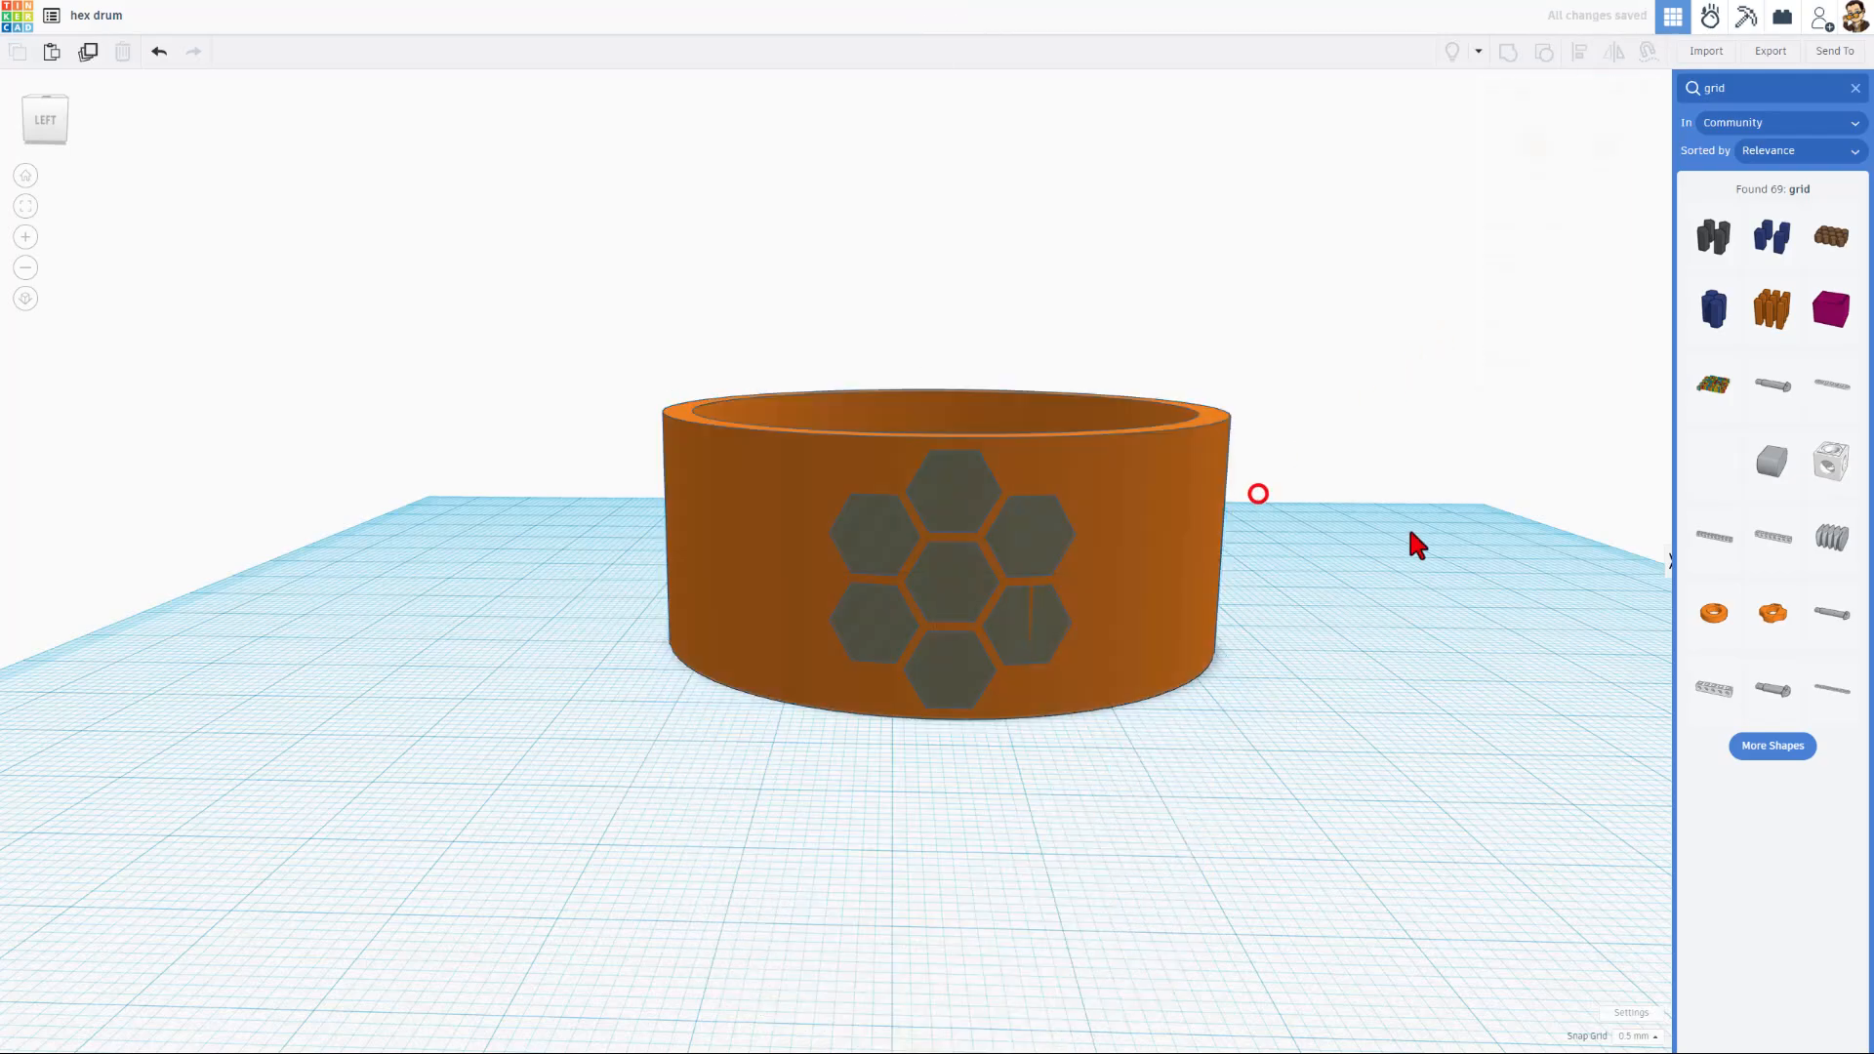
left_click_drag(1257, 494, 68, 601)
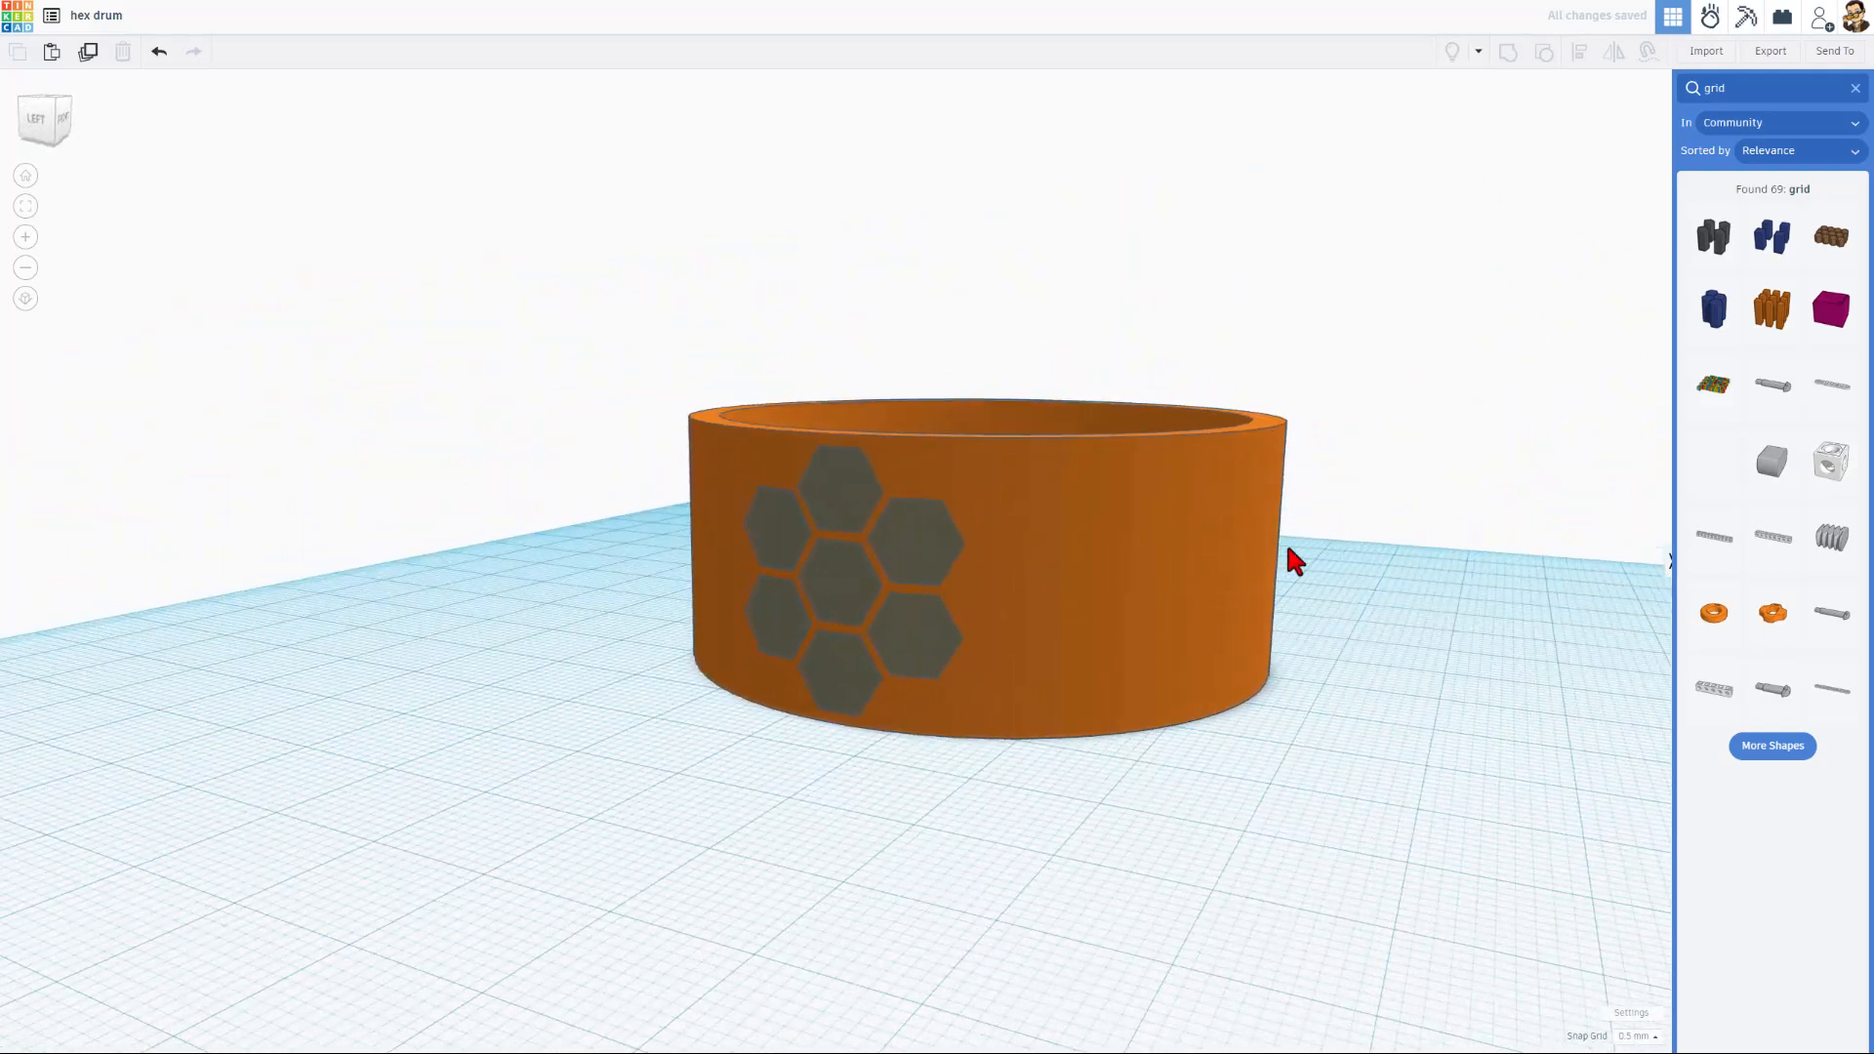
- Hide the drum, then duplicate the cluster and rotate each copy a step further around the centre
left_click(960, 570)
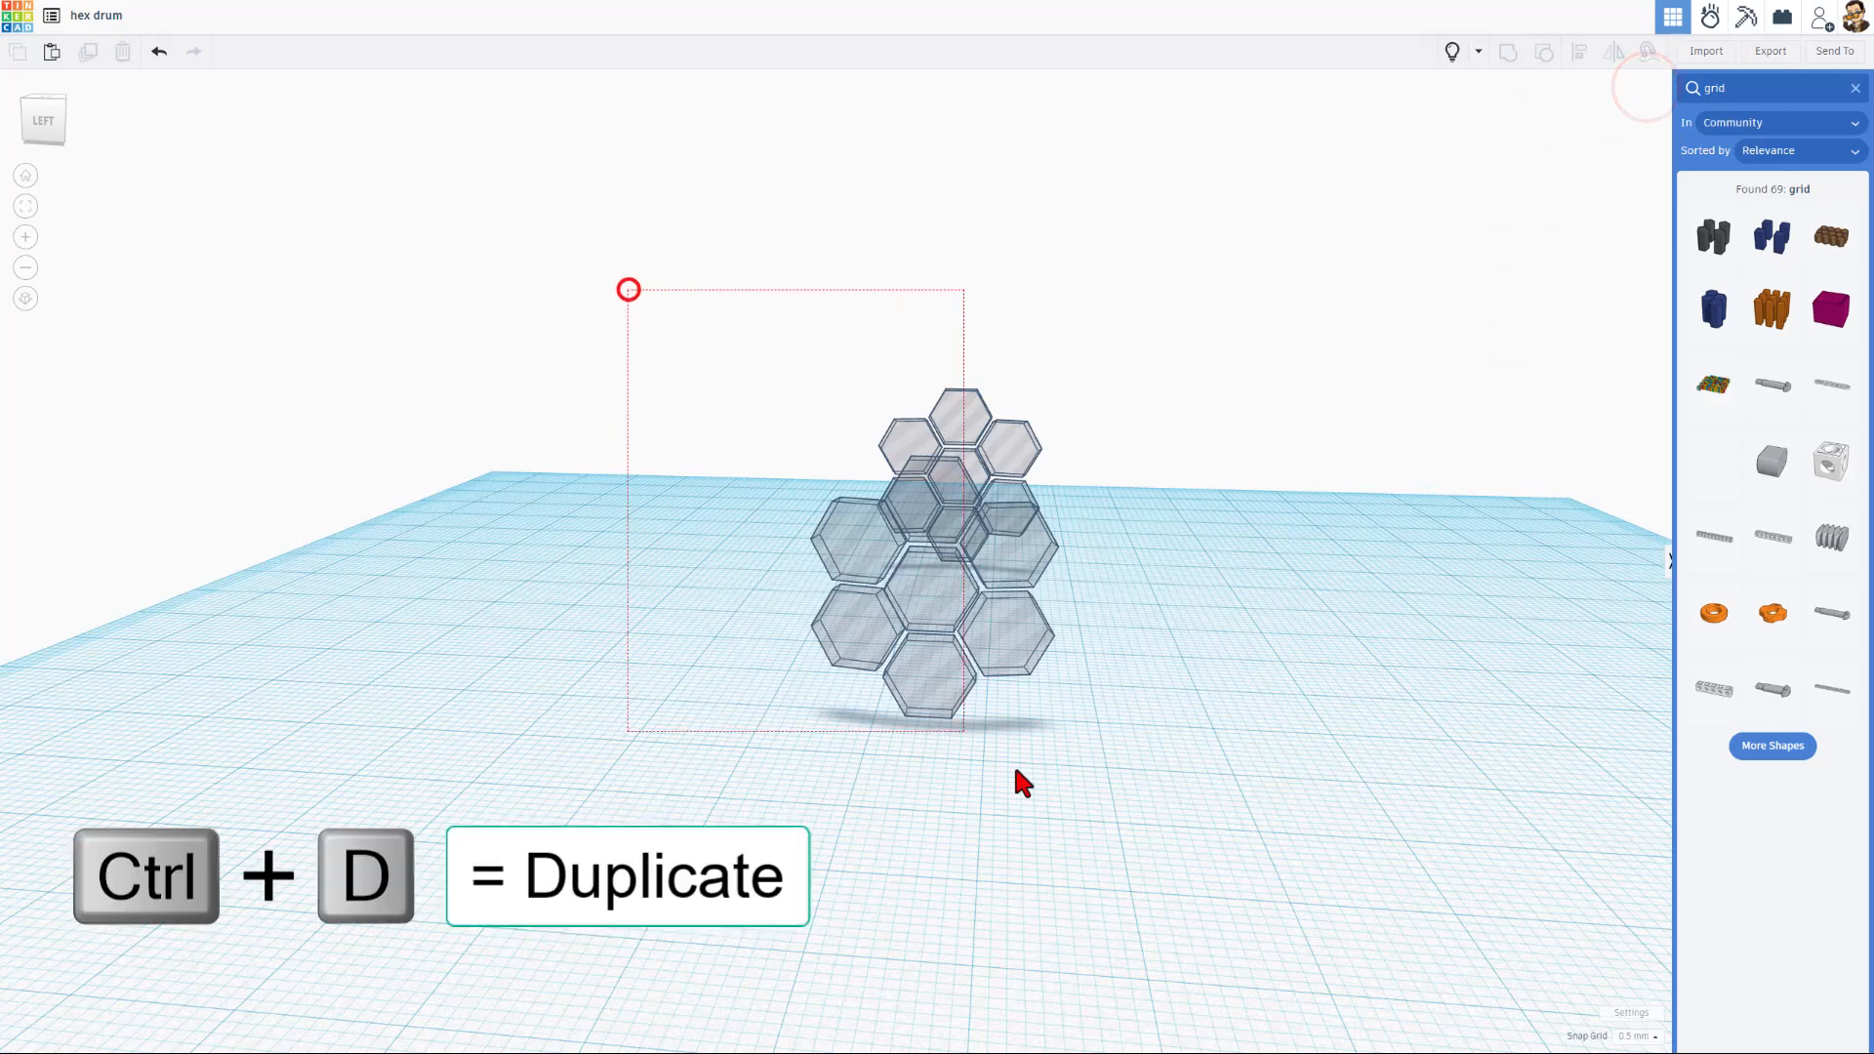
key("Ctrl+d")
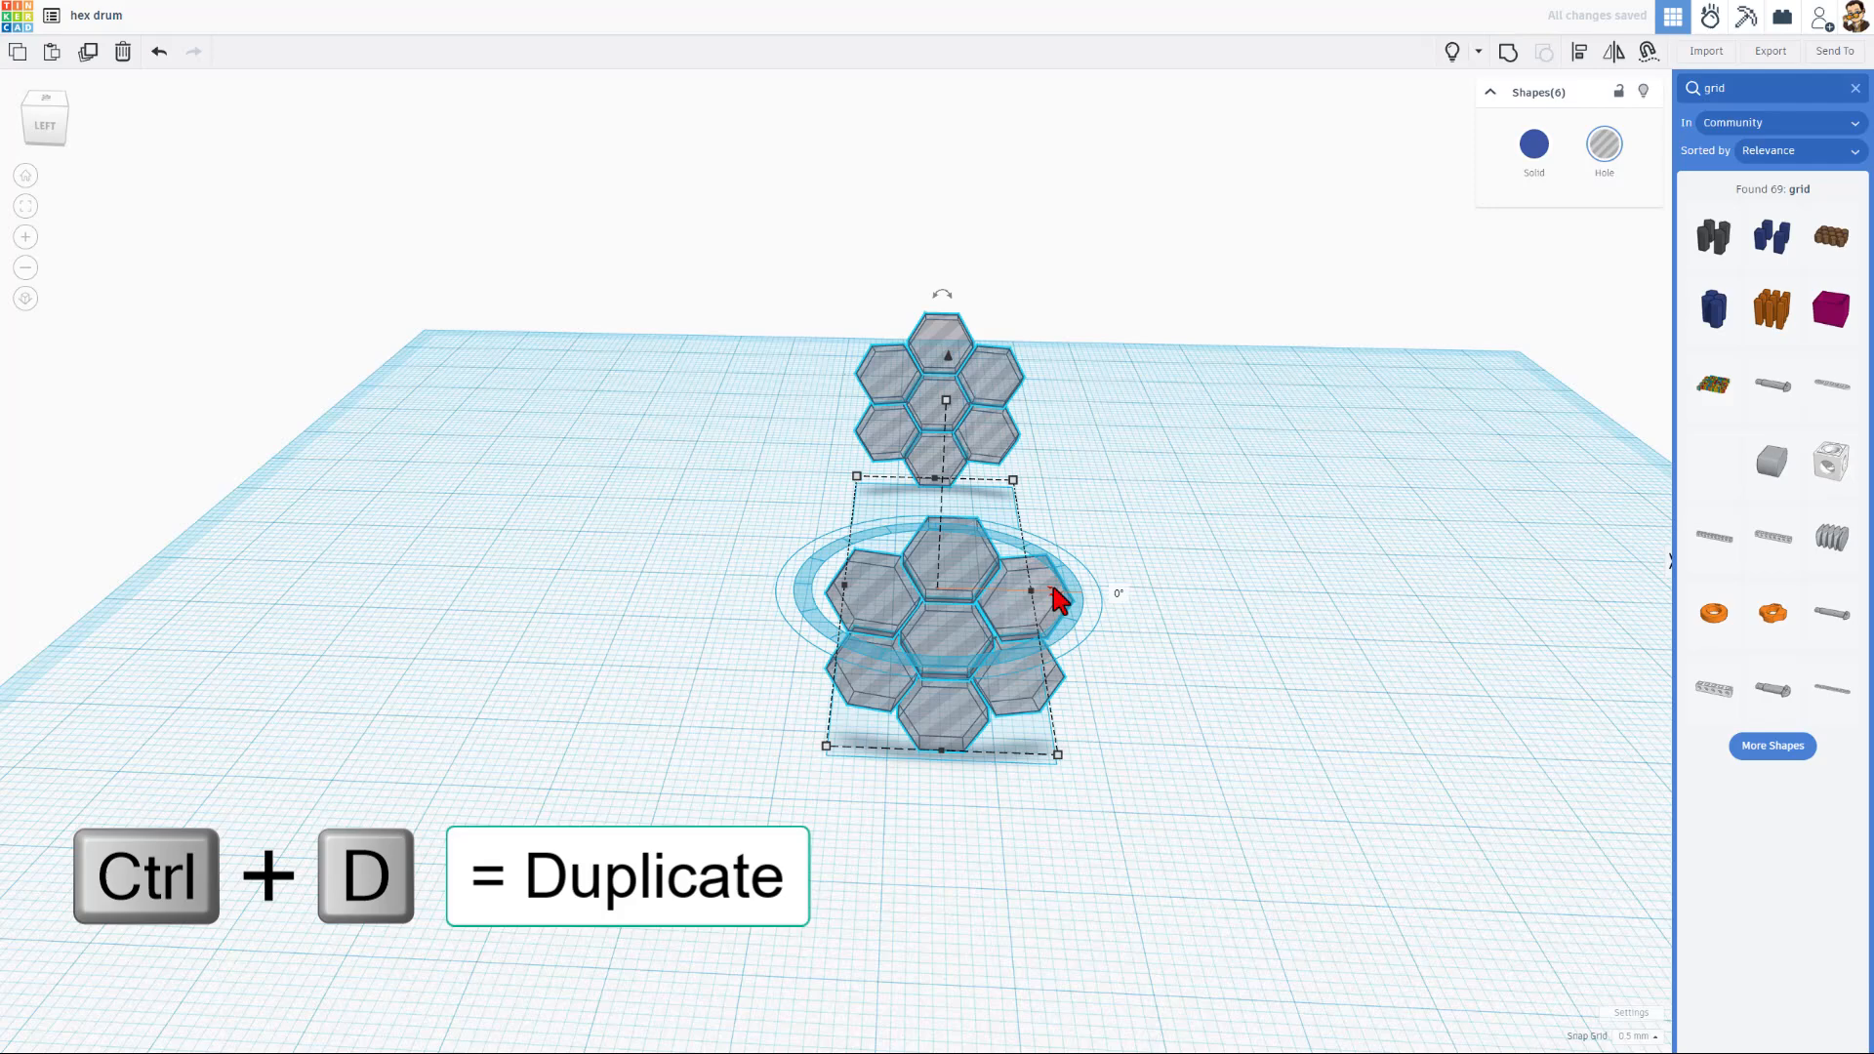
left_click_drag(1058, 589, 1098, 681)
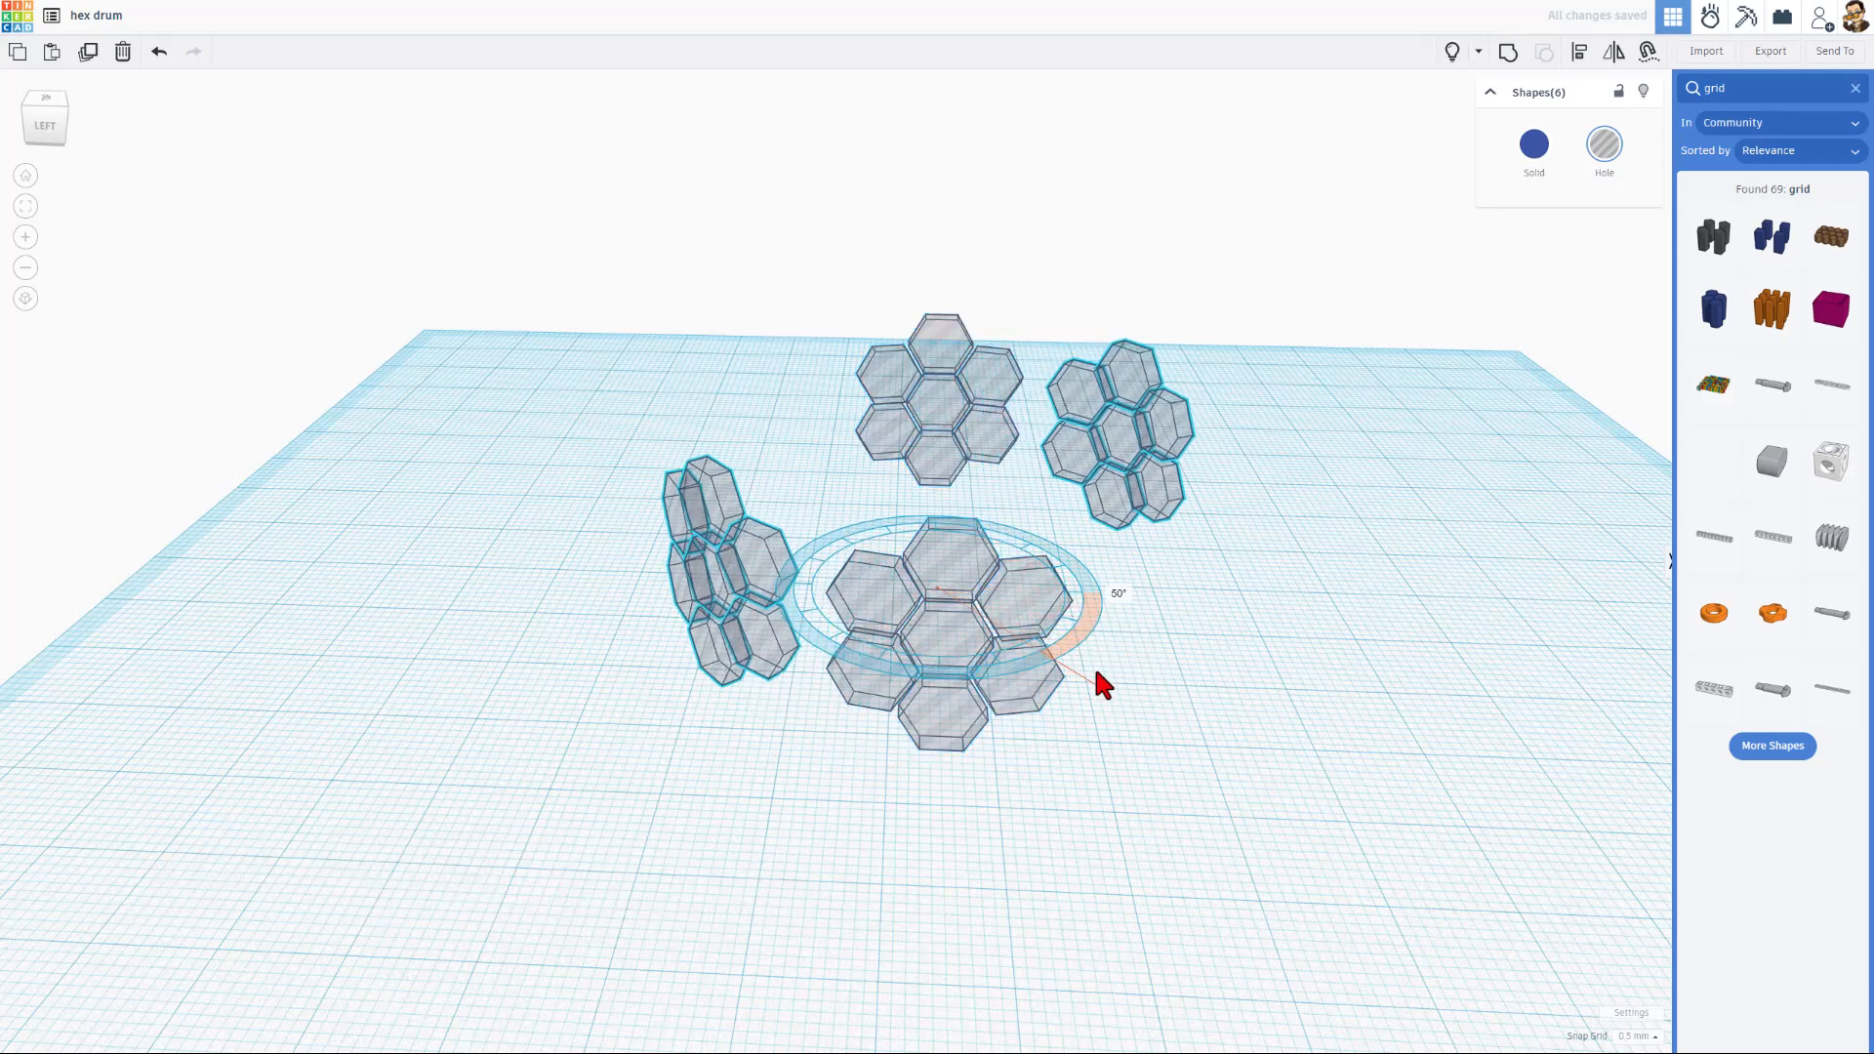
left_click_drag(1099, 683, 1040, 640)
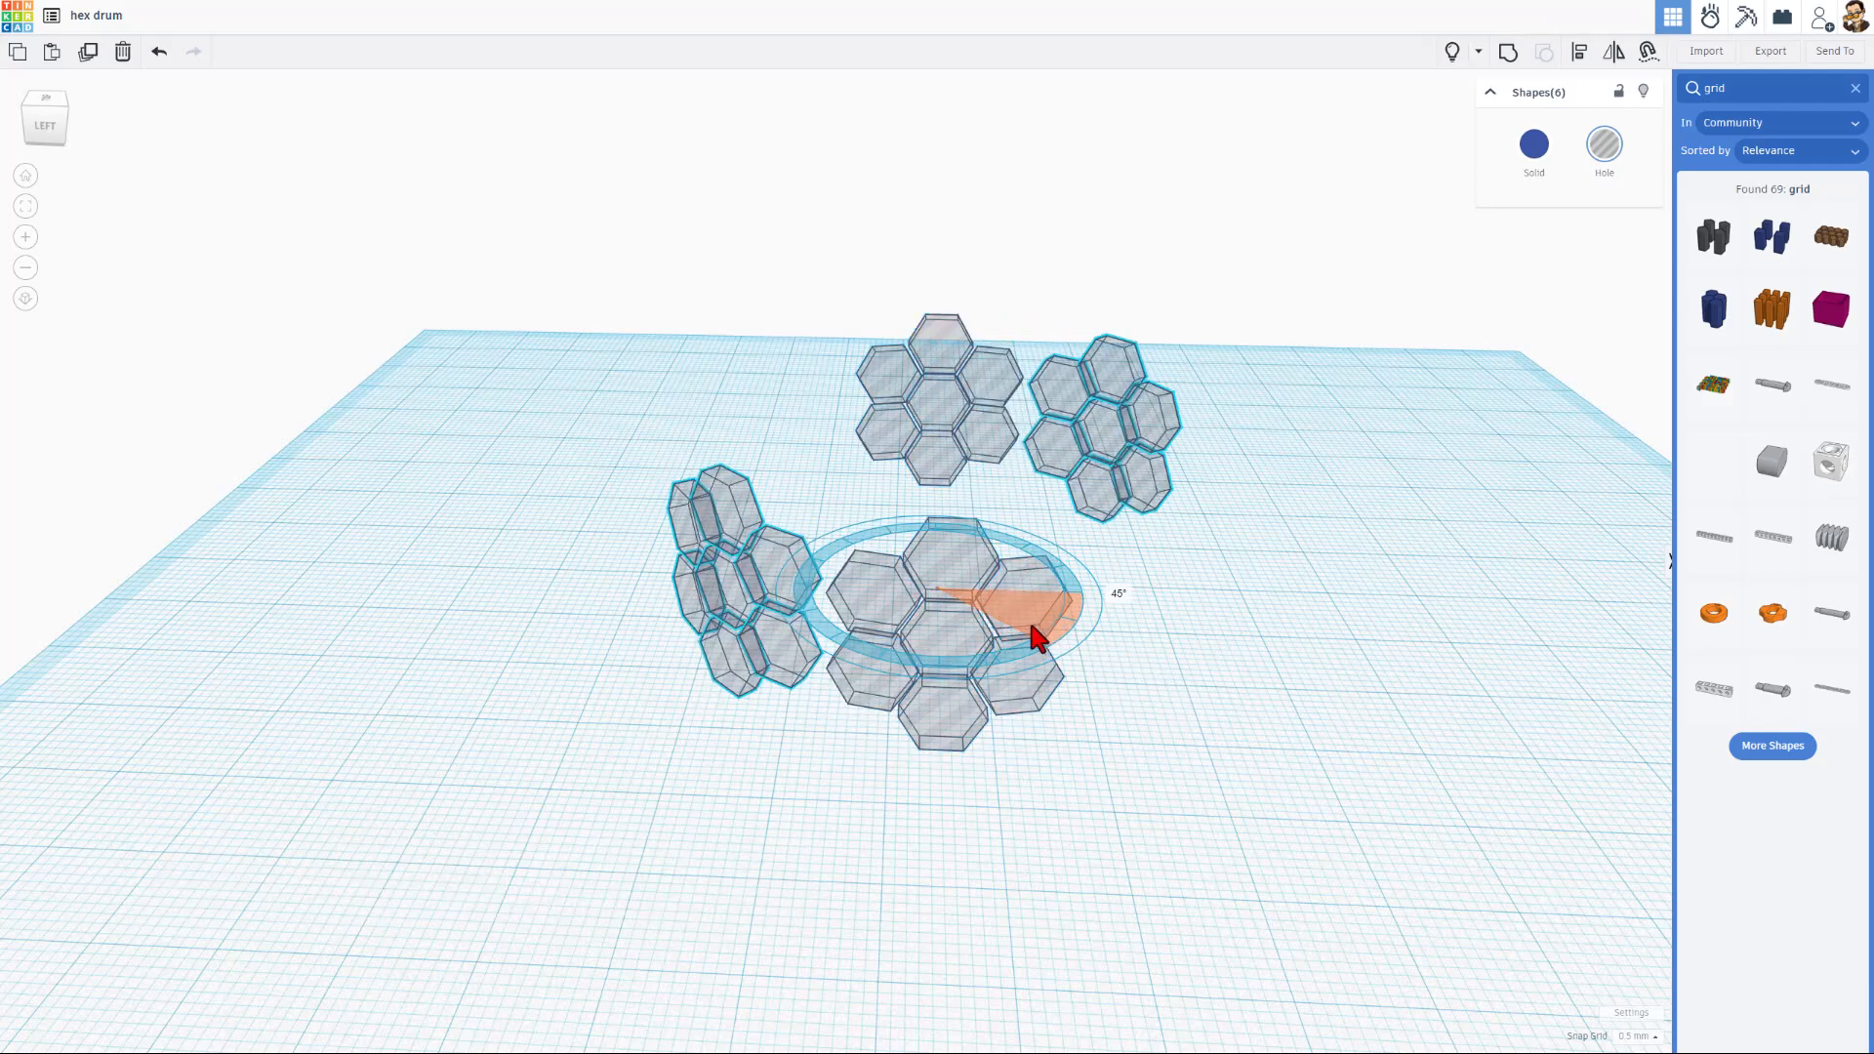
left_click_drag(1029, 603, 1052, 626)
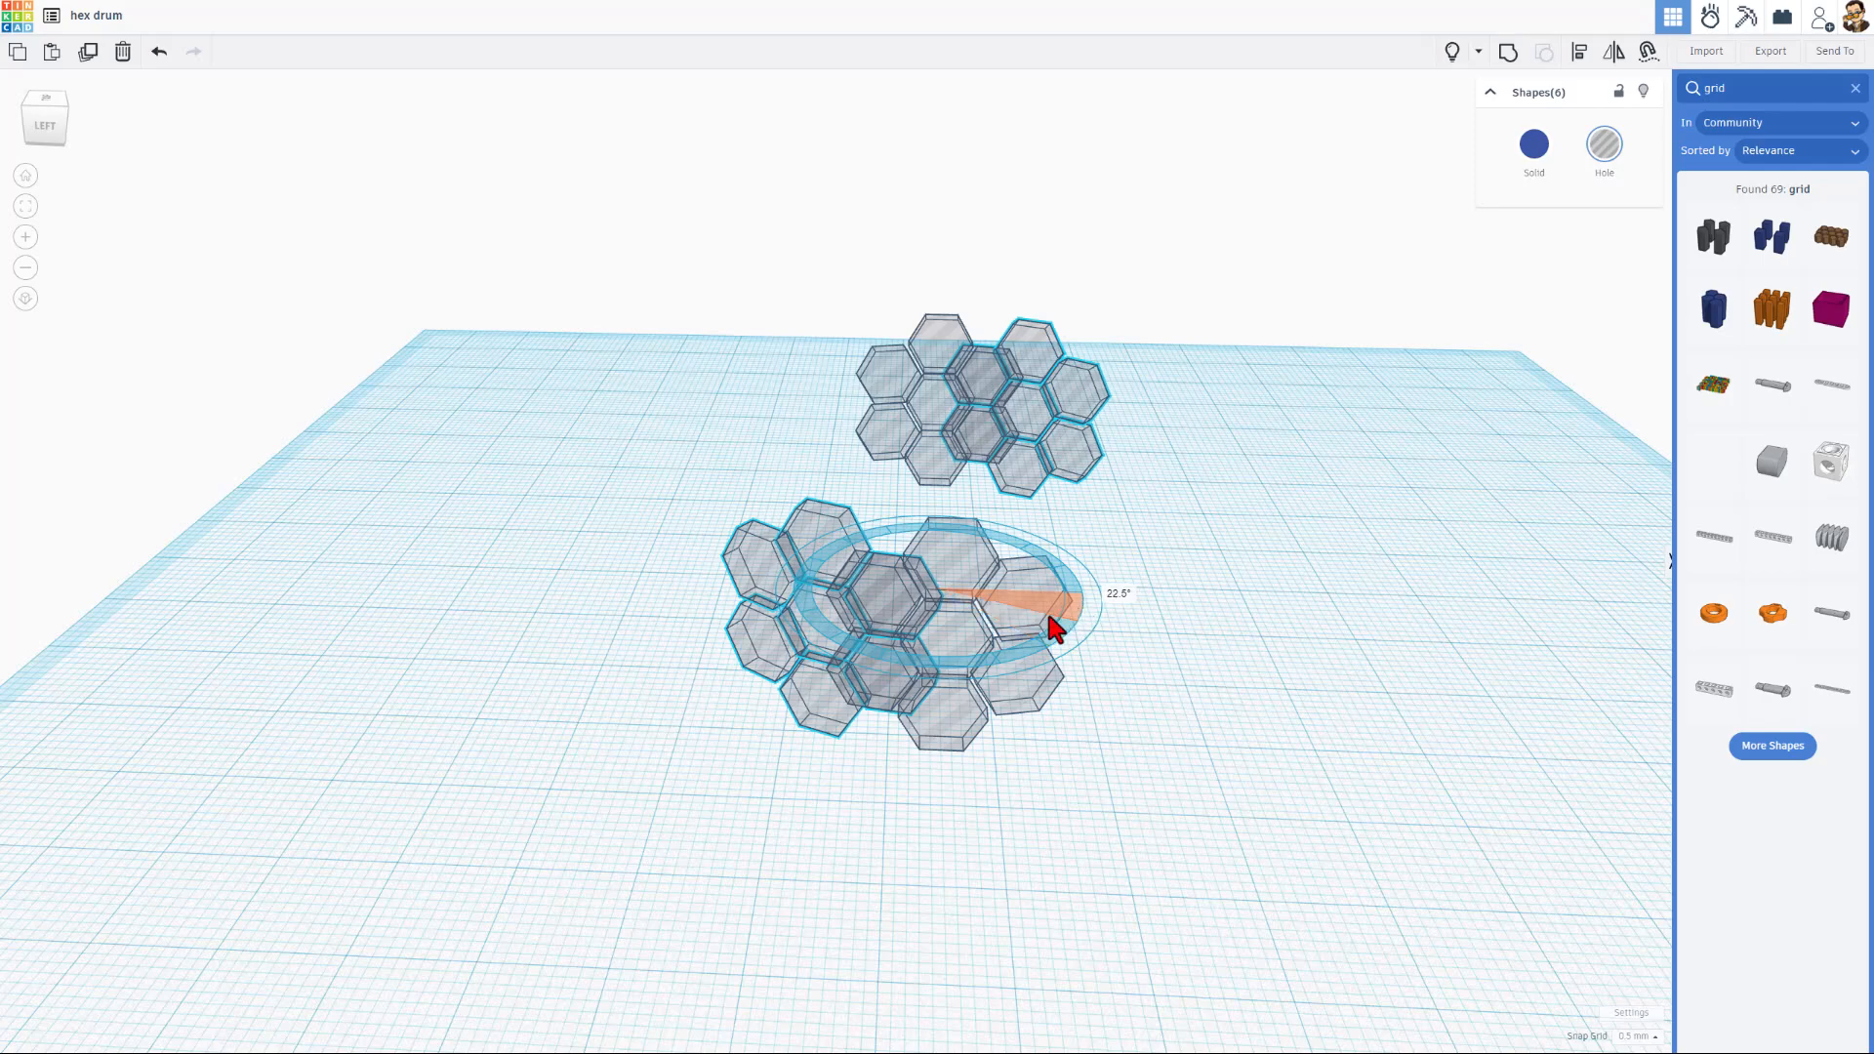
left_click_drag(1052, 631, 1040, 640)
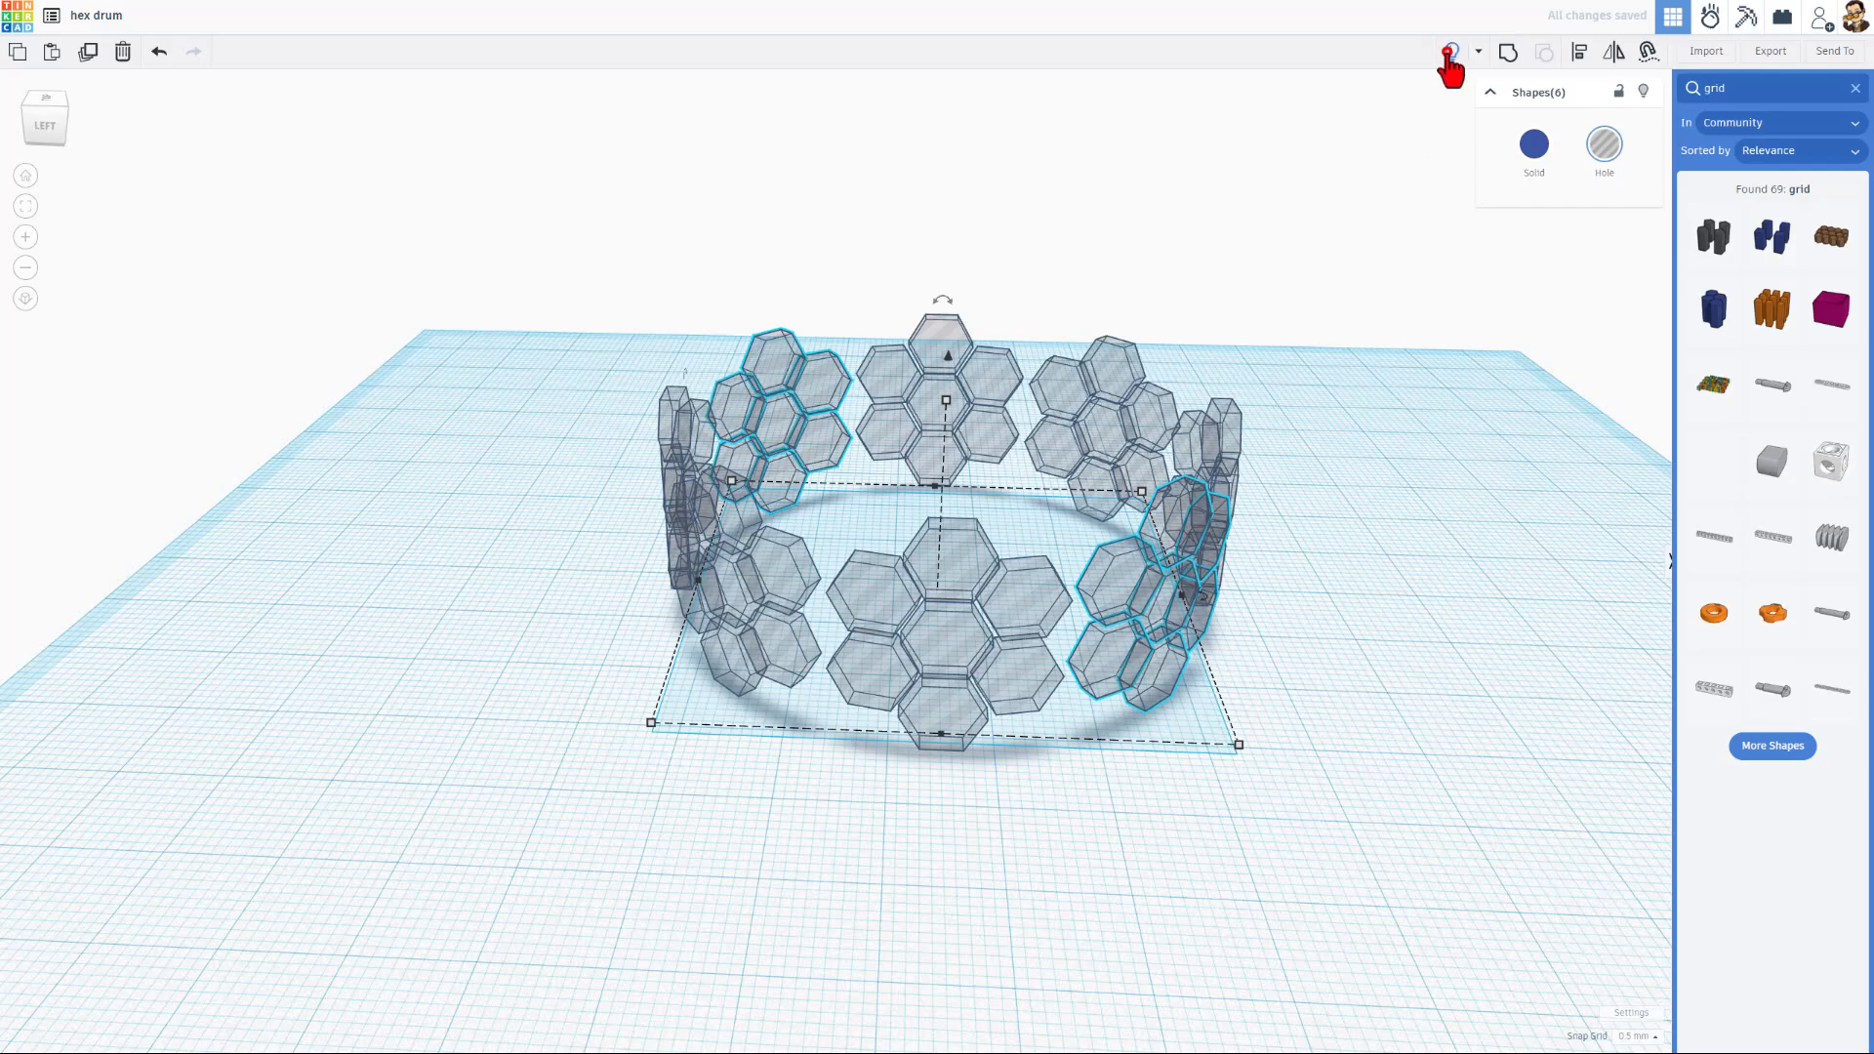
- Show the drum again and group everything to cut the hexagon holes out of its wall
left_click(1448, 51)
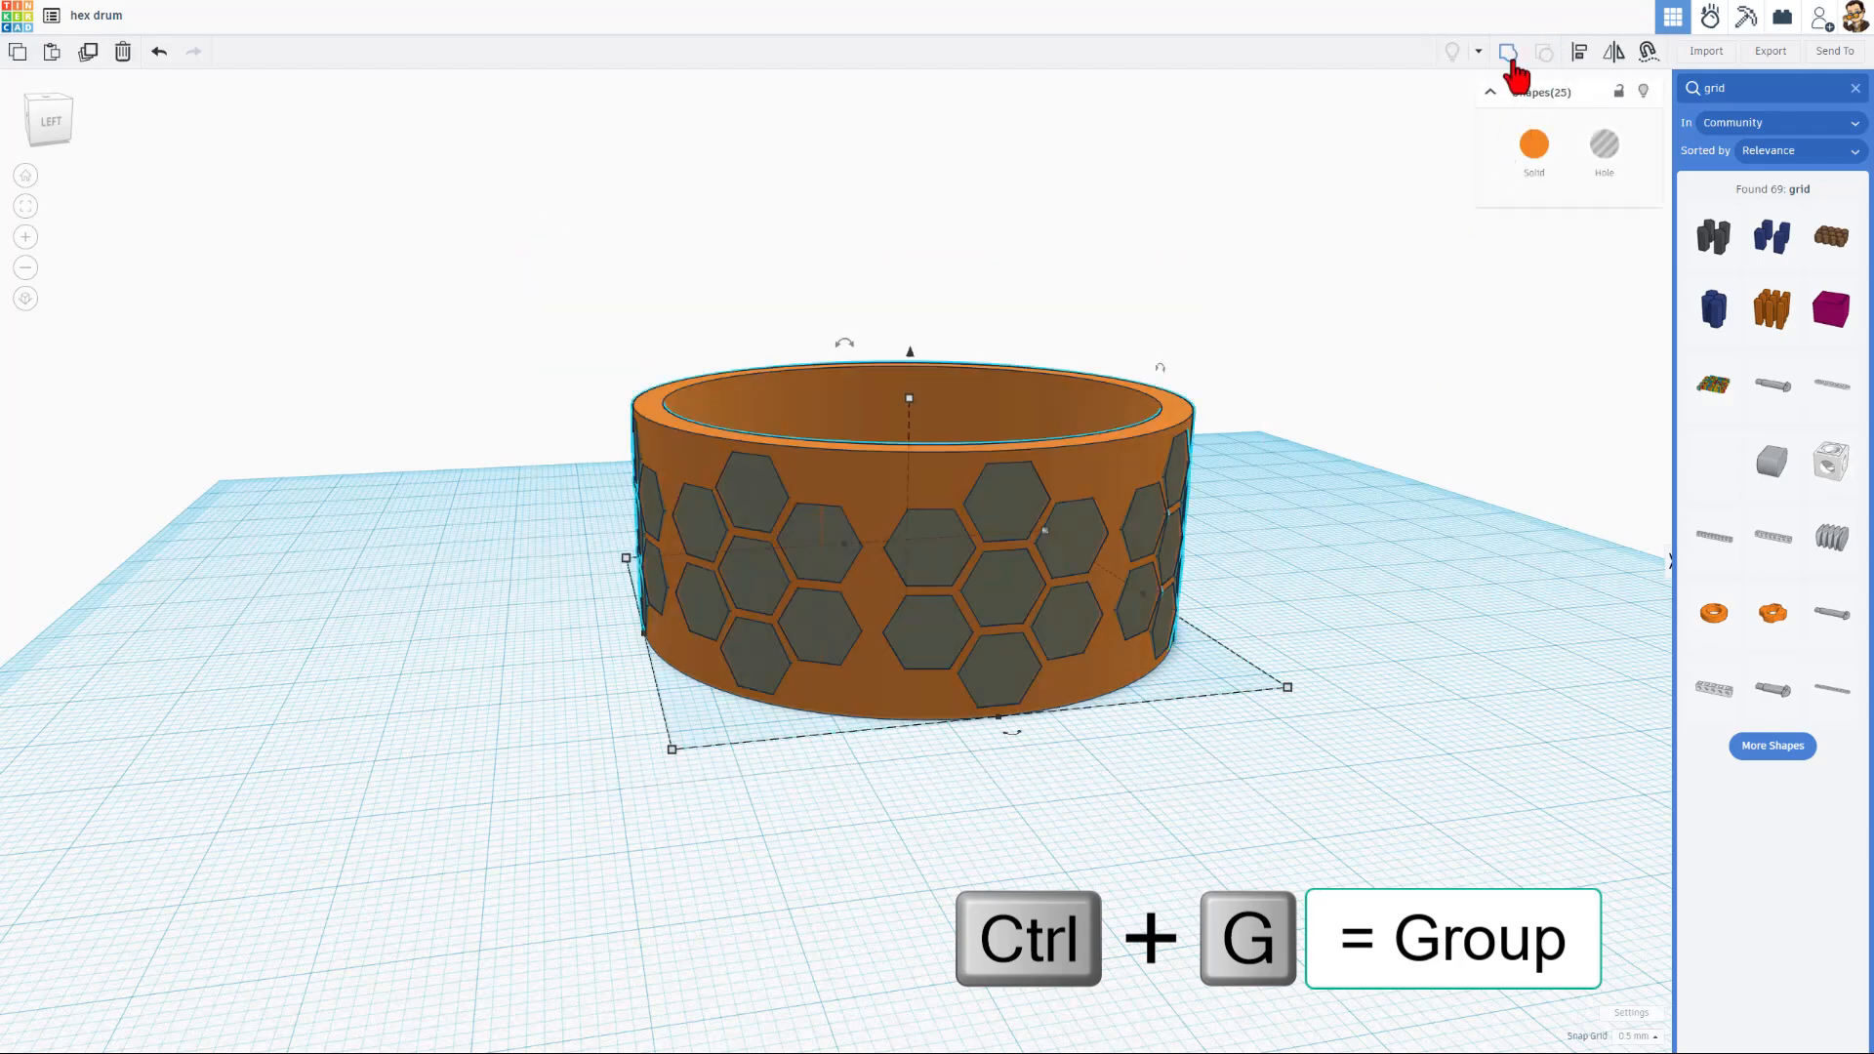
key("ctrl+g")
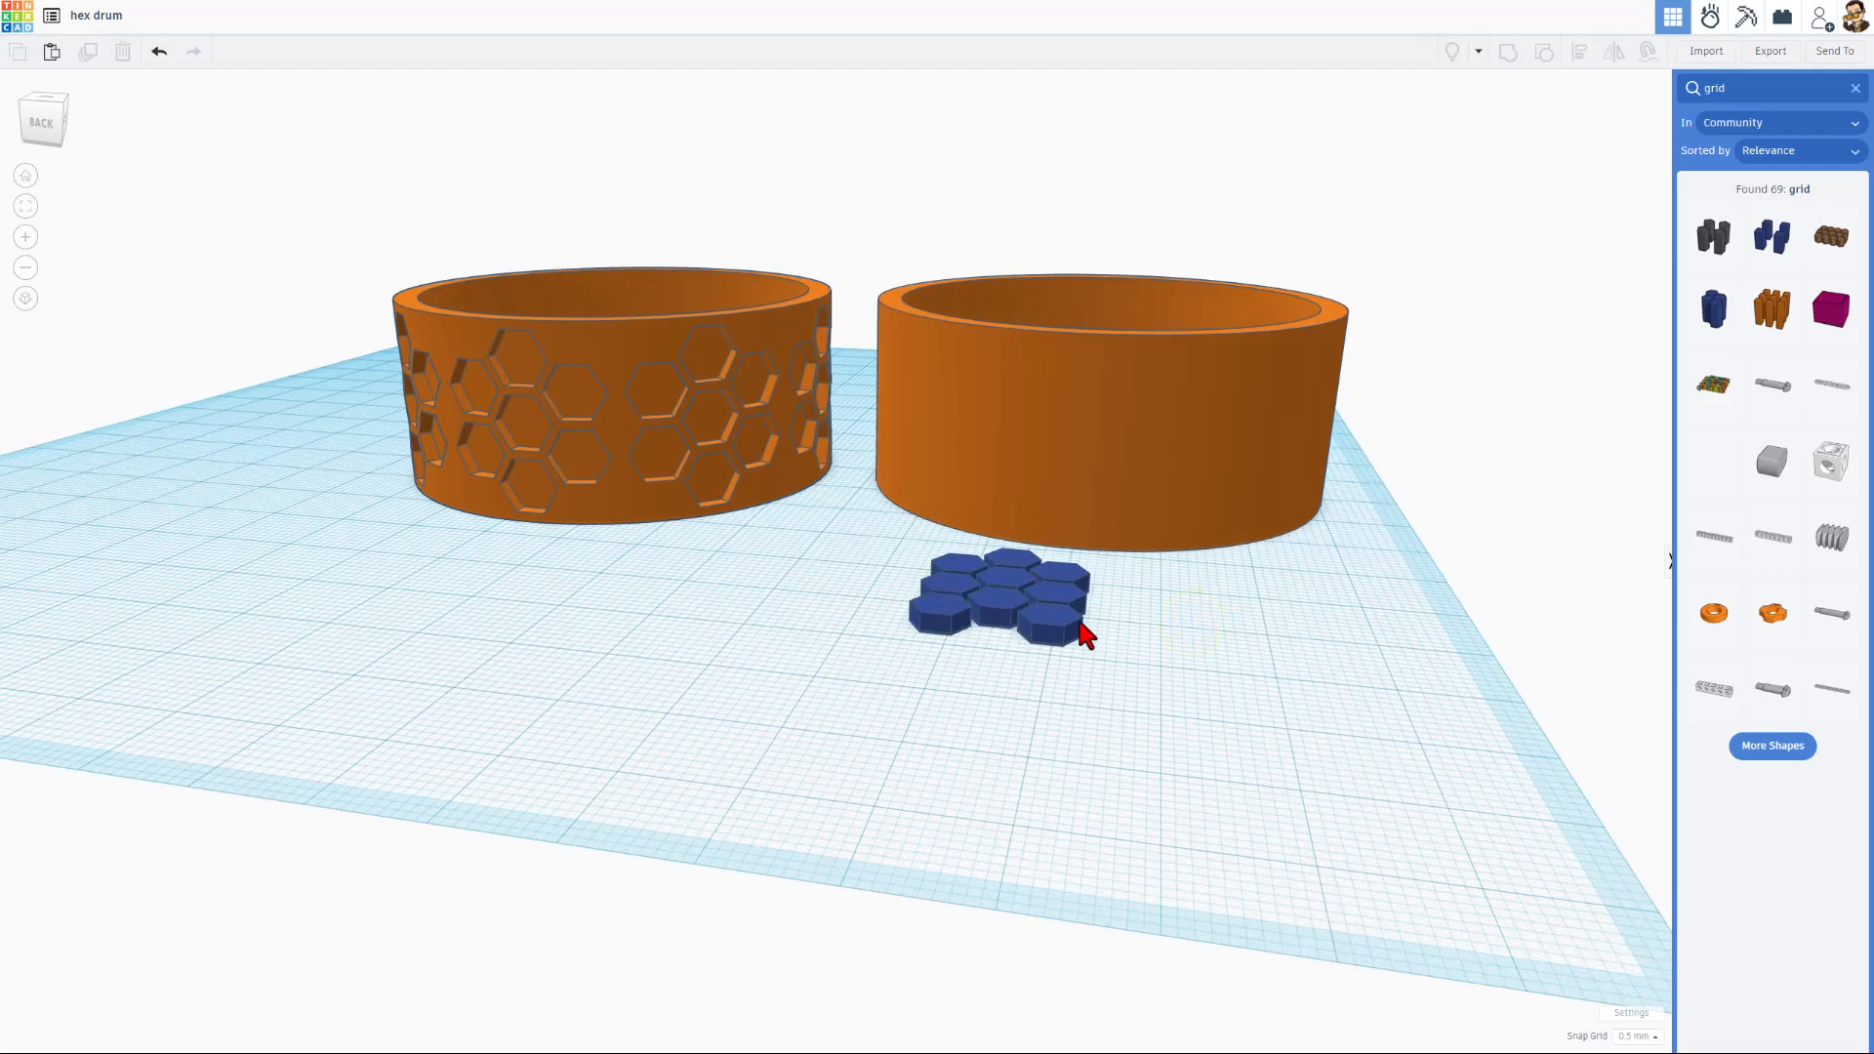
- Turn the blue Honeycomb Grid into a hole and rotate it upright against the plain drum's wall
left_click(993, 597)
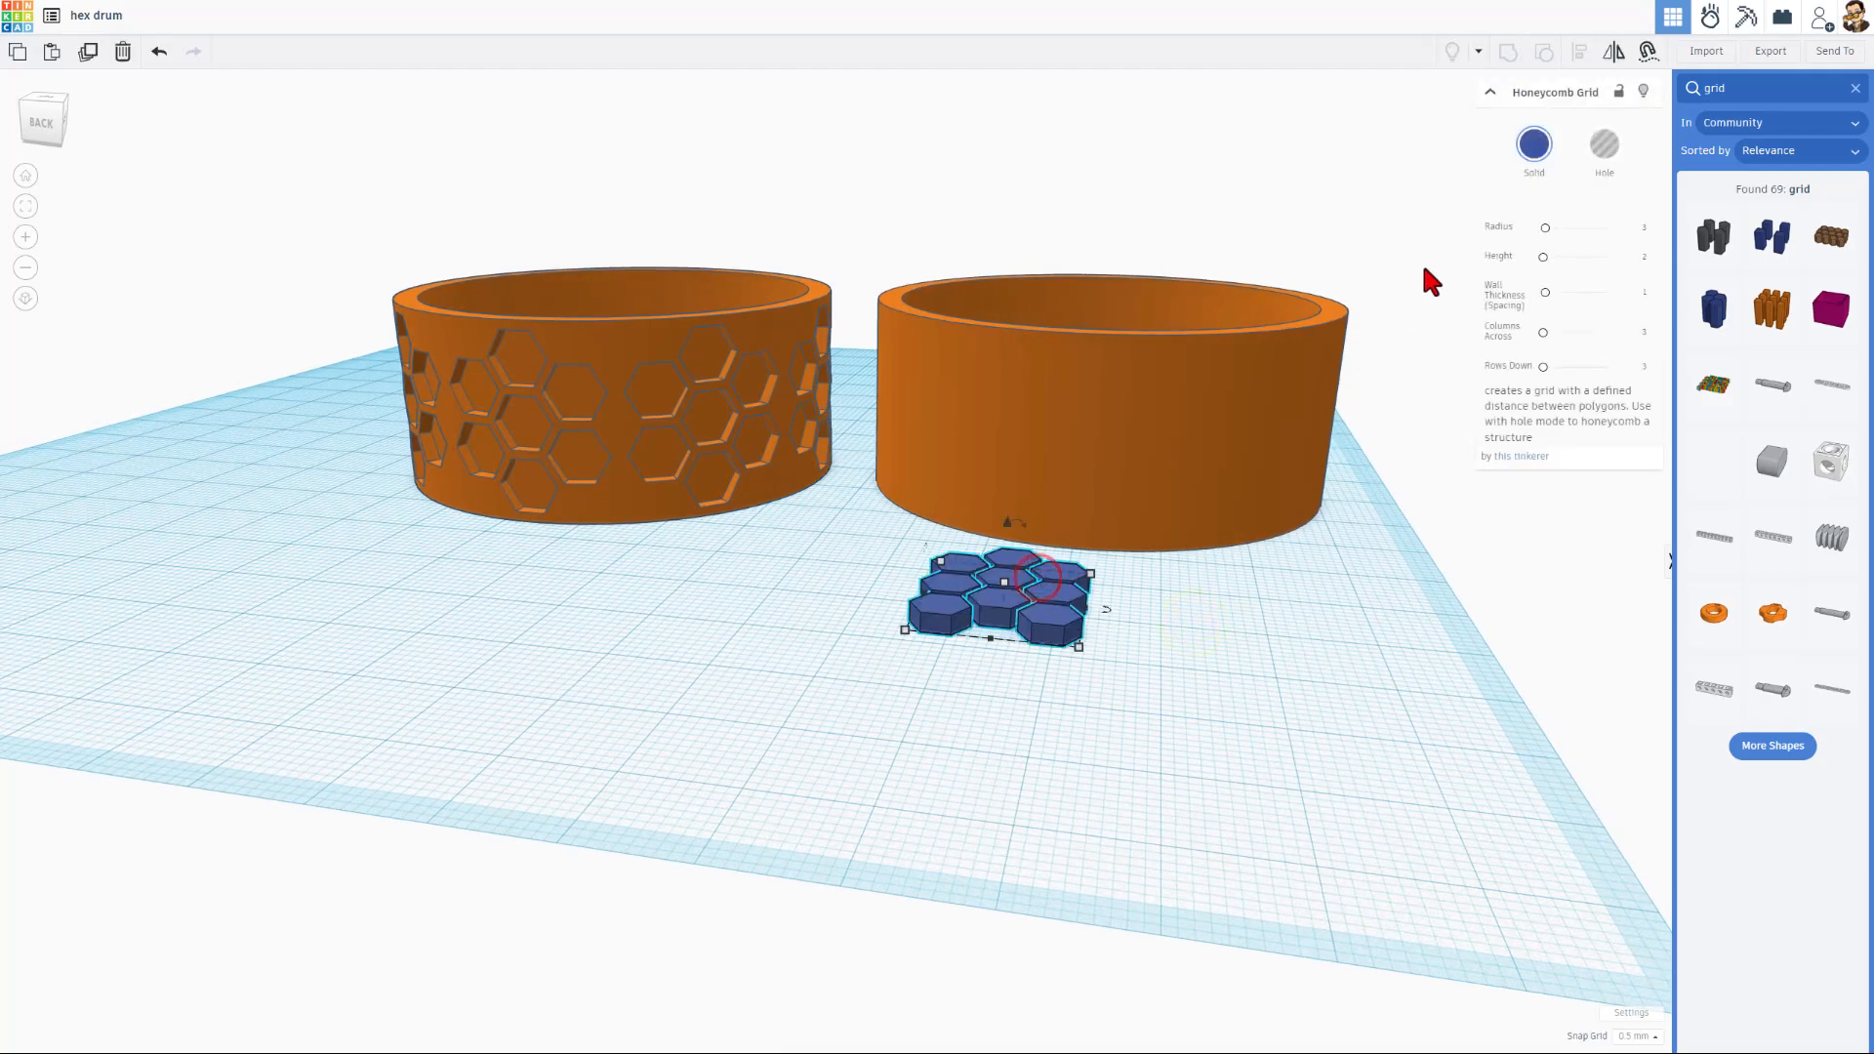
left_click(1604, 140)
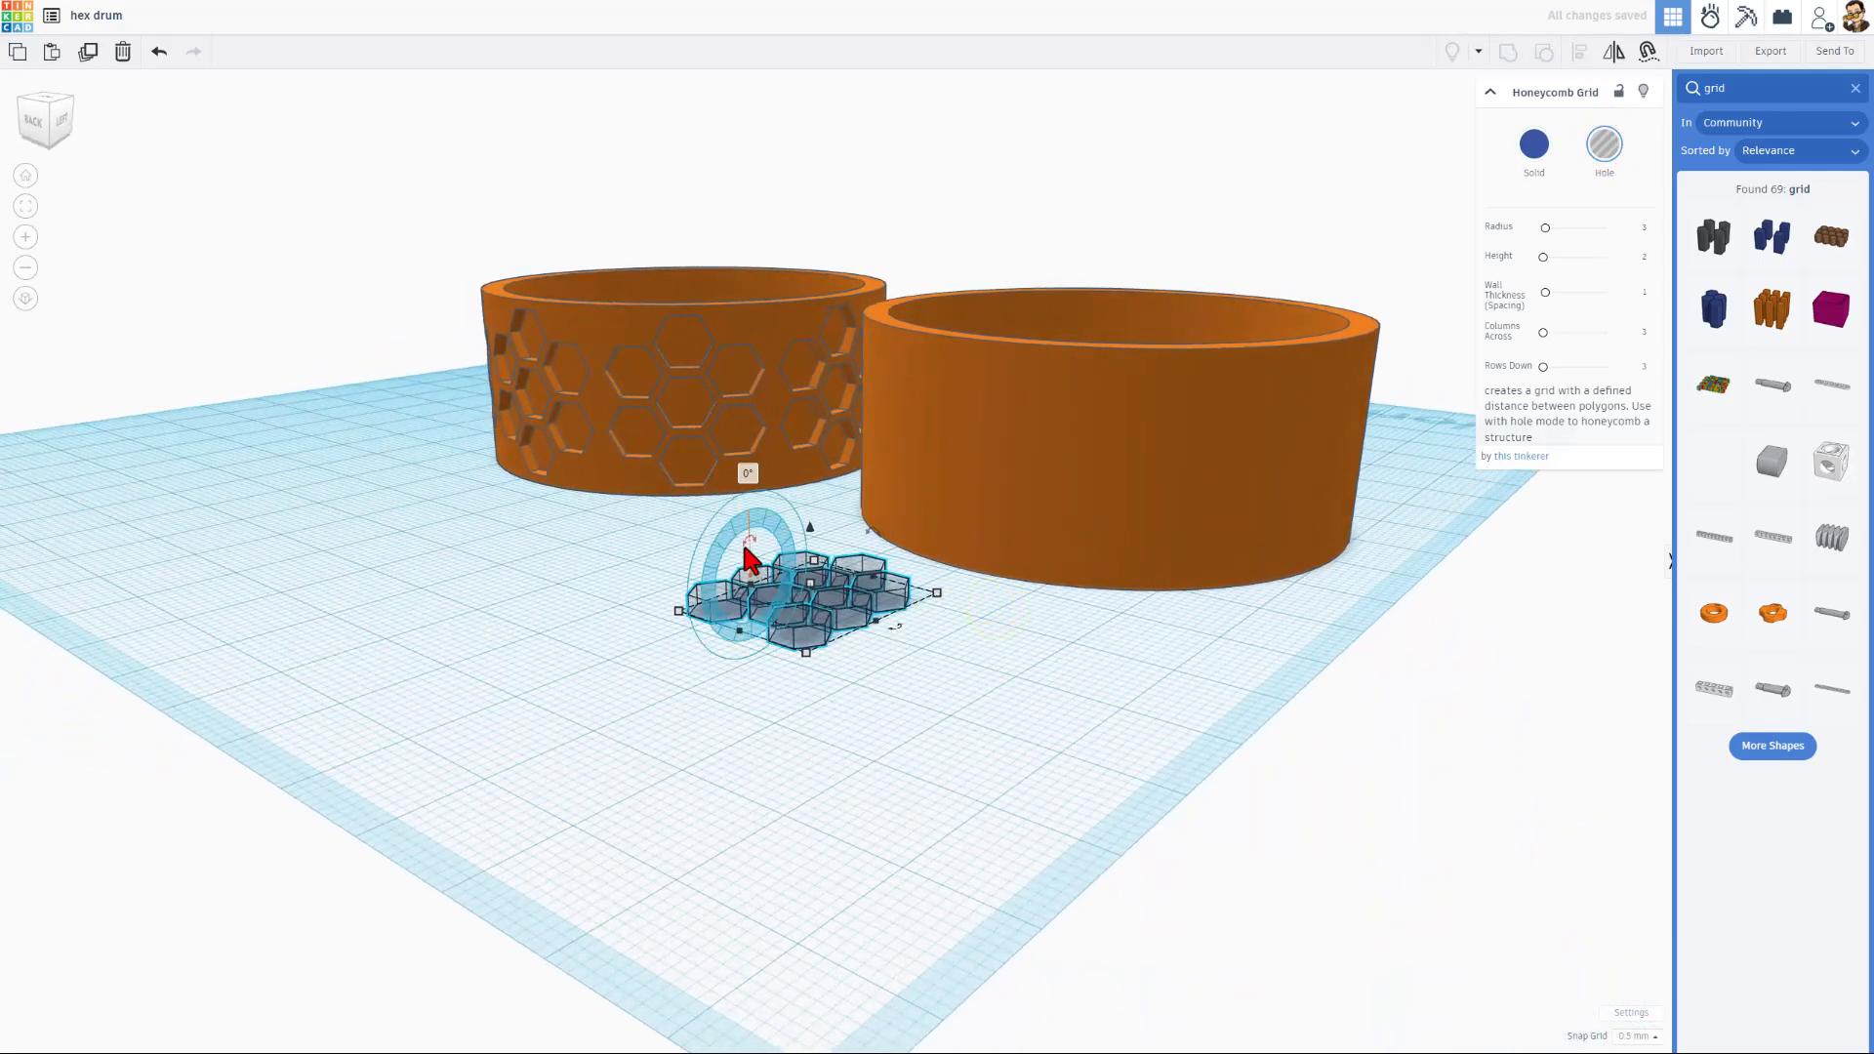
left_click_drag(749, 531, 738, 596)
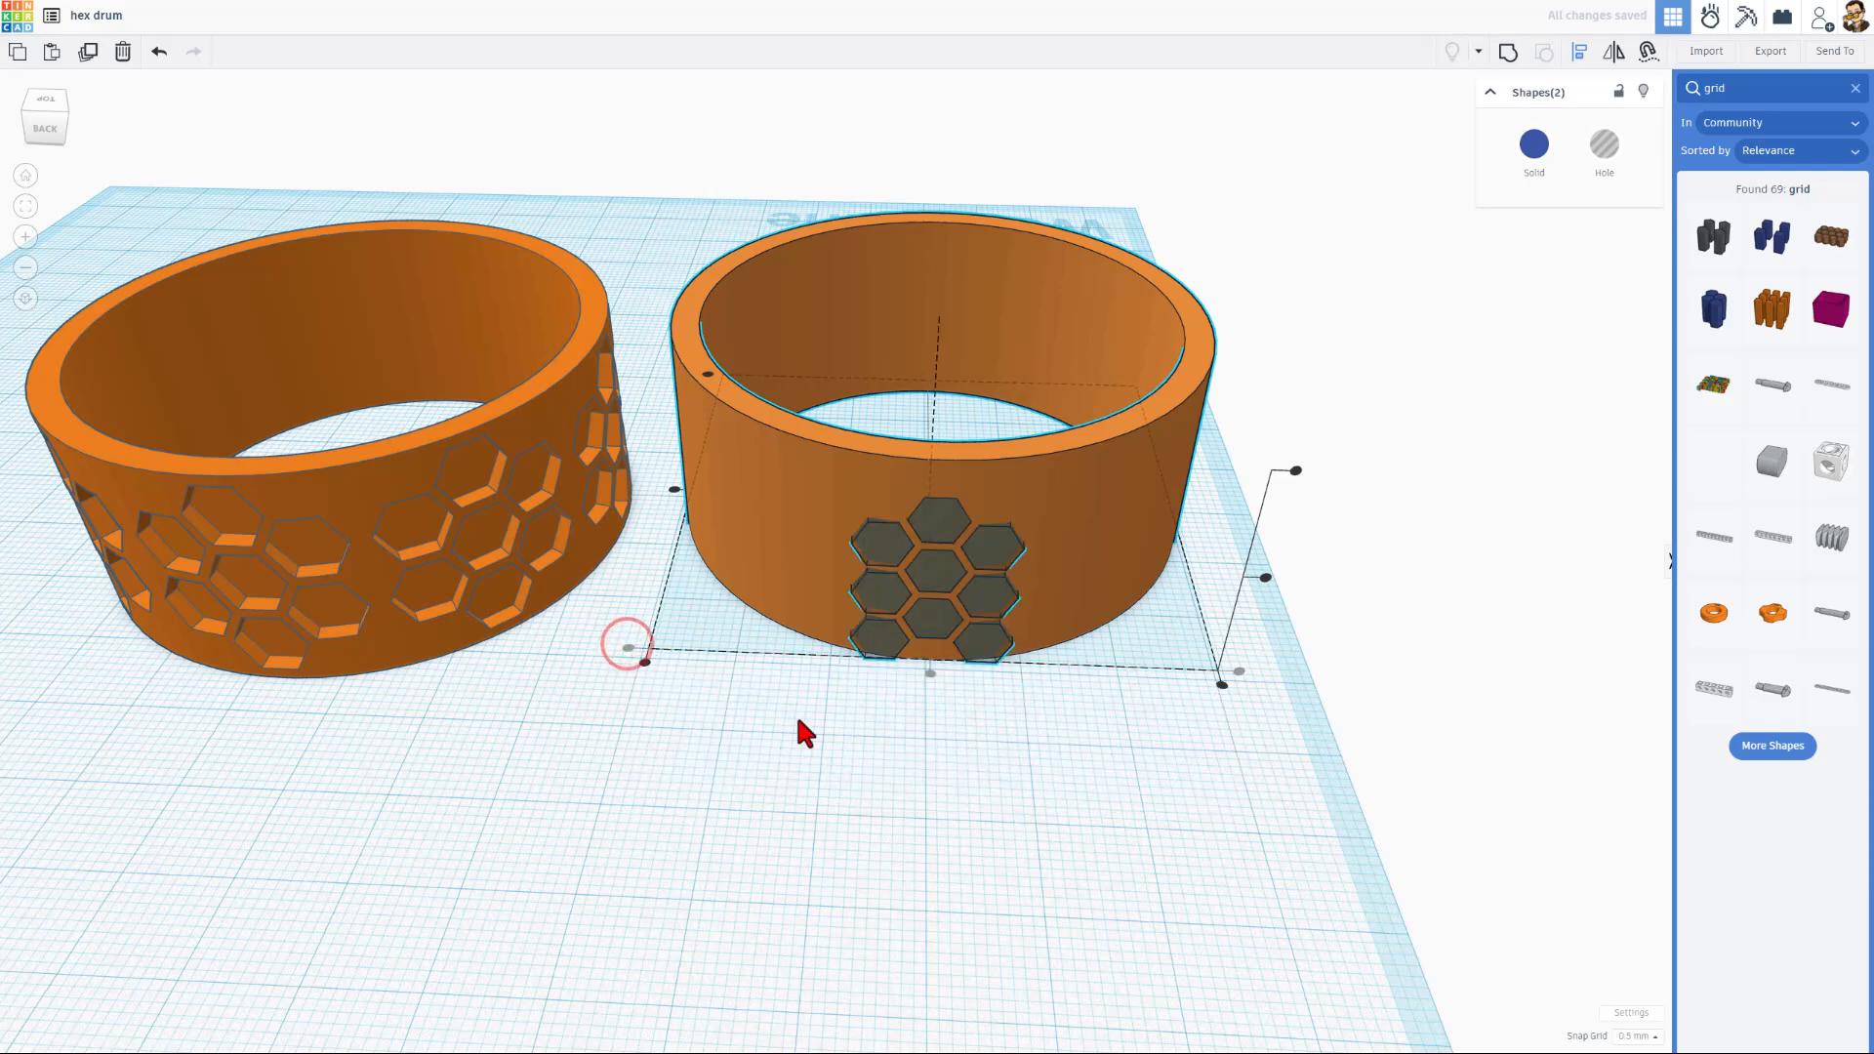
left_click(1005, 727)
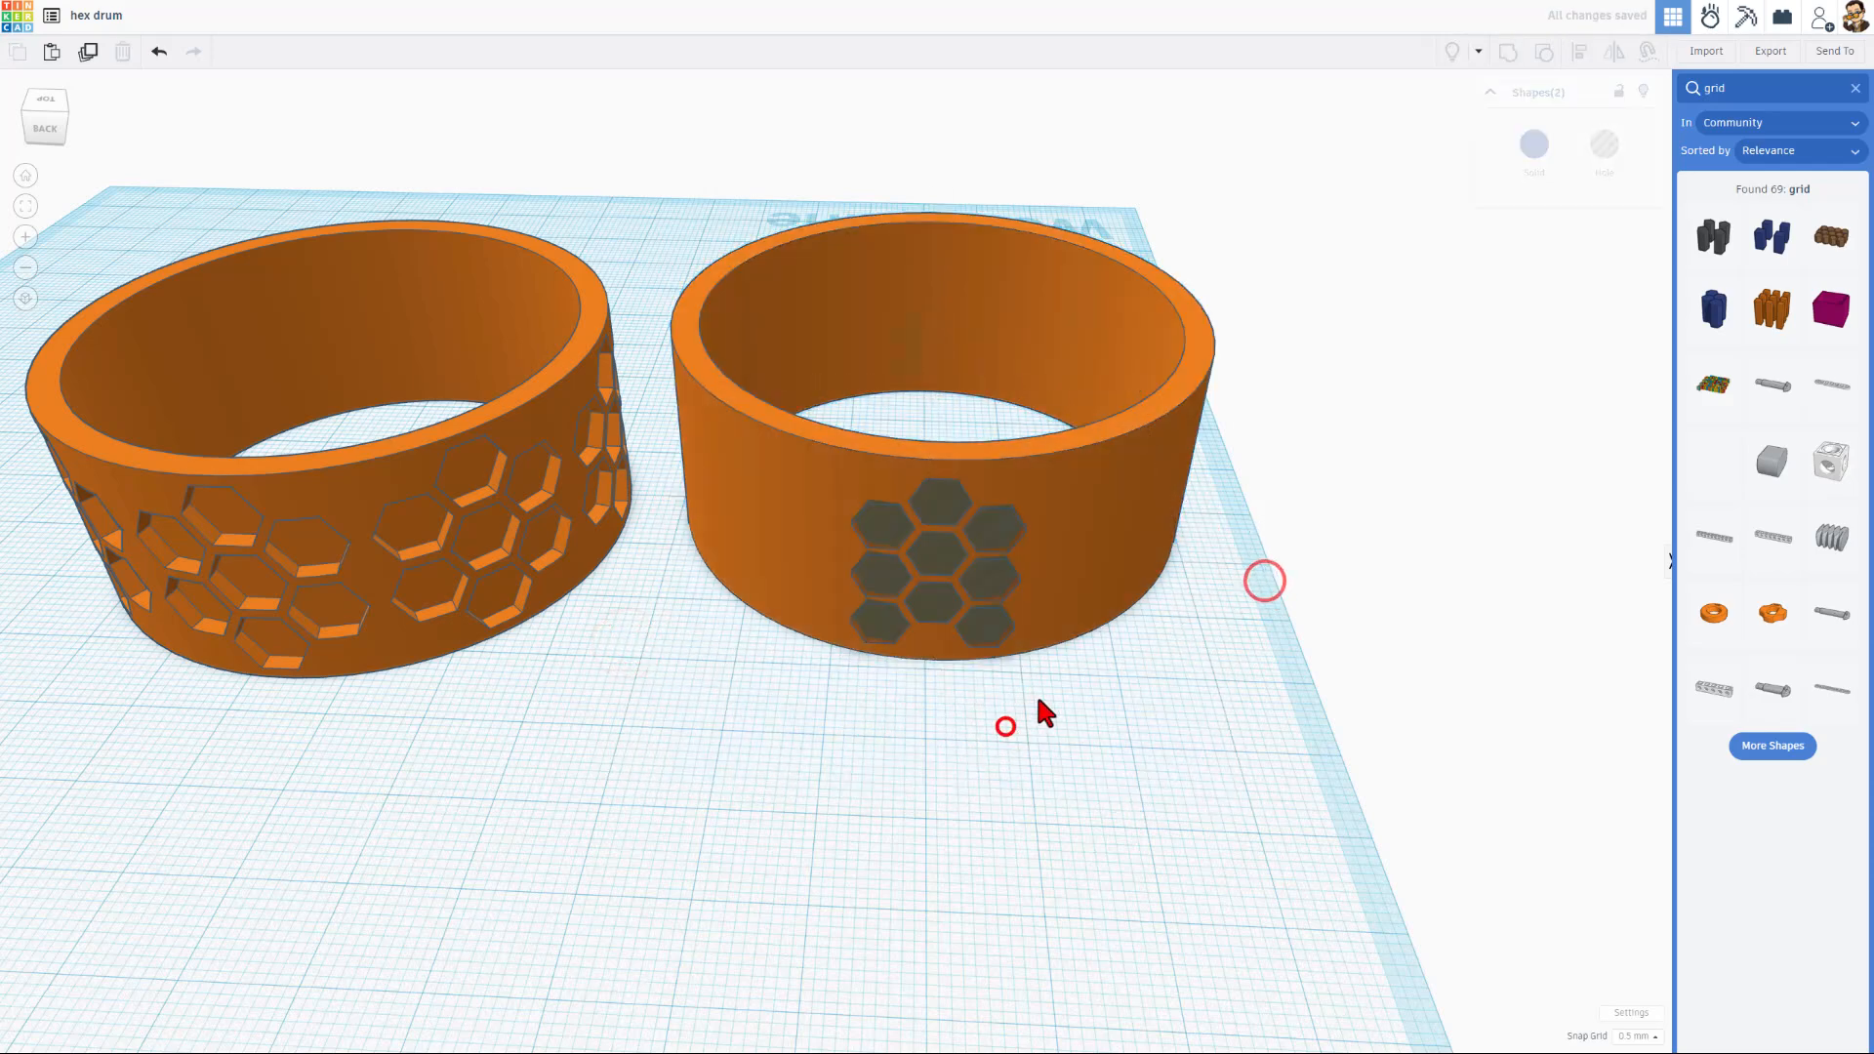
- Select the hole grid together with the drum from the far side and position them
left_click(931, 570)
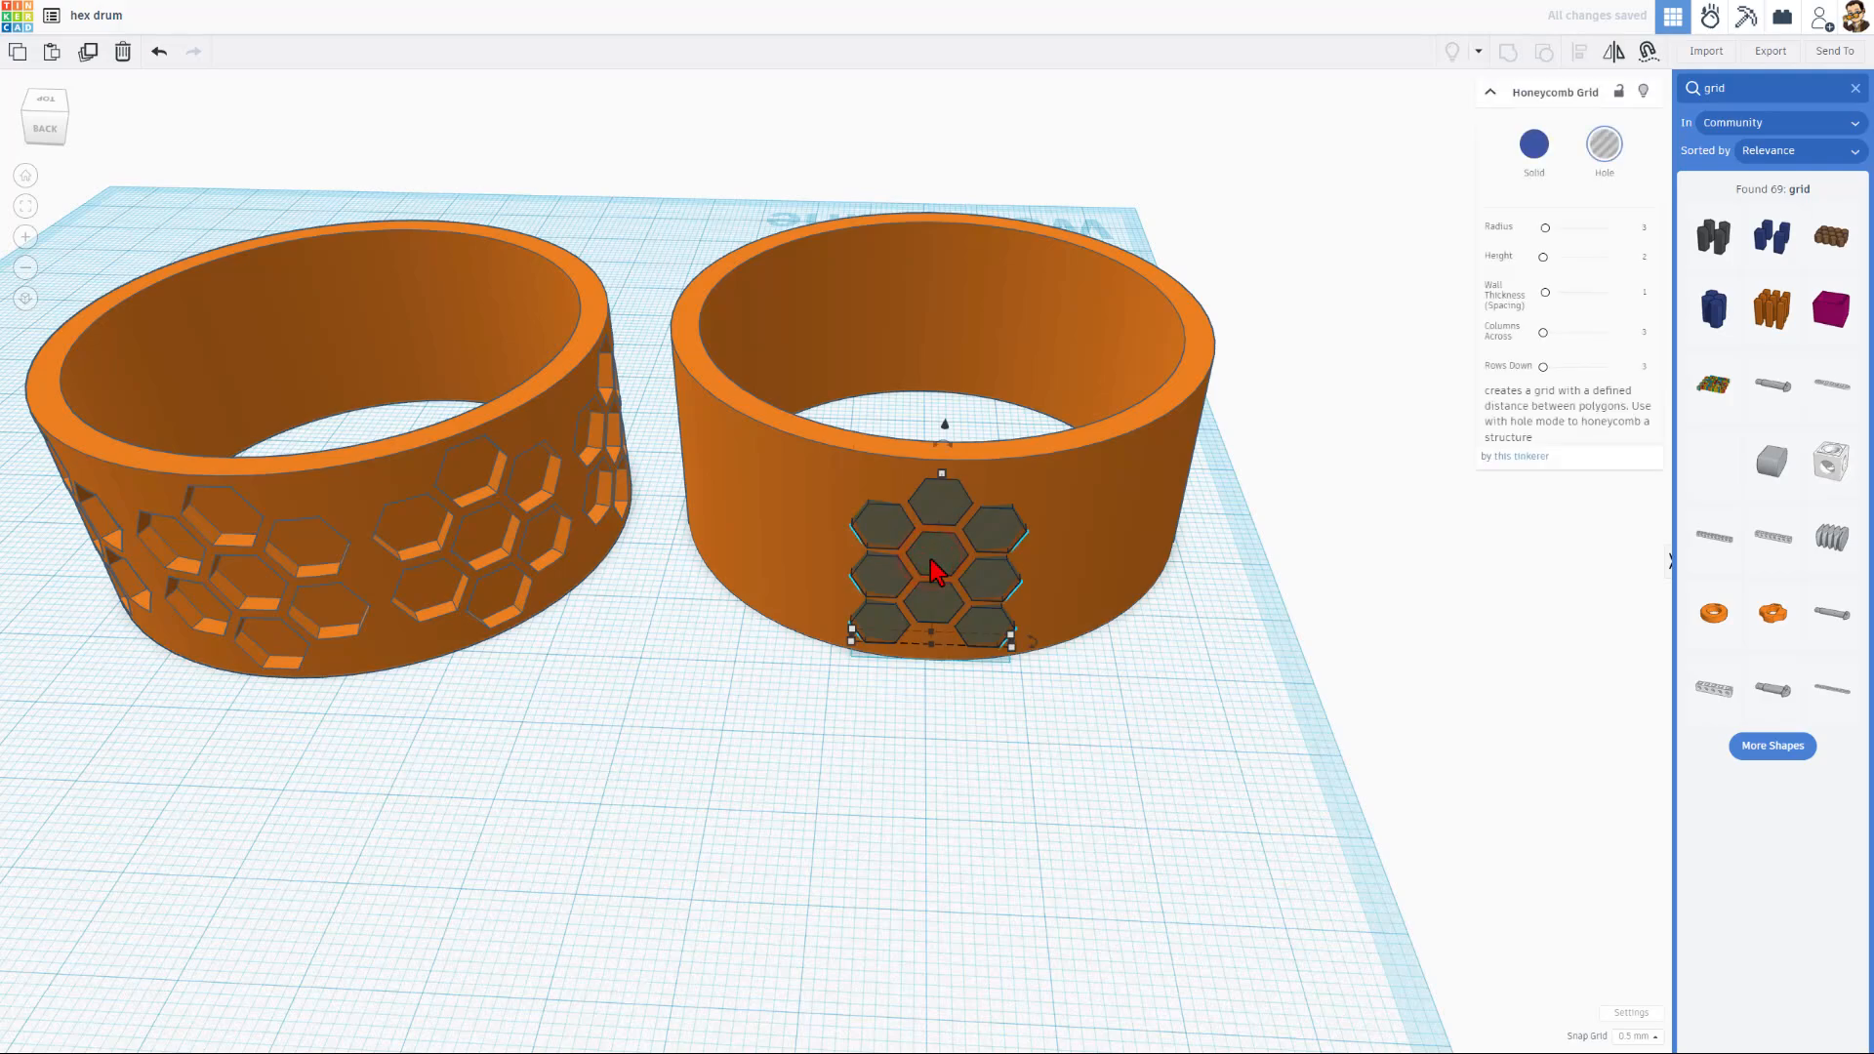
left_click_drag(933, 574, 513, 562)
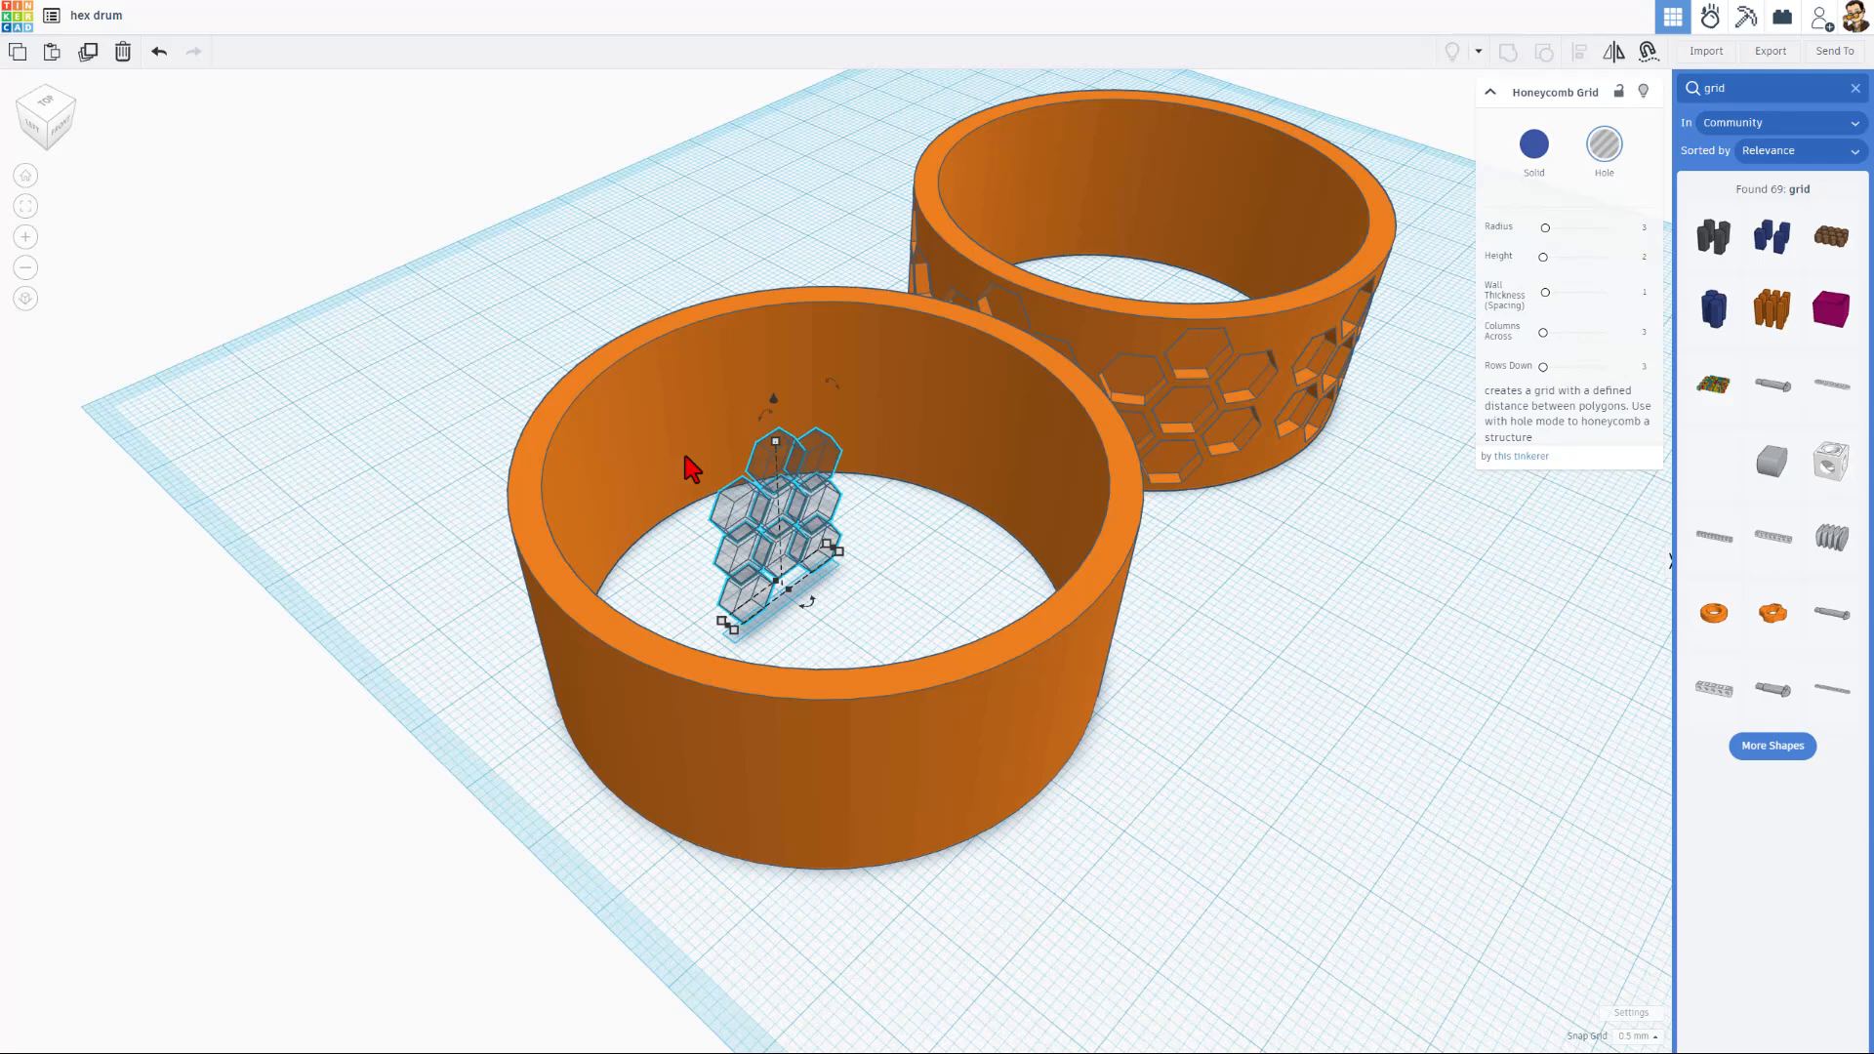
left_click(1002, 742)
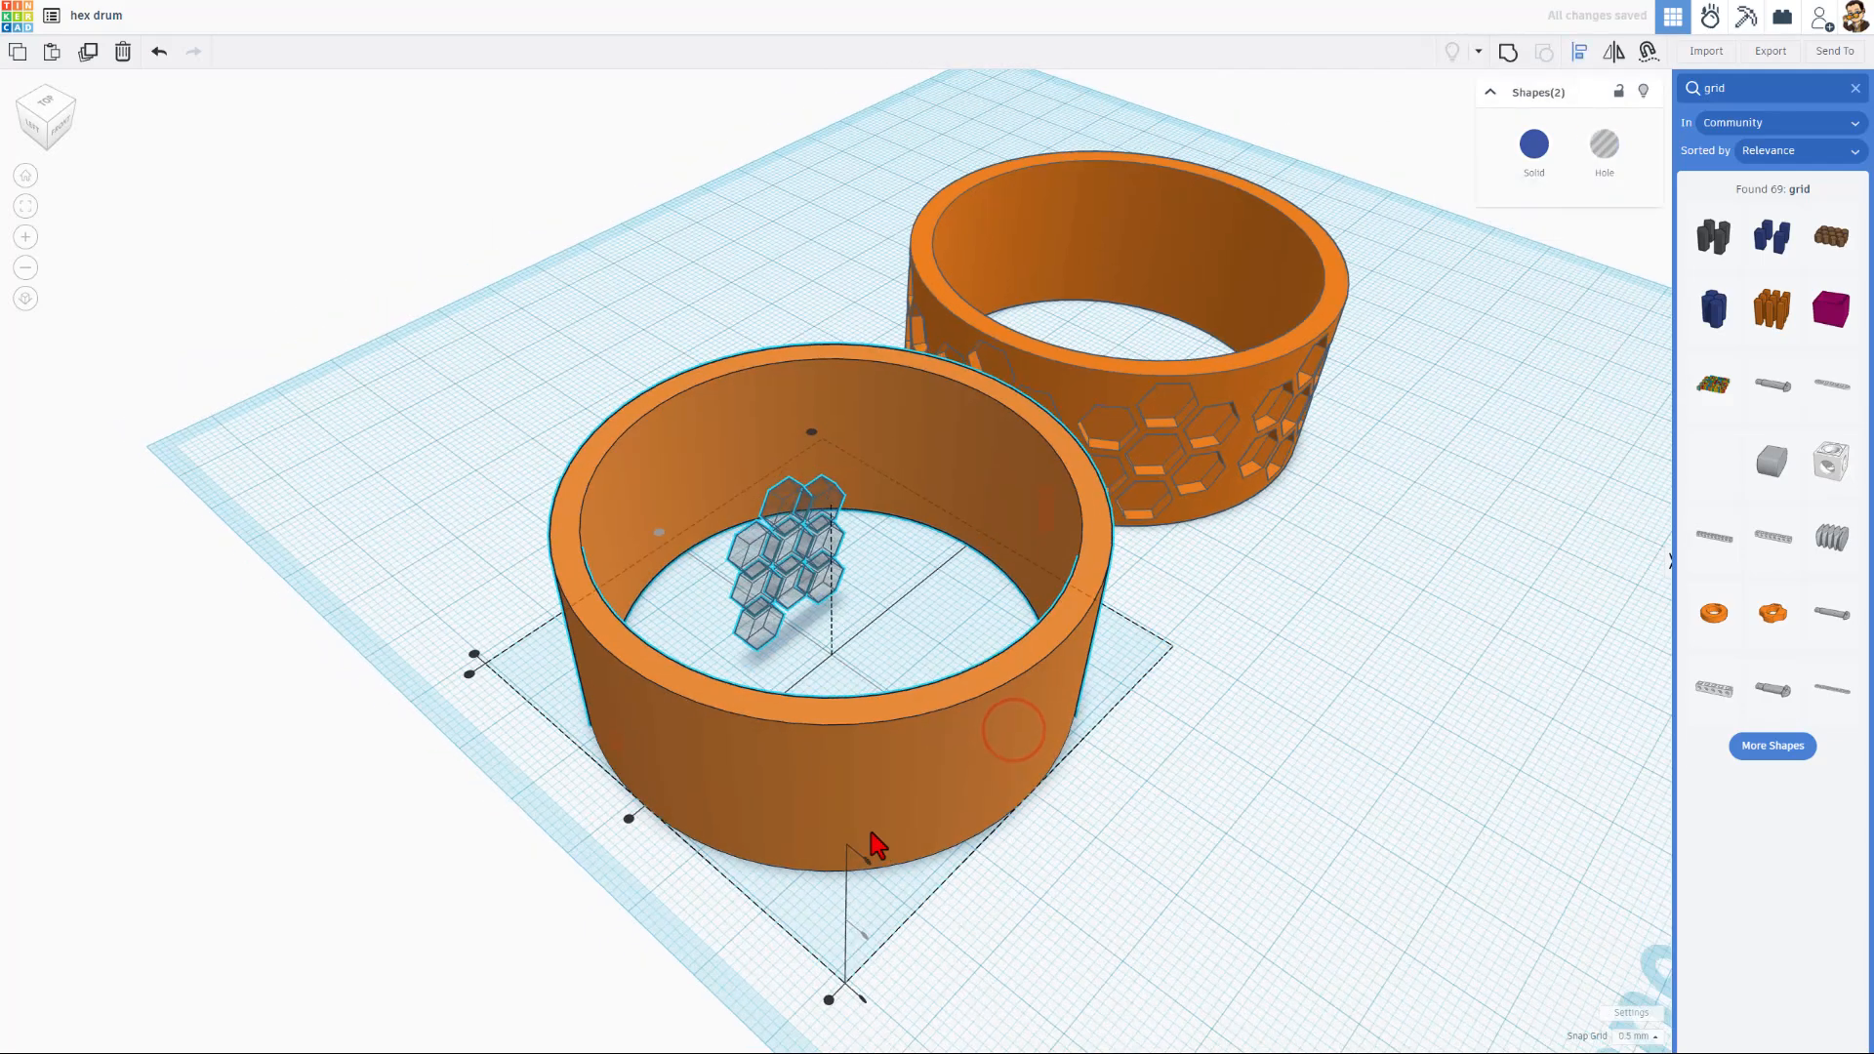
left_click_drag(873, 838, 550, 919)
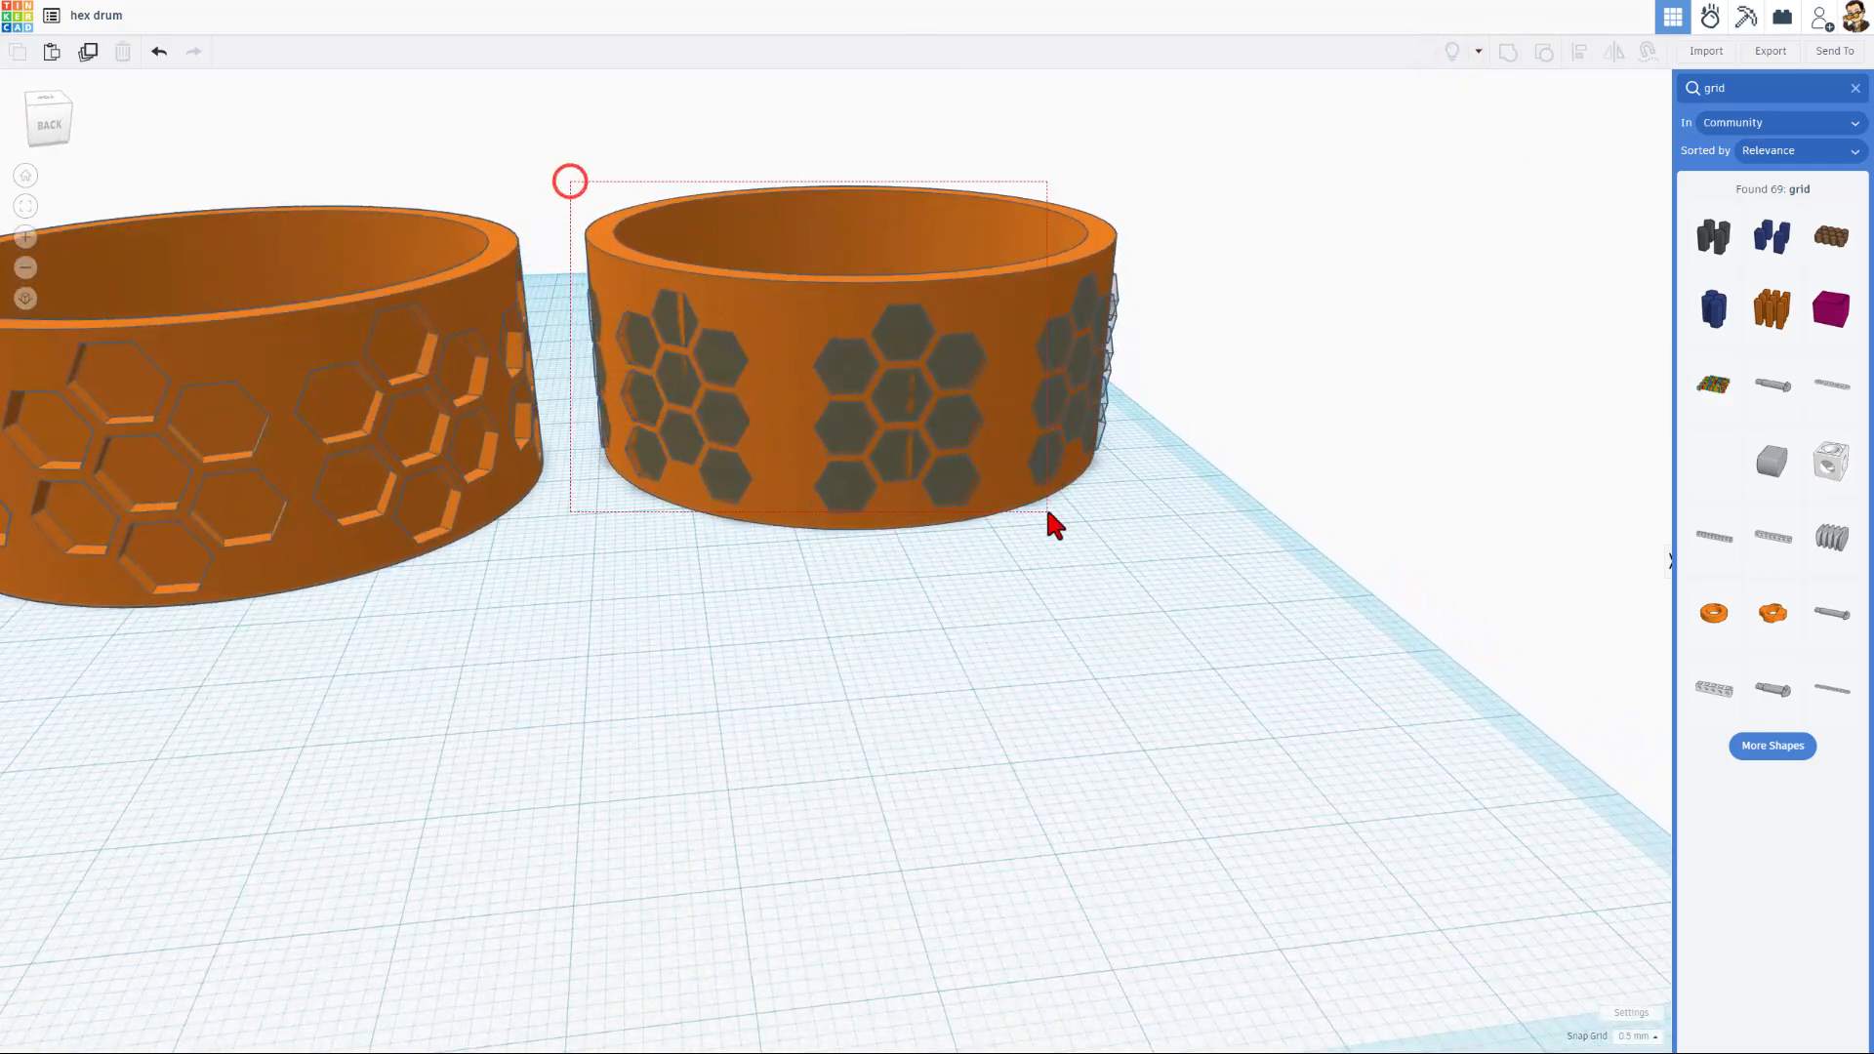
- Group the plain drum with its nine hole grids so the hexagon openings are cut out
key("ctrl+g")
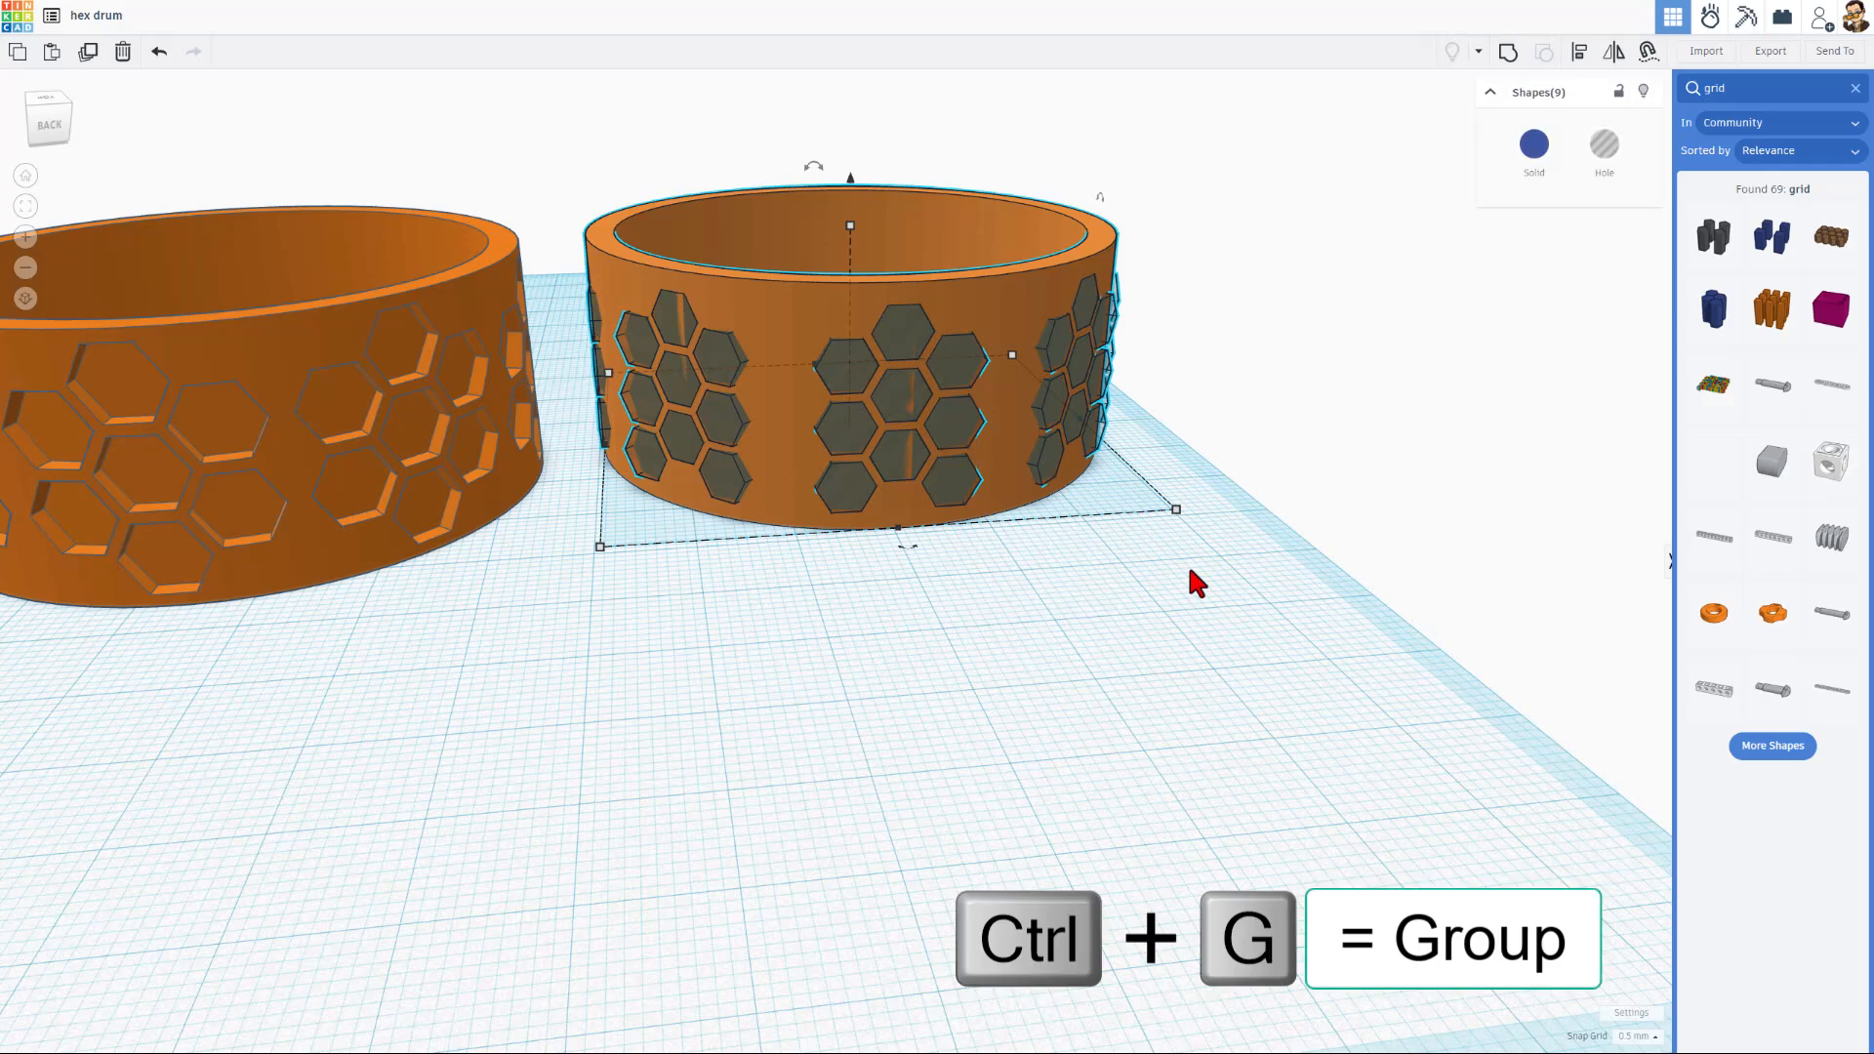
key("ctrl+g")
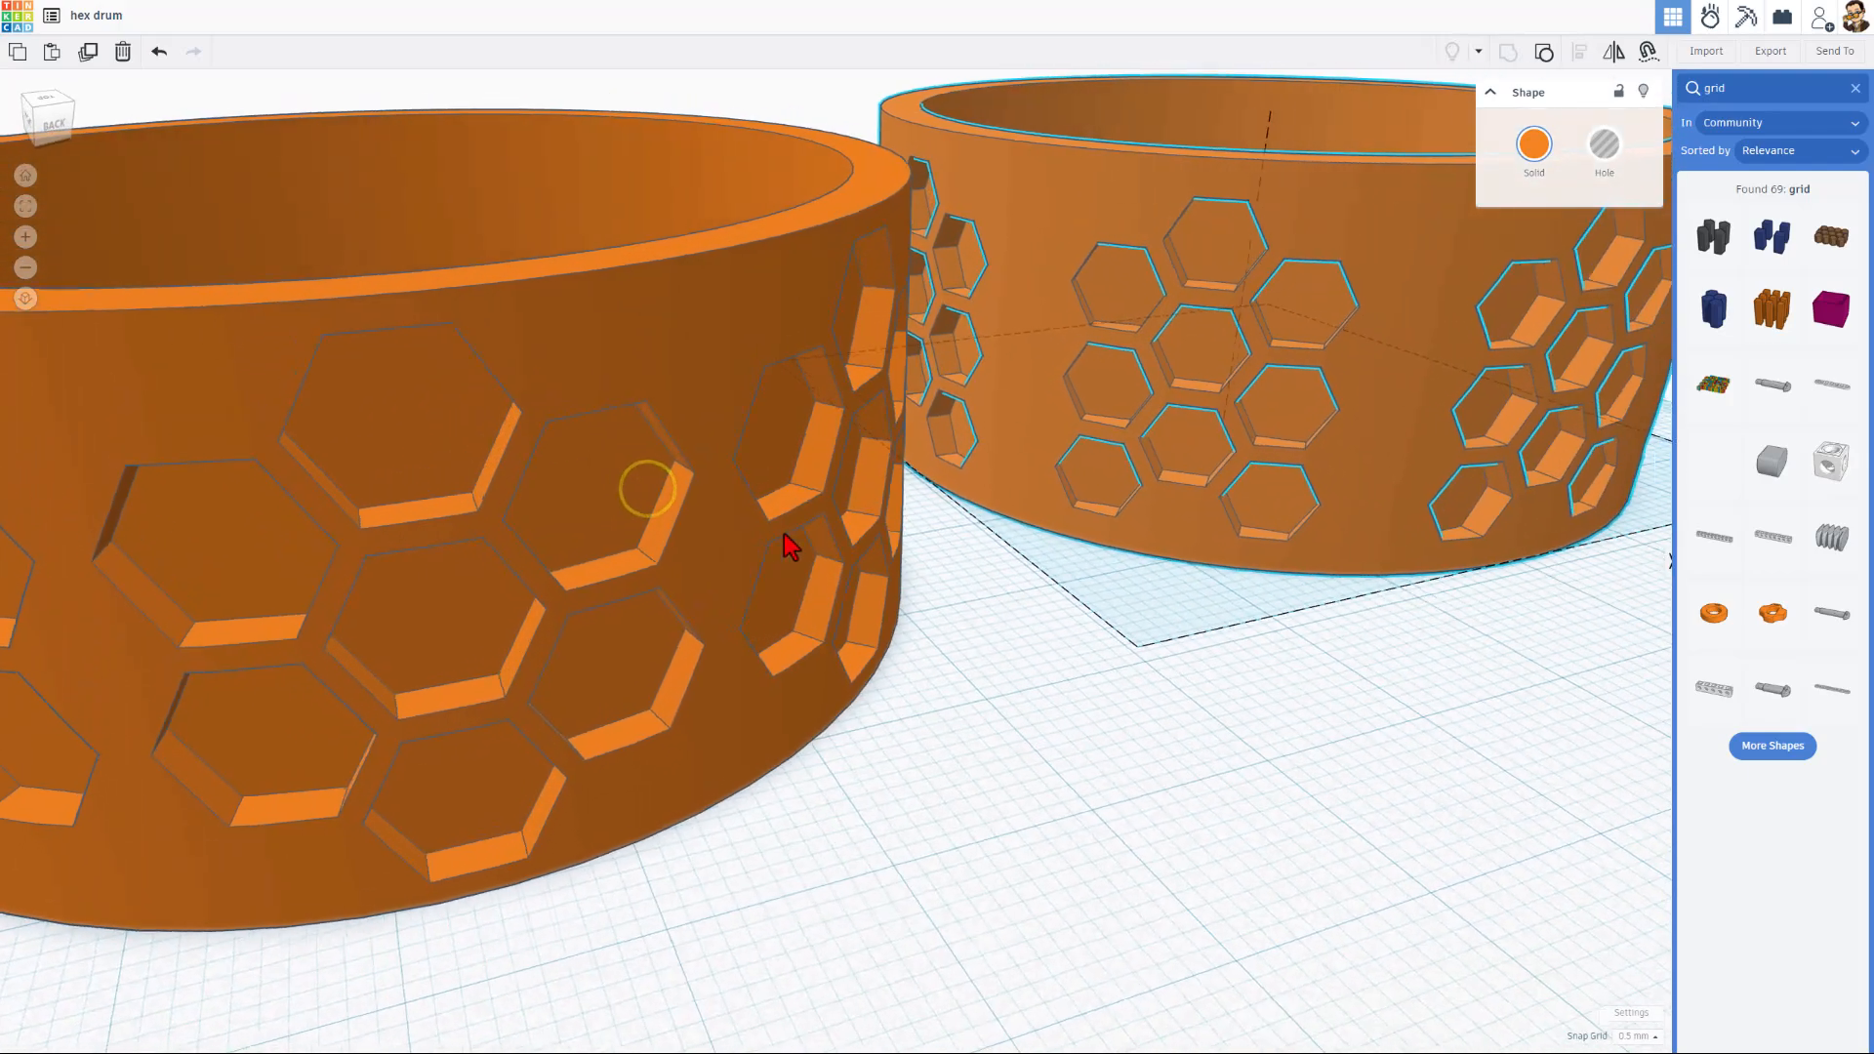
scroll("down", 3)
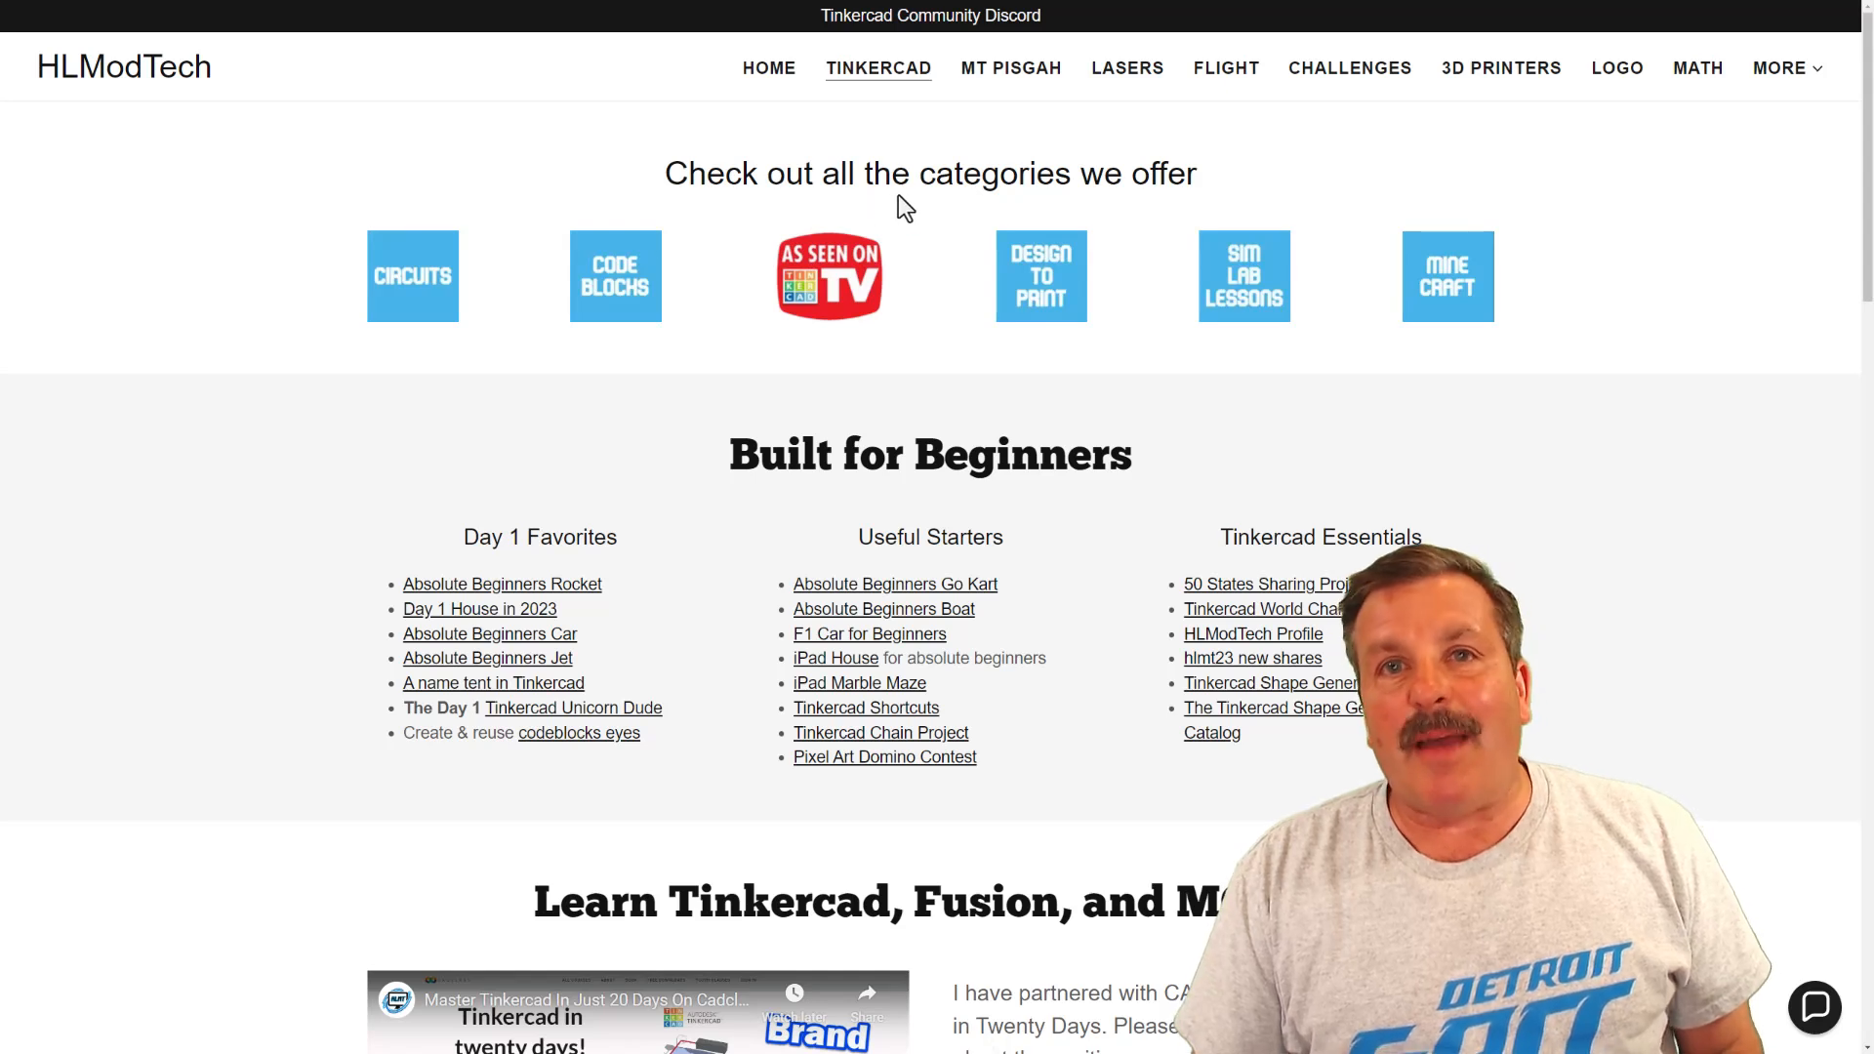
mouse_move(1171, 445)
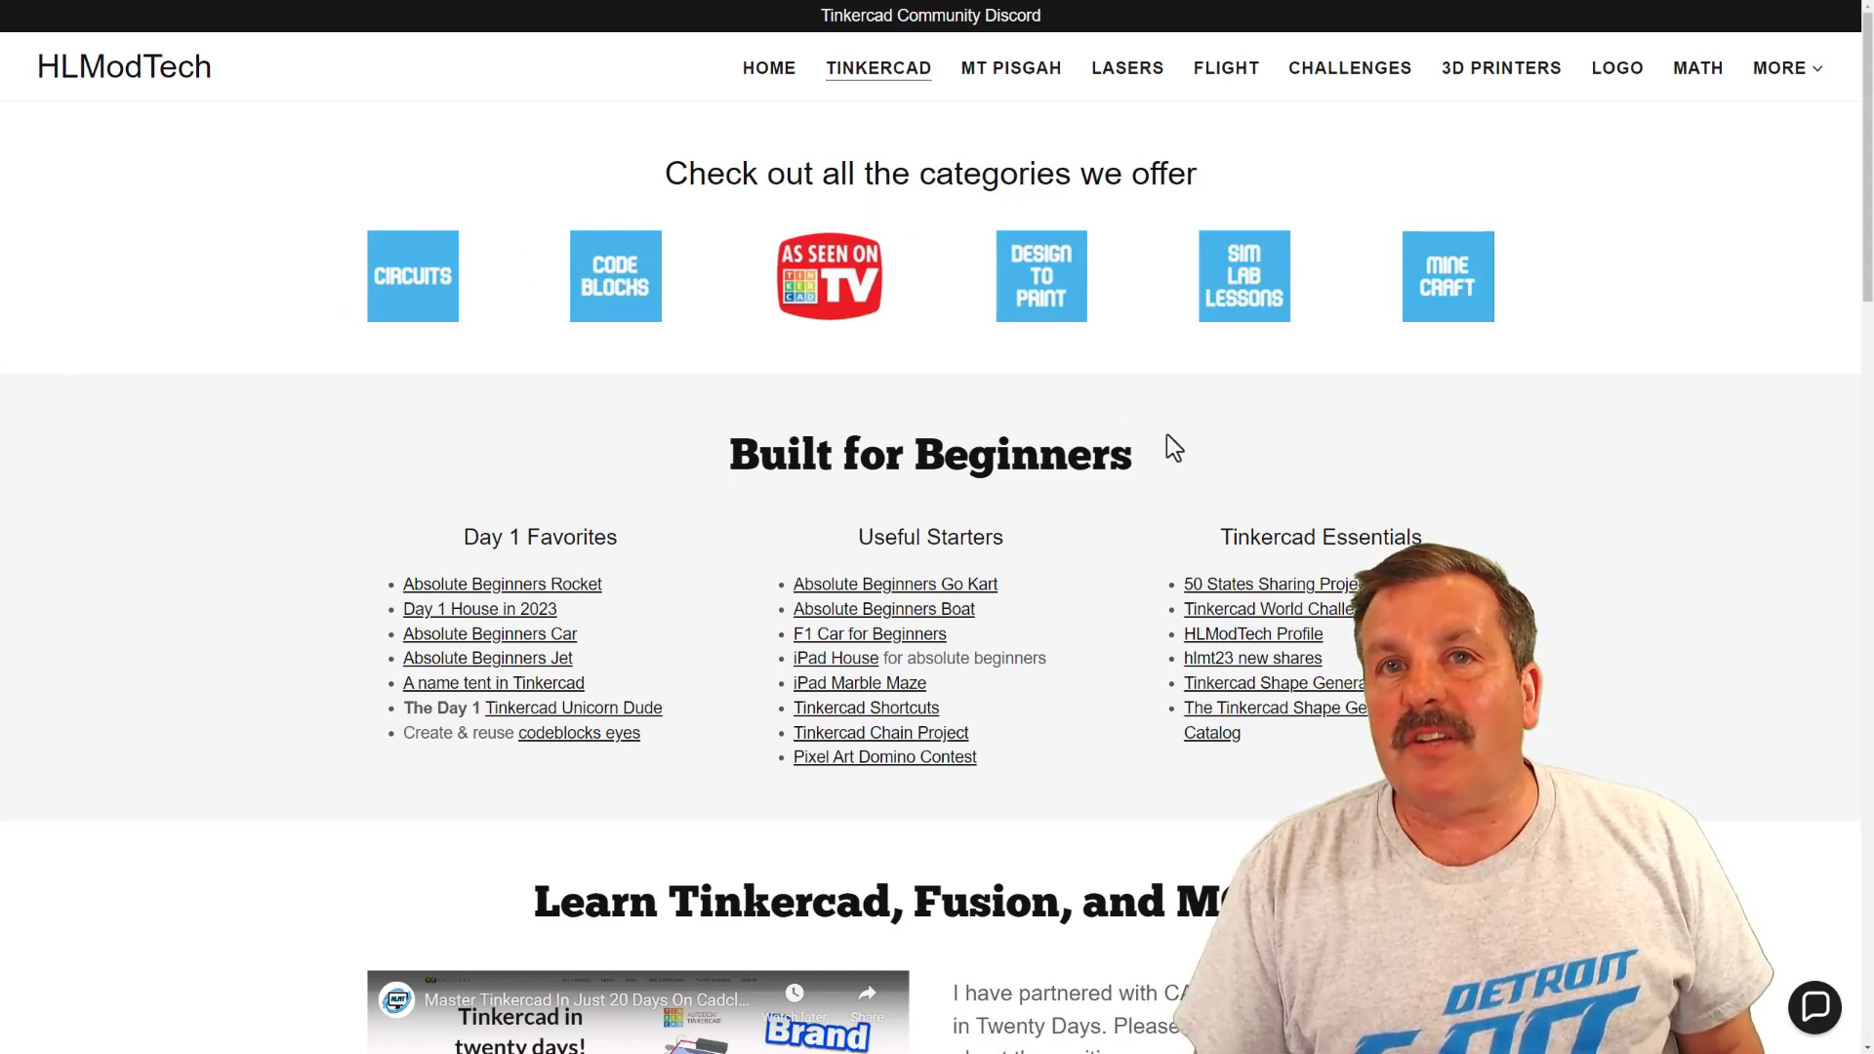
mouse_move(498, 785)
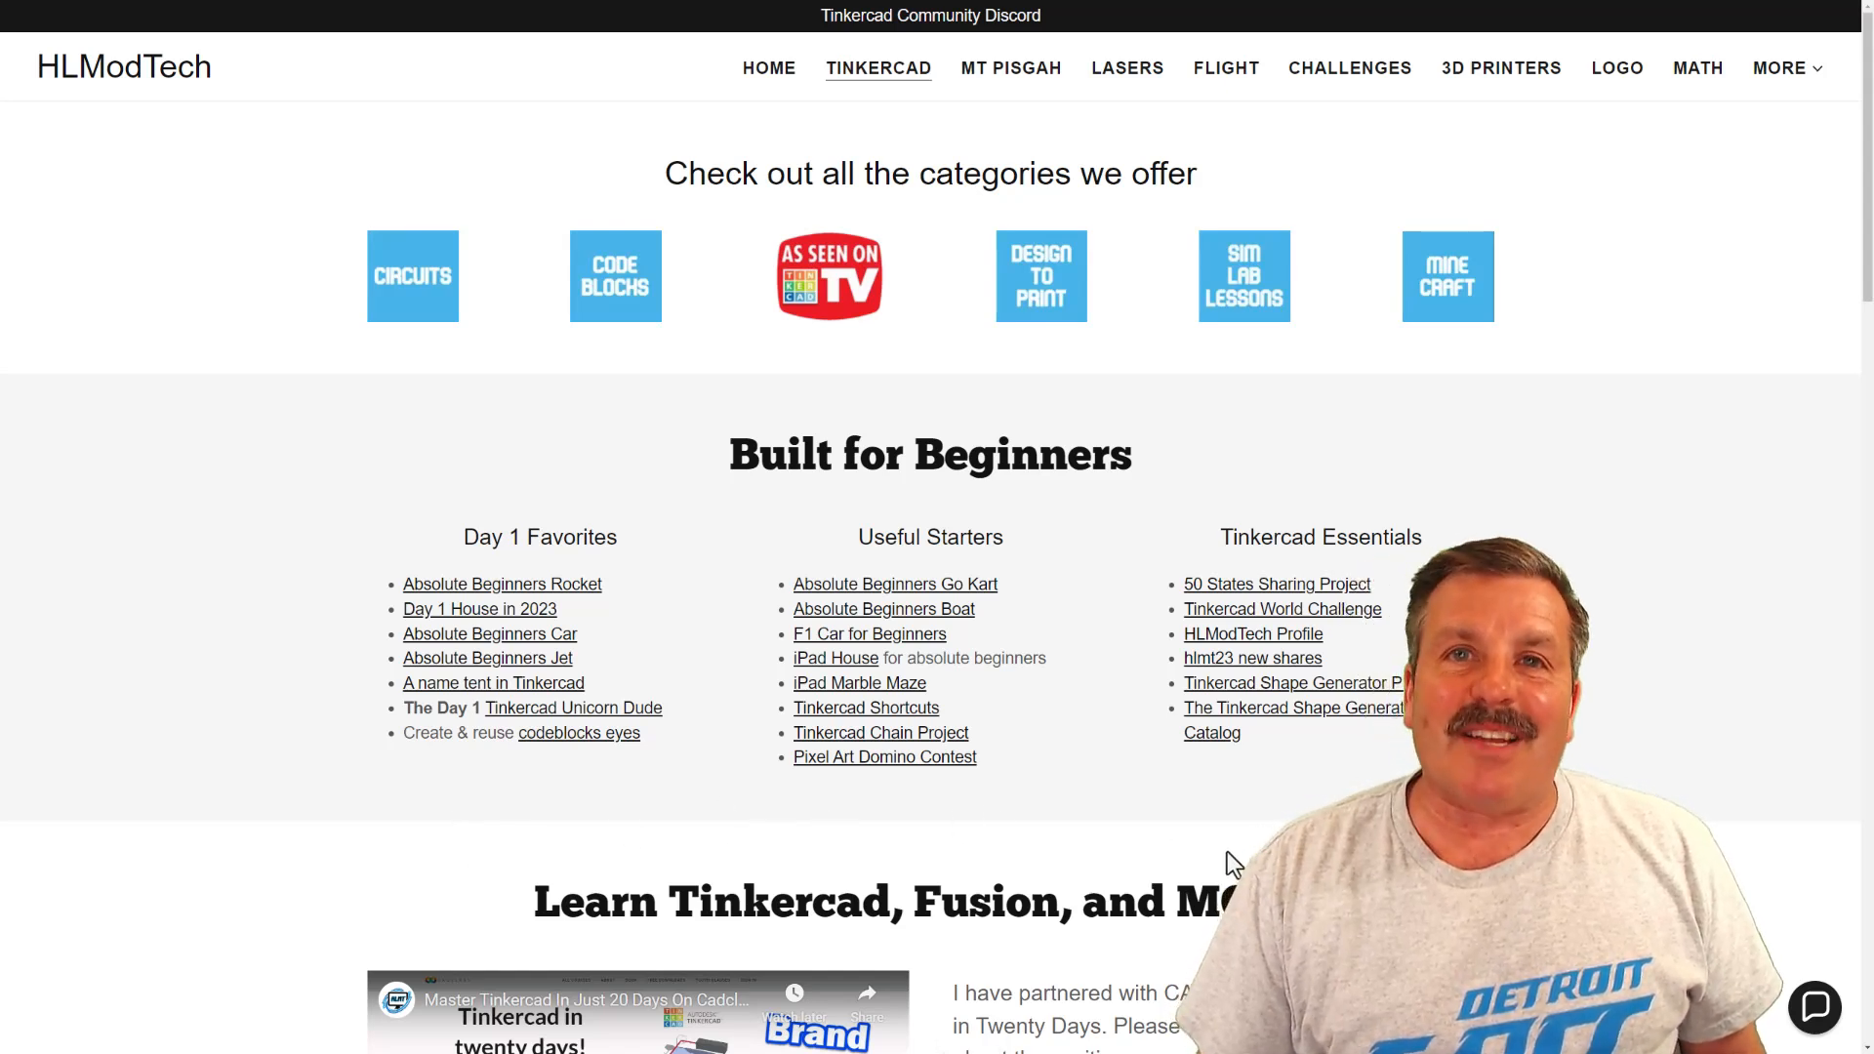
- Browse the HLModTech page, toggle the contact chat panel, then follow the Discord invite banner
scroll("down", 3)
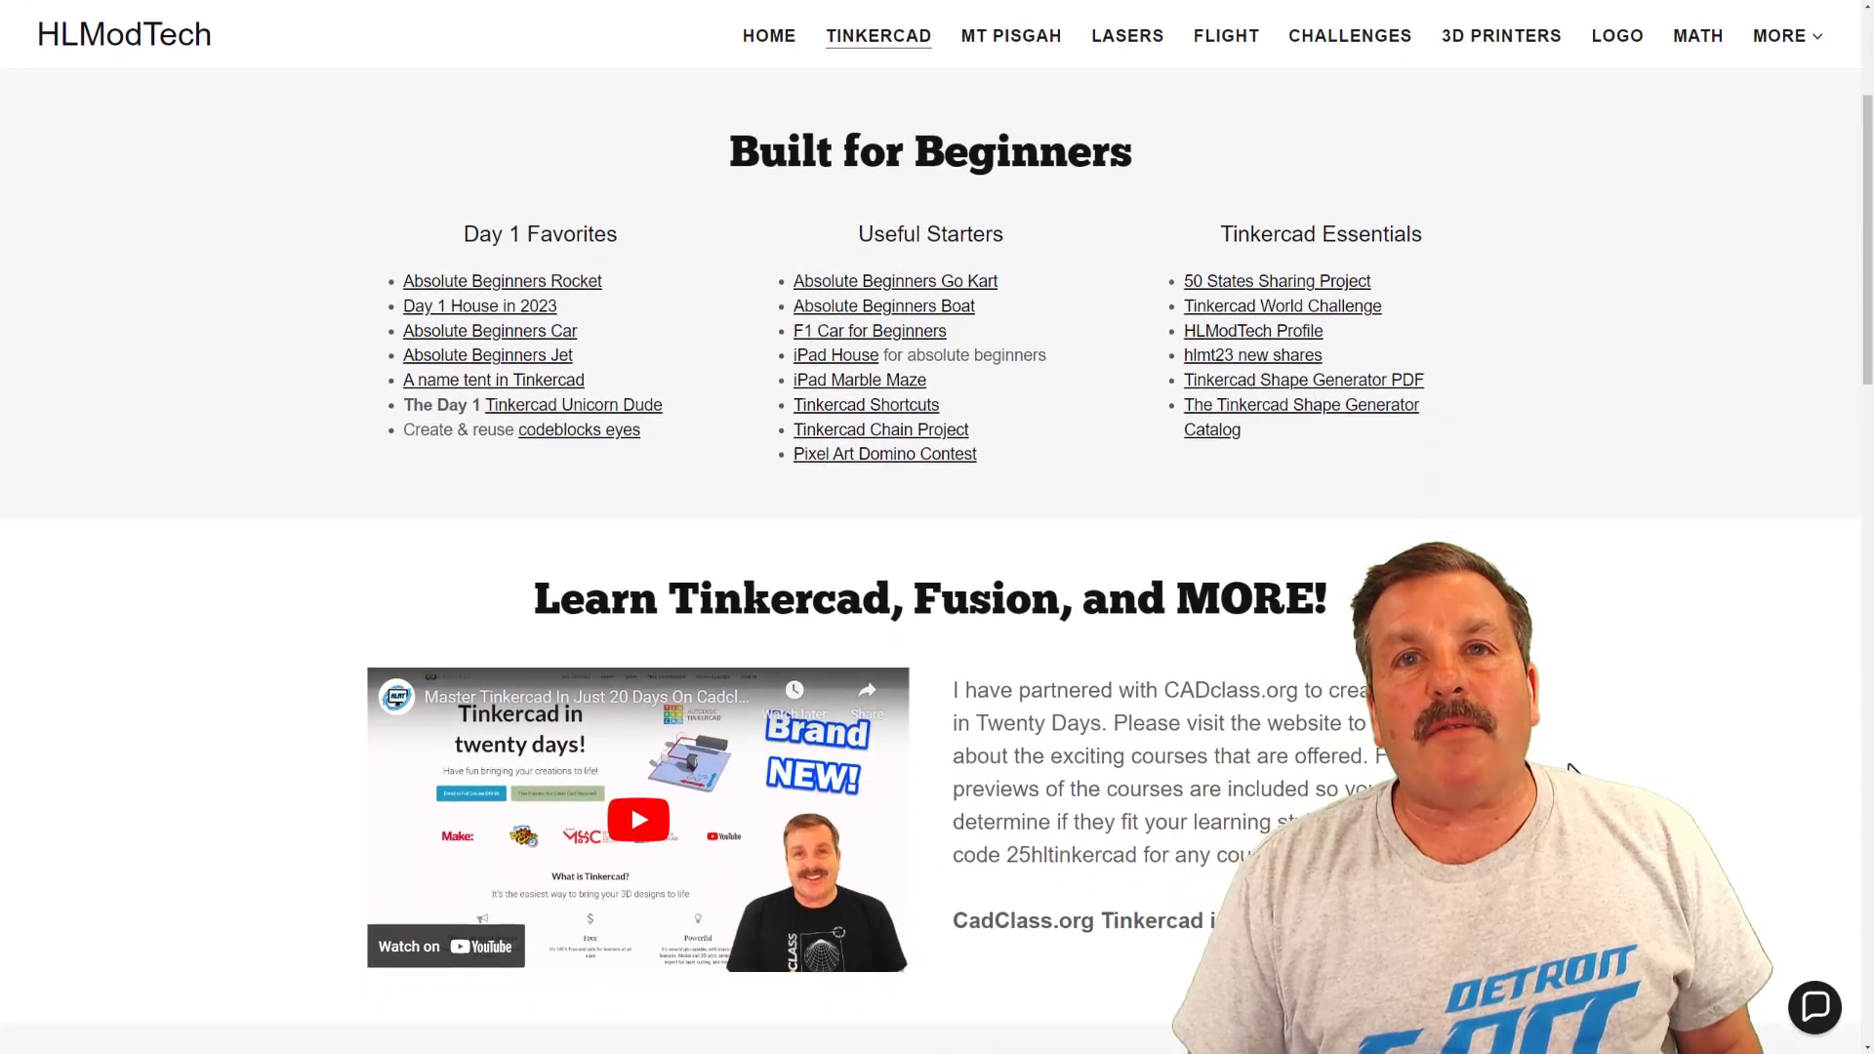
scroll("down", 3)
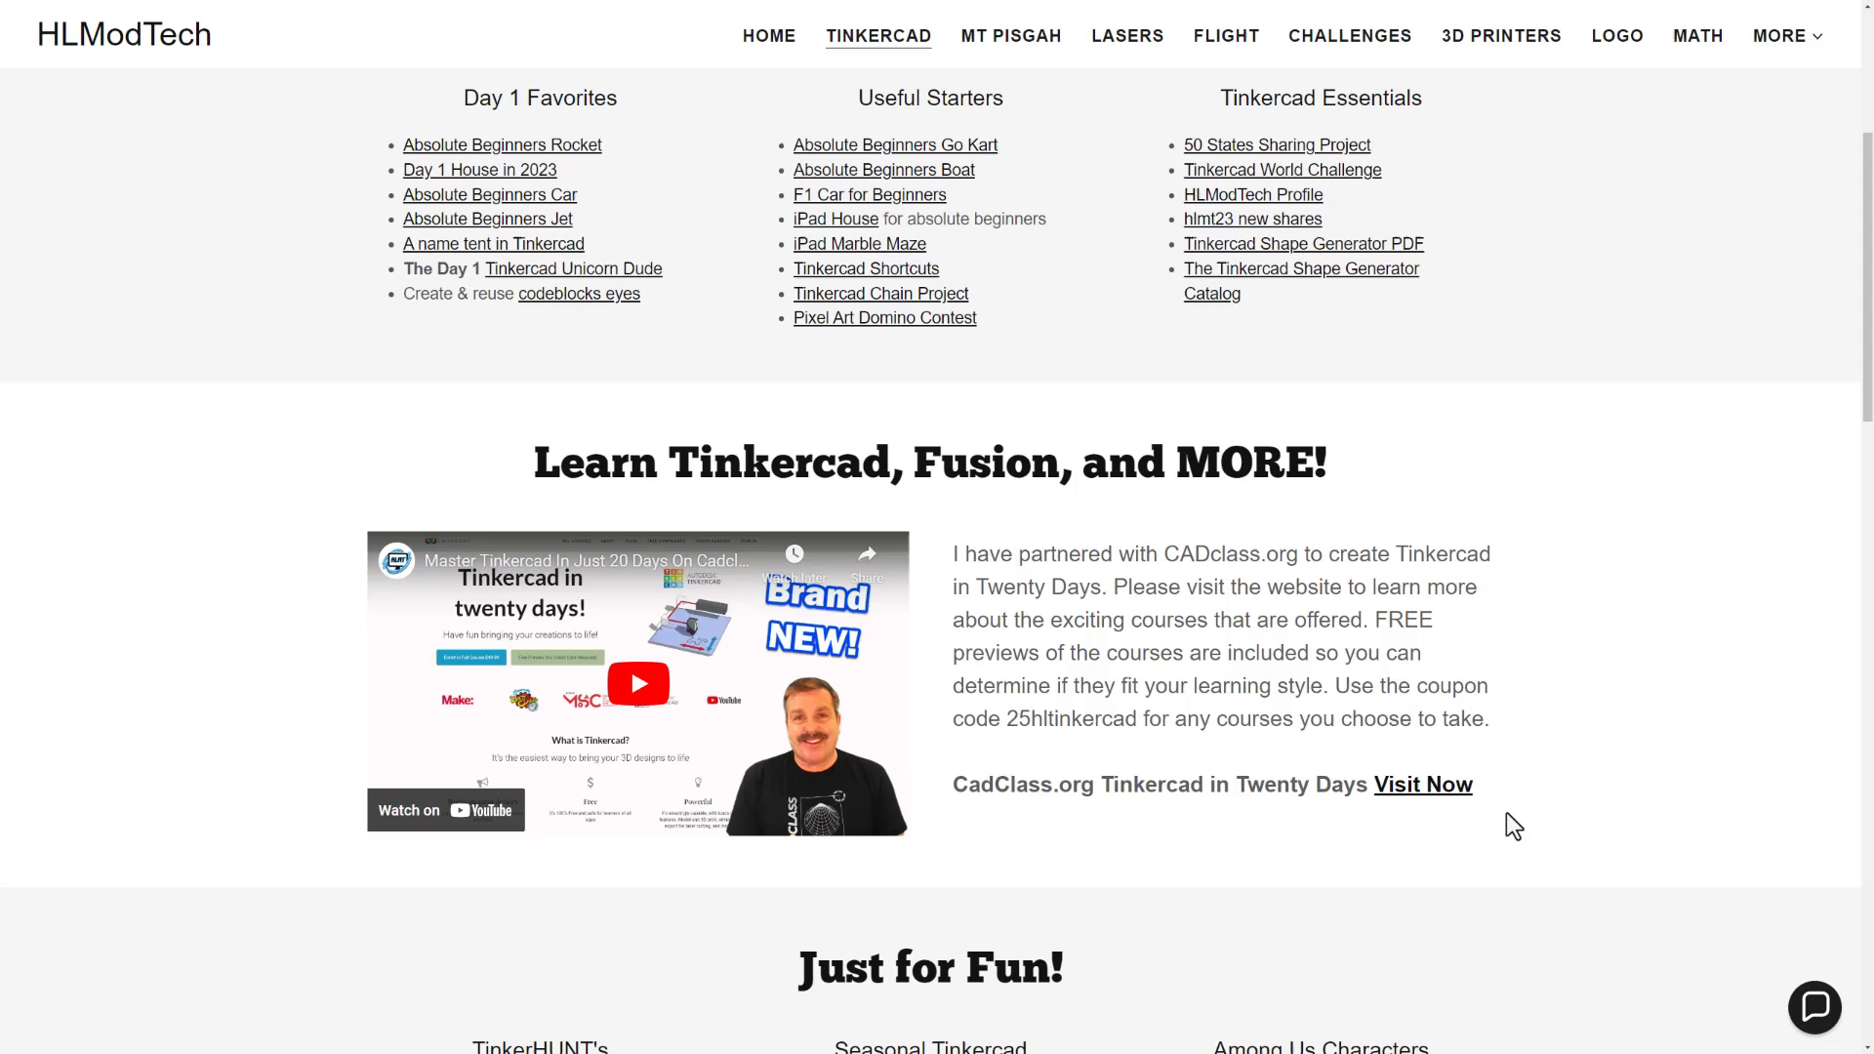
mouse_move(808, 898)
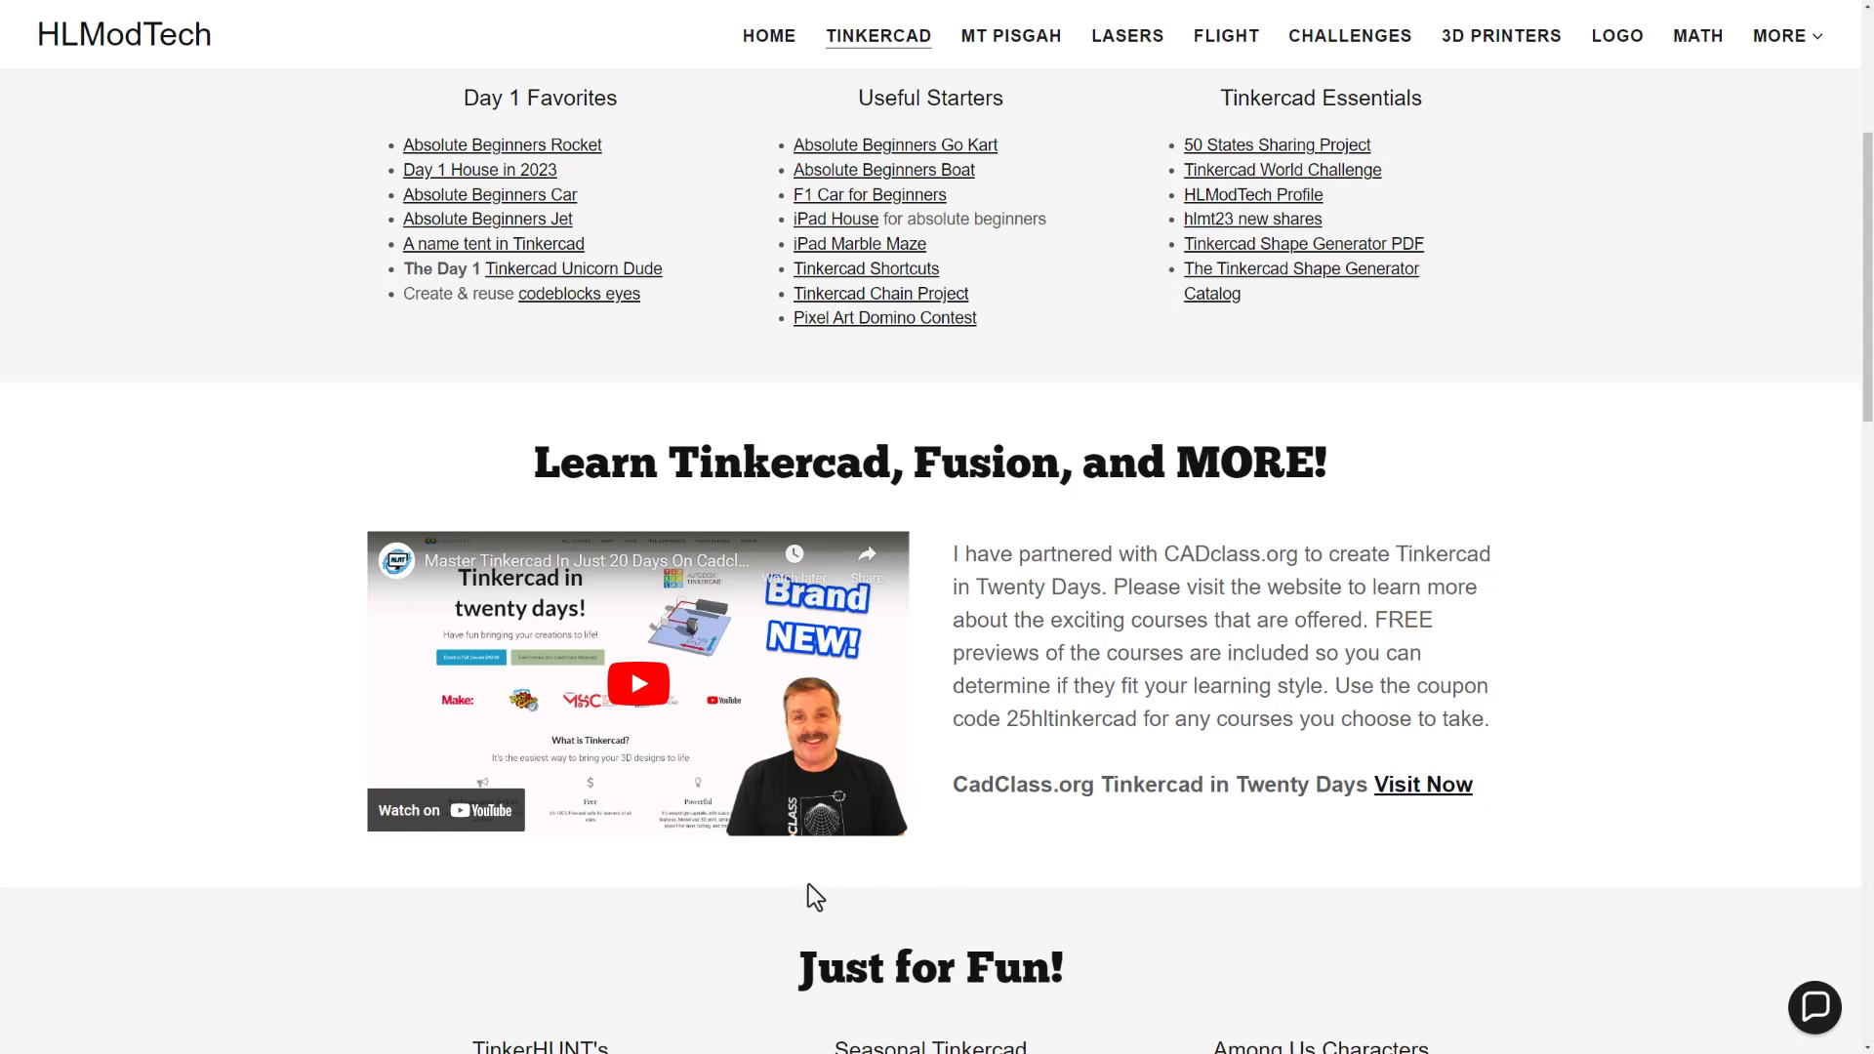
mouse_move(908, 957)
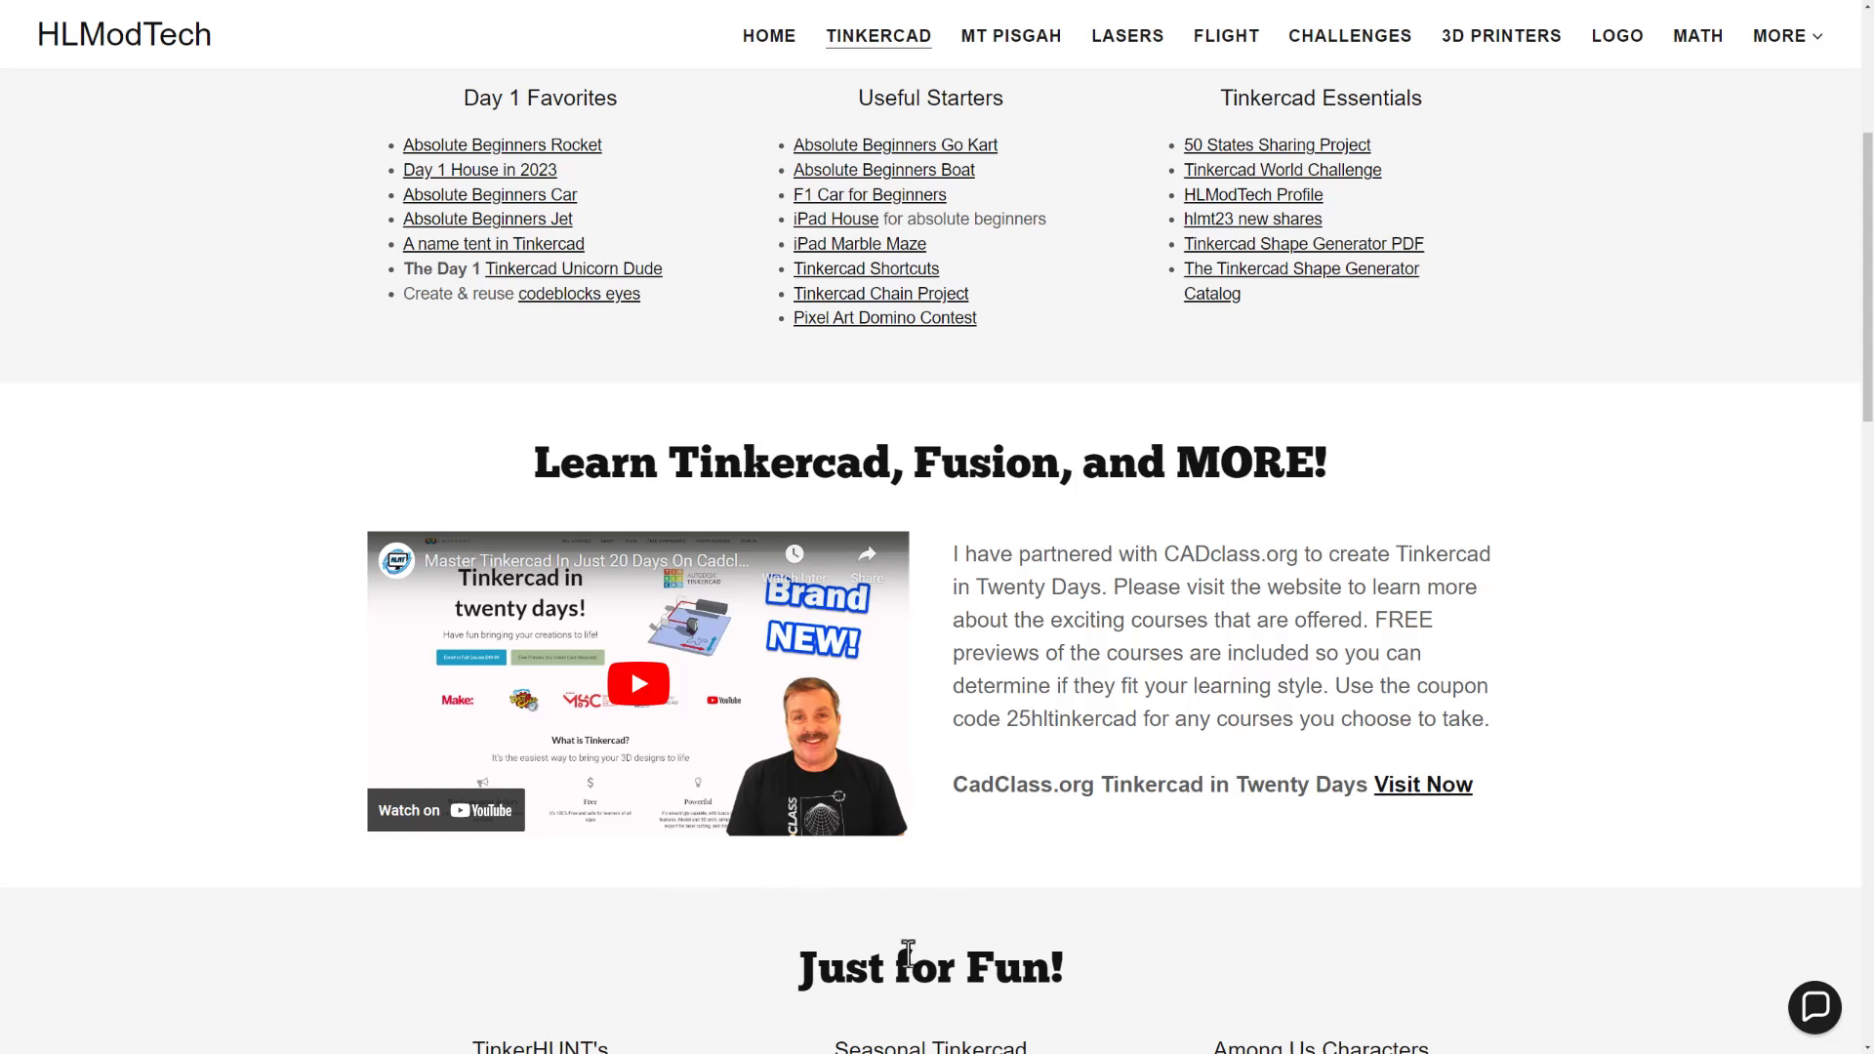
mouse_move(1080, 765)
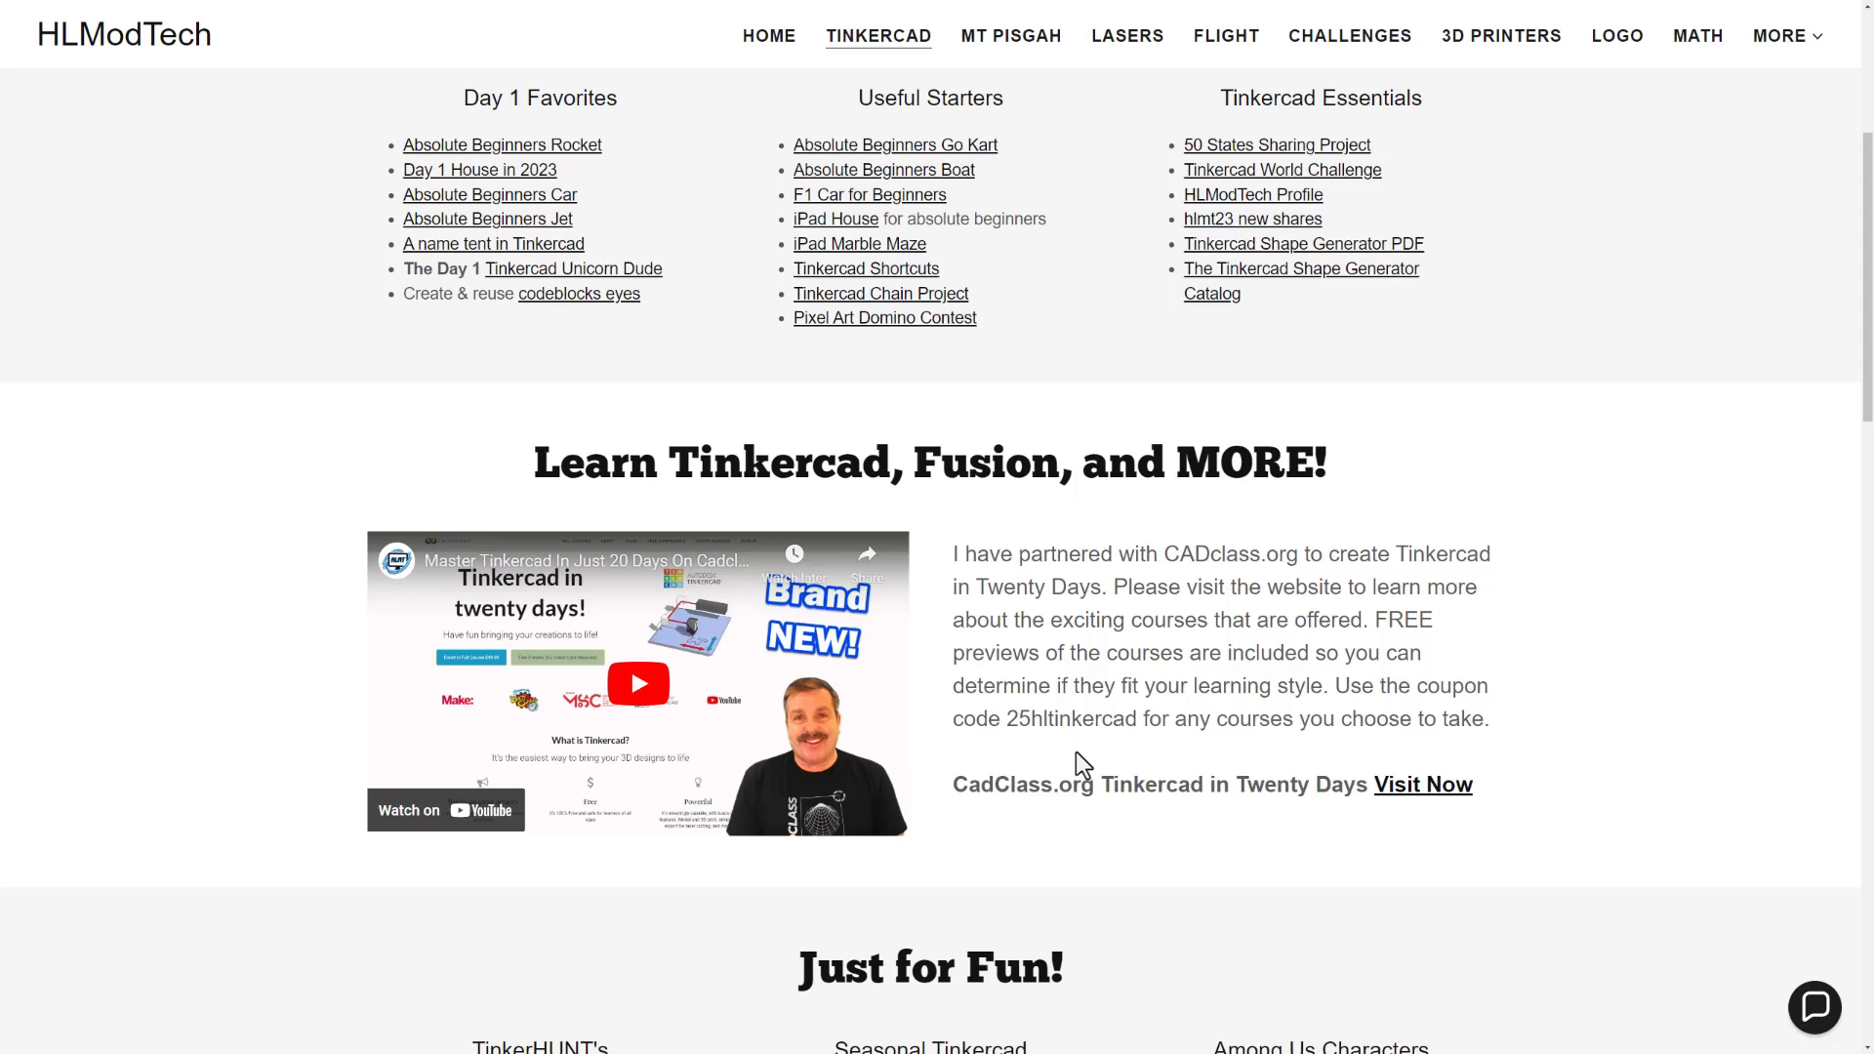
mouse_move(1046, 833)
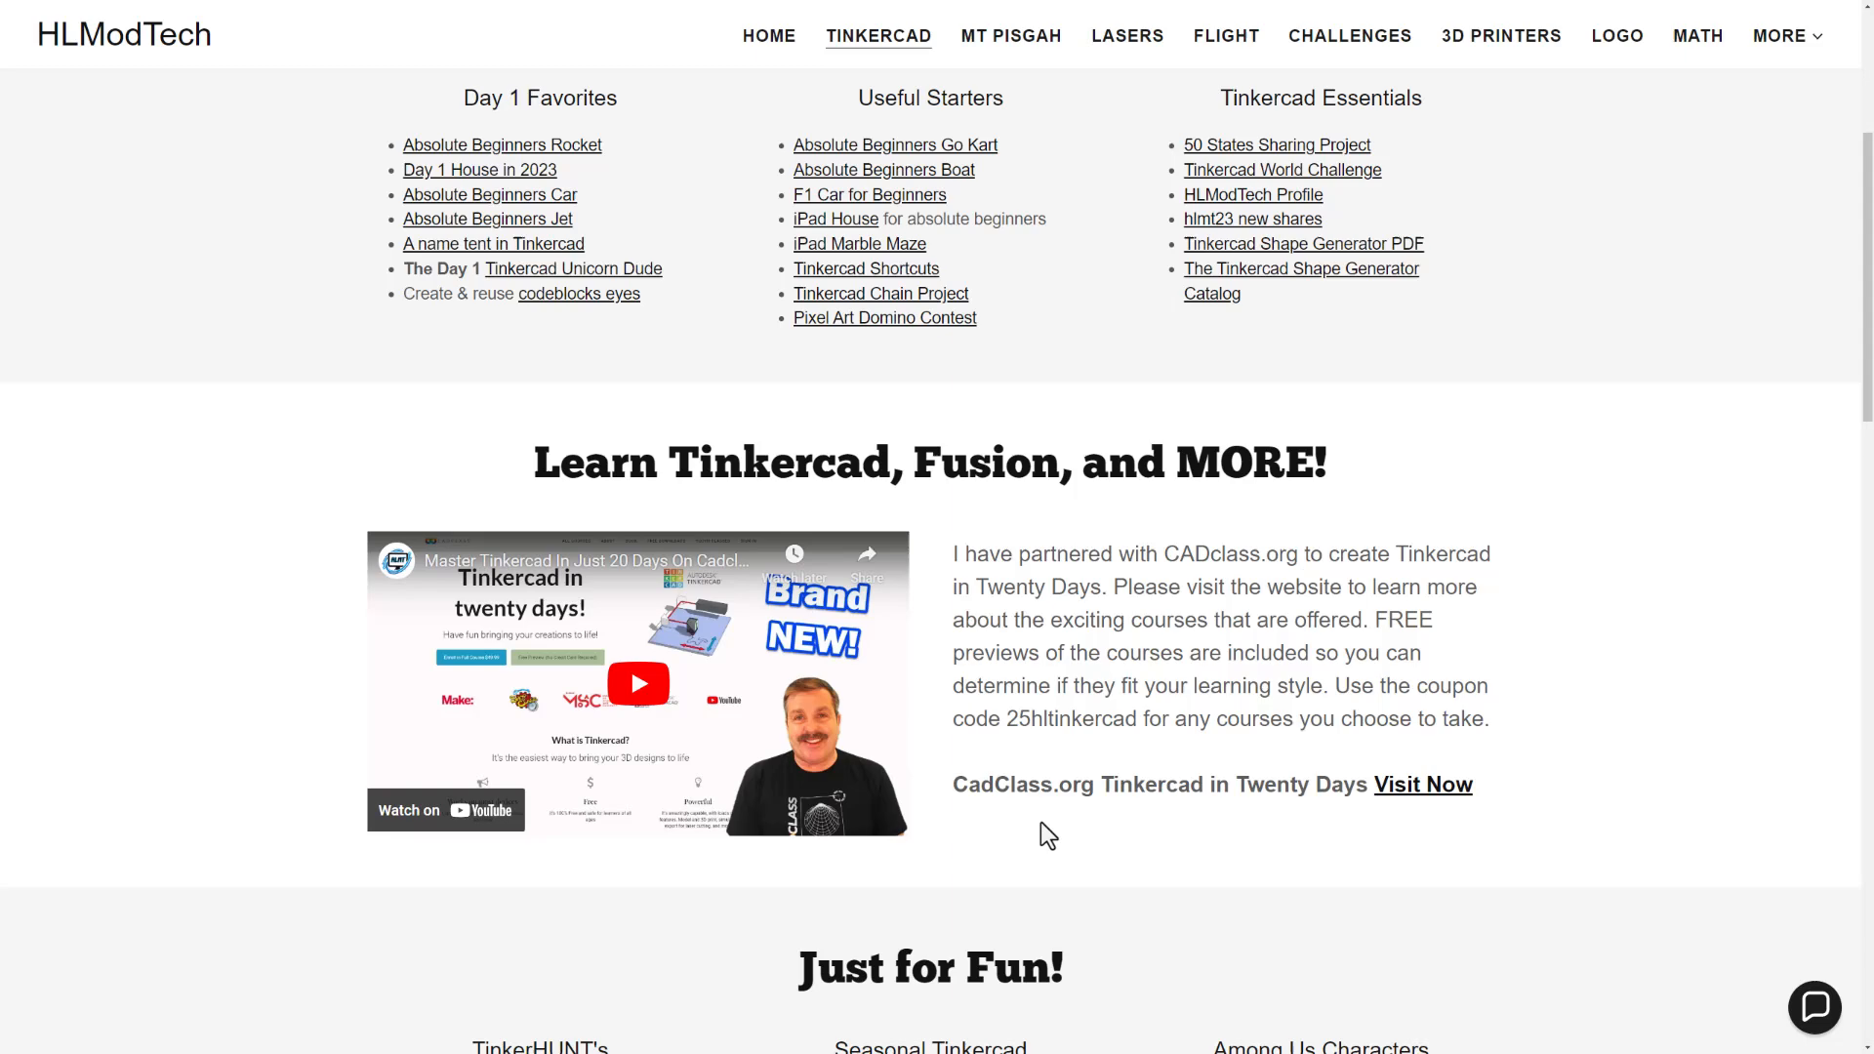
mouse_move(1382, 857)
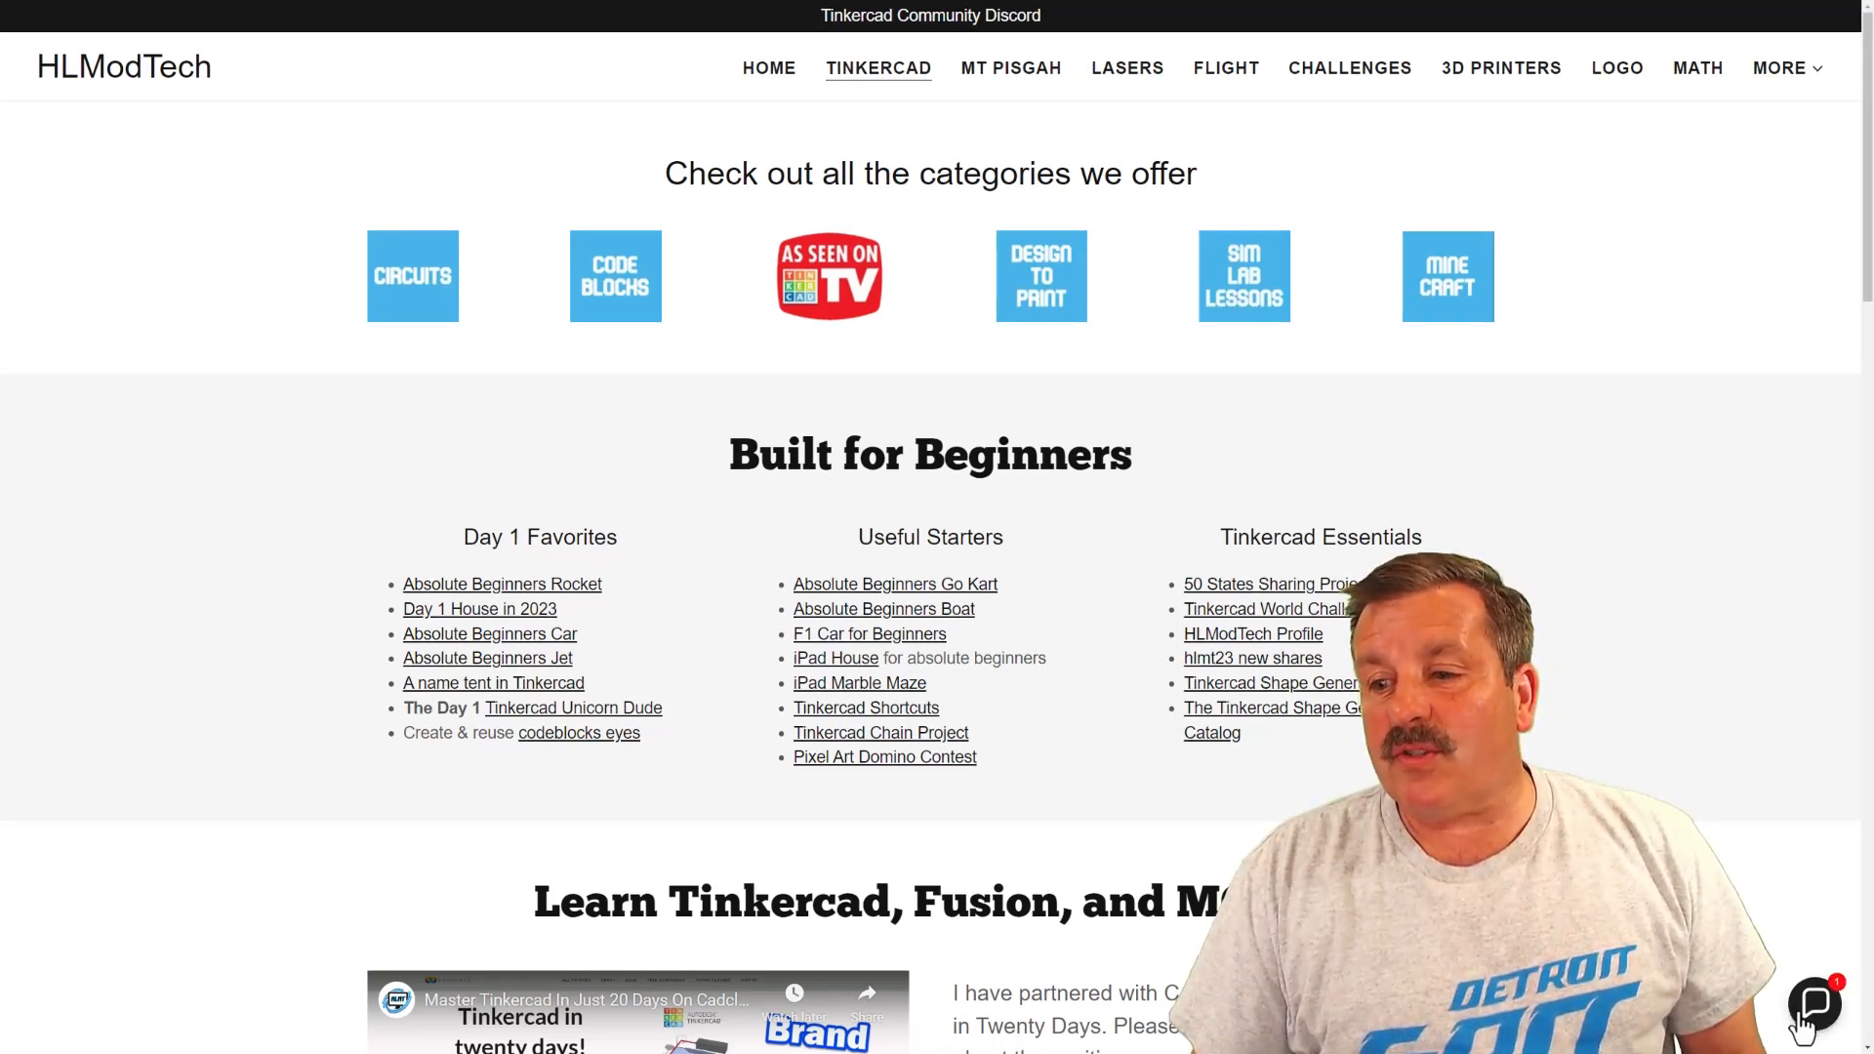
left_click(1813, 1005)
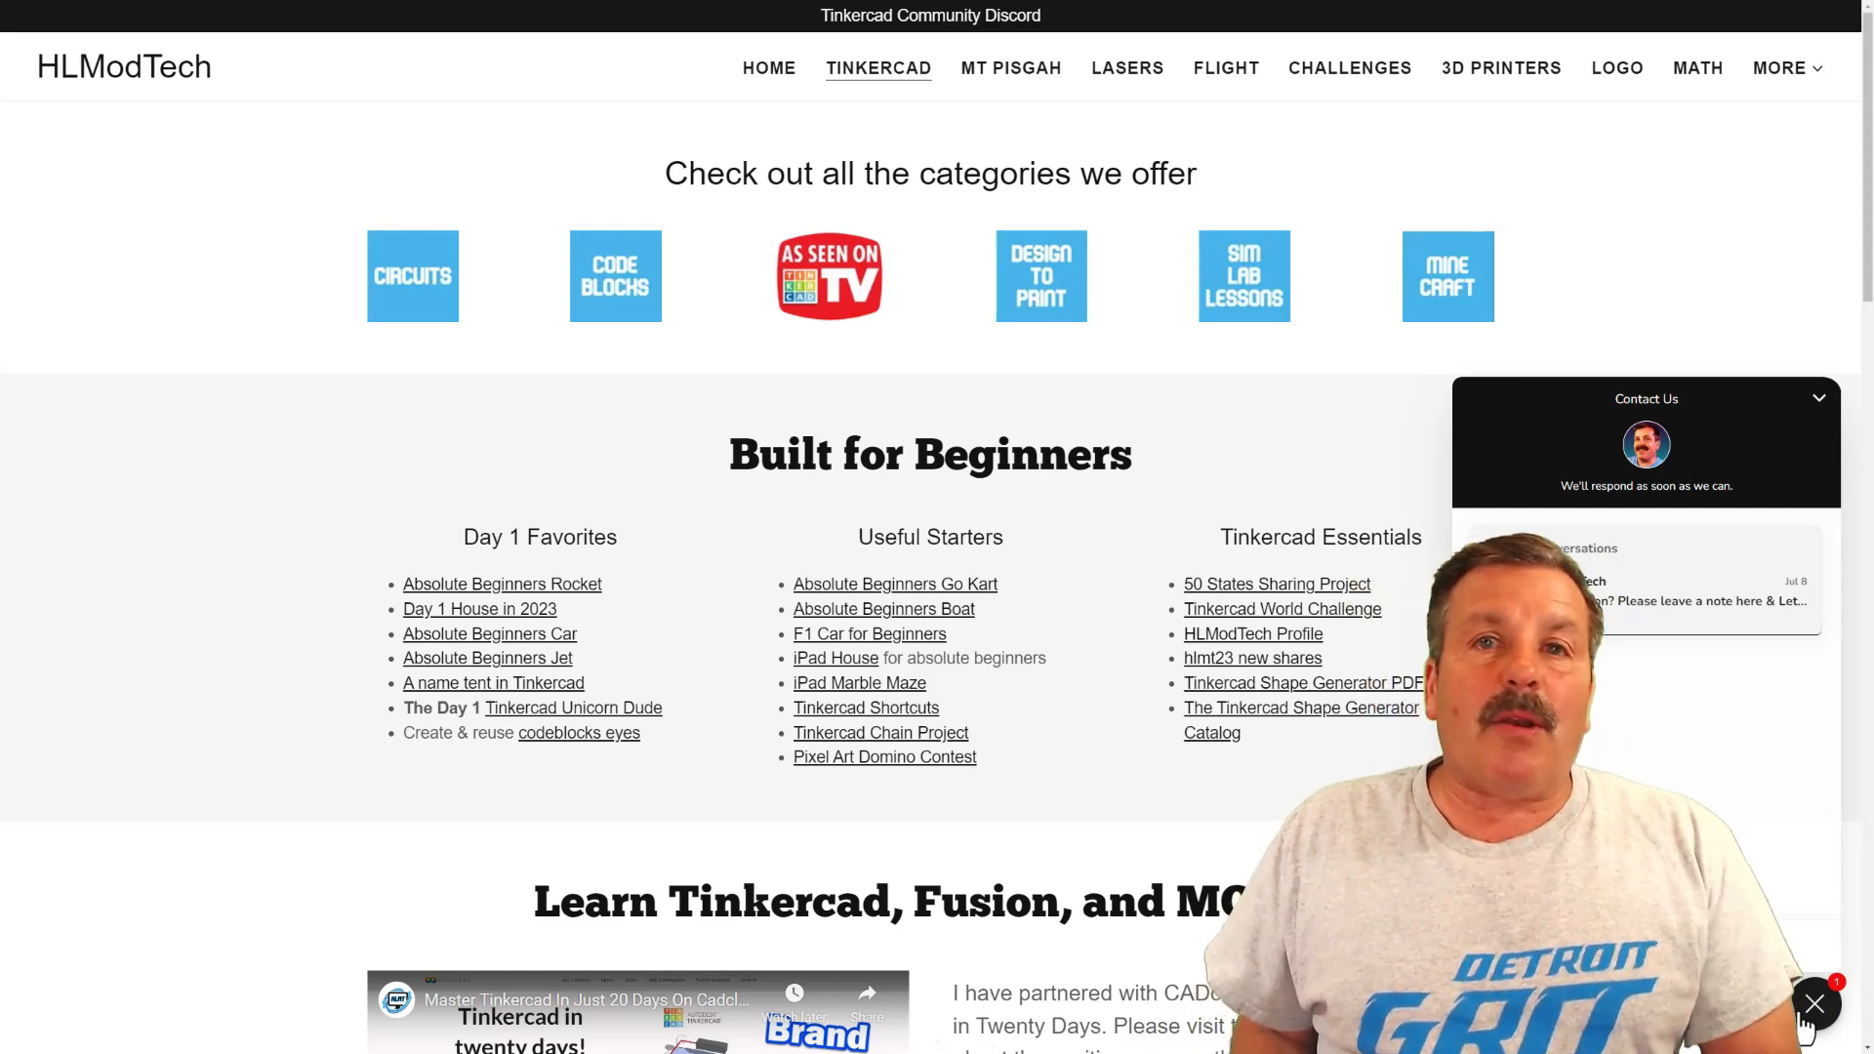
left_click(1816, 1004)
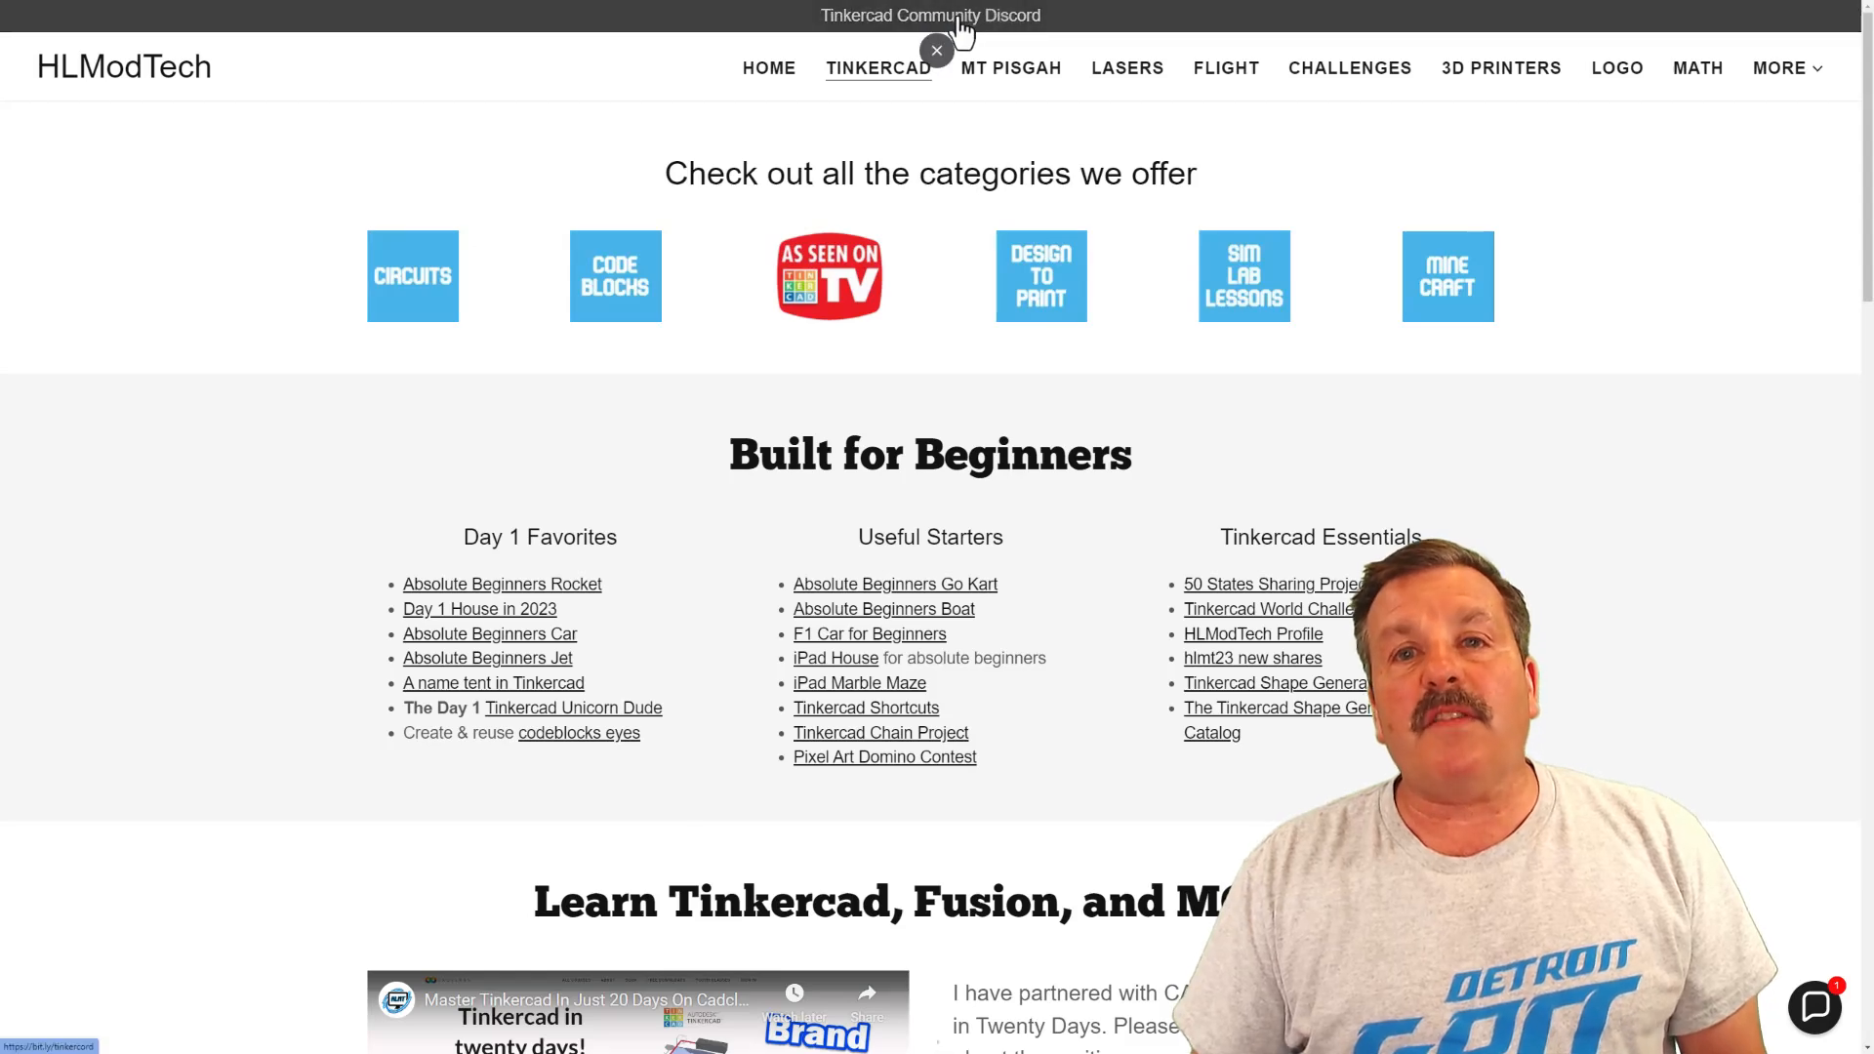
left_click(931, 16)
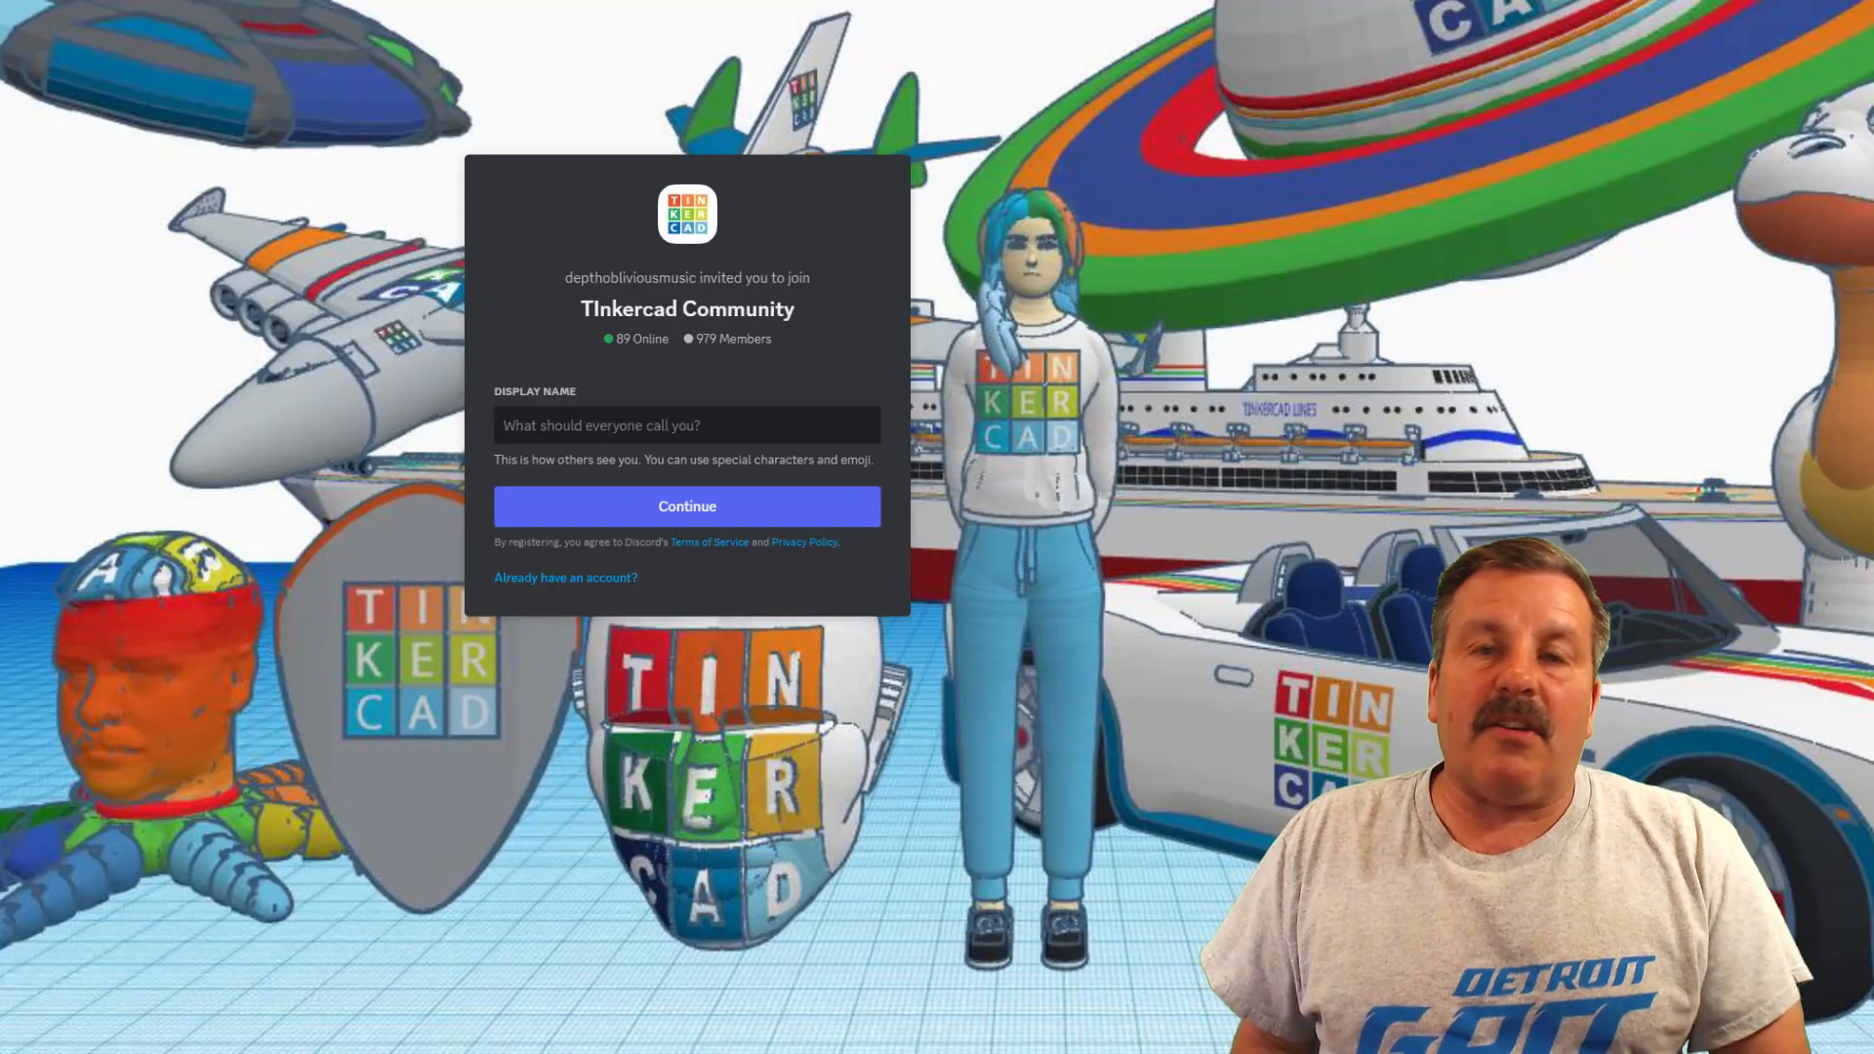